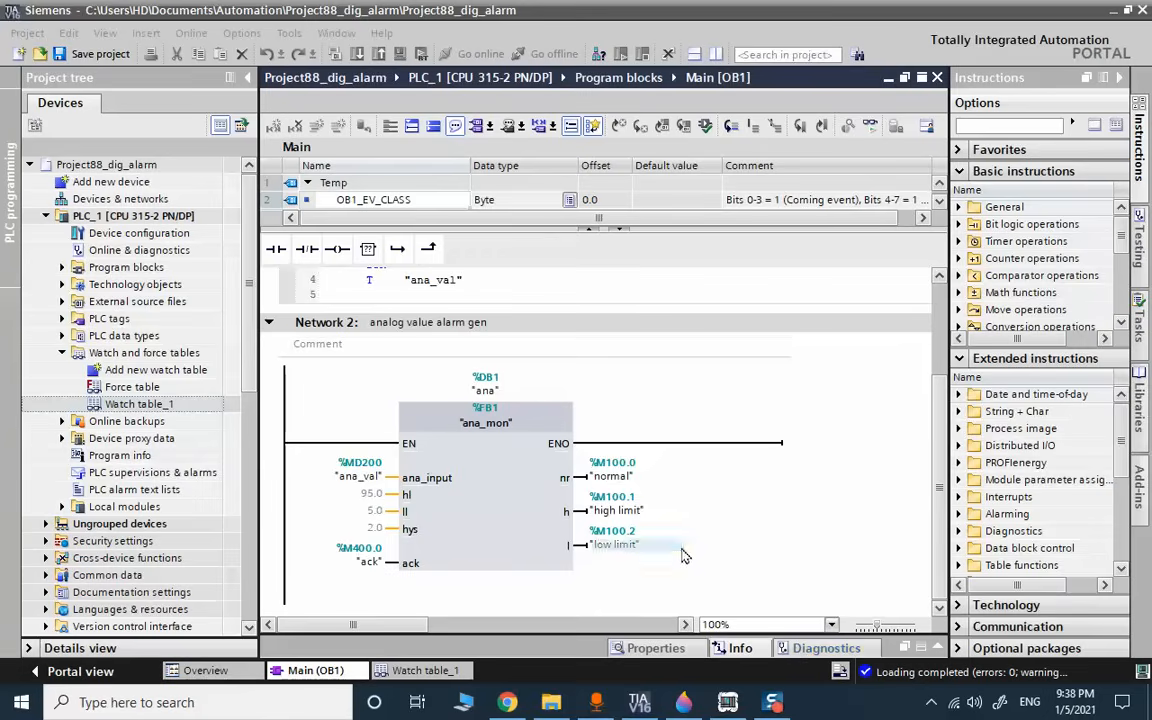
Highlight the normal and high limit output tags in the network, then clear the highlight.
left_click(611, 476)
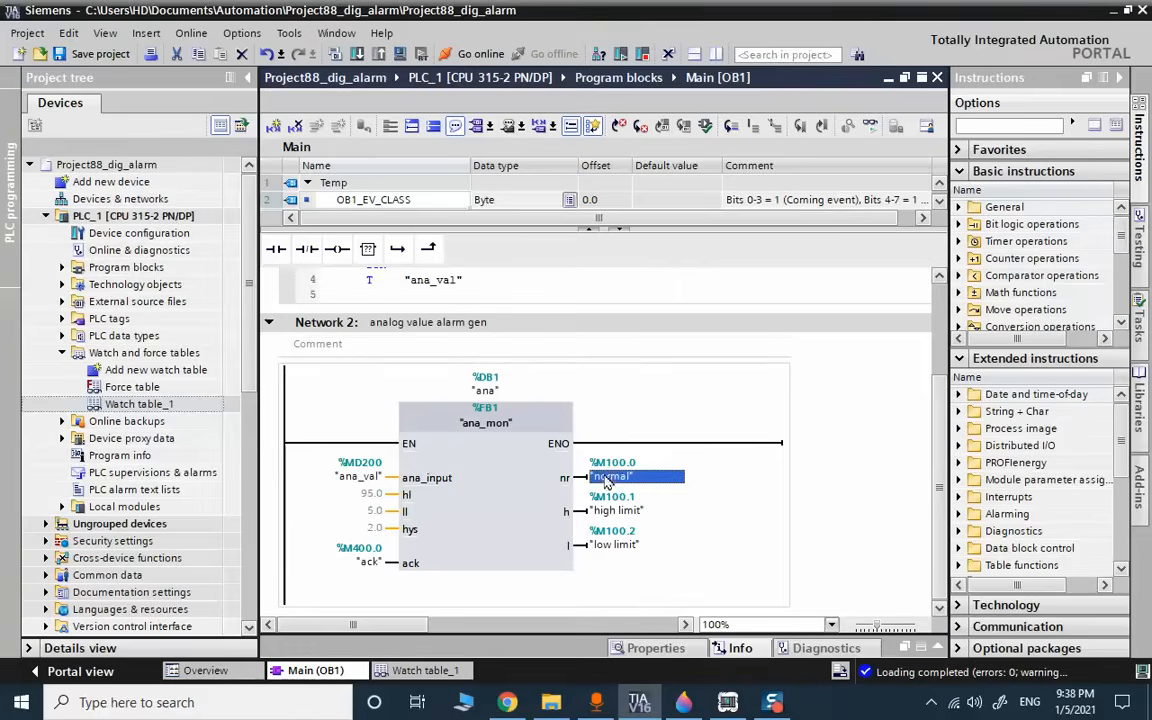
left_click(616, 510)
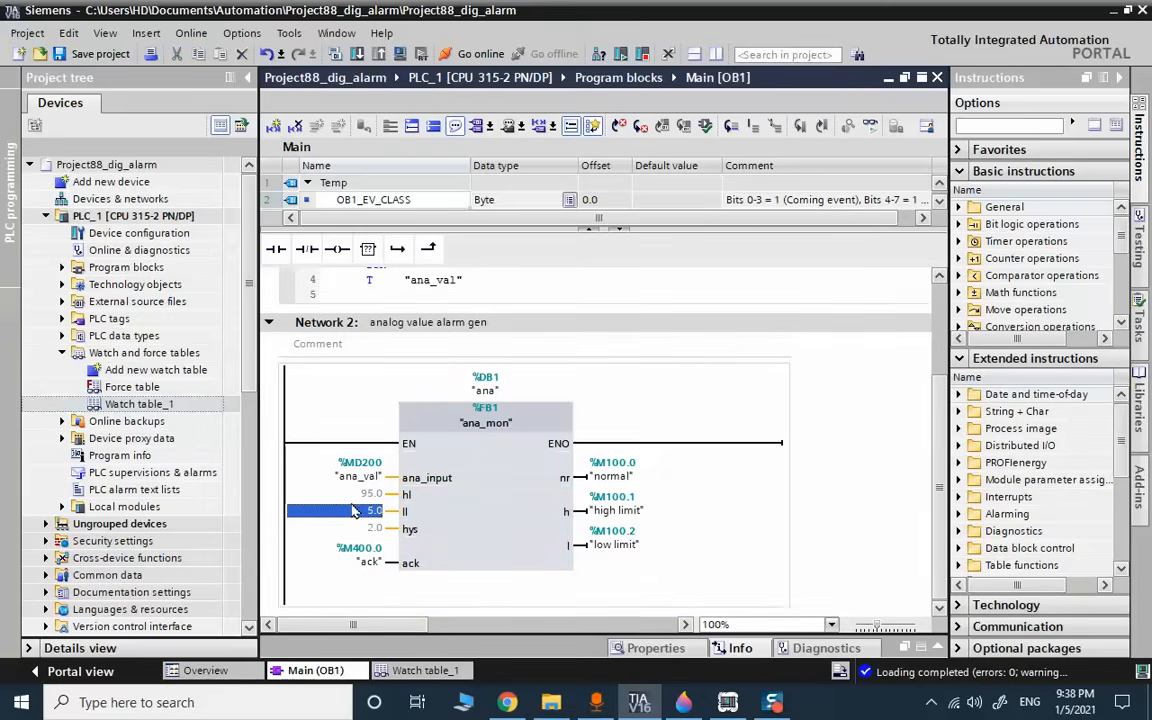
mouse_move(583, 483)
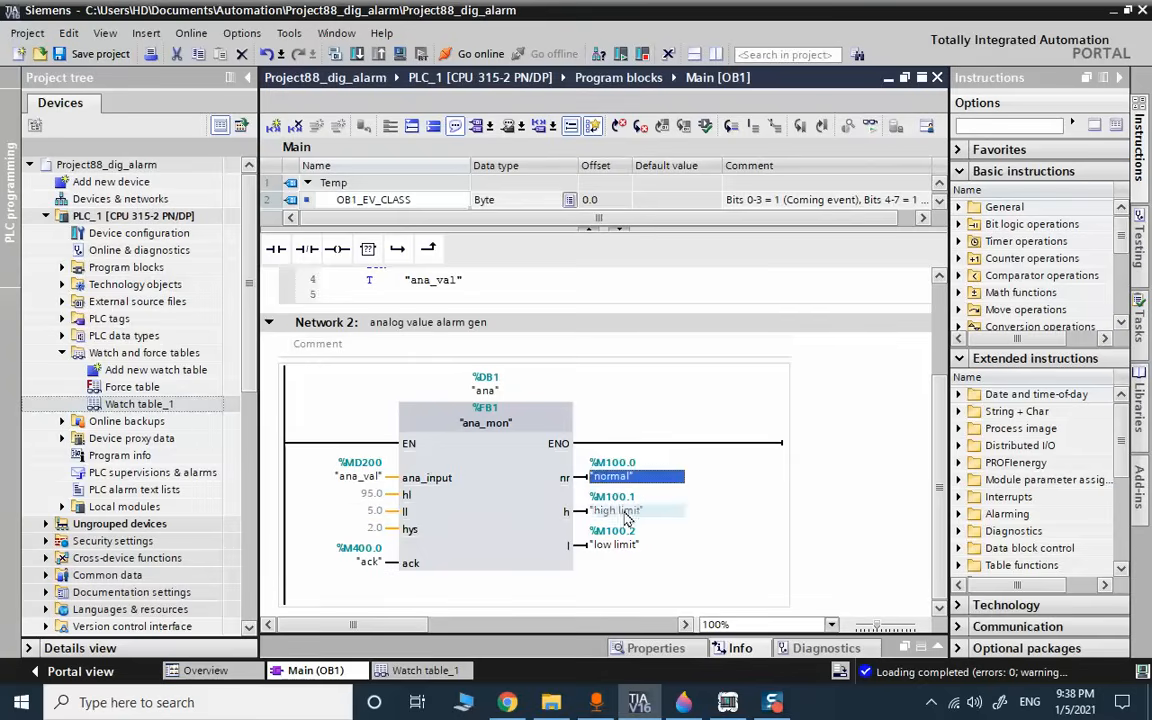
left_click(617, 511)
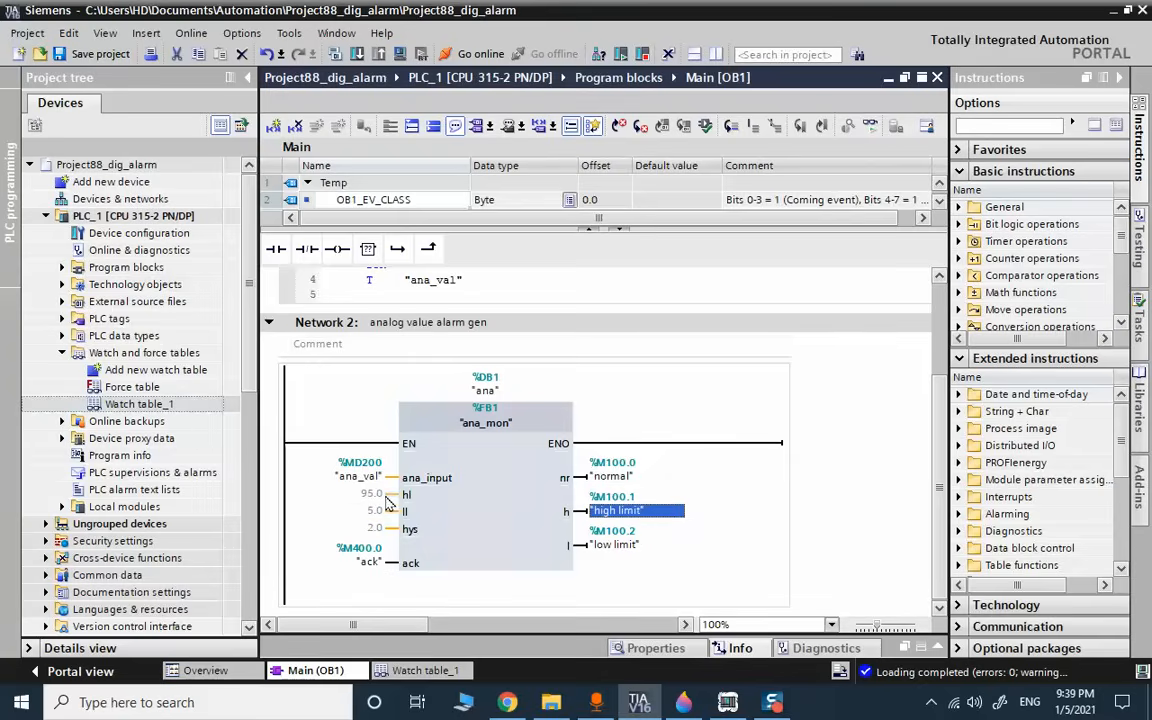
mouse_move(637, 517)
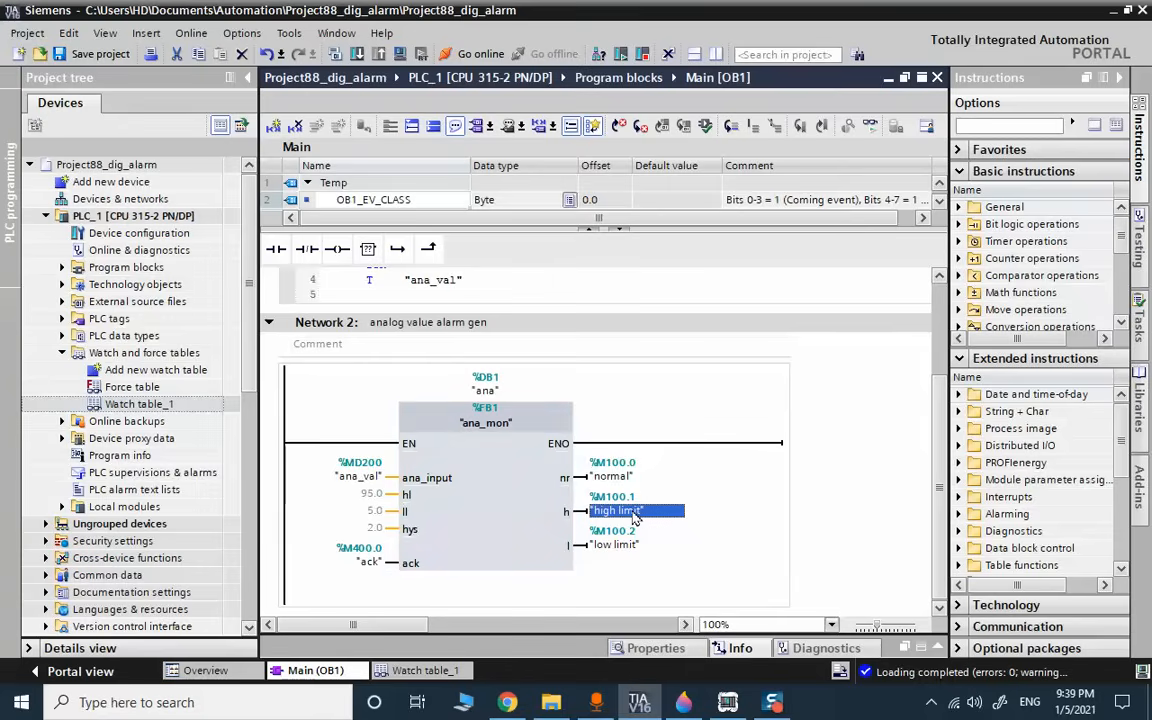
mouse_move(628, 521)
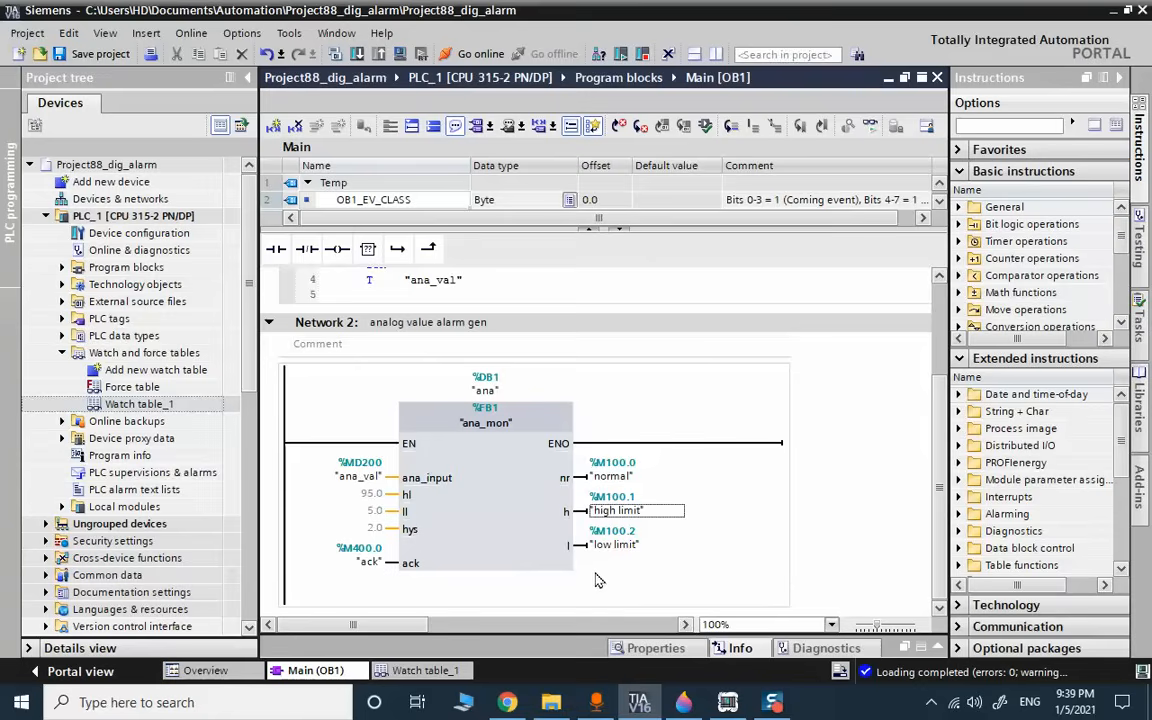
left_click(615, 544)
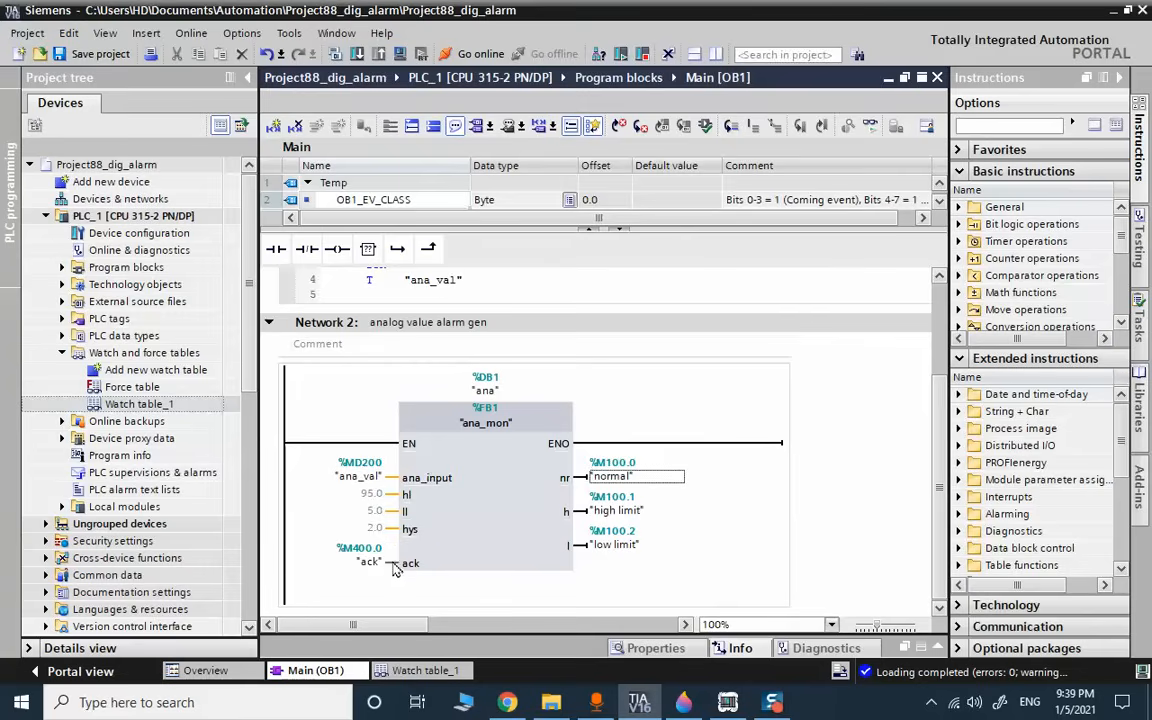
mouse_move(393, 565)
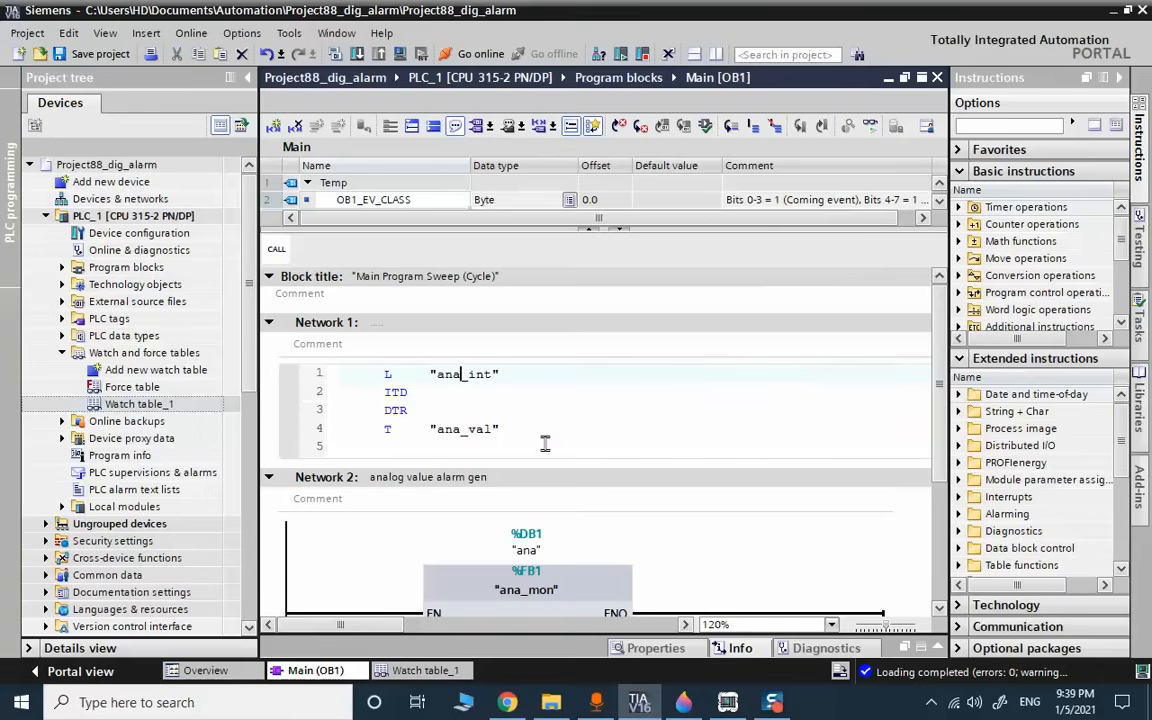
scroll("down", 3)
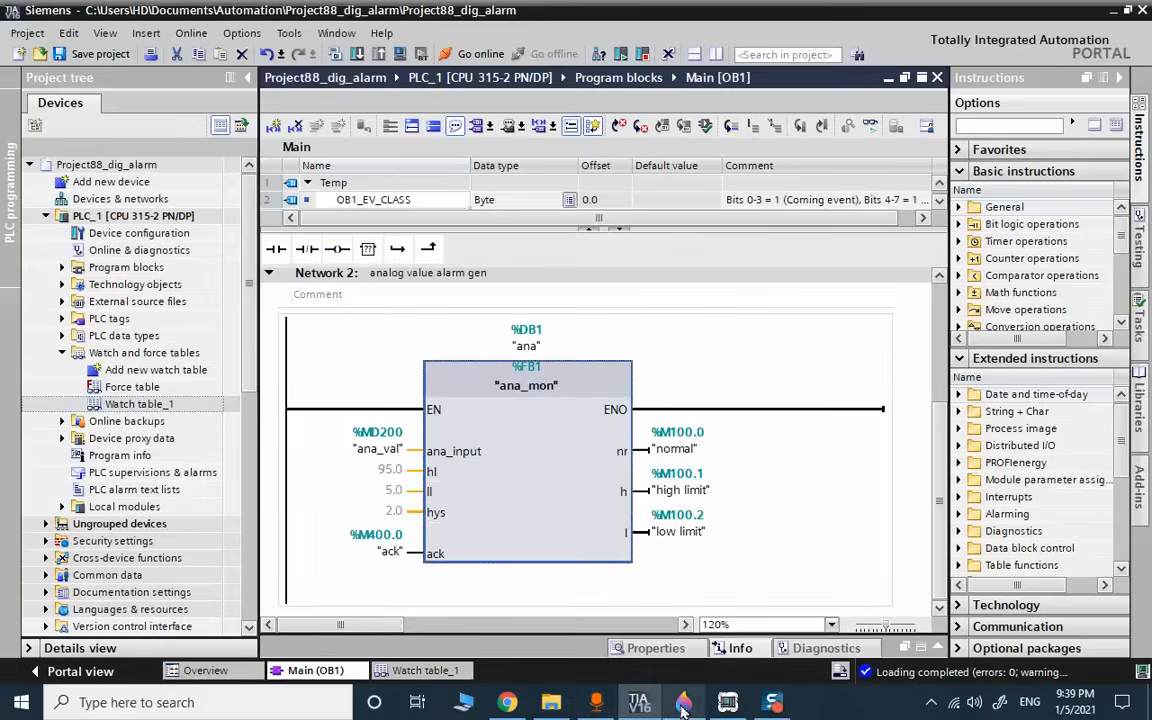
On the hysteresis diagram, draw a blue 90 with an arrow using an 11 px marker.
left_click(683, 702)
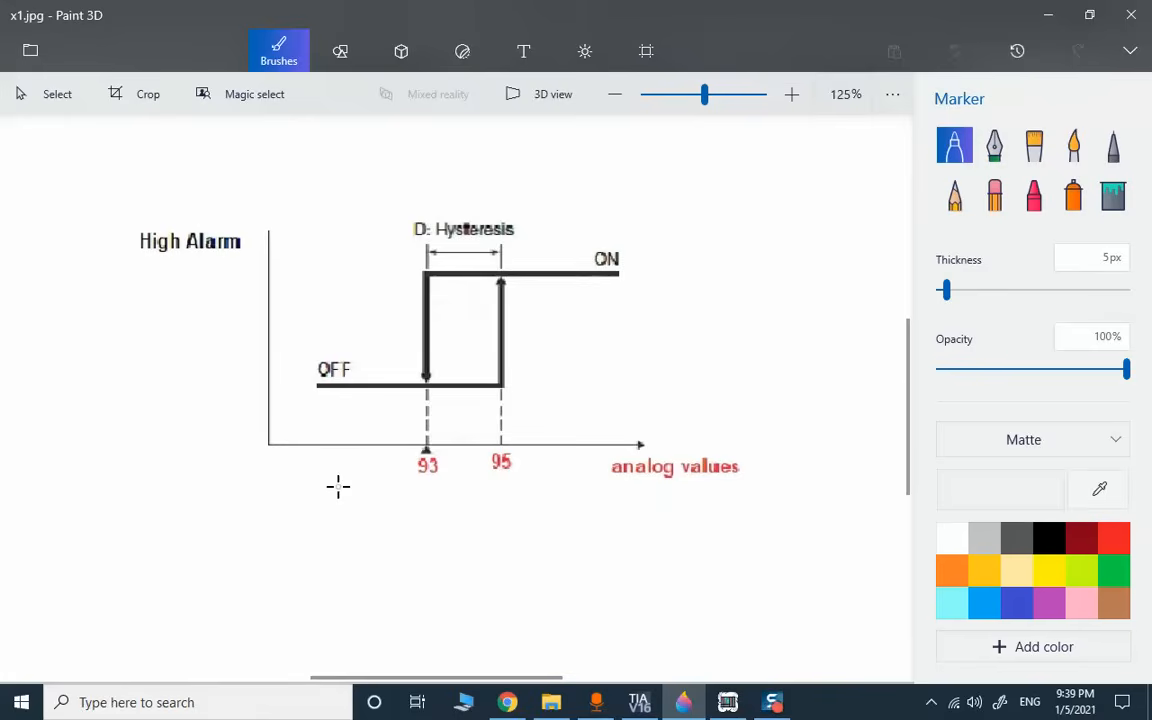
mouse_move(907, 420)
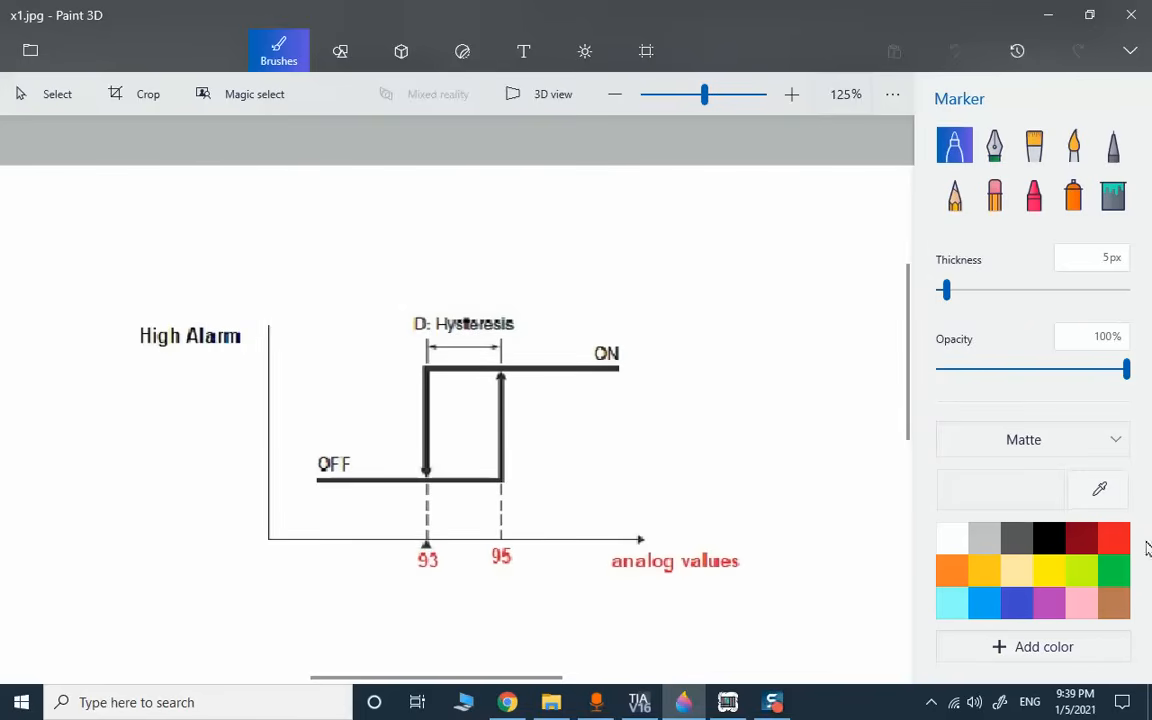
left_click_drag(945, 290, 952, 290)
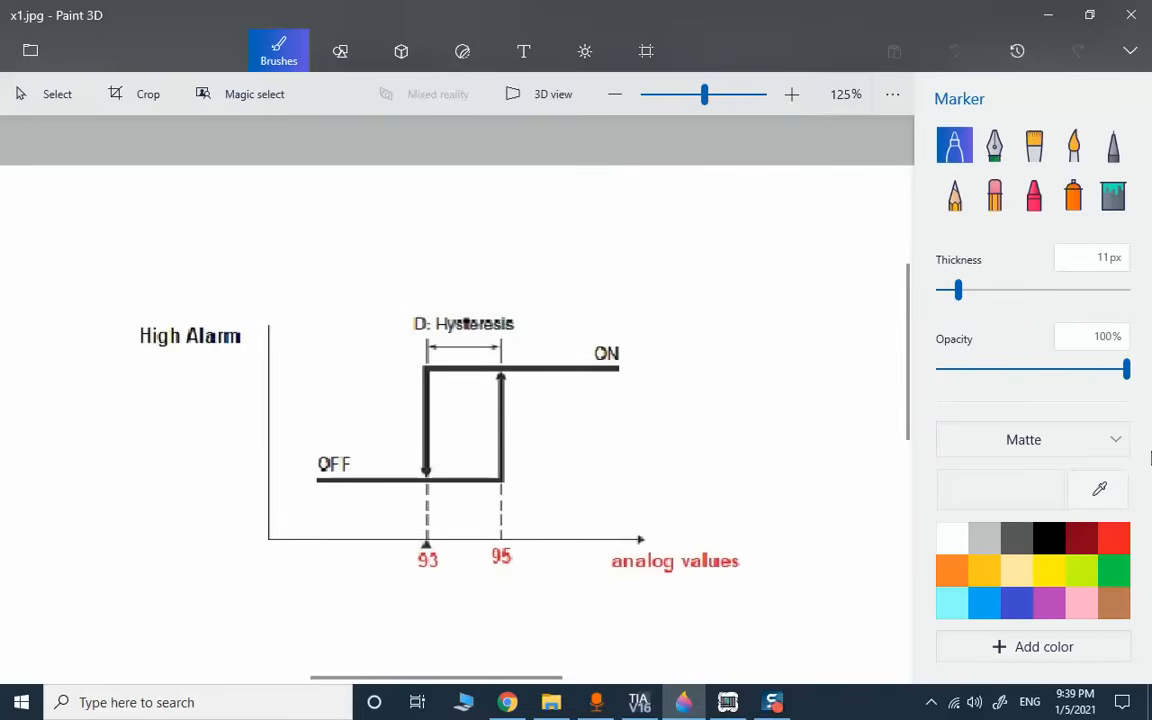
left_click(1016, 537)
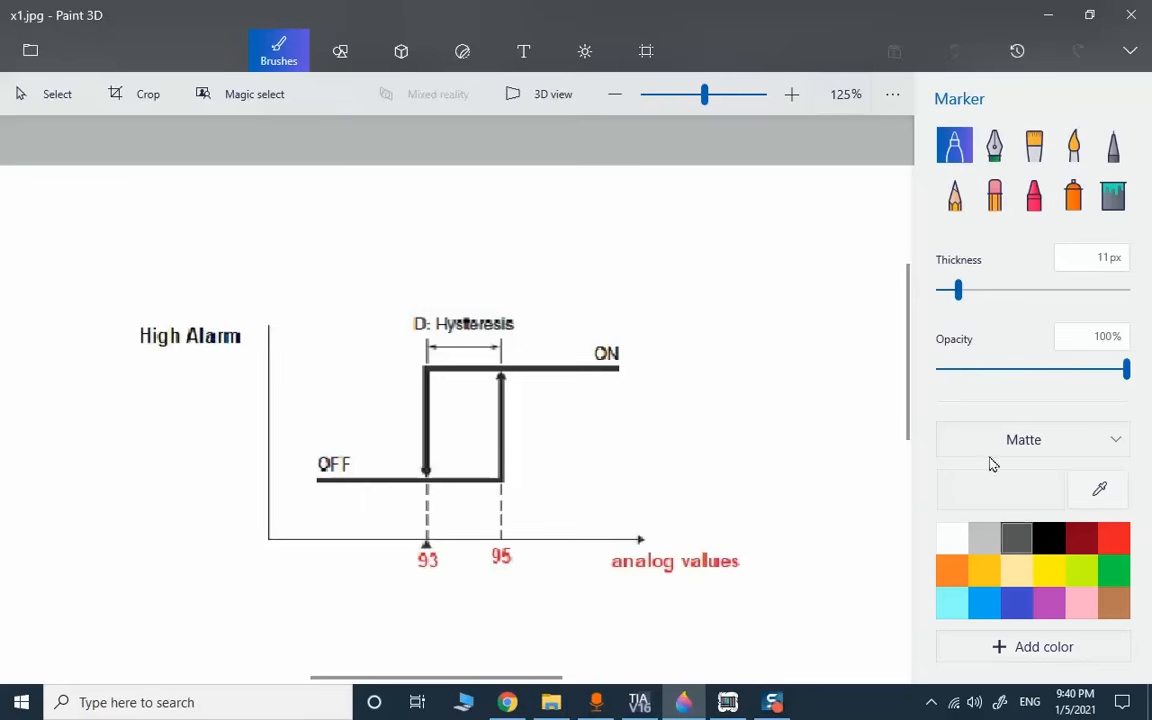
mouse_move(250, 602)
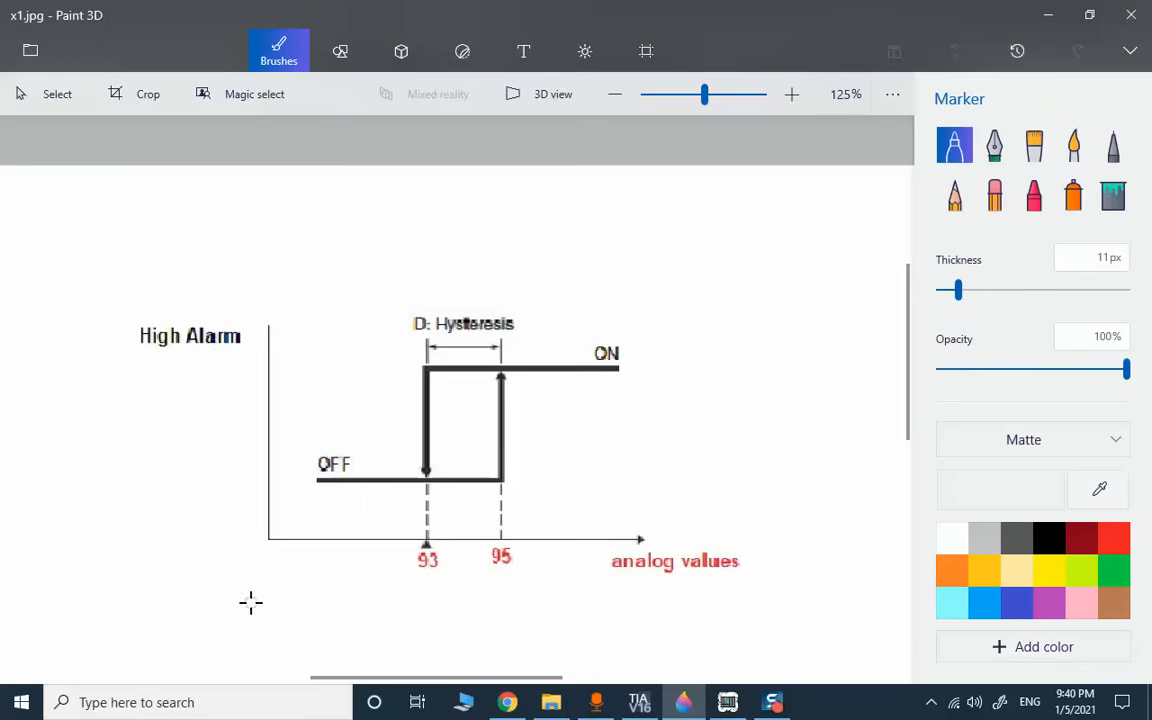
left_click_drag(250, 605, 360, 485)
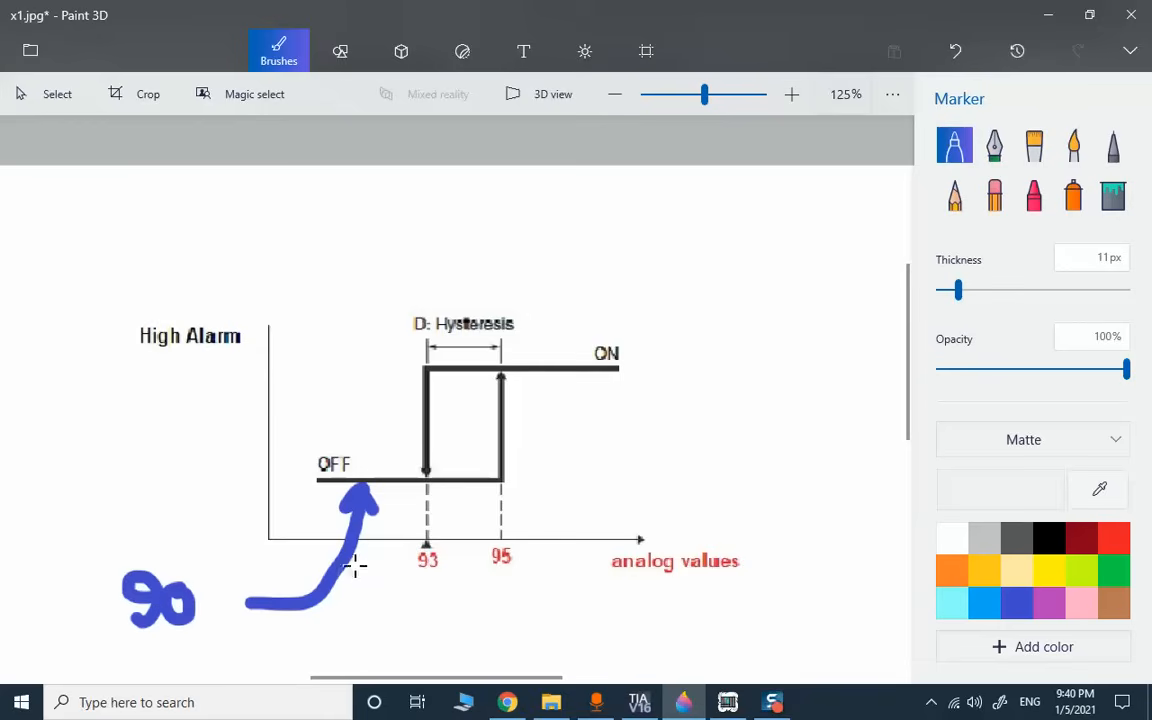
mouse_move(285, 508)
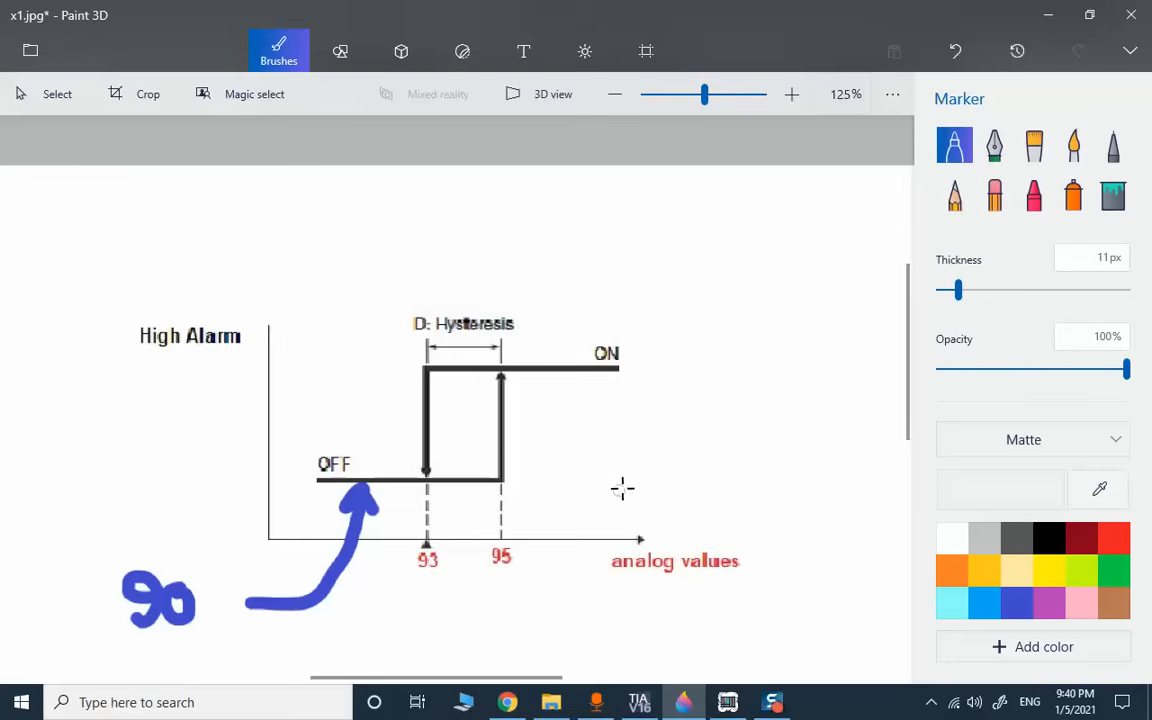
mouse_move(728, 510)
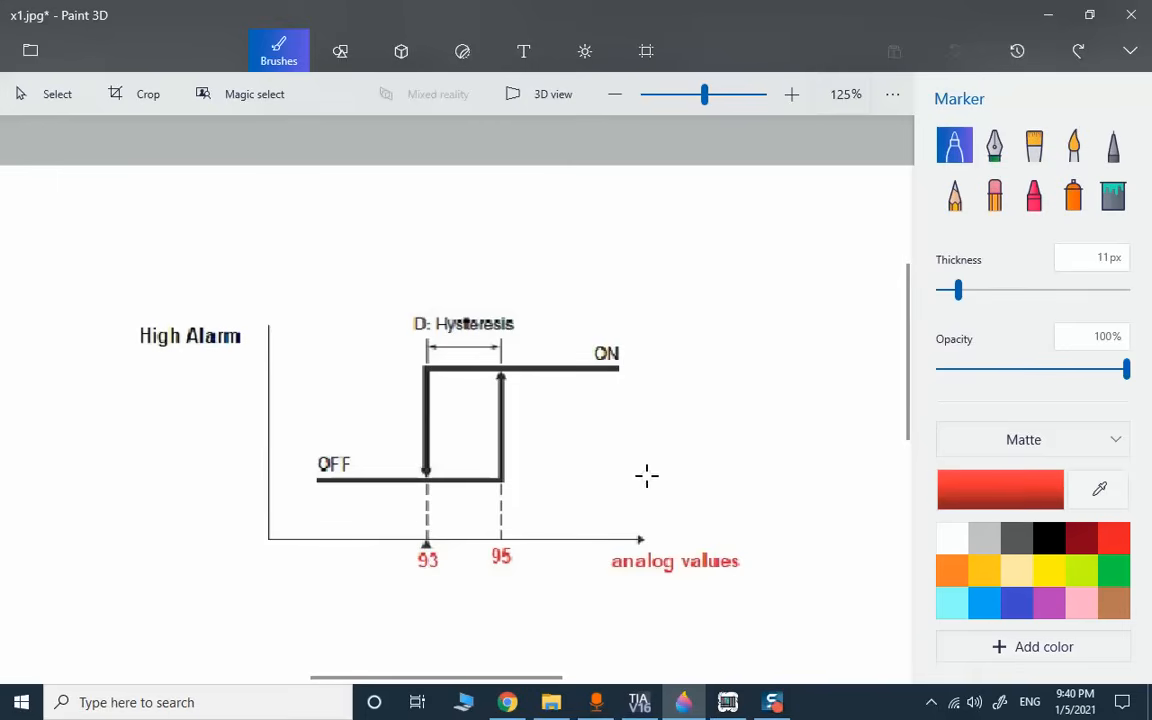
Thin the marker to 3 px and draw a red 95 with an arrow to the rising edge.
left_click_drag(953, 290, 948, 290)
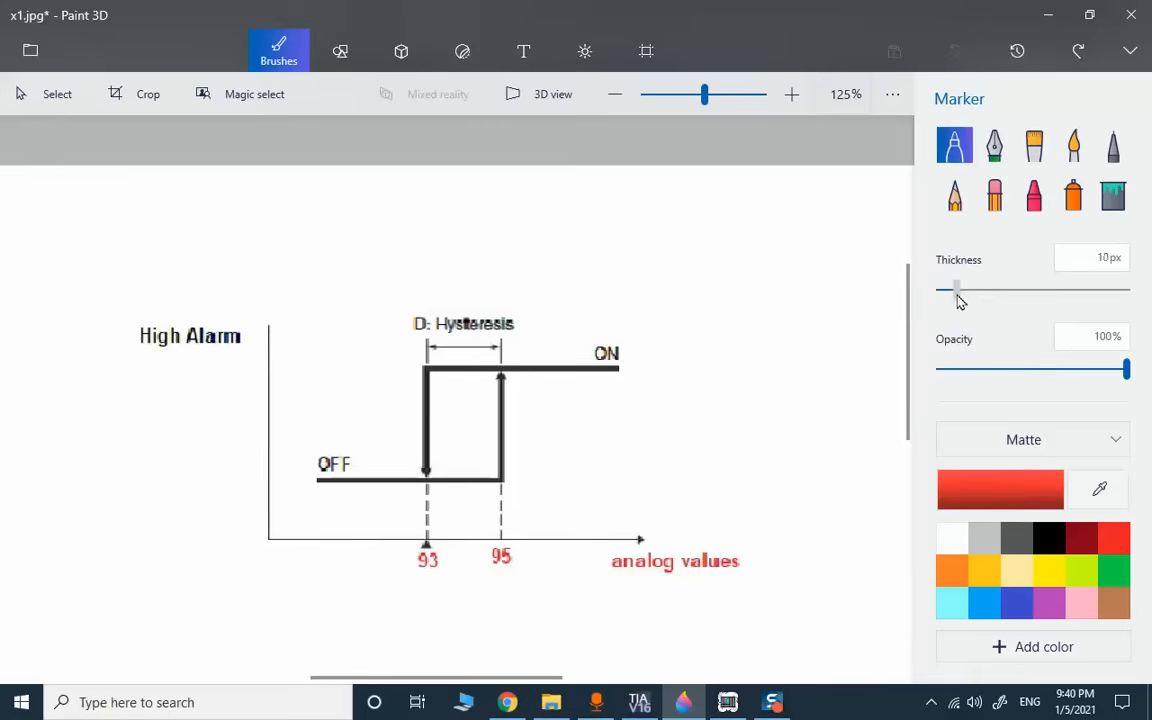
left_click_drag(955, 290, 938, 290)
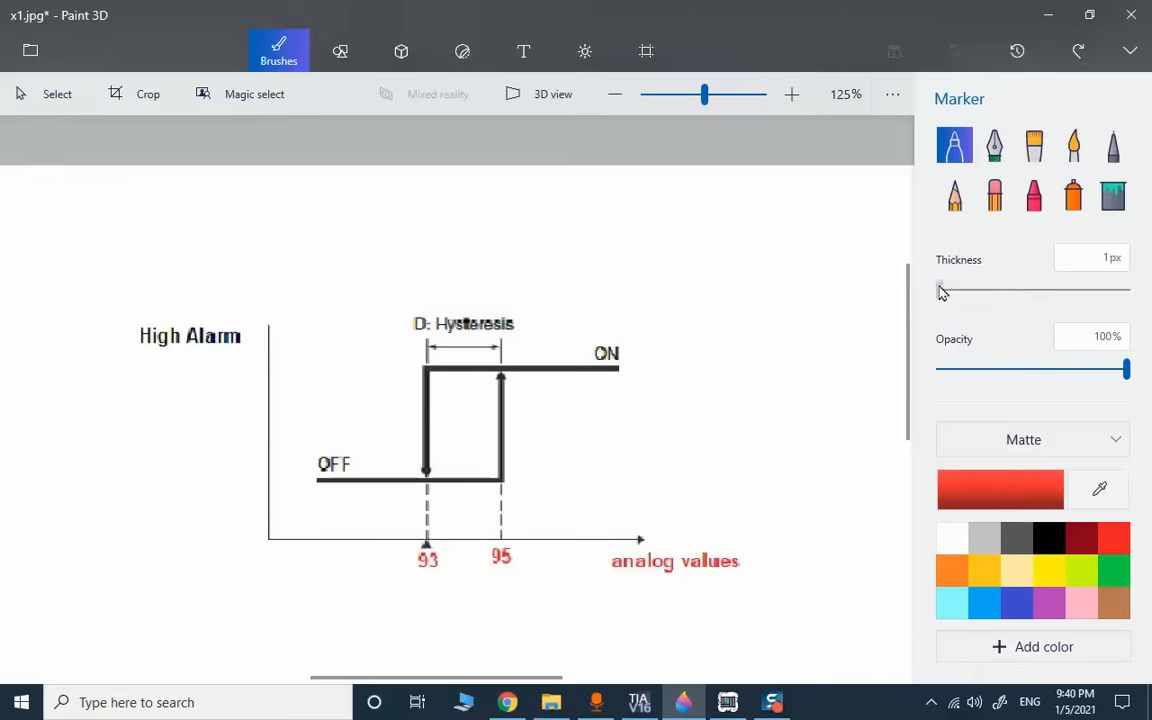
left_click_drag(563, 490, 675, 440)
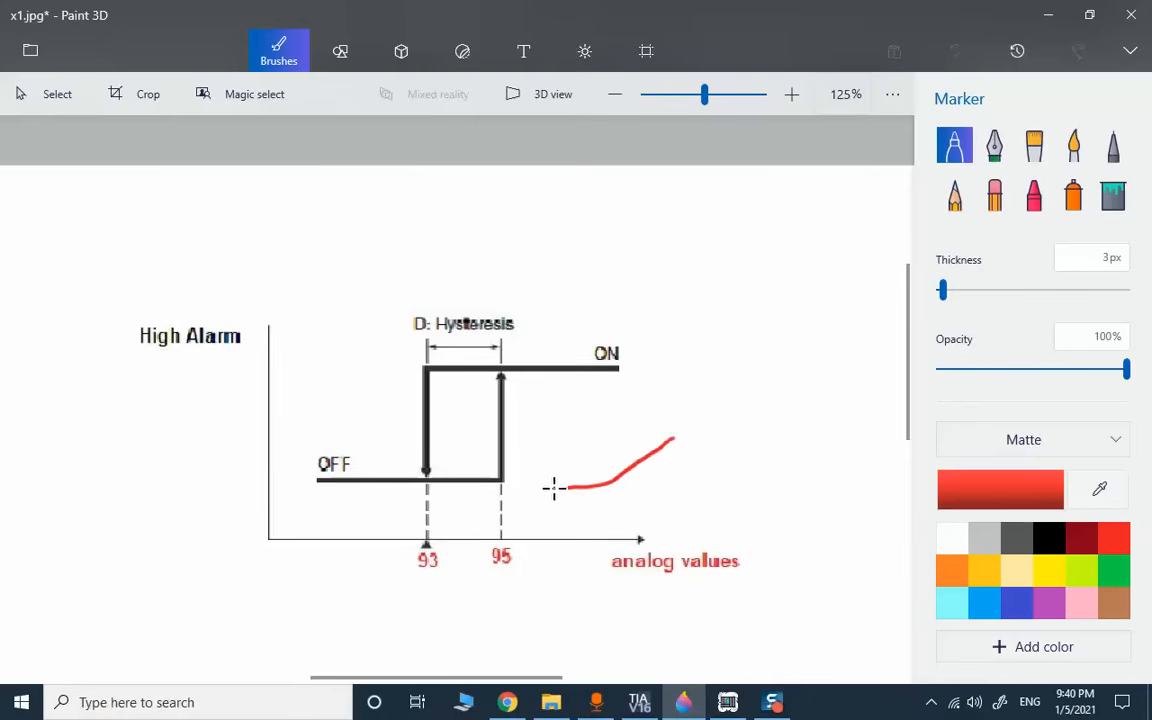
left_click_drag(570, 489, 522, 480)
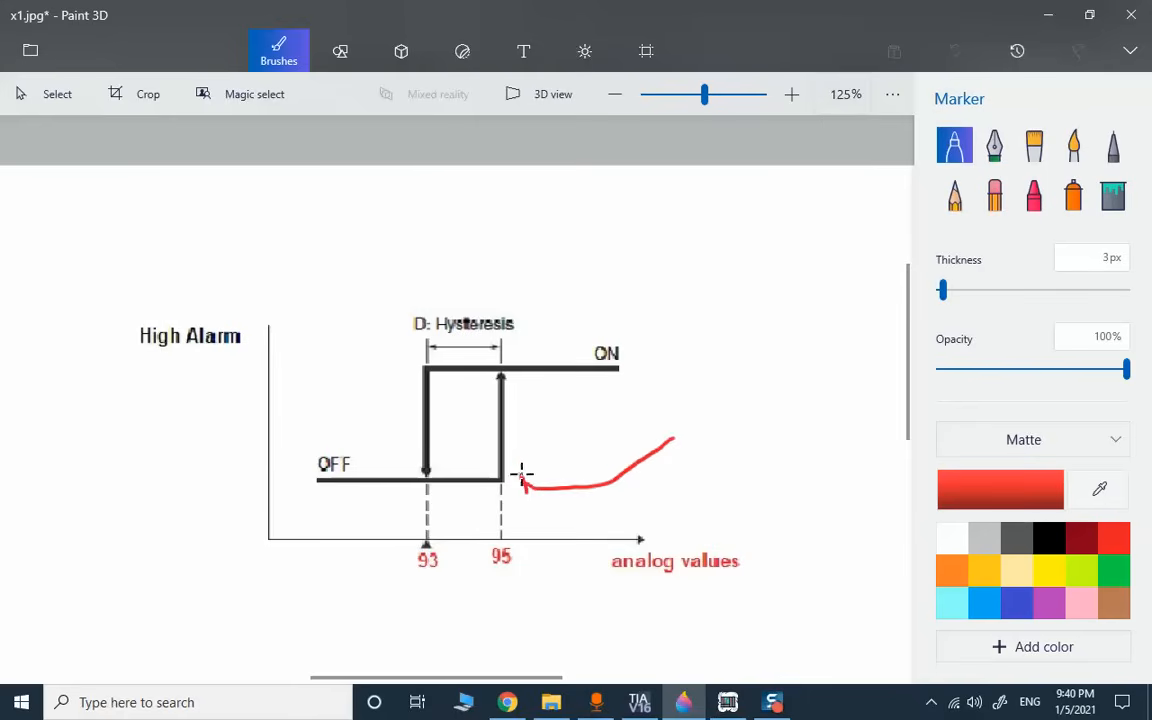
left_click_drag(545, 470, 560, 460)
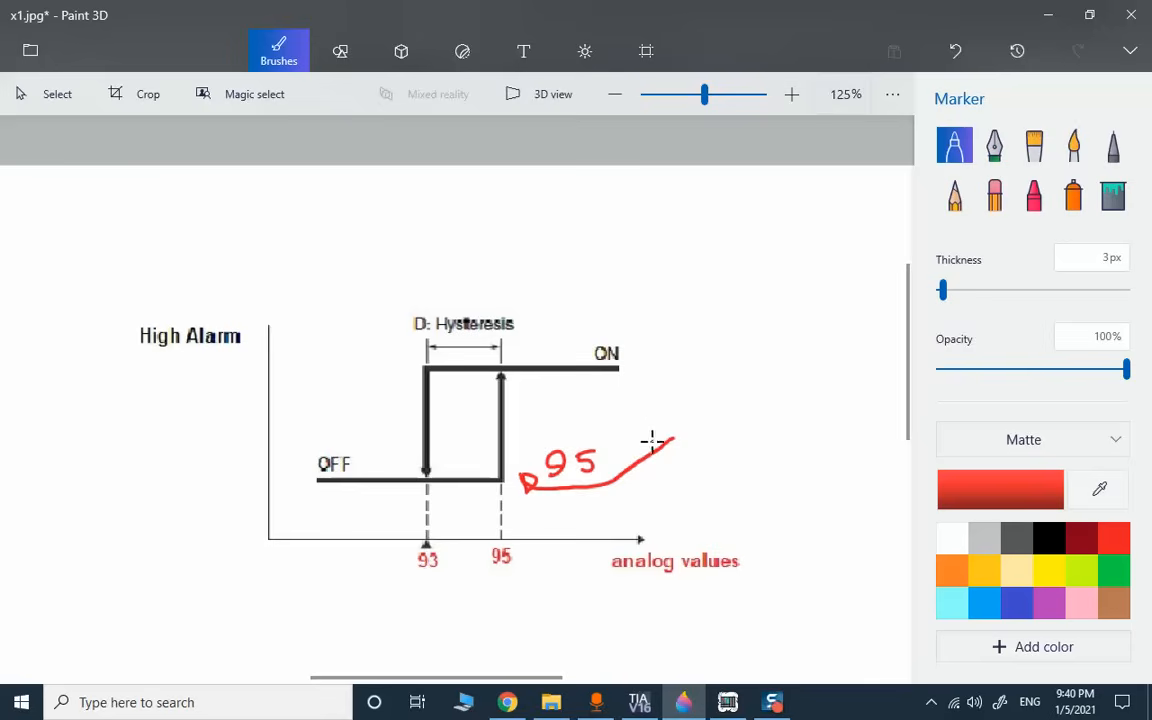
mouse_move(608, 405)
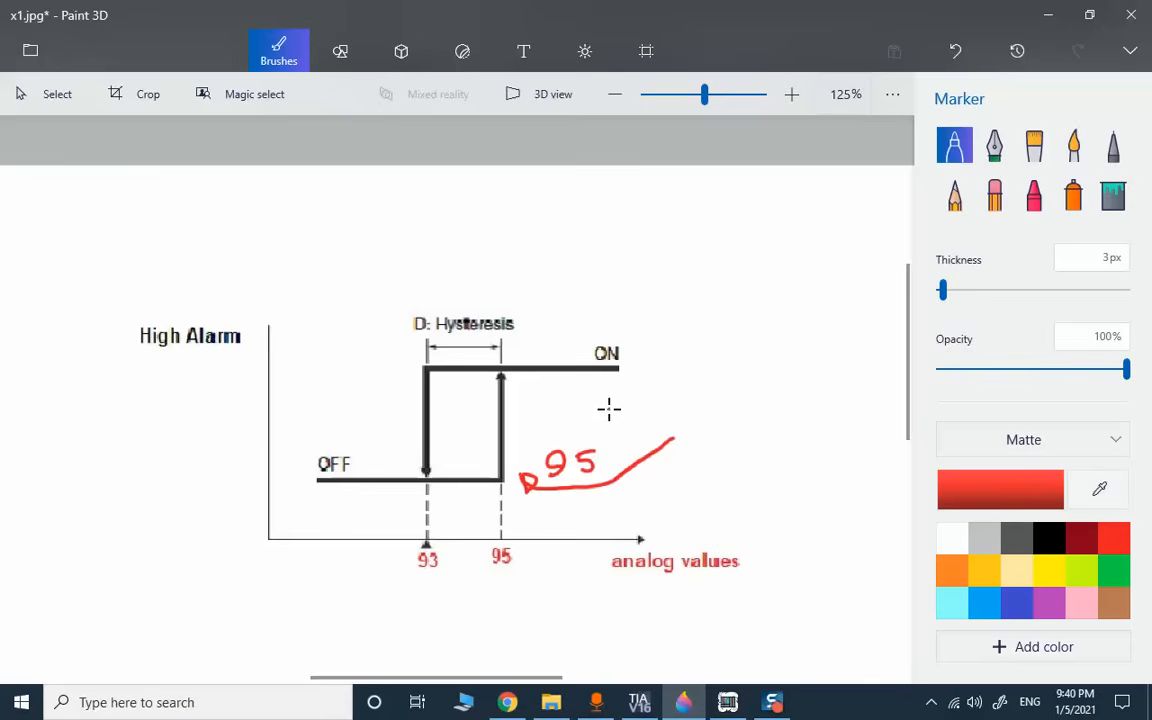
mouse_move(315, 358)
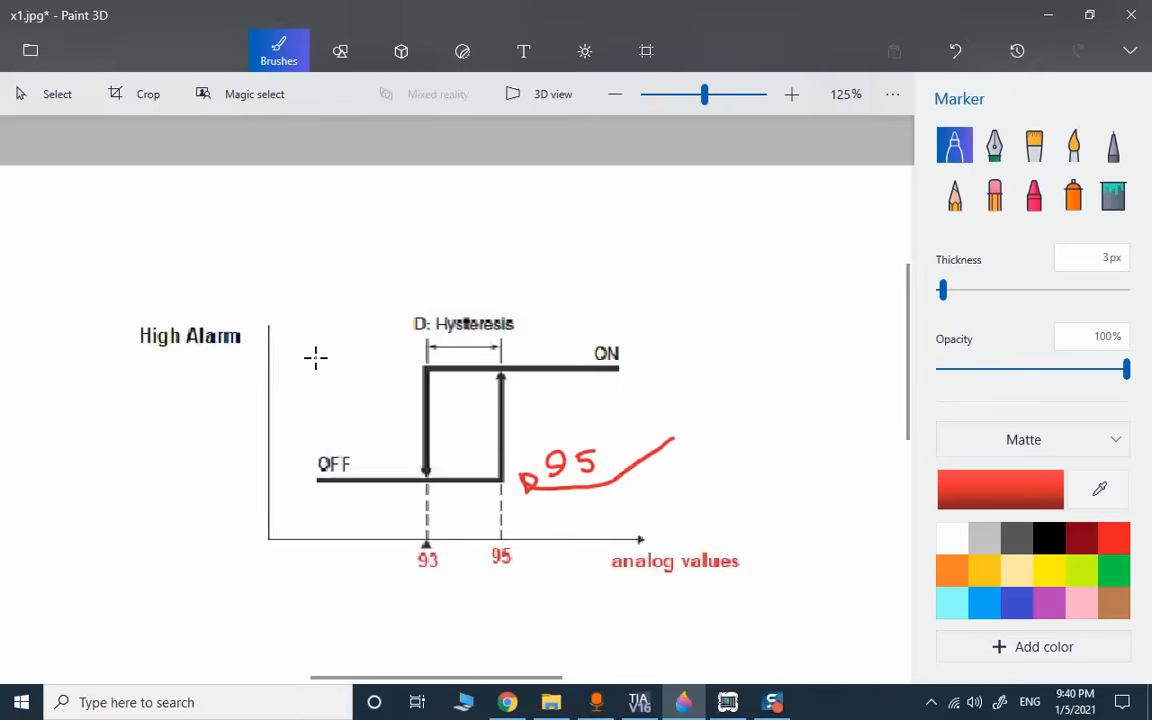
mouse_move(312, 357)
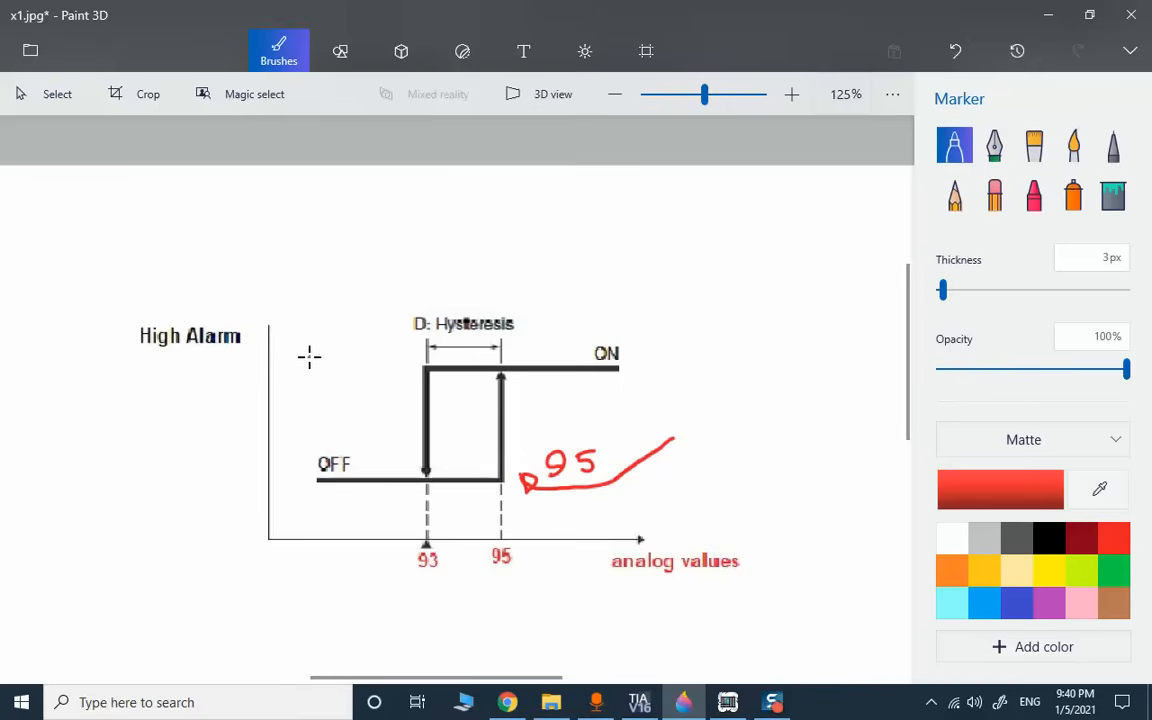
mouse_move(543, 372)
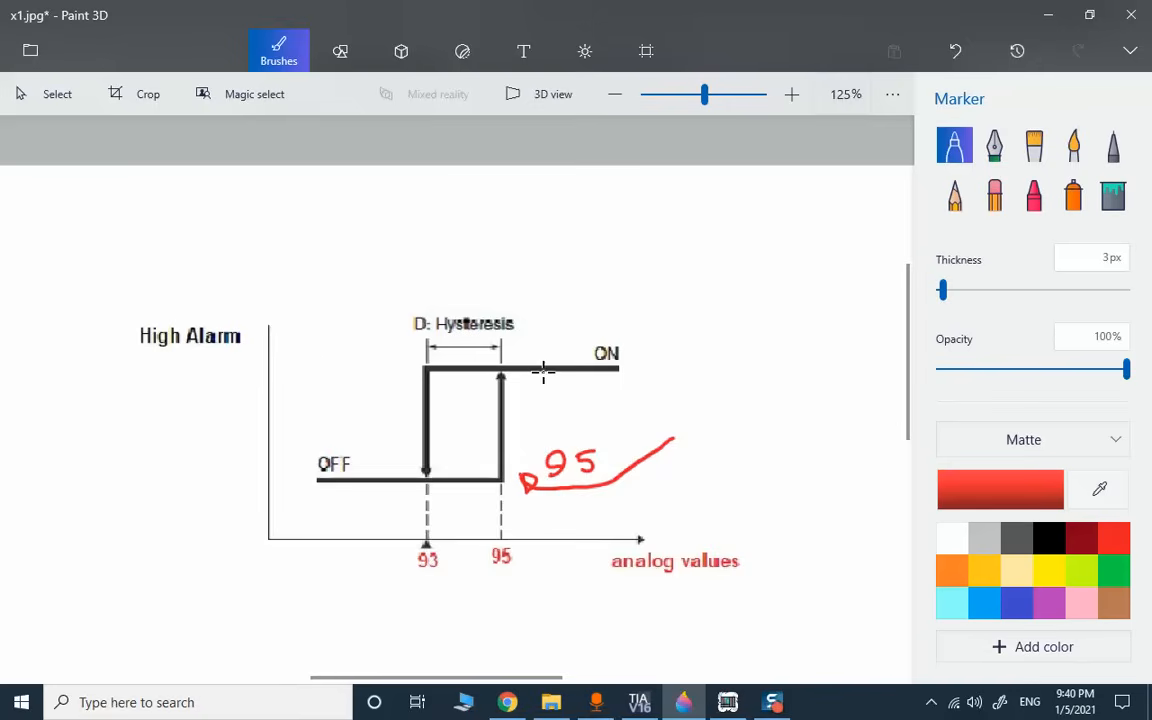
mouse_move(503, 533)
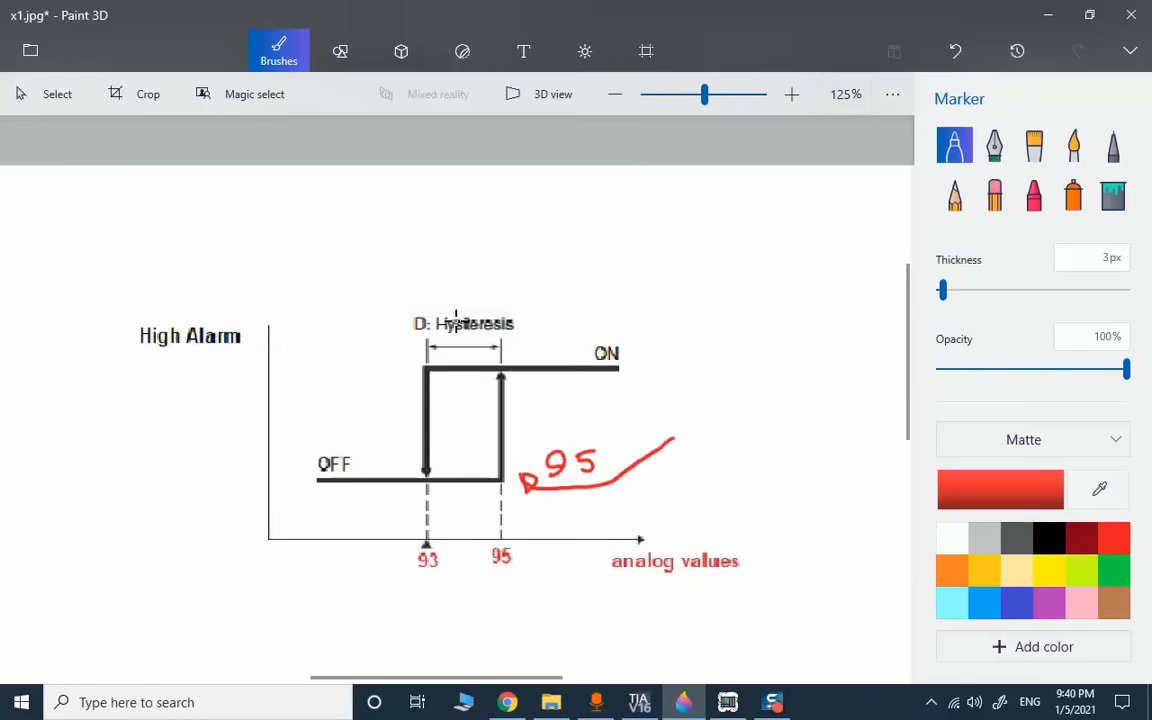
mouse_move(396, 300)
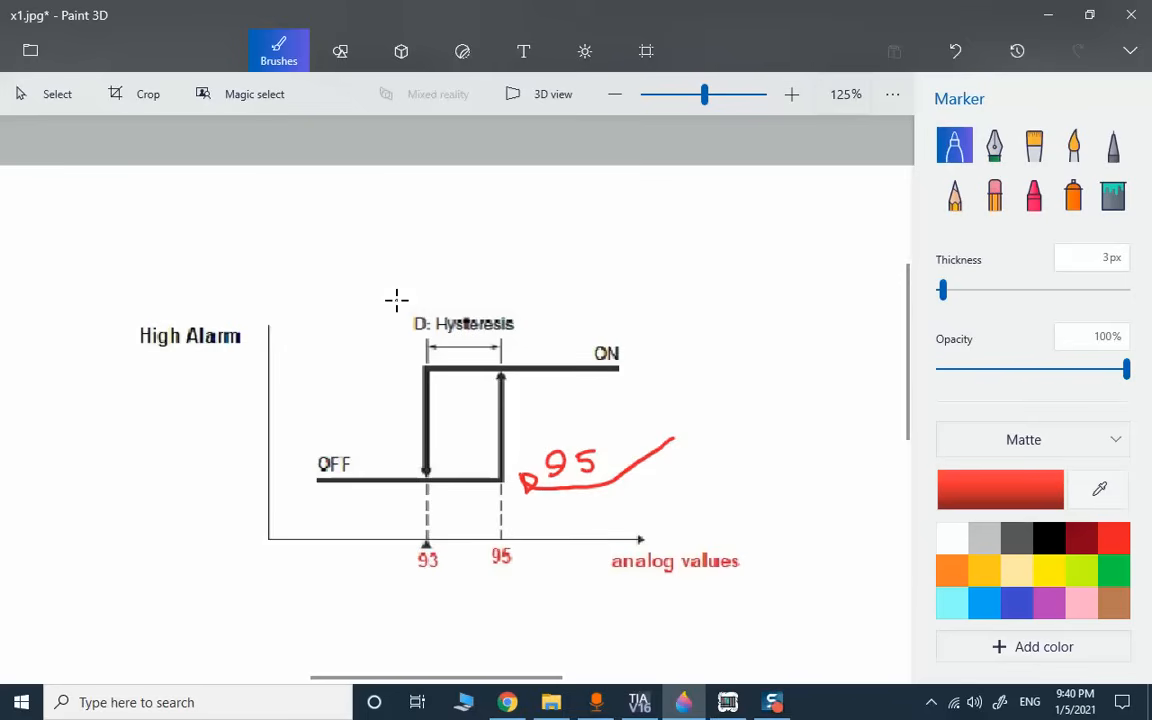
left_click(1015, 602)
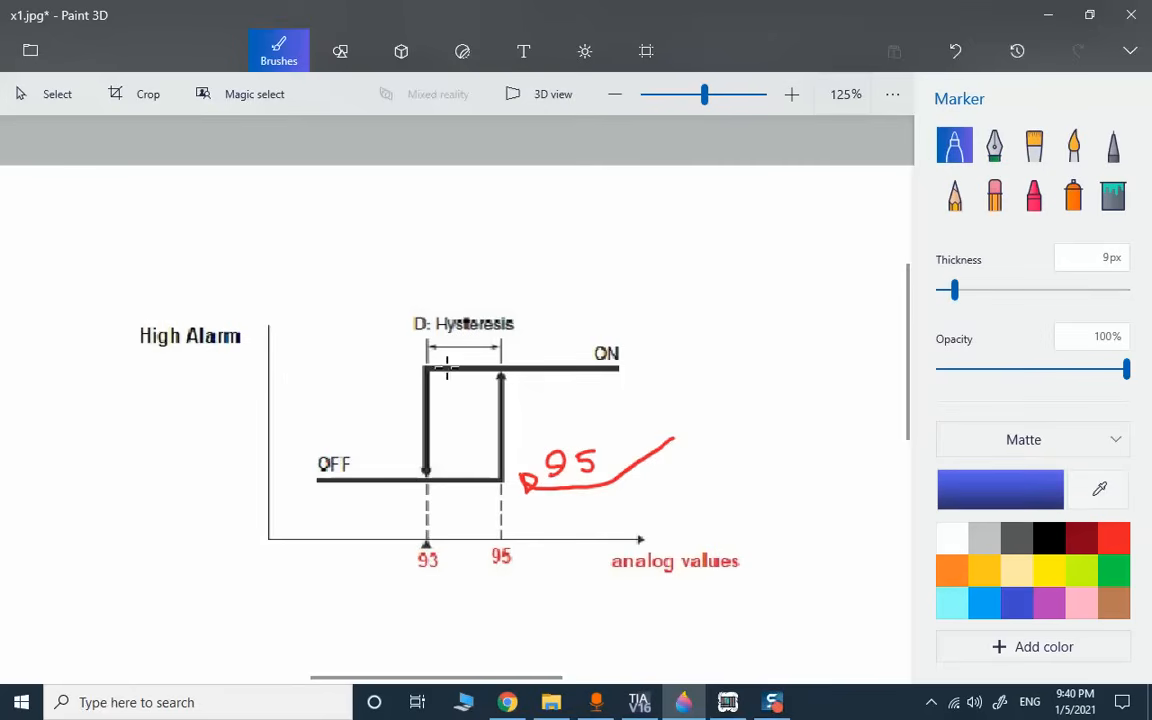
left_click_drag(356, 355, 410, 475)
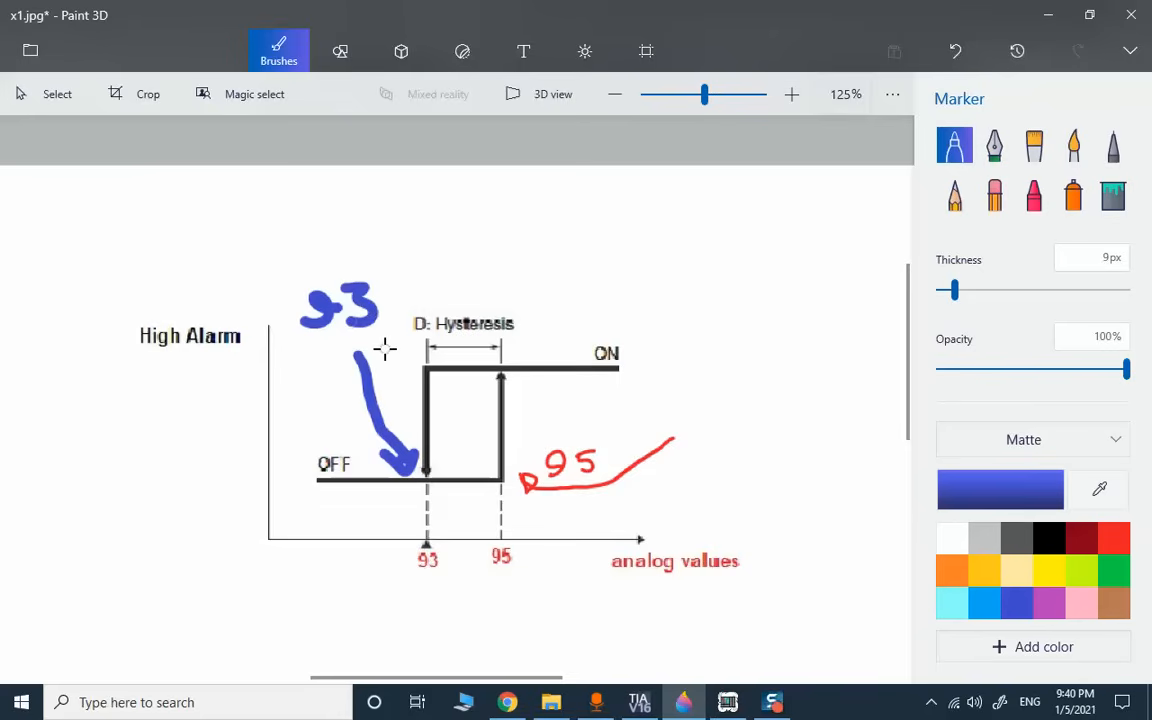
mouse_move(358, 380)
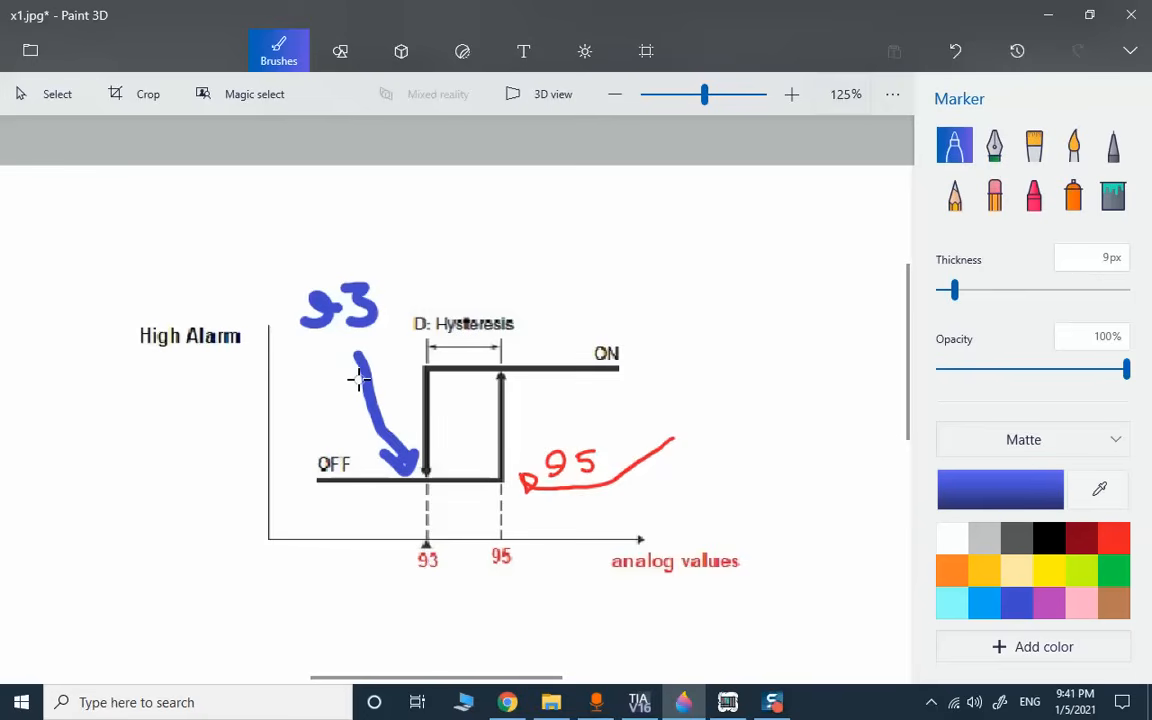
mouse_move(350, 419)
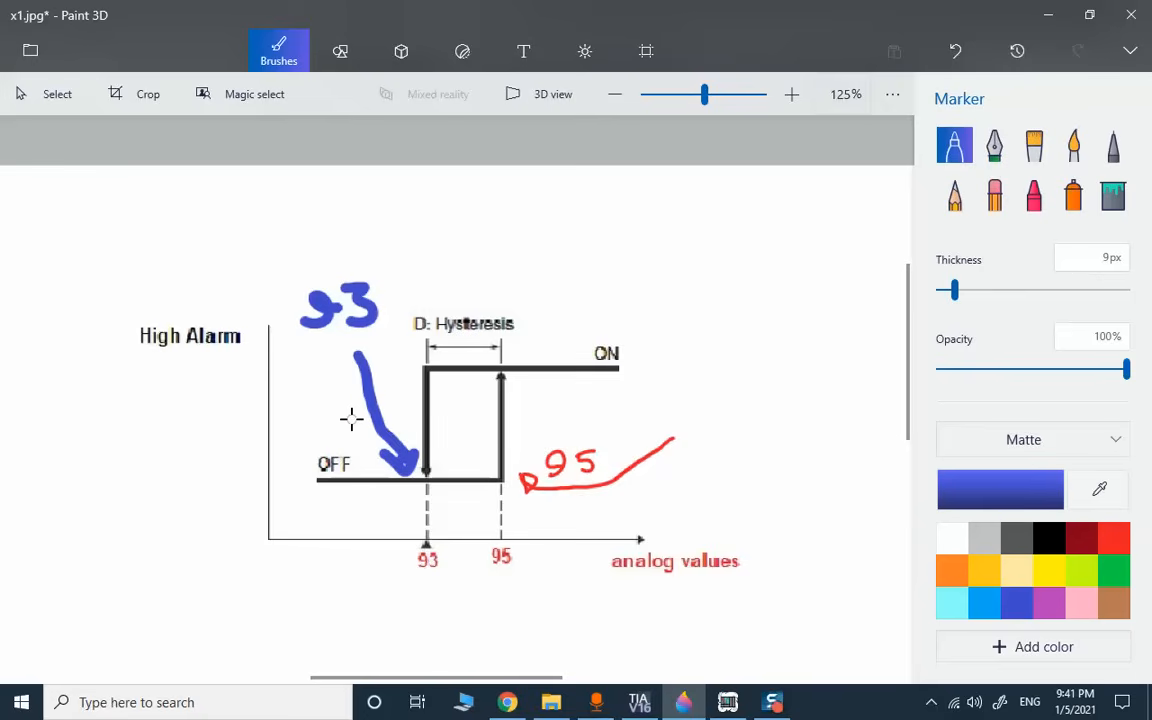
mouse_move(675, 631)
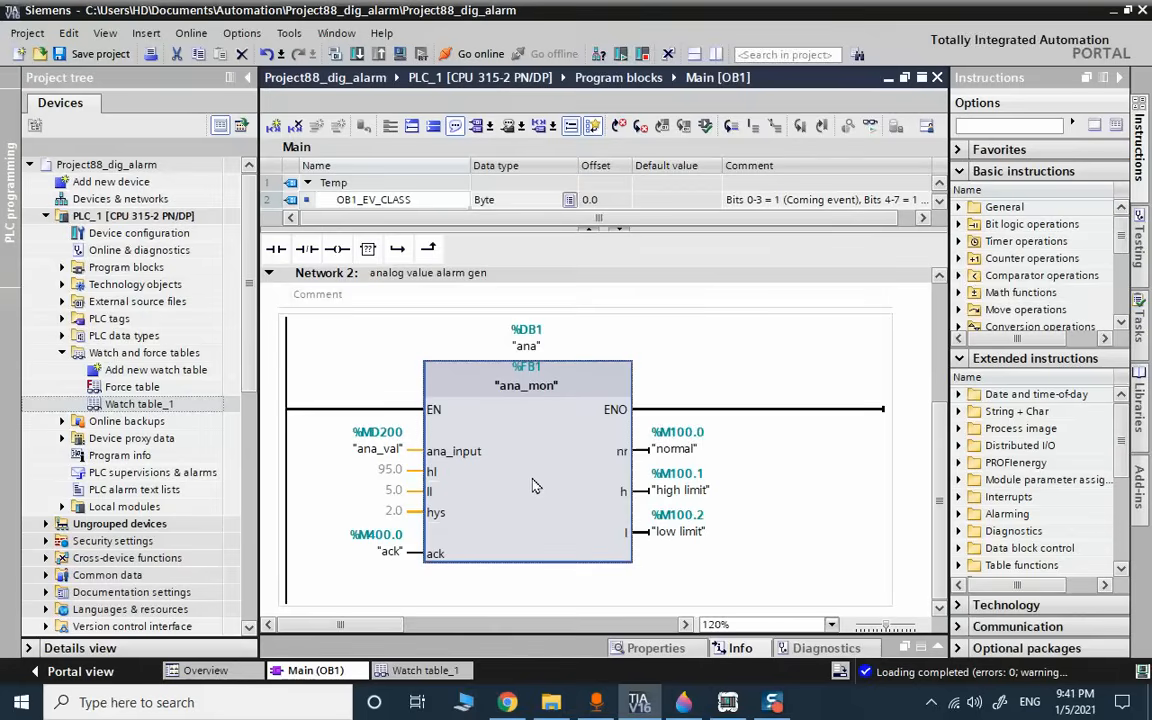
Open the ana_mon FB call from Main [OB1] with monitoring to view Network 1 hys calc.
right_click(527, 385)
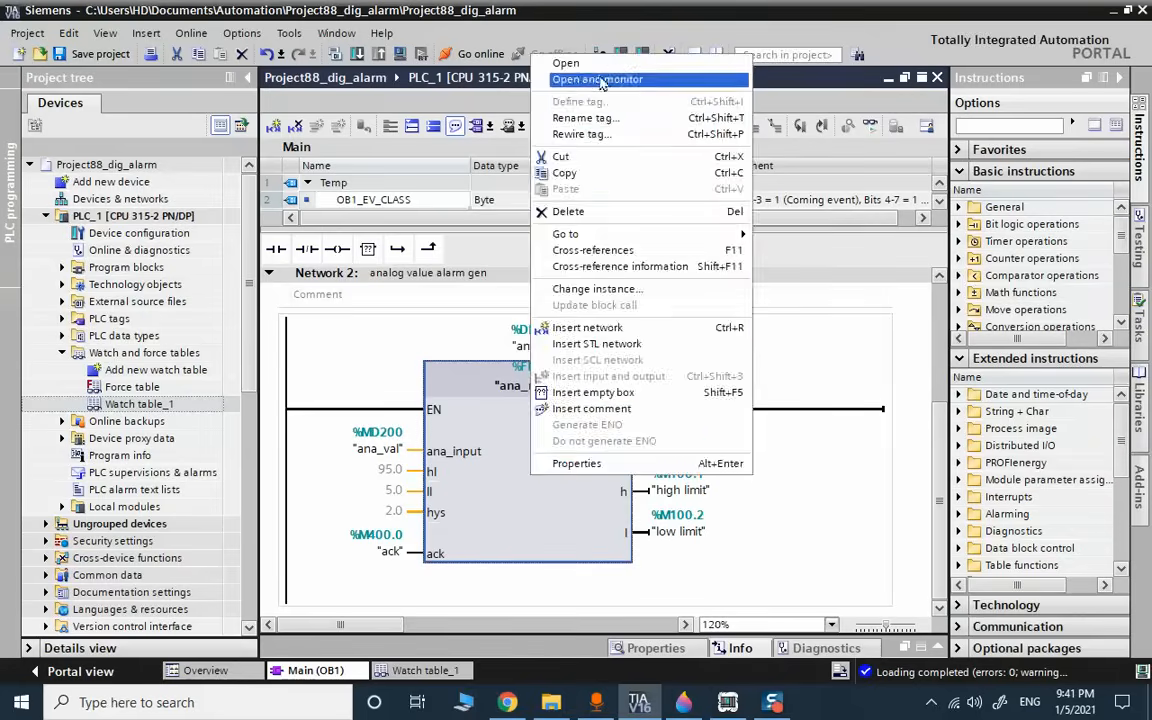
left_click(597, 79)
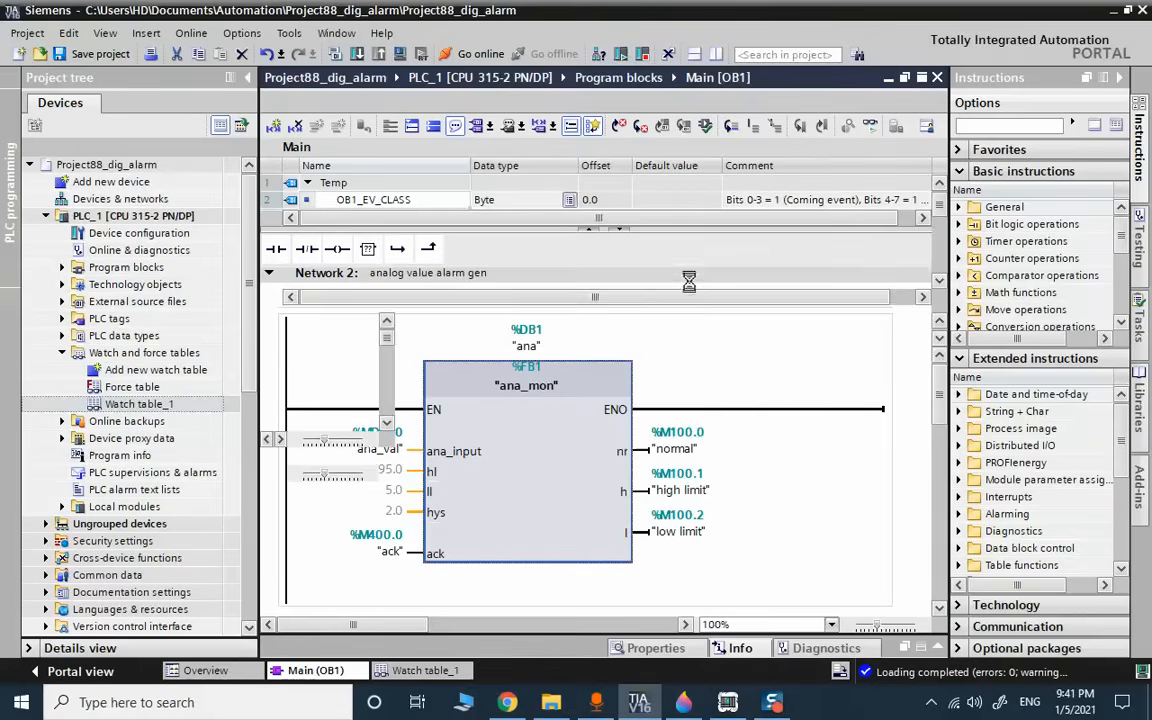
double_click(526, 385)
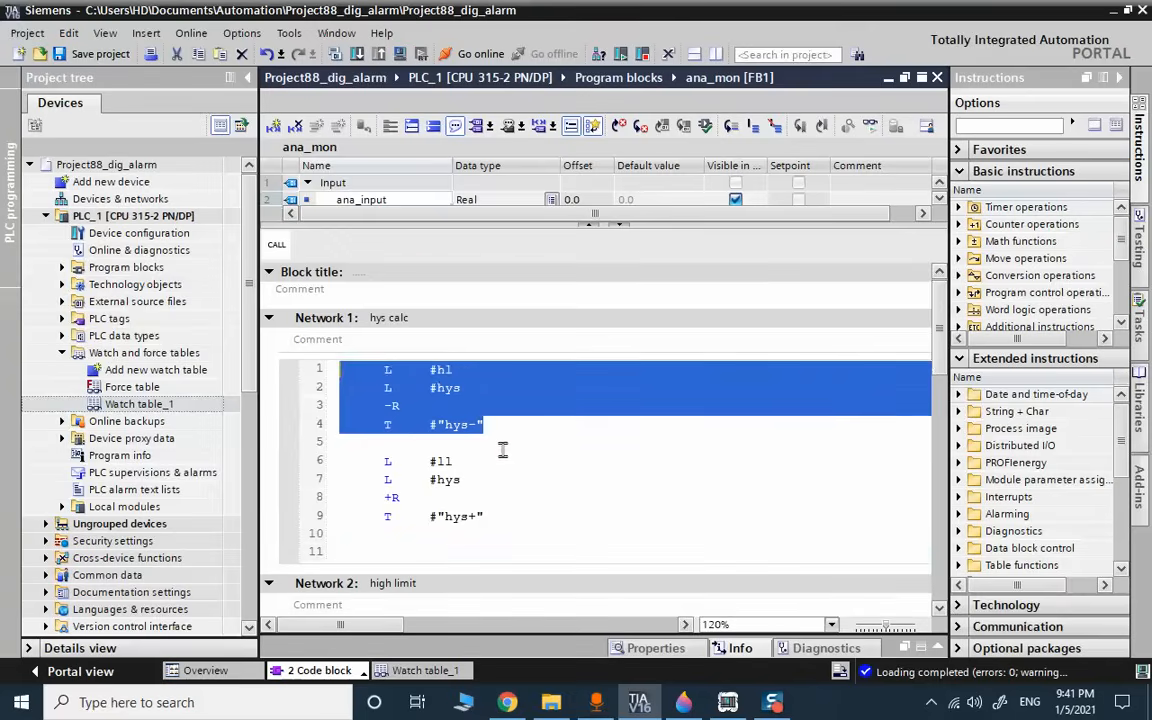
mouse_move(480, 440)
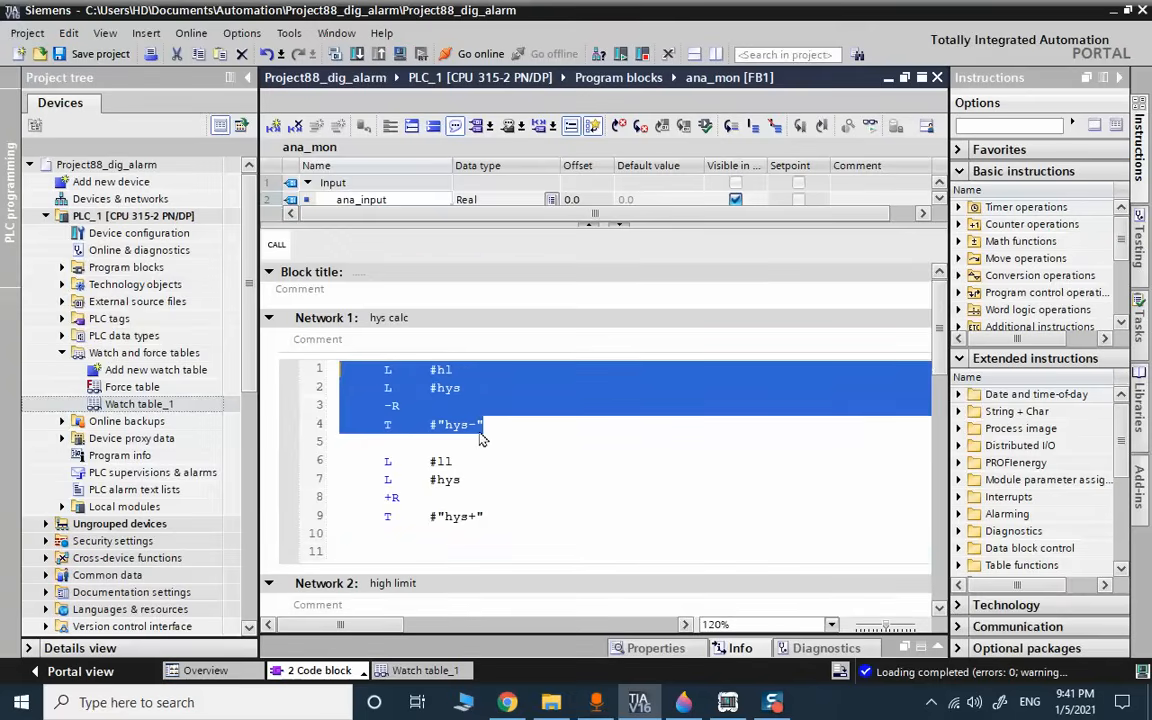
left_click(505, 497)
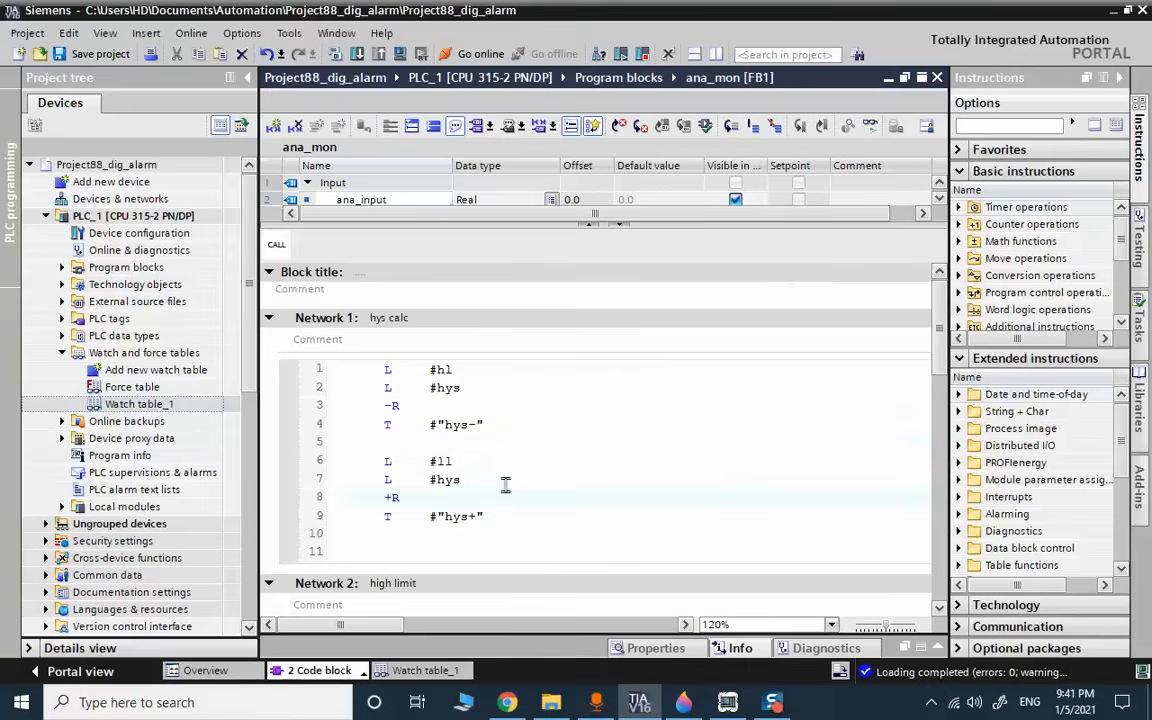
scroll("down", 3)
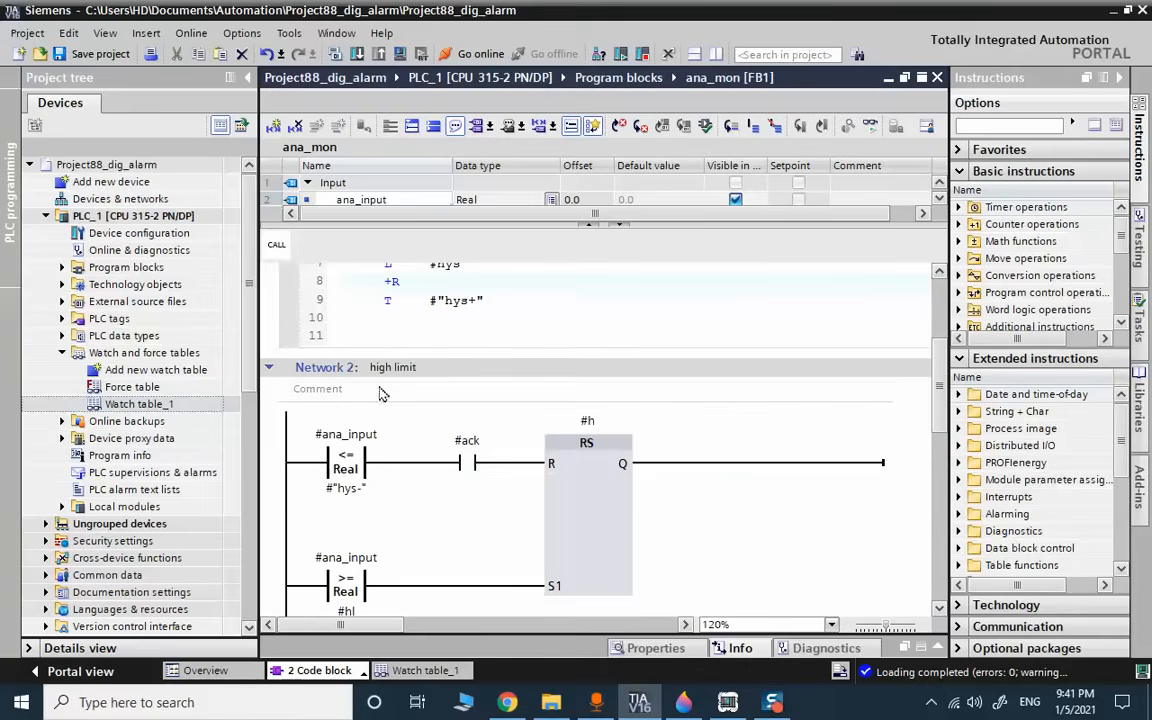
left_click(585, 515)
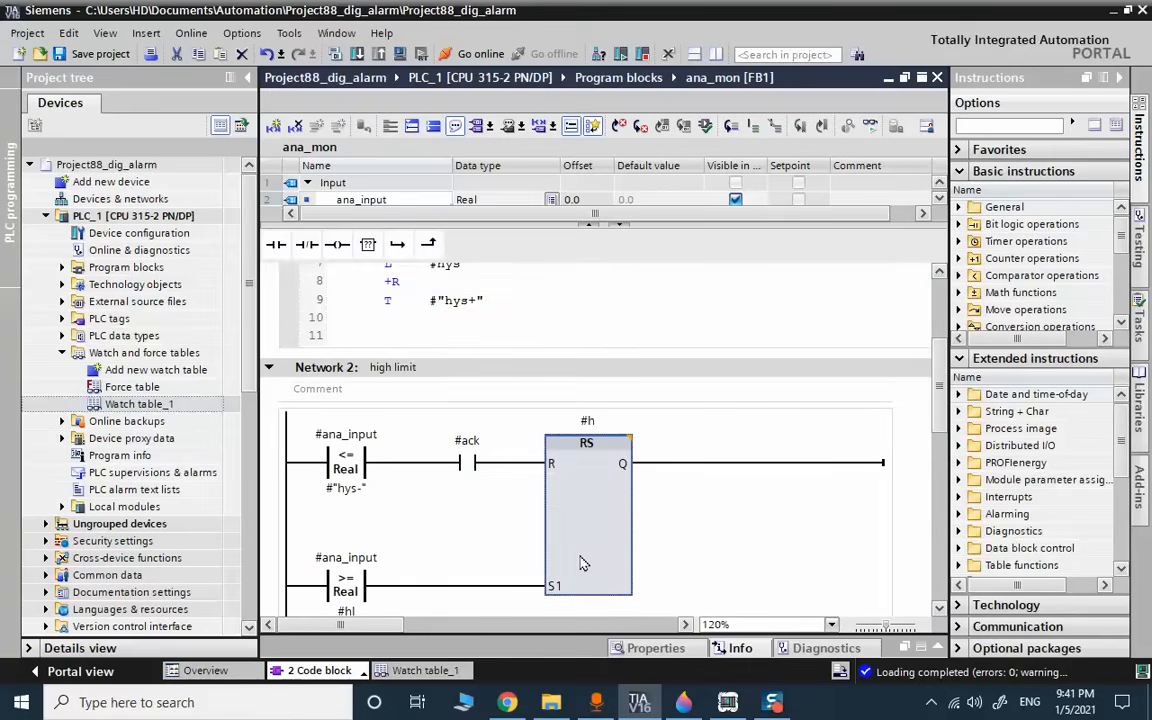
mouse_move(528, 491)
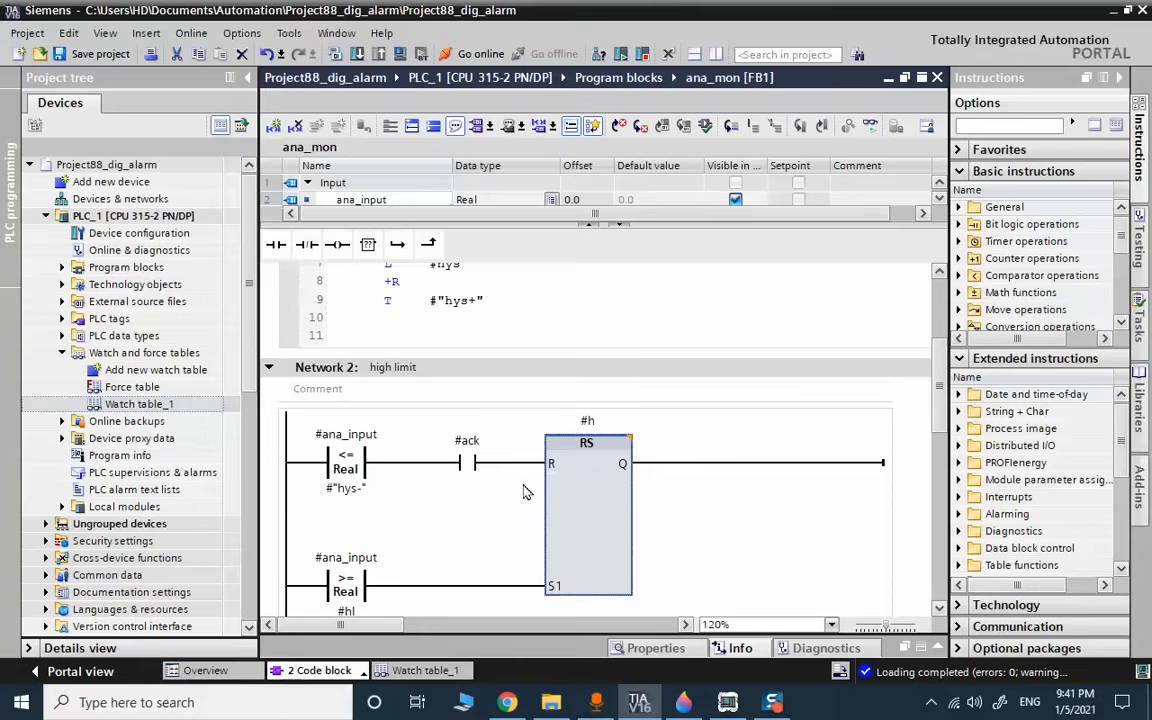
scroll("down", 3)
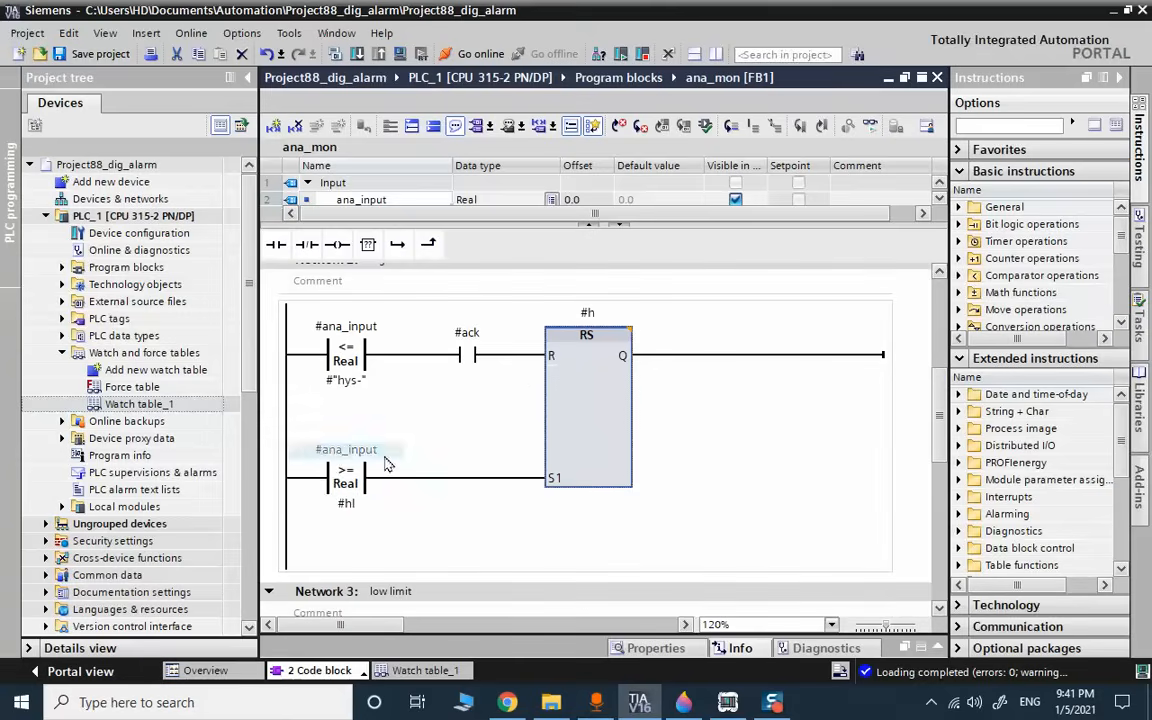
left_click(346, 503)
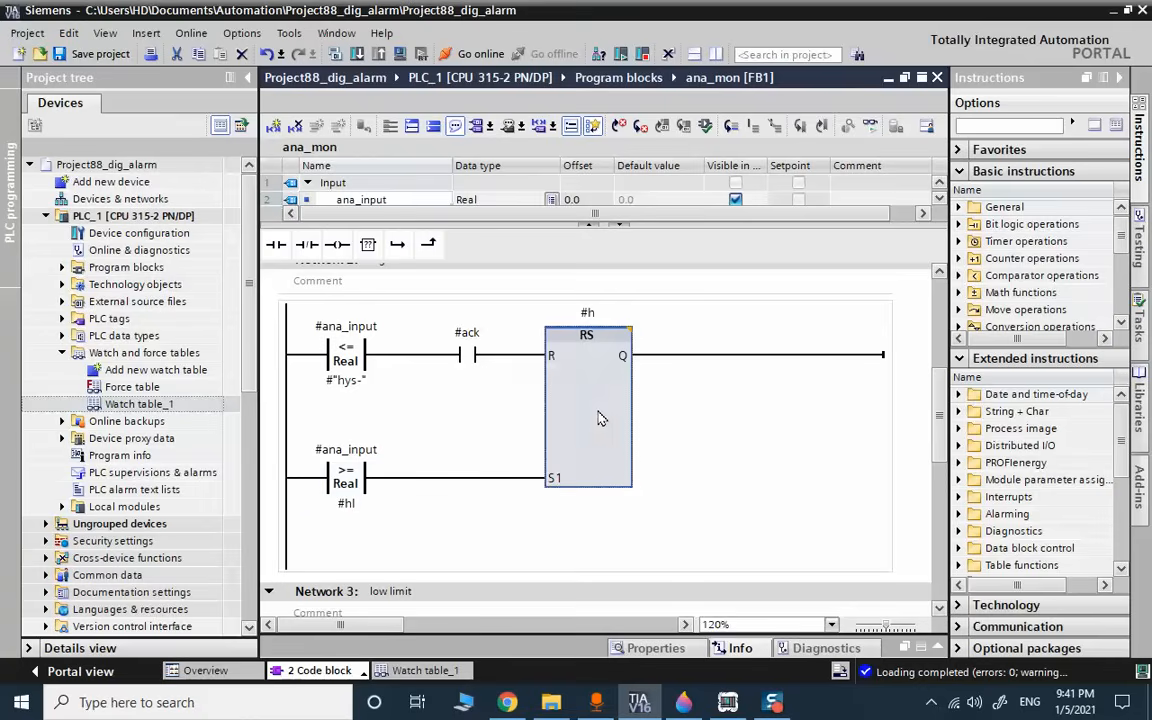
left_click(346, 380)
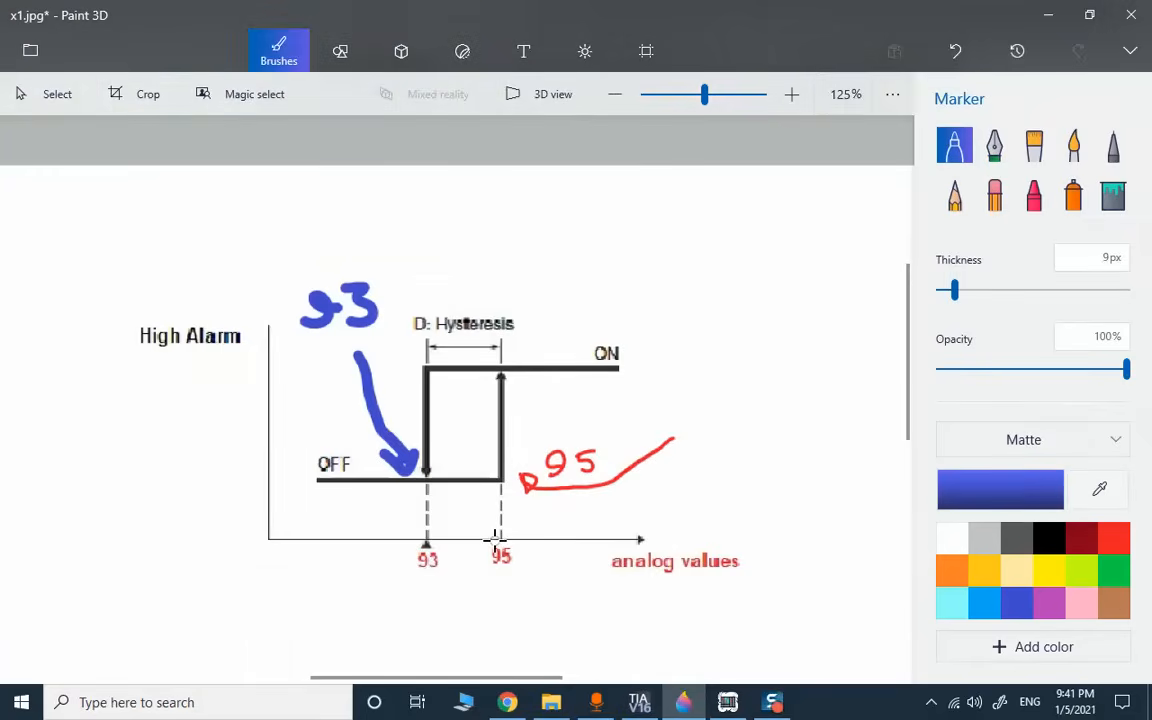
mouse_move(430, 502)
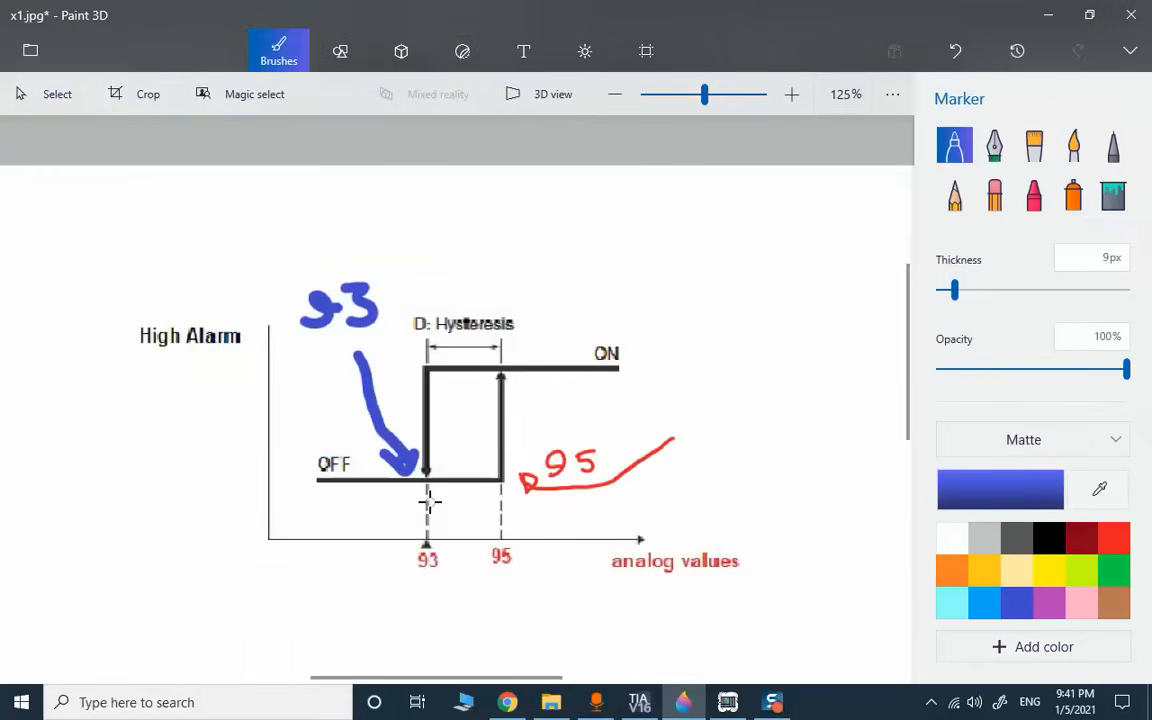
mouse_move(467, 547)
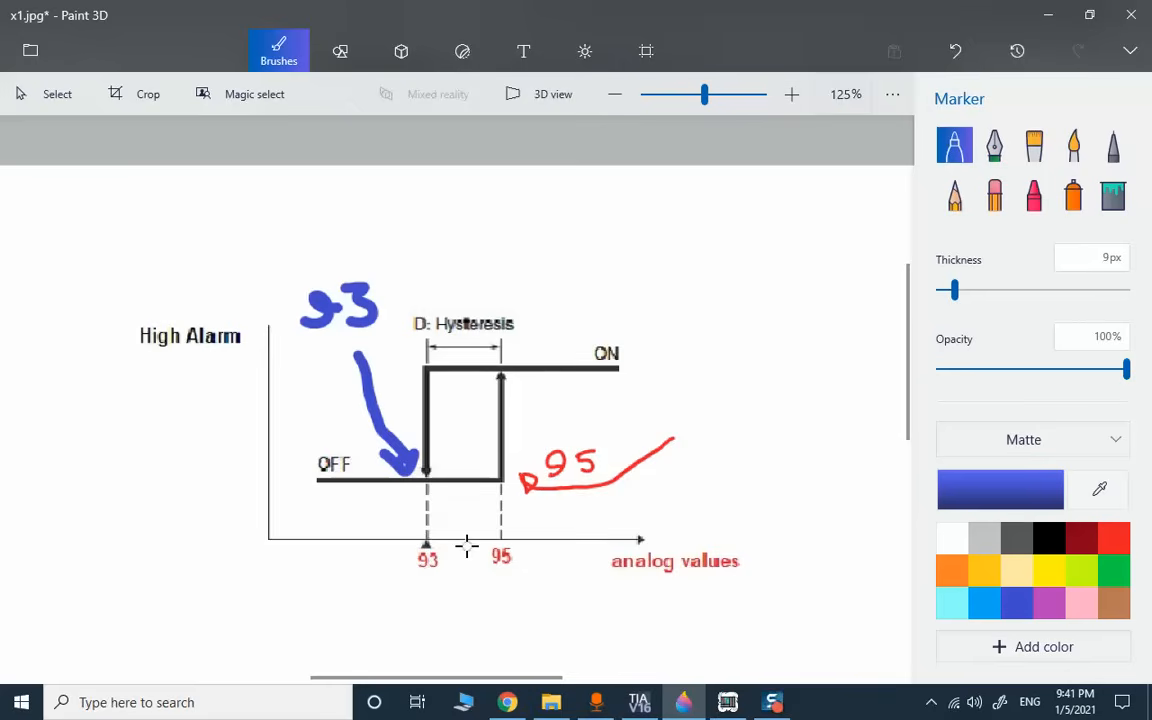
mouse_move(538, 600)
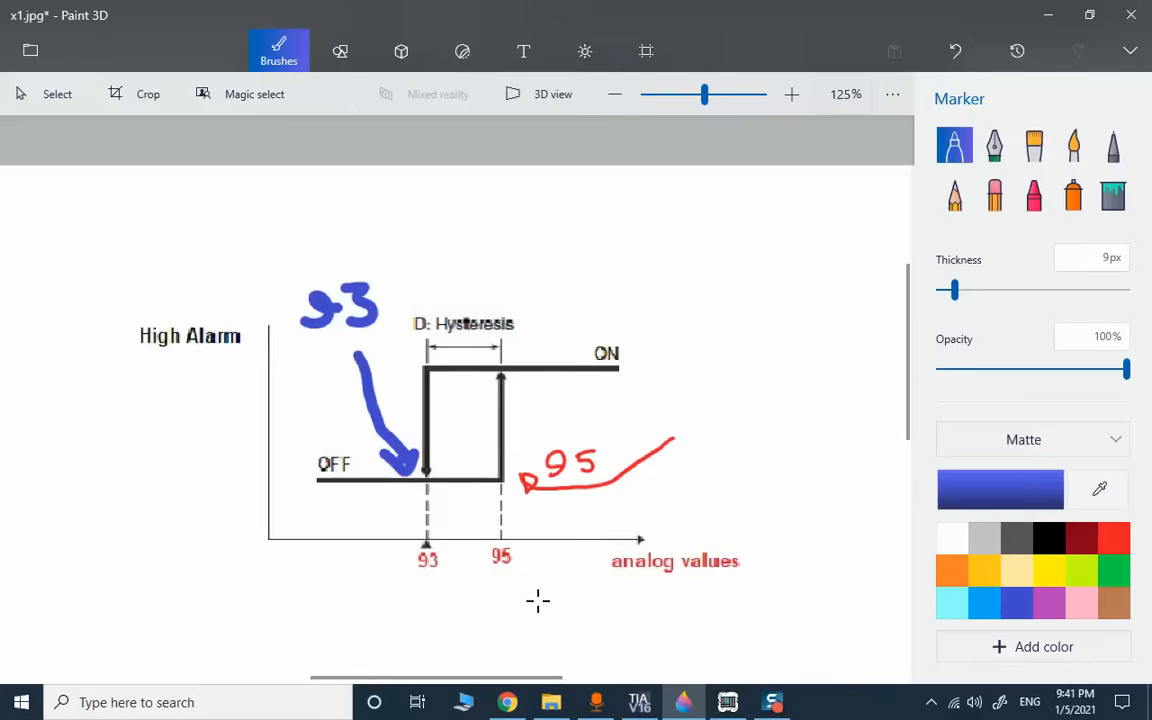
mouse_move(652, 627)
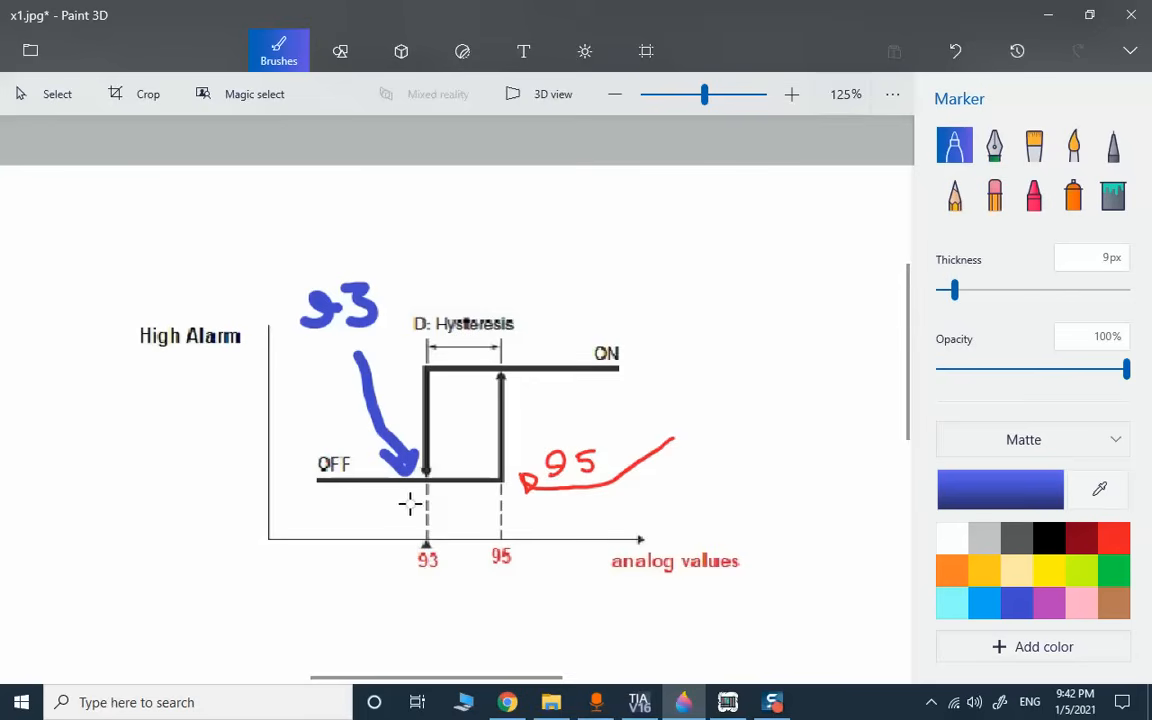
mouse_move(557, 540)
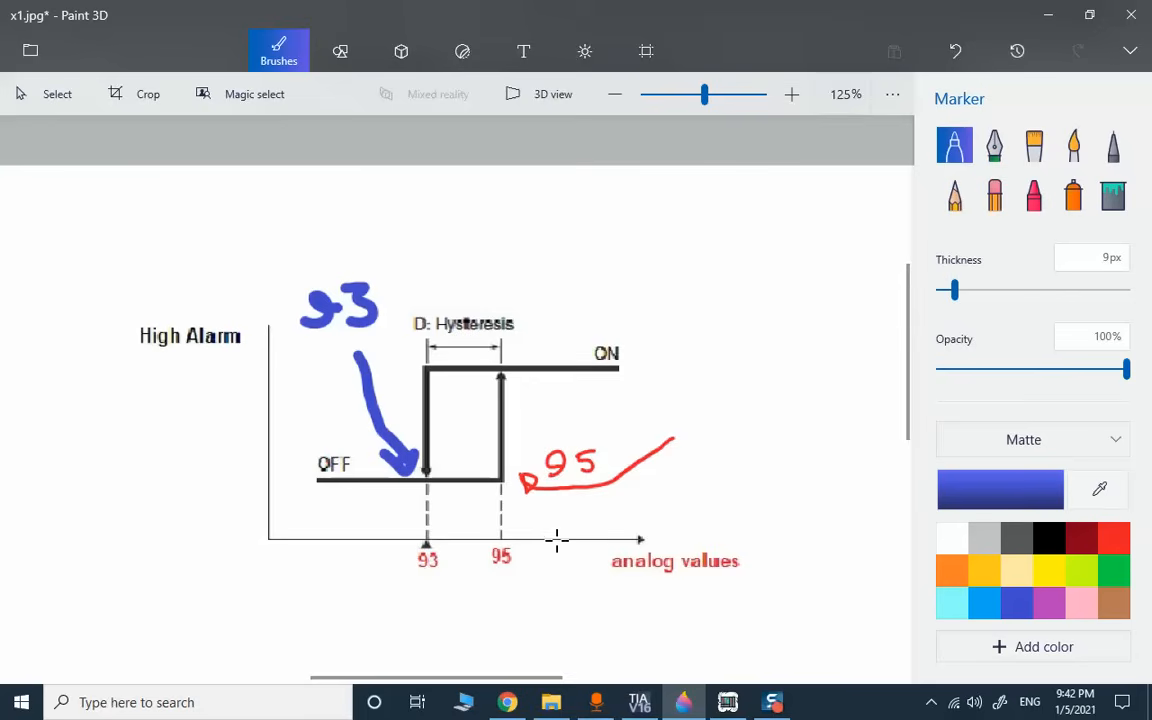
Switch from Paint 3D back to TIA Portal via the taskbar.
left_click(639, 701)
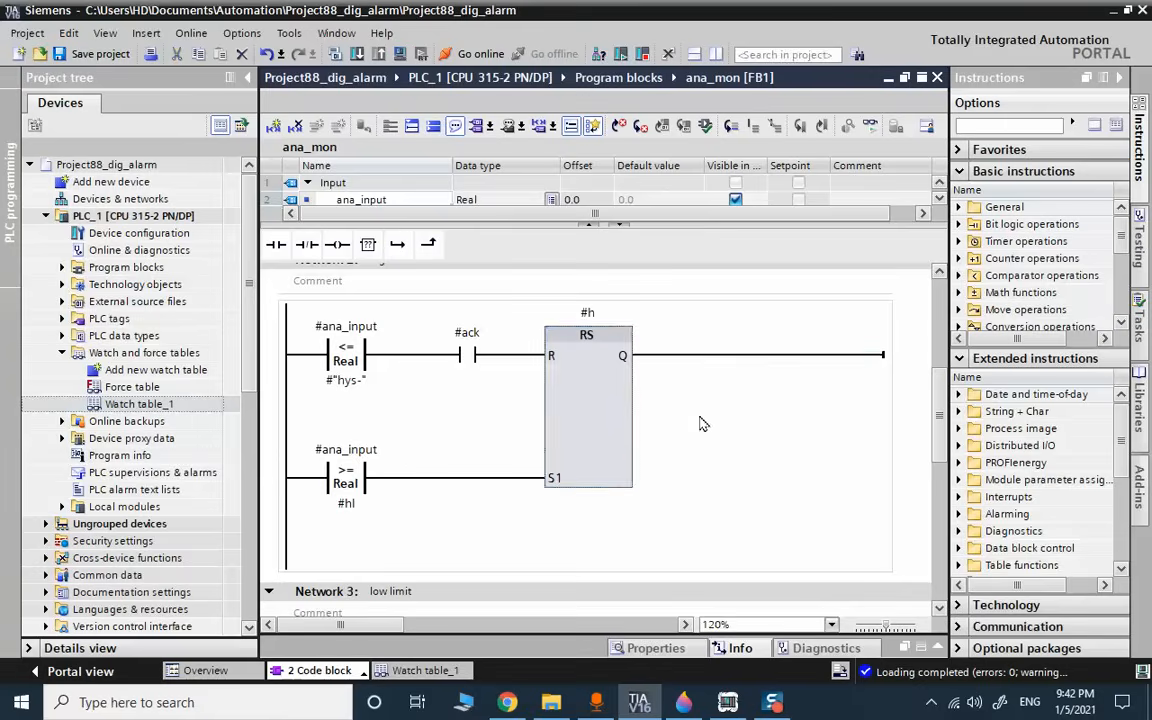
Scroll through ana_mon Networks 3 and 4, selecting the #l contact and #nr output coil.
scroll("down", 3)
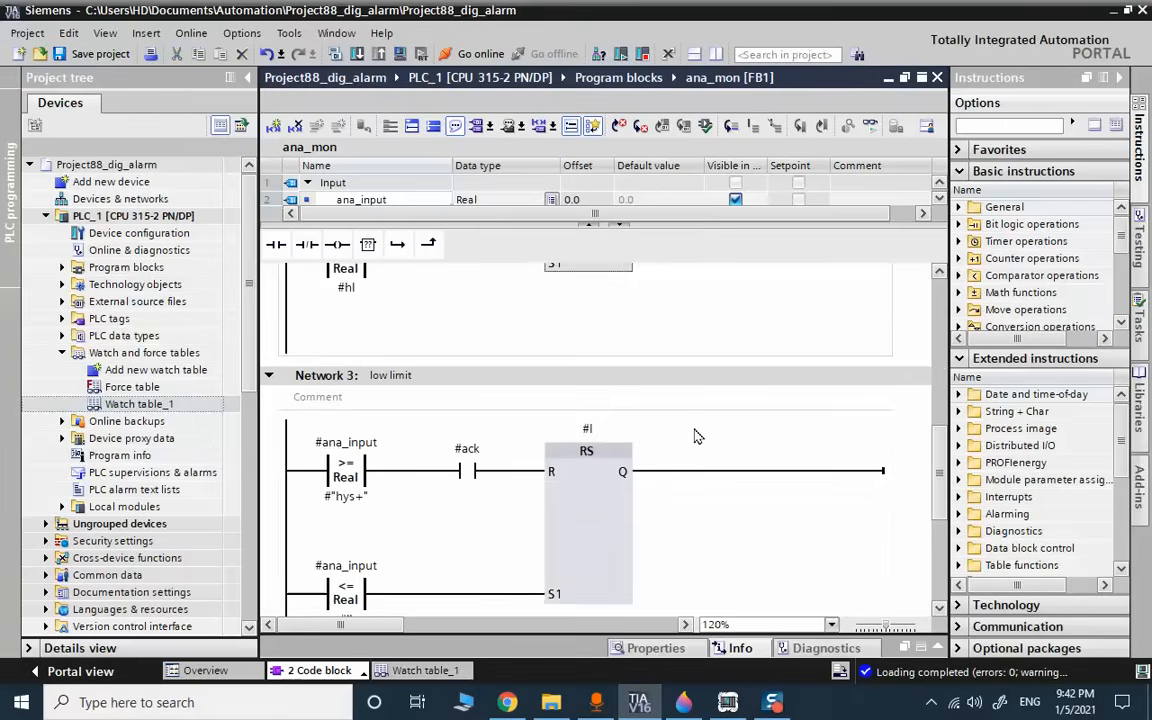
scroll("down", 3)
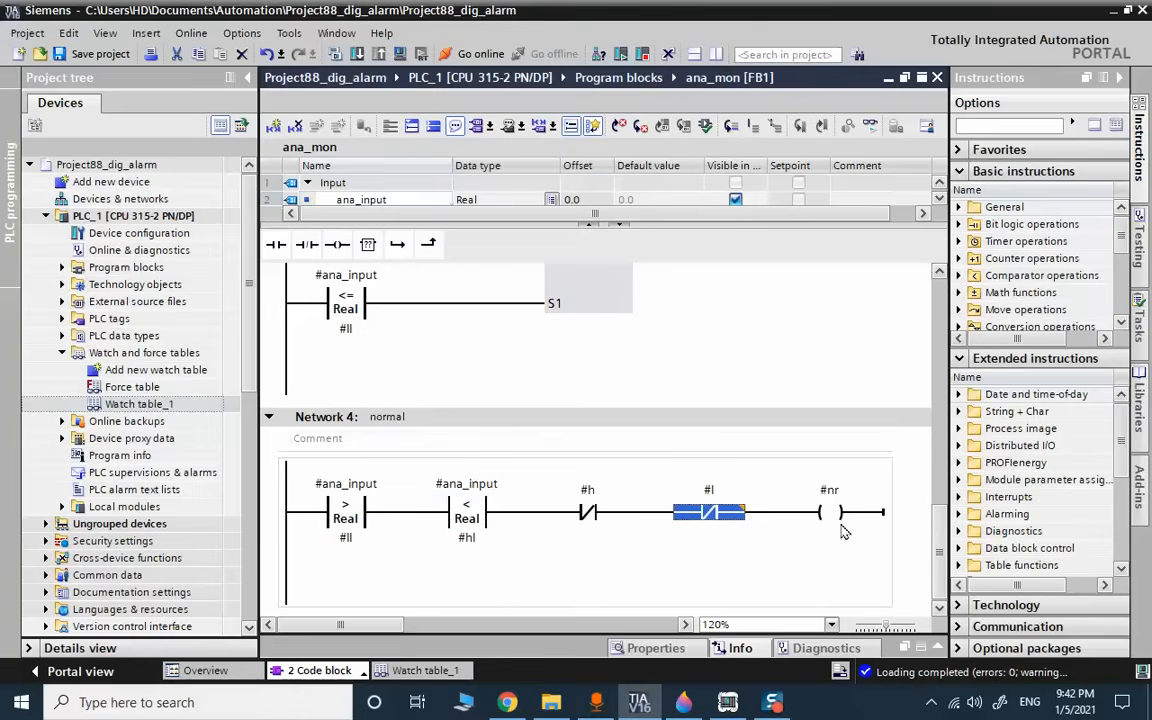
left_click(829, 512)
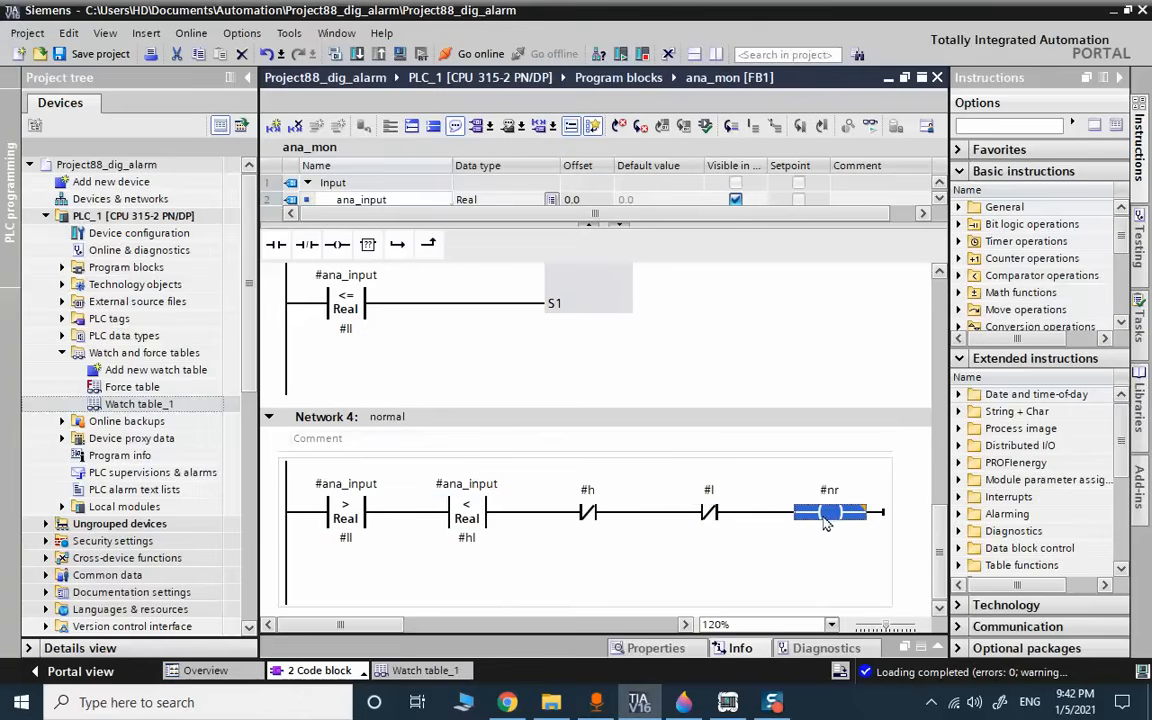
left_click(428, 670)
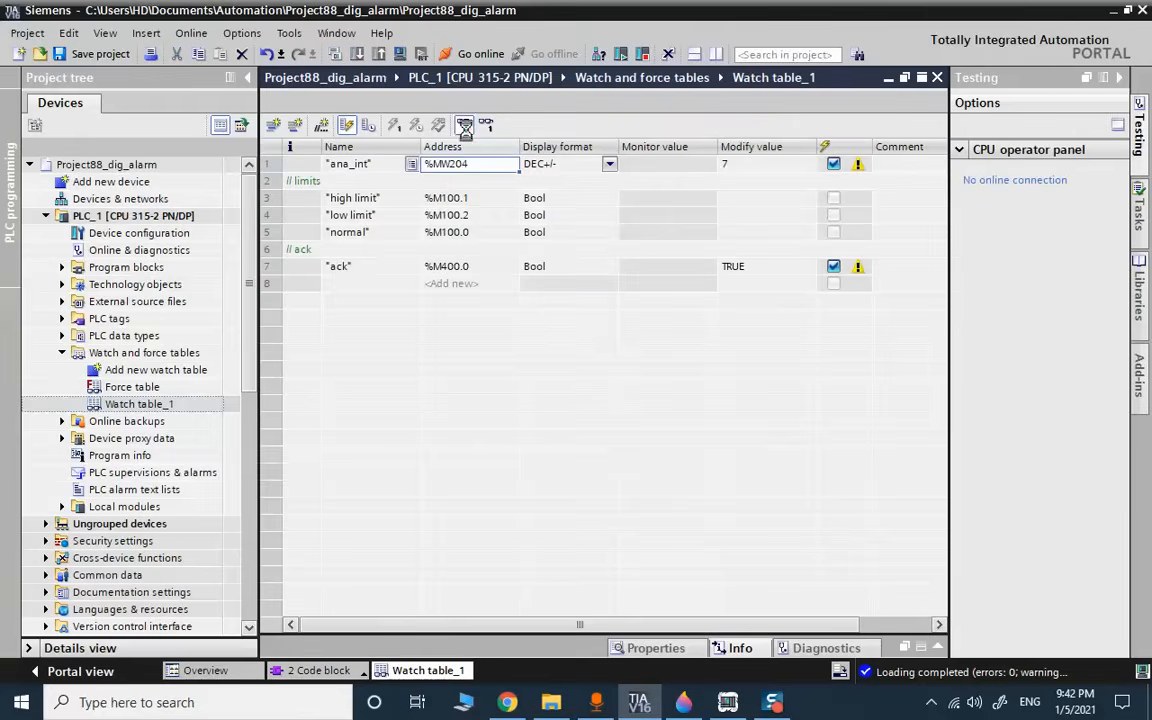
Monitor Watch table_1 online, run the PLCSIM CPU, and modify ana_int to 50, 93, then 95.
left_click(480, 54)
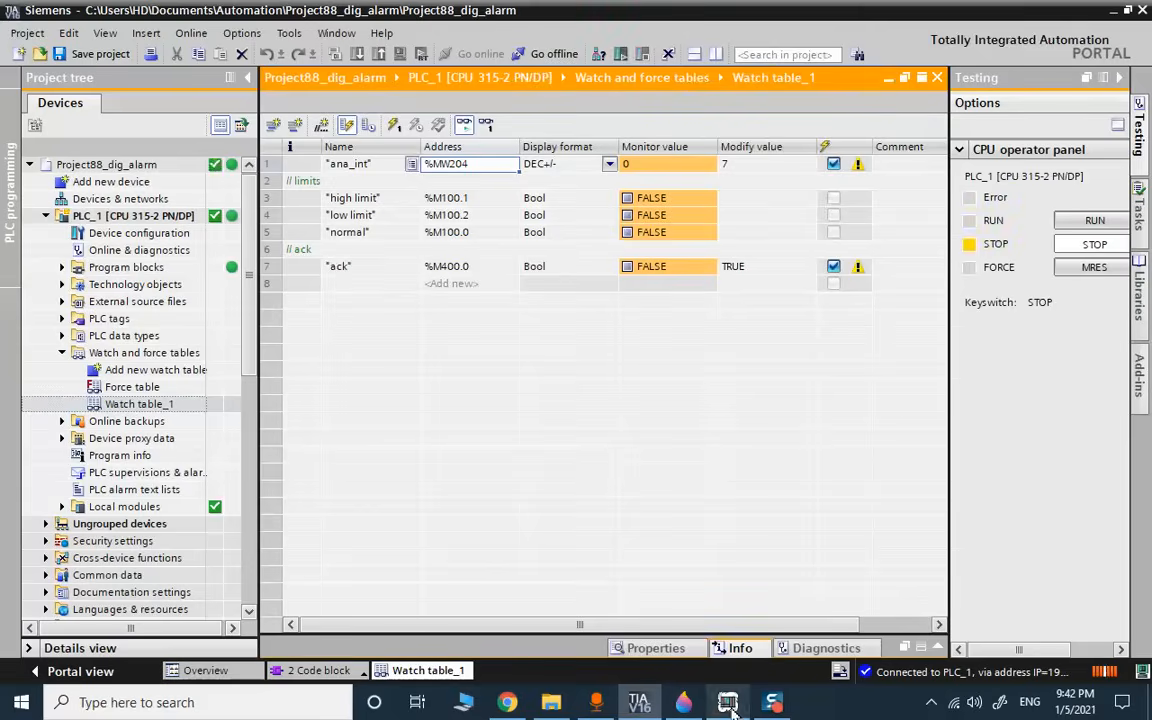
left_click(727, 701)
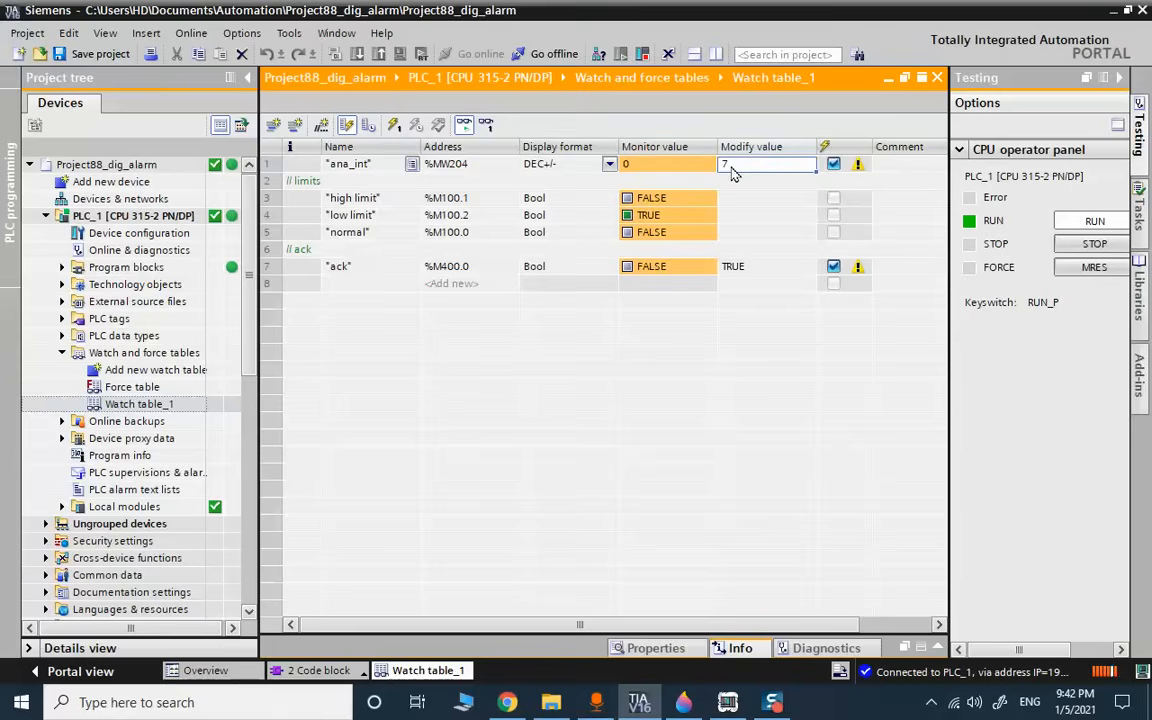
type("50")
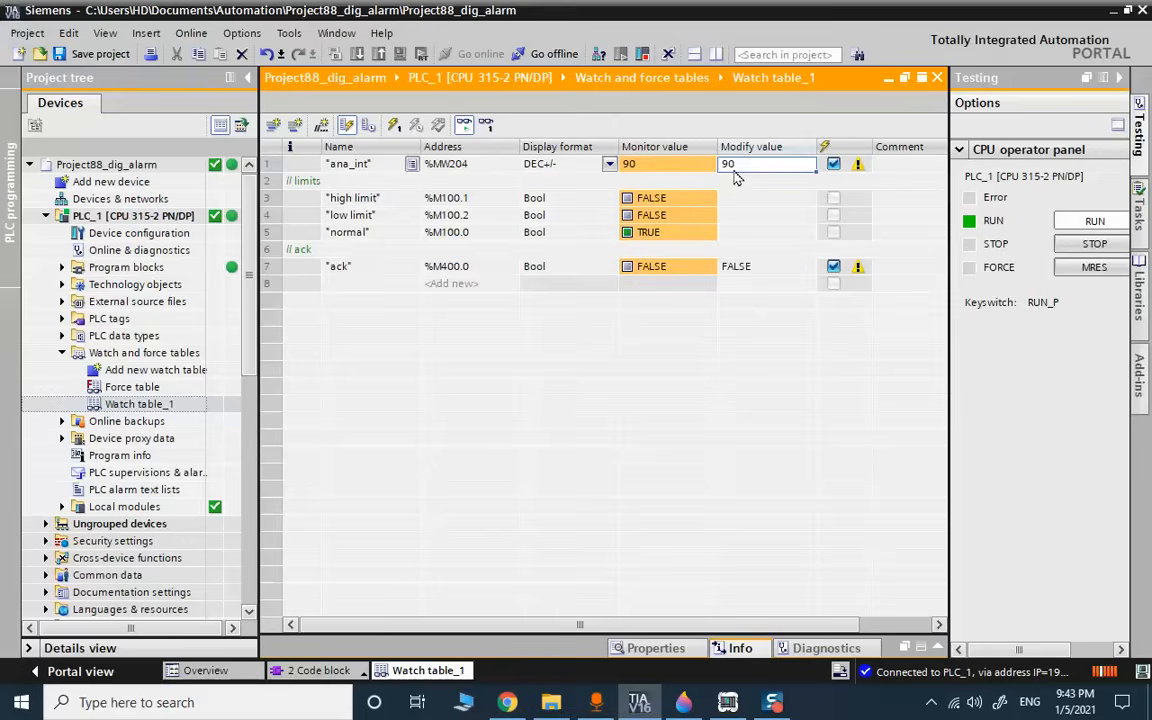
type("93")
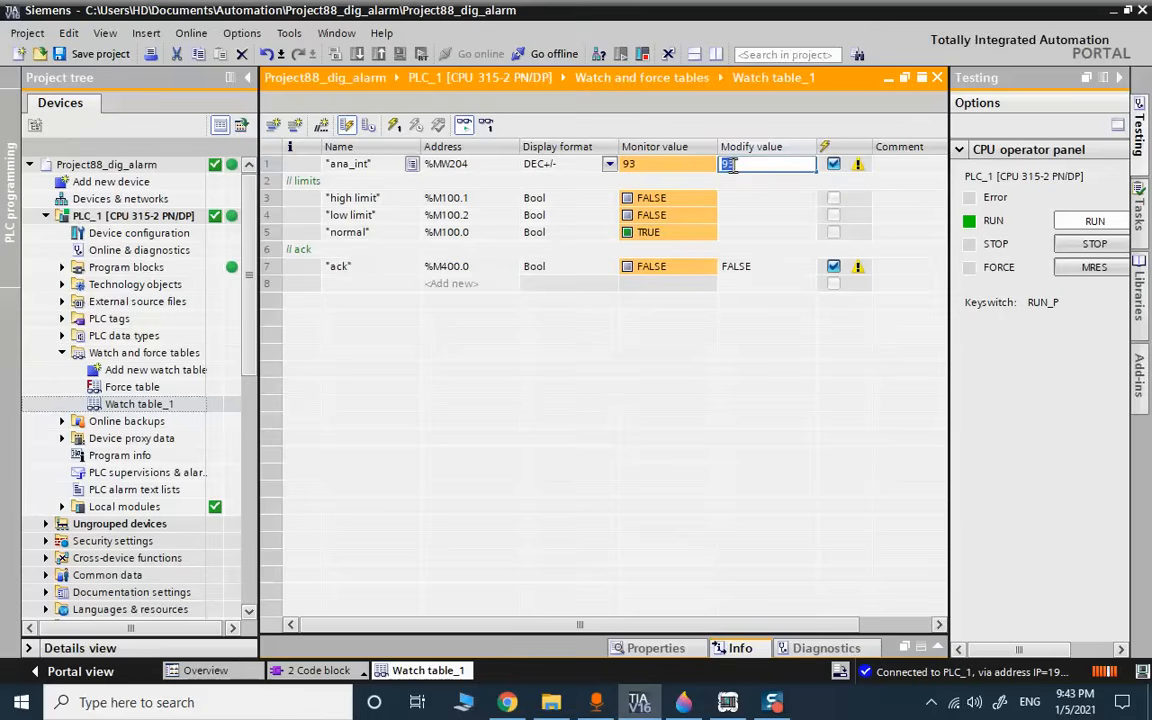
type("95")
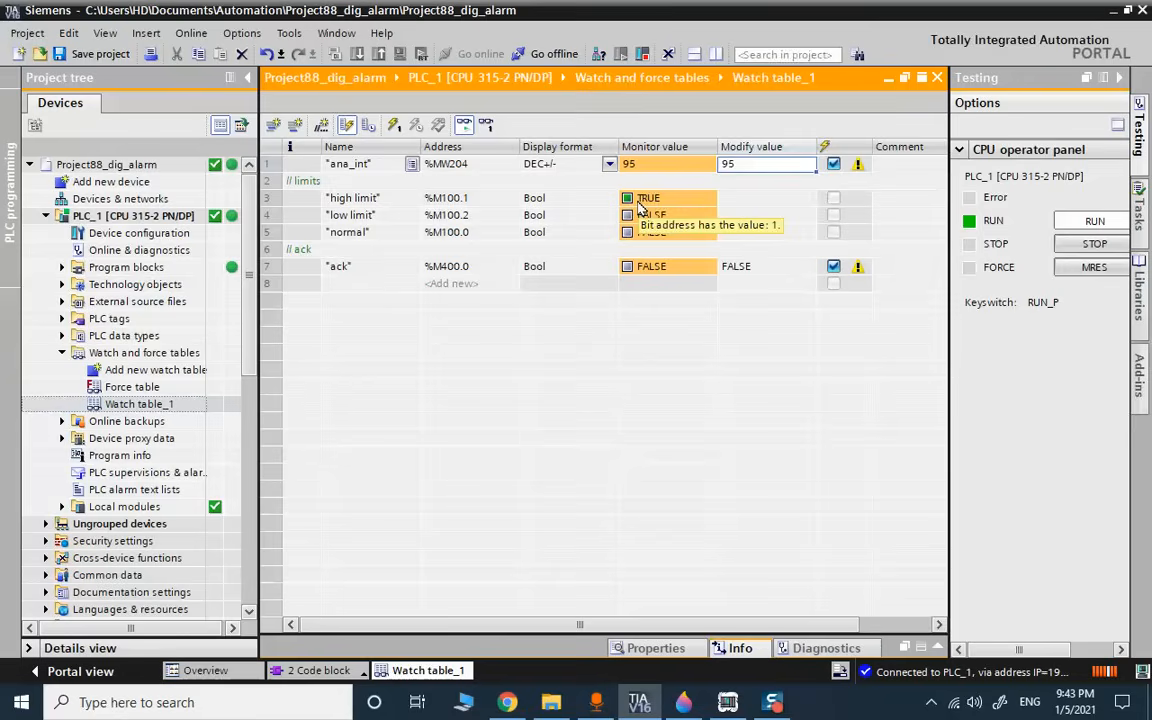
Enter modify values 94, 0 and 1 to acknowledge, then bring ana_int to 6.
left_click(767, 164)
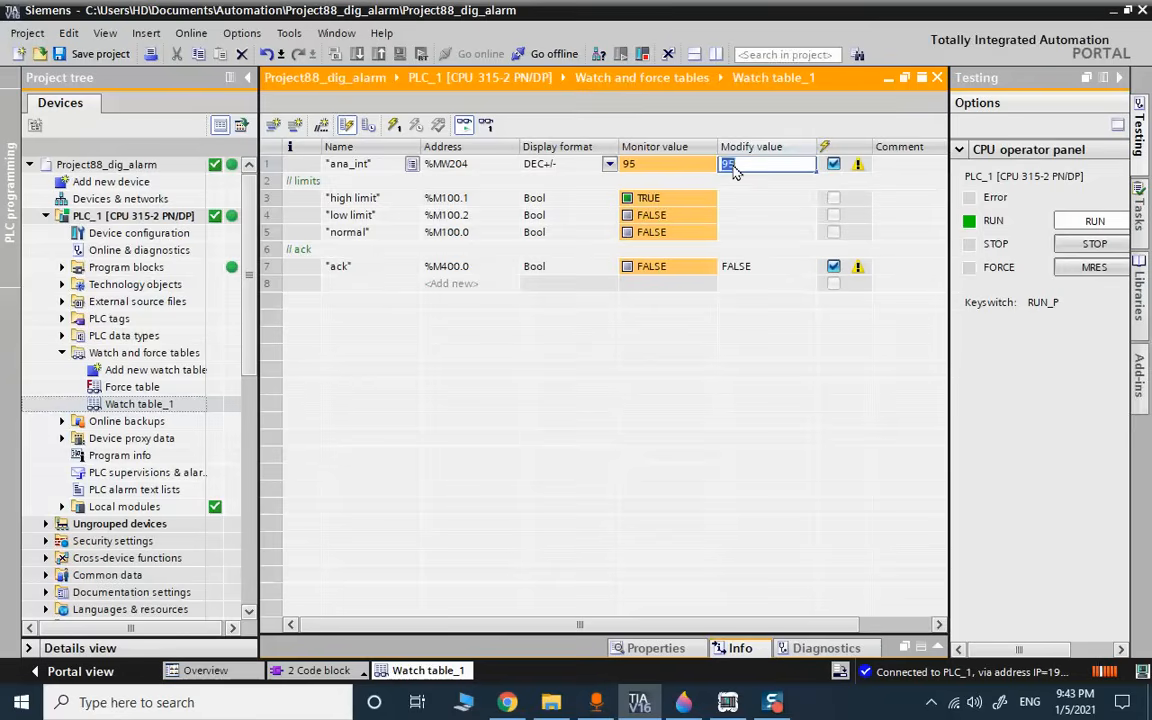
type("94")
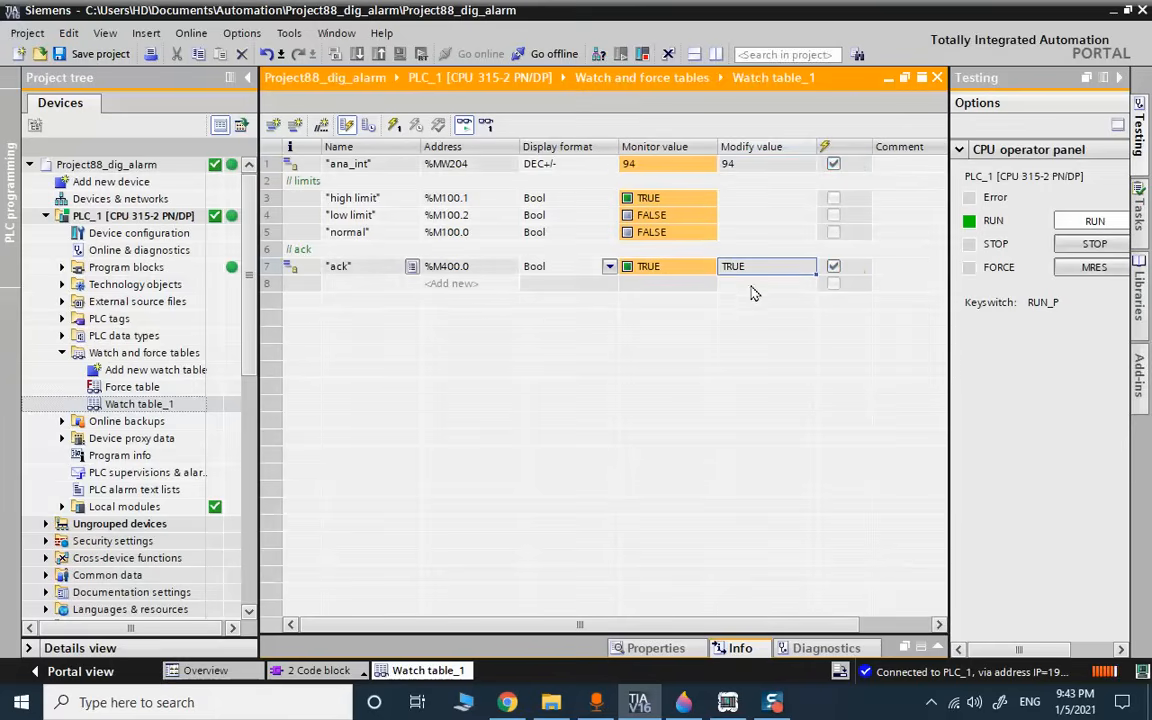
type("0")
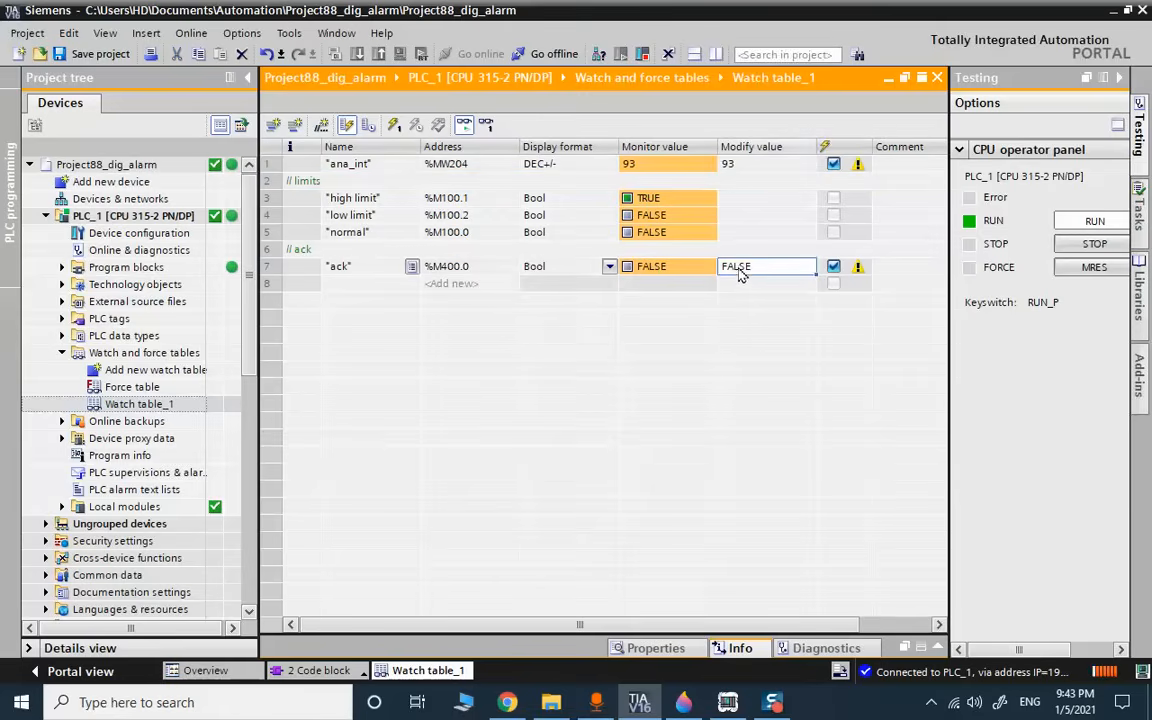
type("1")
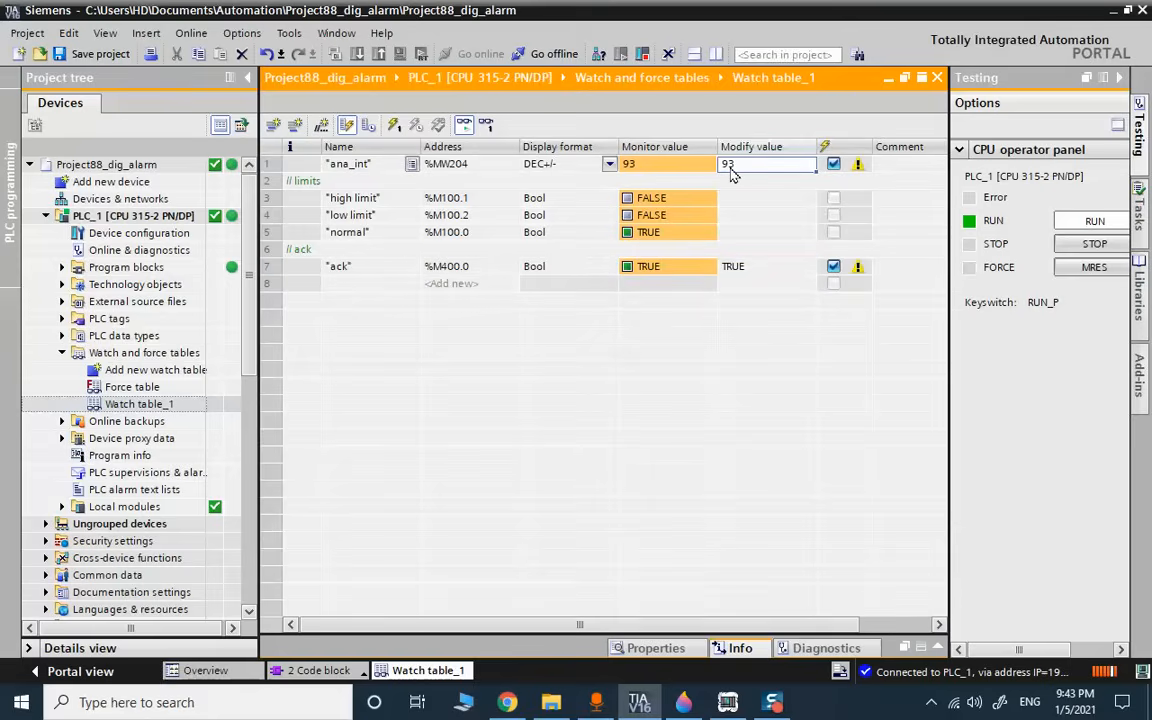
type("6")
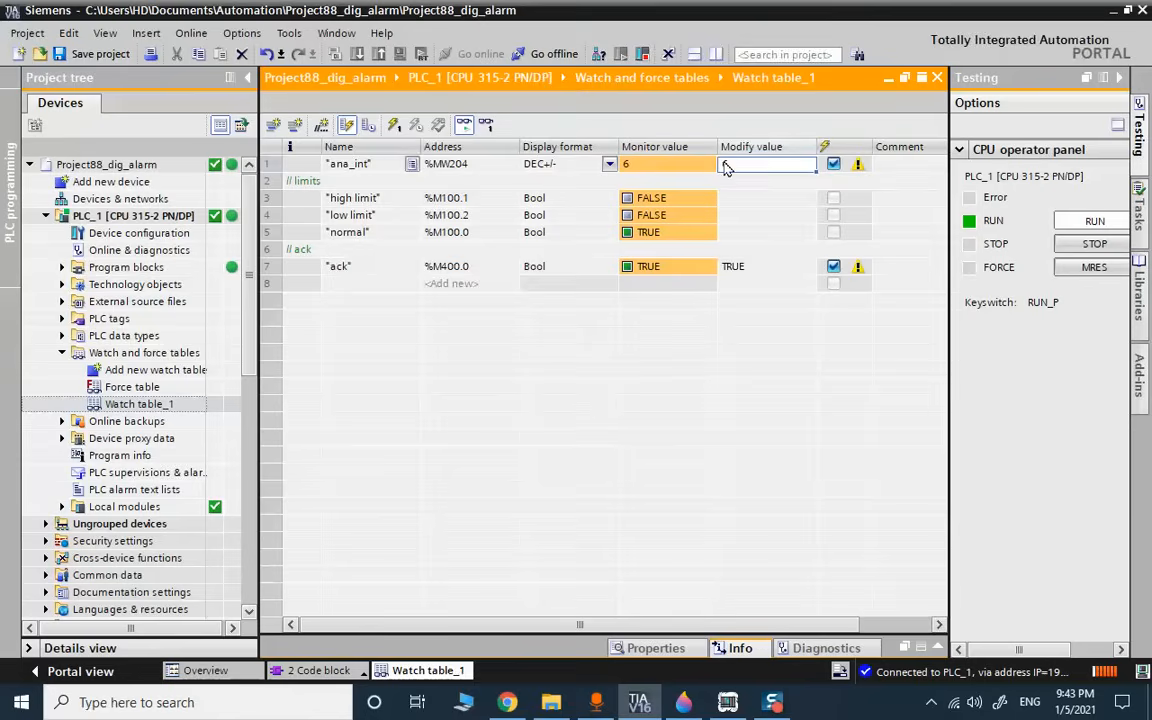
Modify ana_int to 5, 6 and then 7, changing the ack value along the way.
type("5")
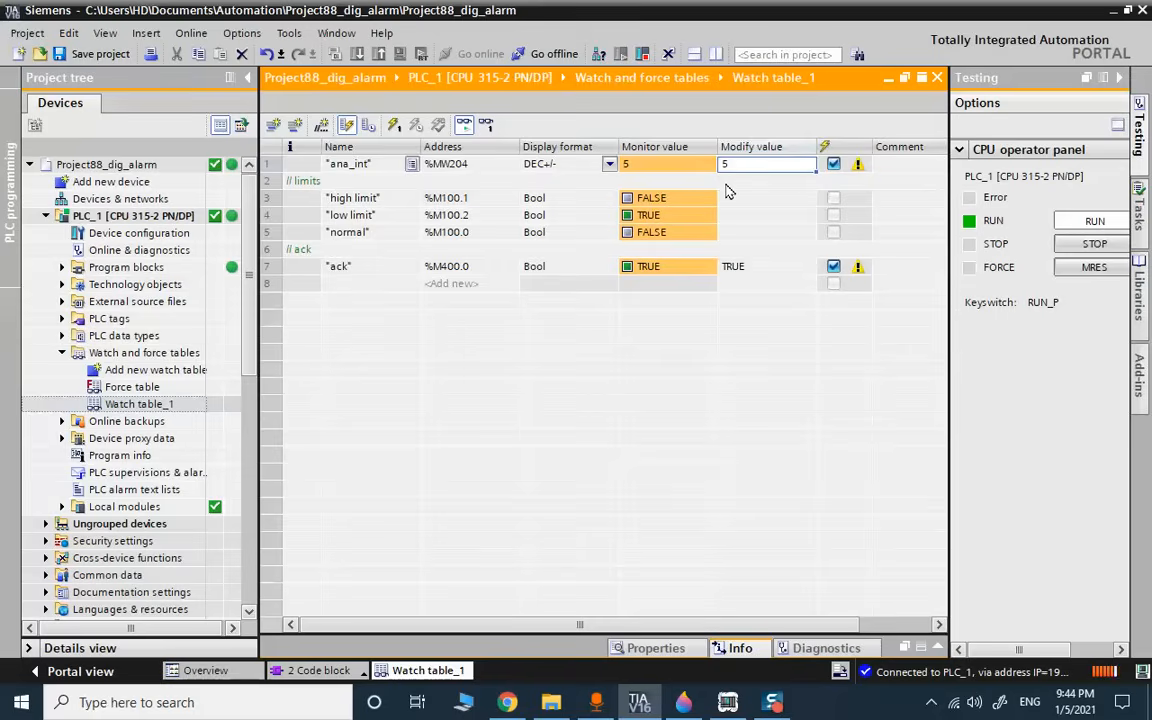
type("6")
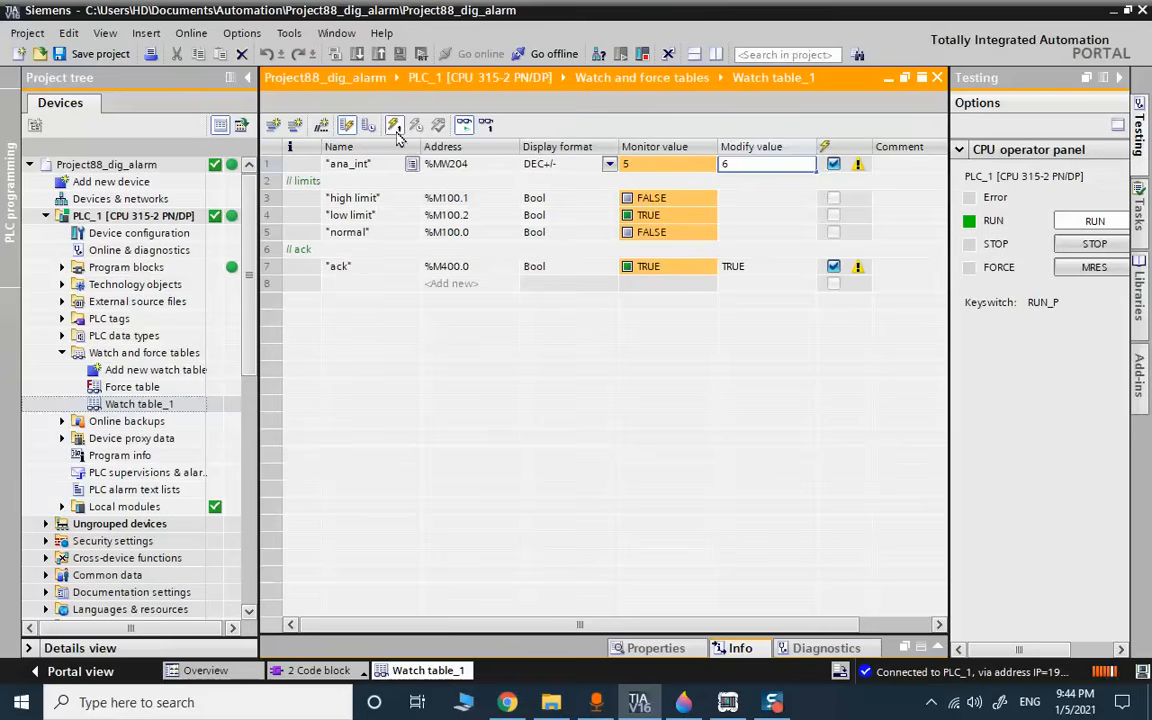
left_click(393, 124)
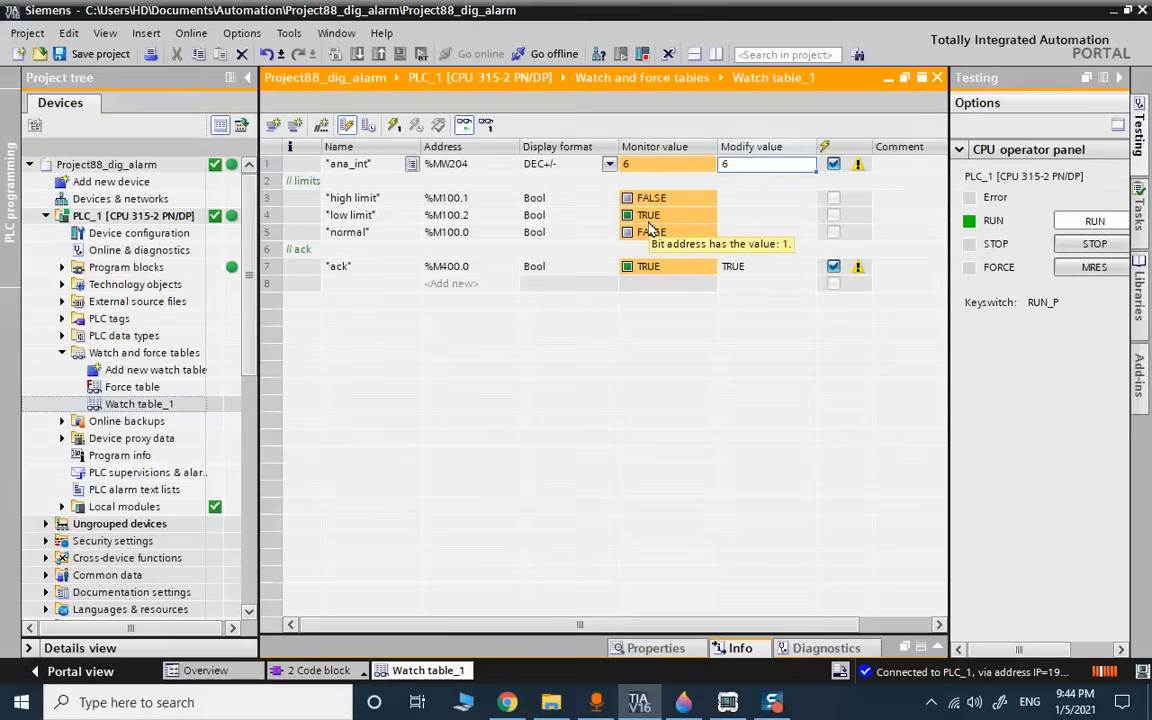
left_click(767, 266)
type("FALSE")
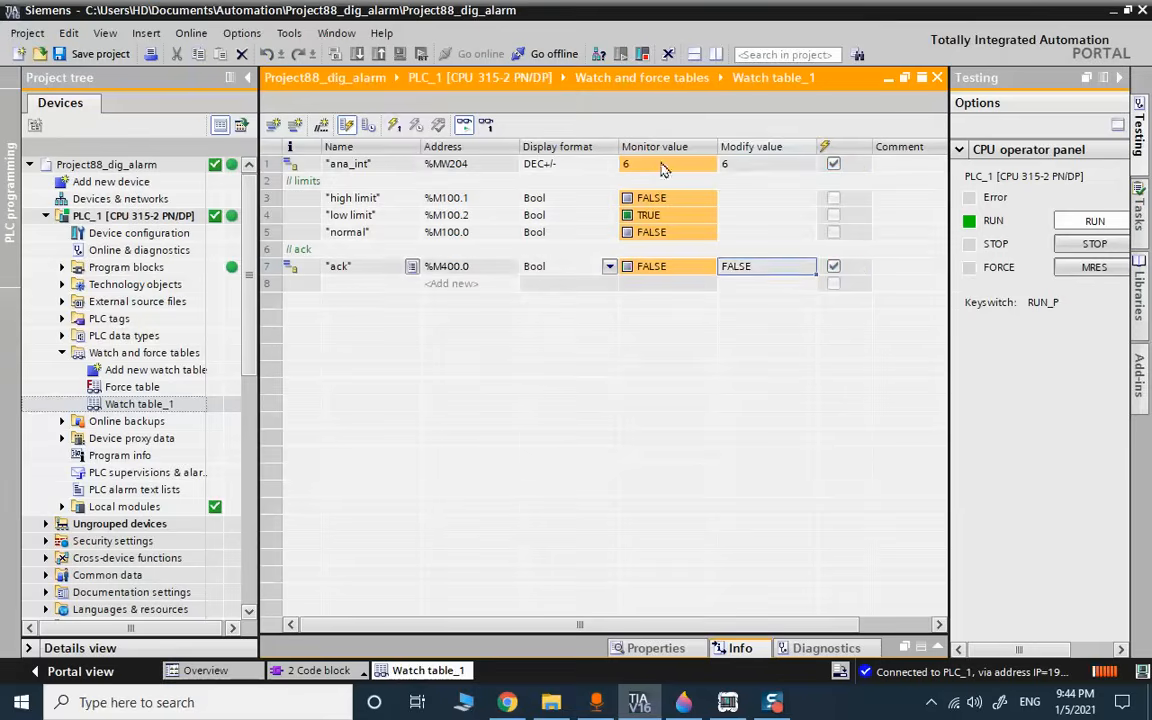
type("7")
type("TRUE")
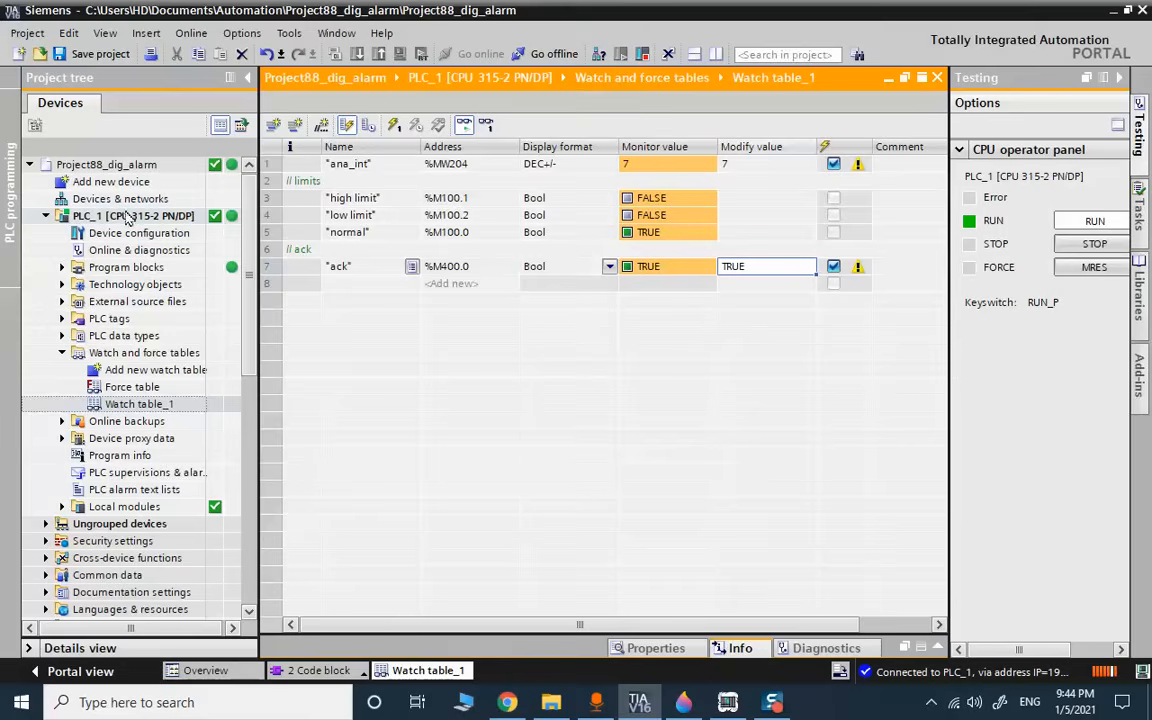
Take PLC_1 offline and add a KP900 Comfort panel, order number 6AV2 124-1JC01-0AX0.
left_click(545, 53)
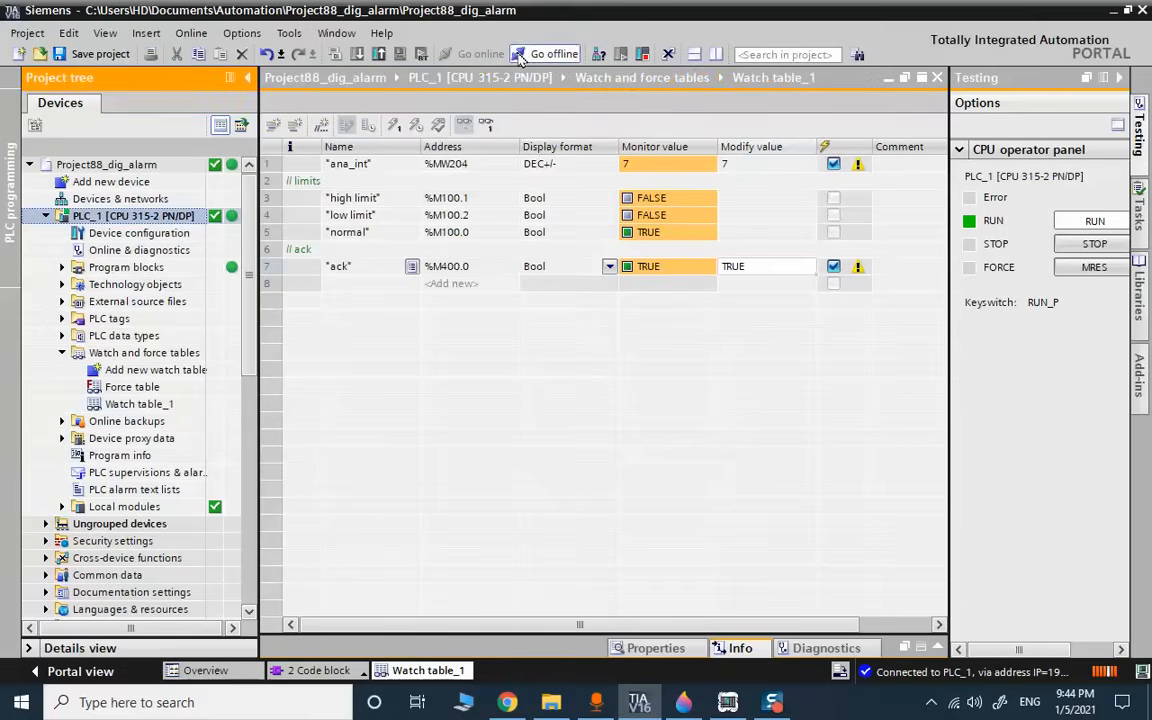
left_click(553, 53)
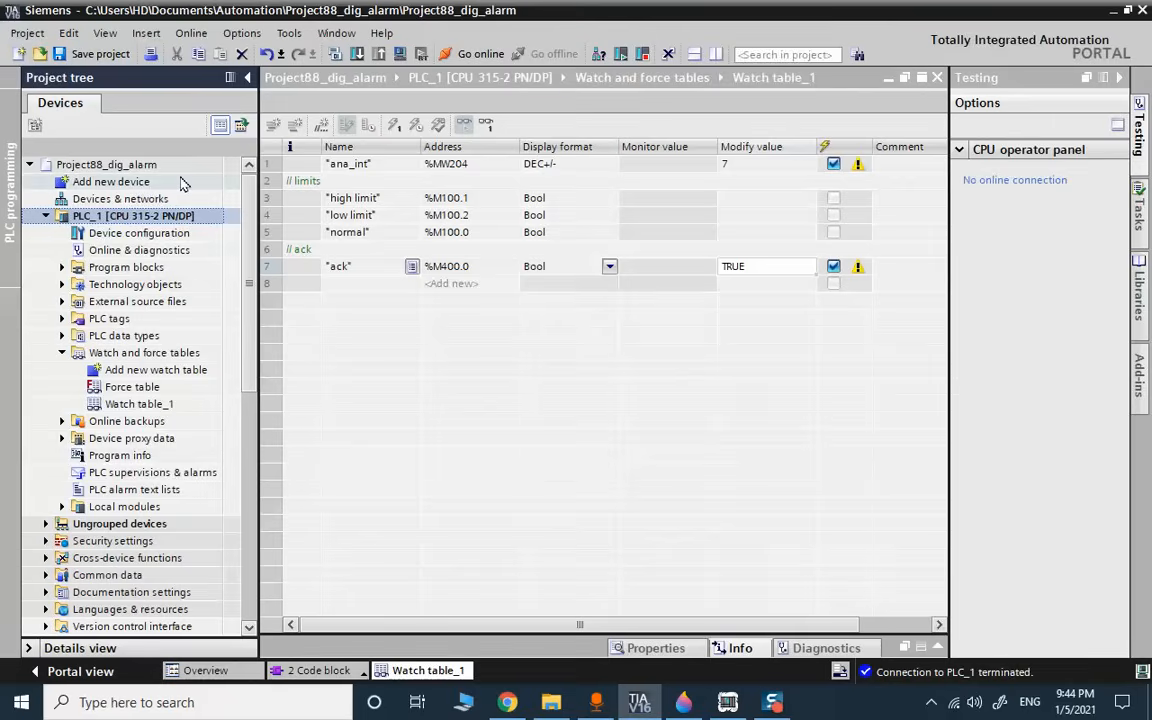
left_click(111, 181)
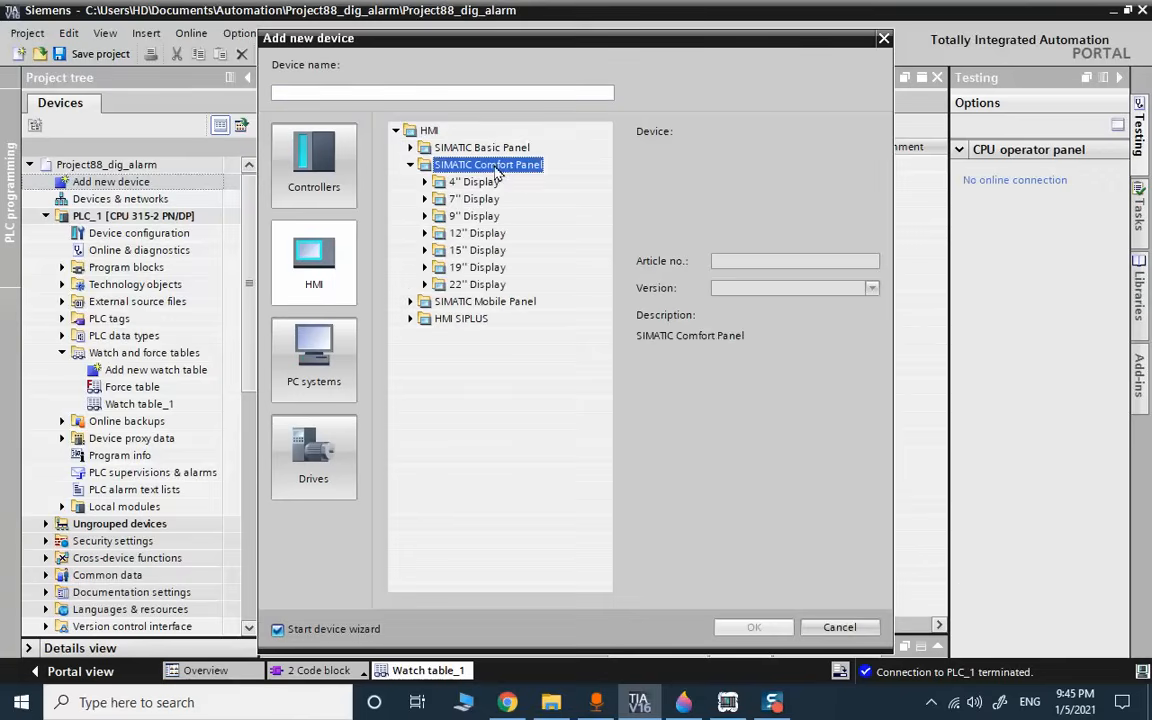
left_click(424, 216)
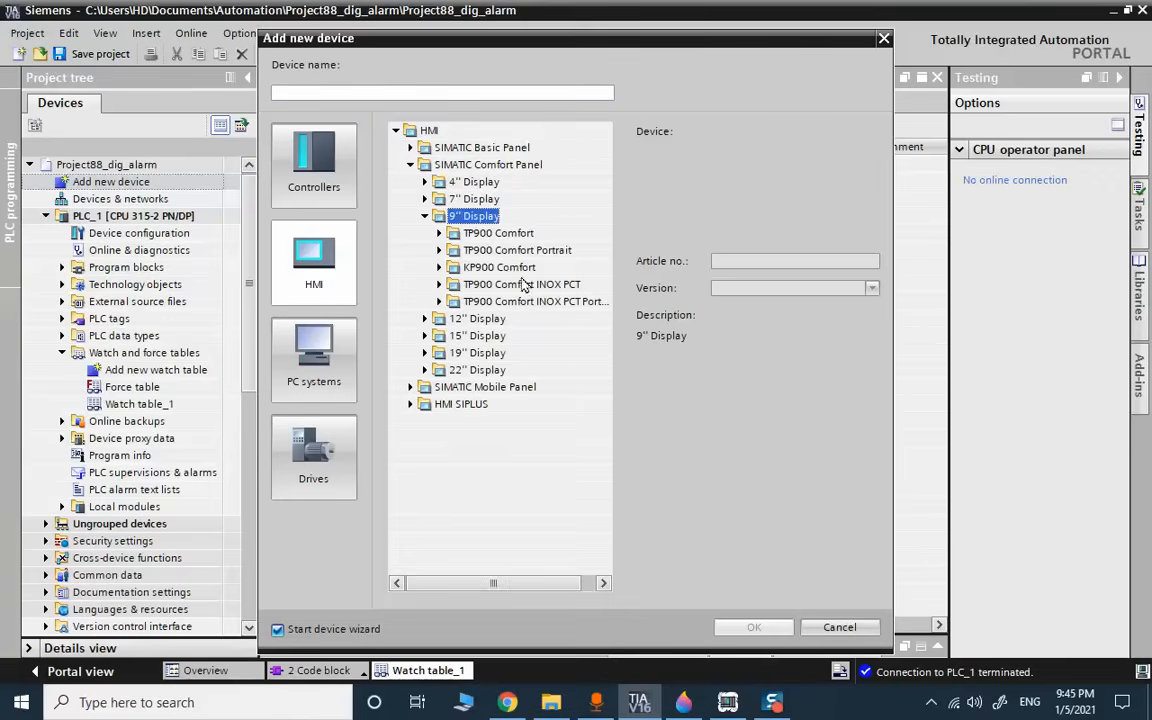
left_click(499, 267)
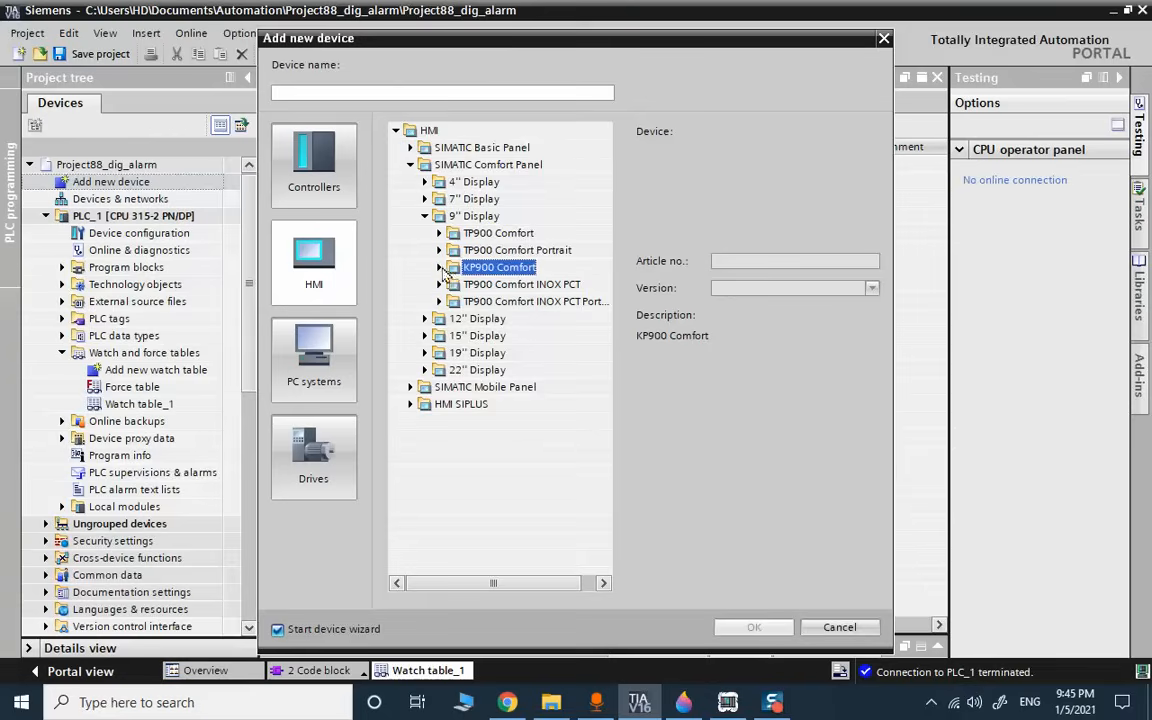
left_click(530, 284)
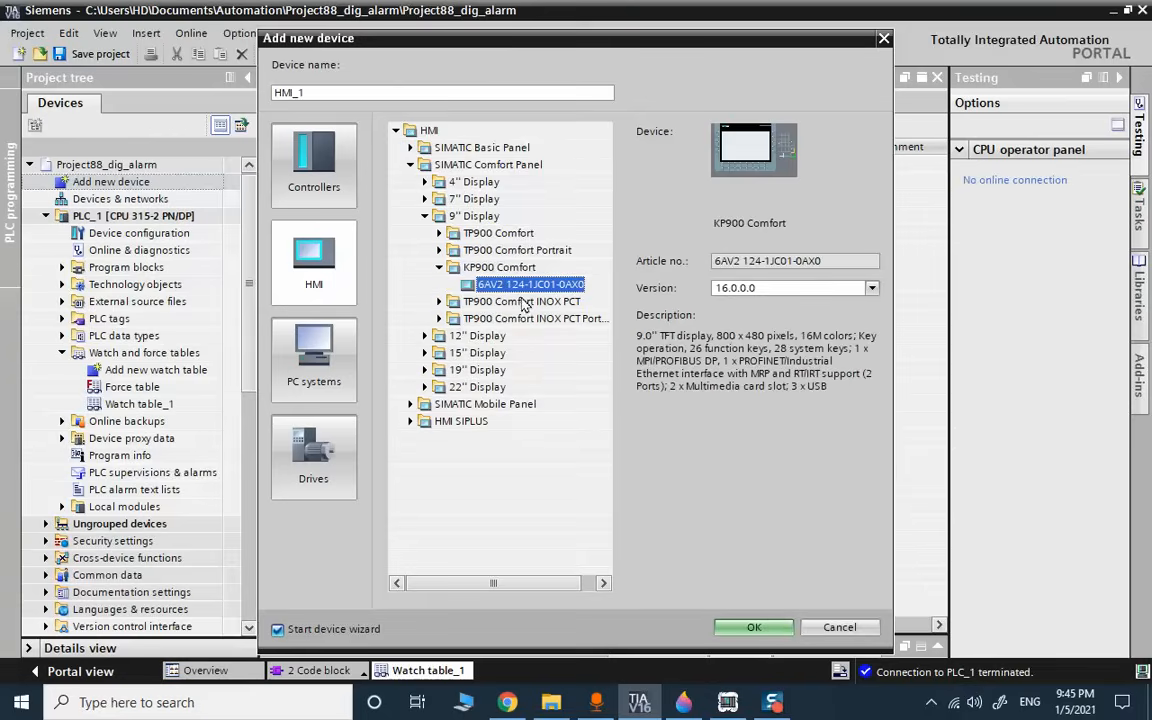
left_click(839, 627)
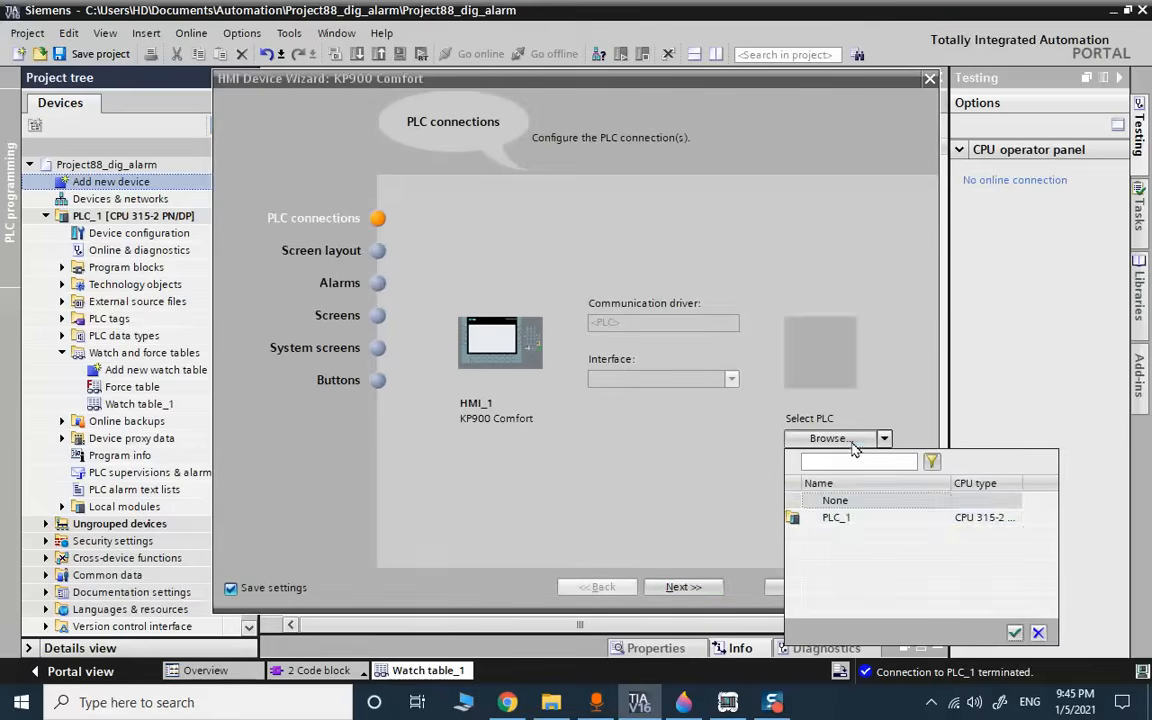
Connect HMI_1 to PLC_1 and accept default layout, alarm, navigation and system screen settings.
left_click(836, 517)
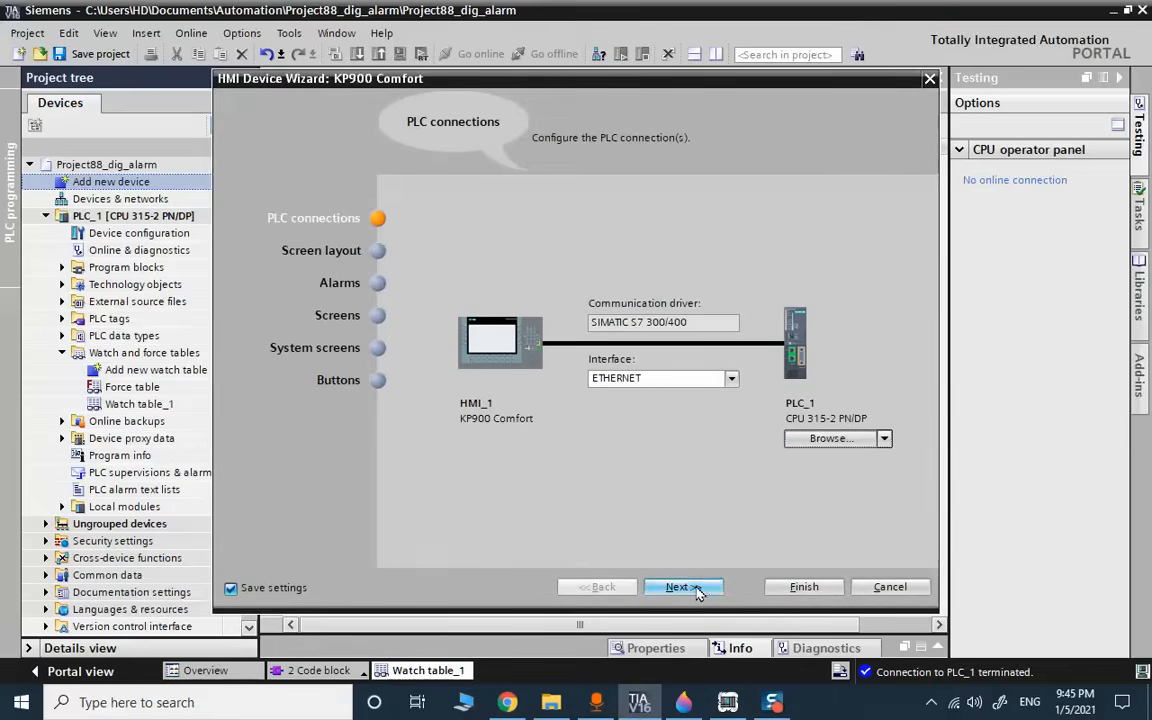
left_click(678, 586)
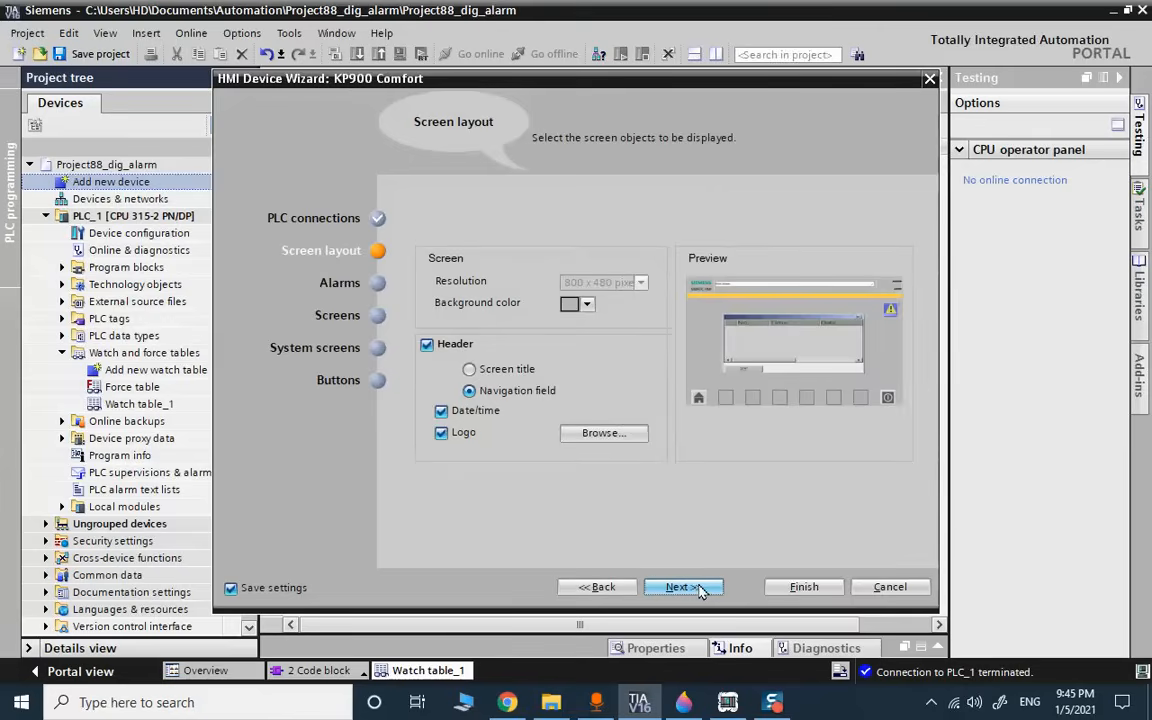
left_click(677, 587)
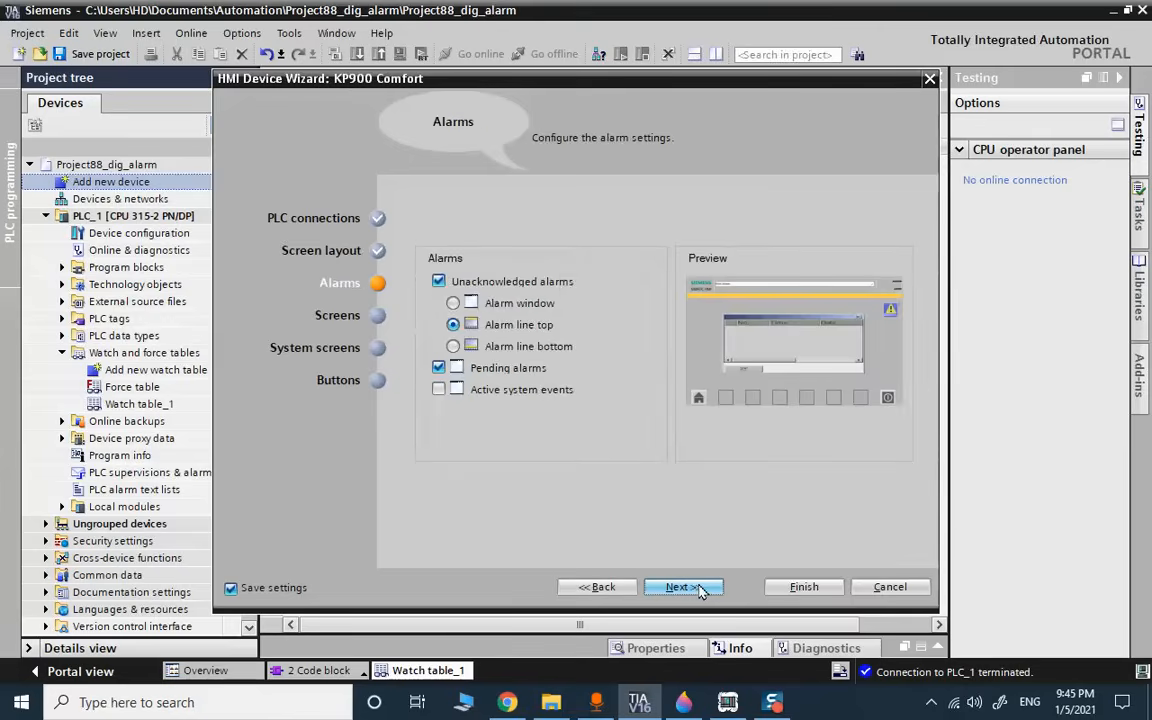
left_click(677, 587)
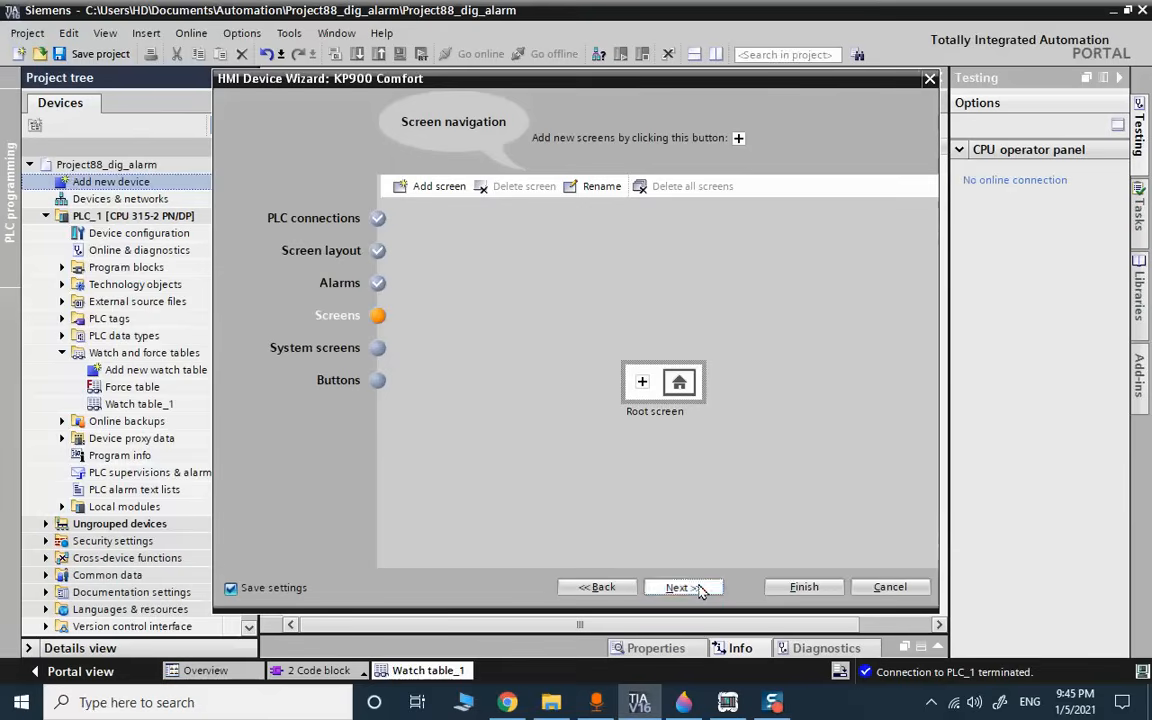
left_click(683, 587)
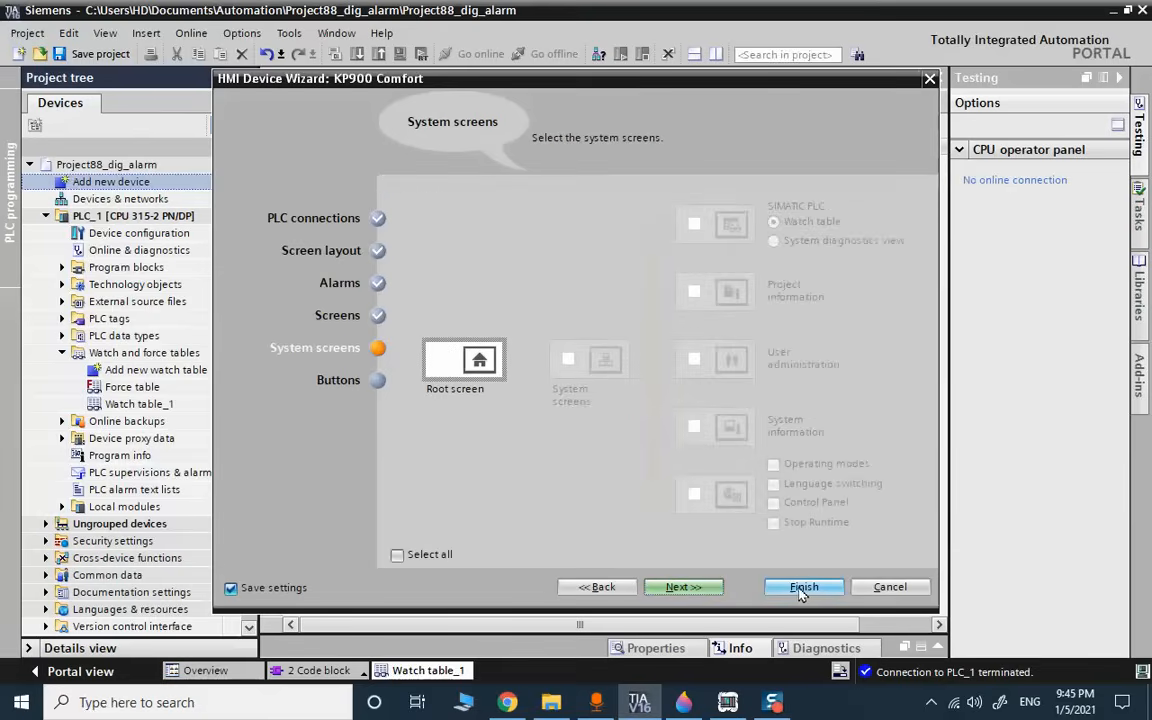
left_click(804, 587)
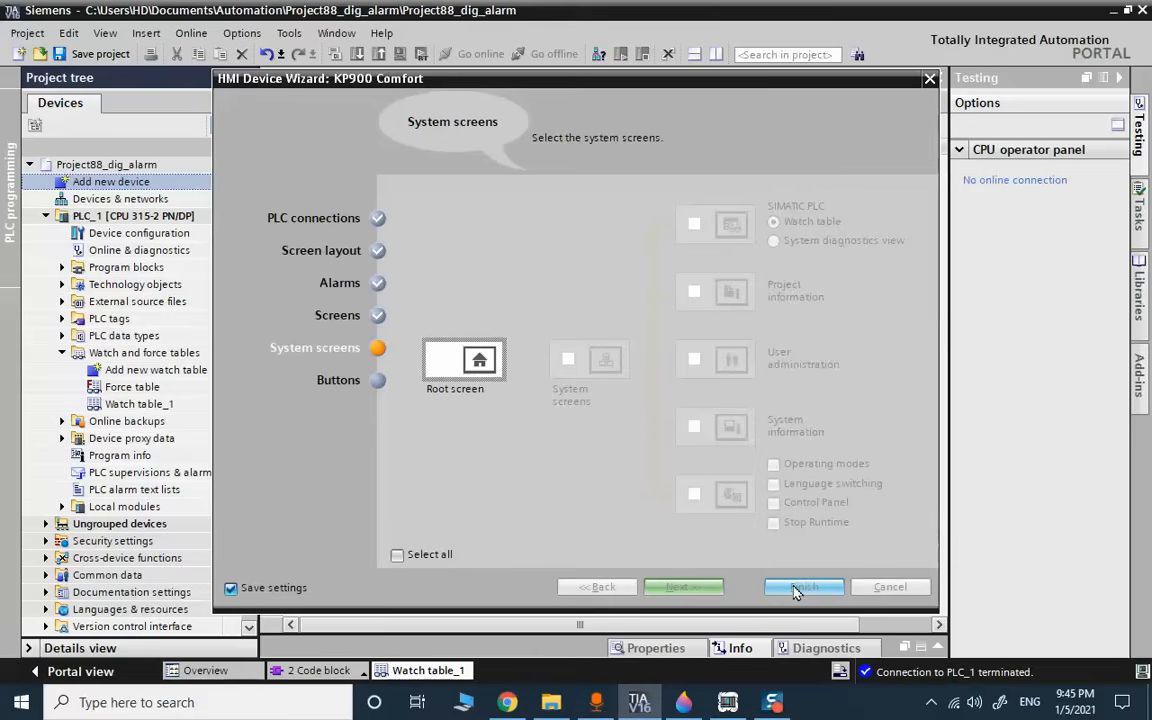
left_click(803, 587)
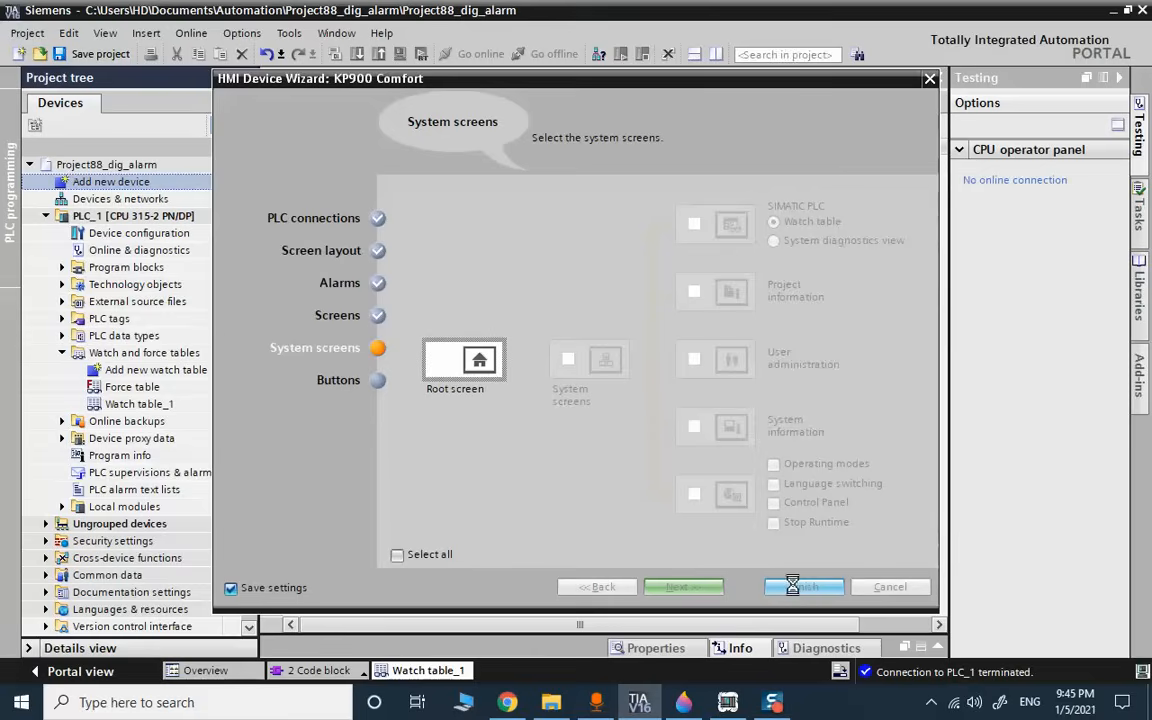
left_click(804, 587)
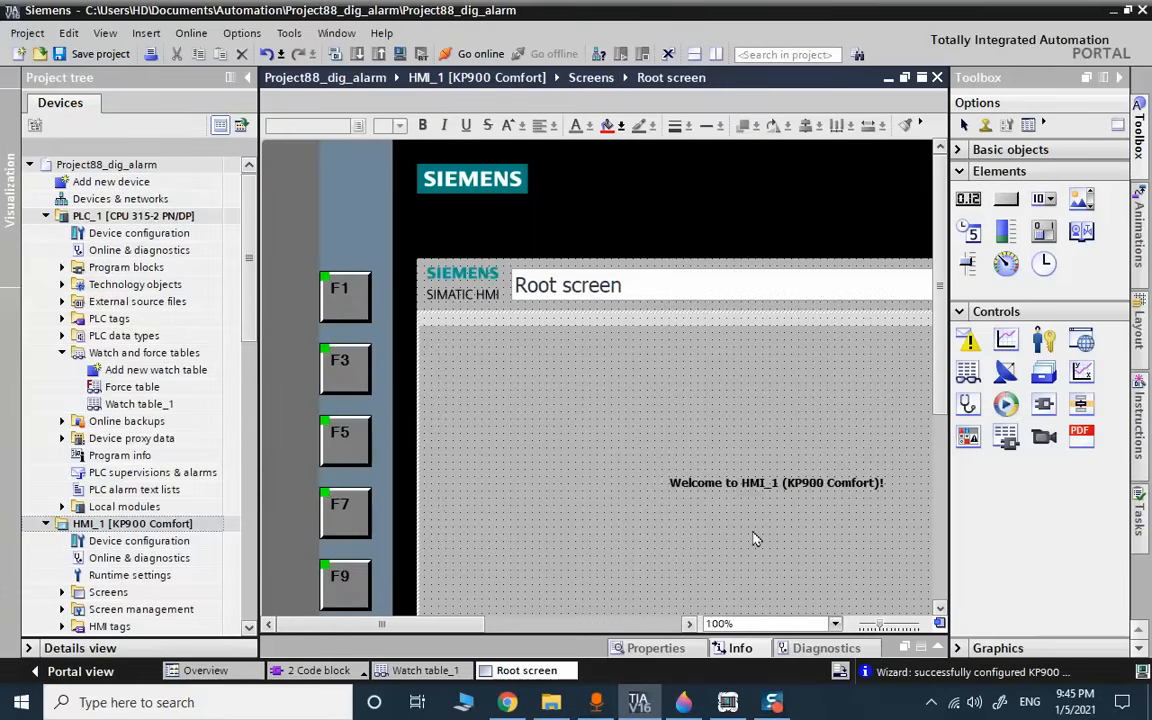
Replace the welcome text with Slider_1, review the HMI tags, and return to Root screen.
left_click(775, 483)
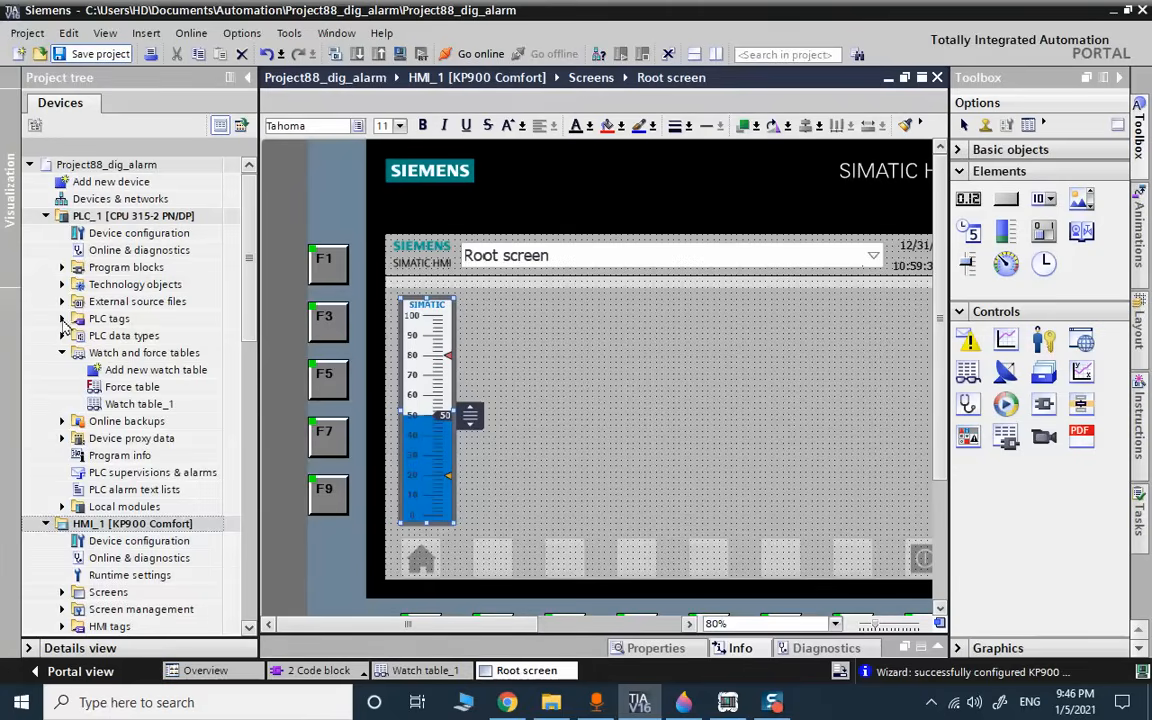
mouse_move(118, 333)
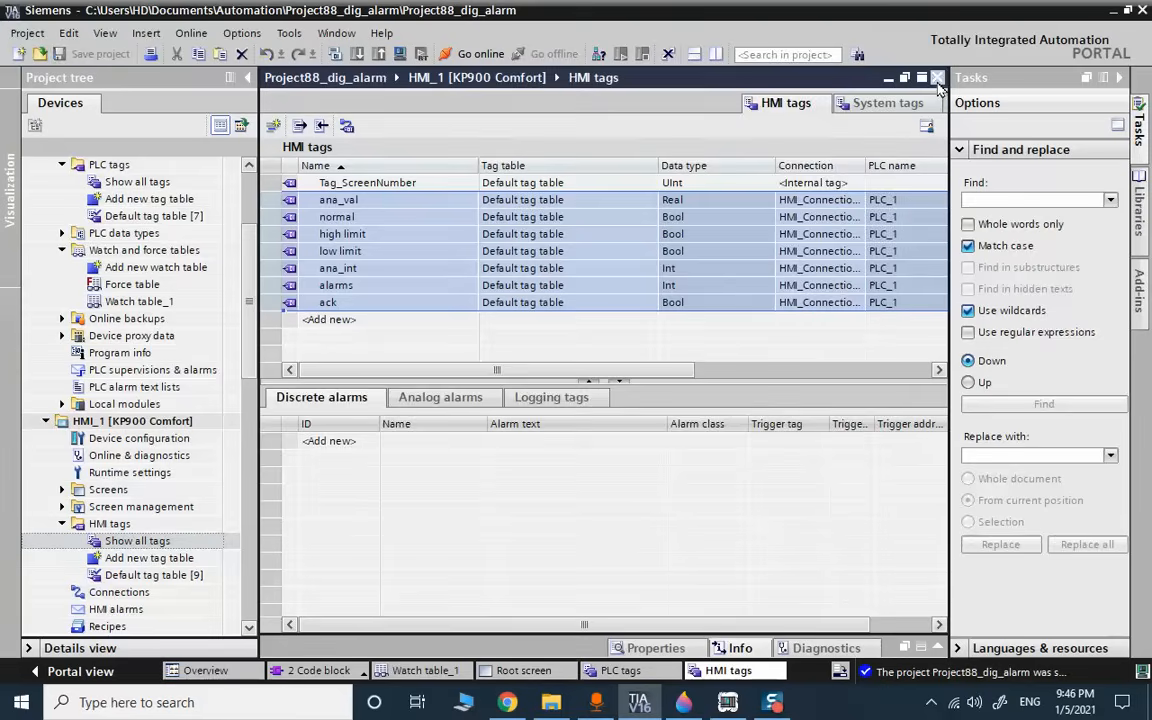
left_click(620, 670)
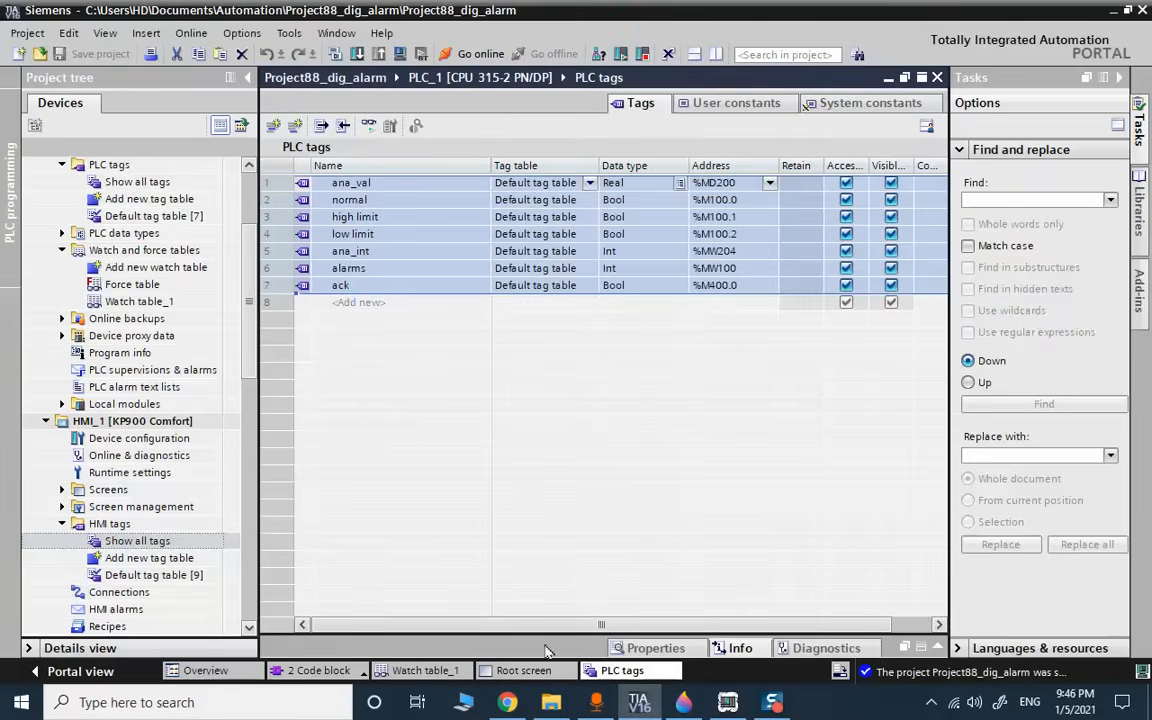
left_click(525, 670)
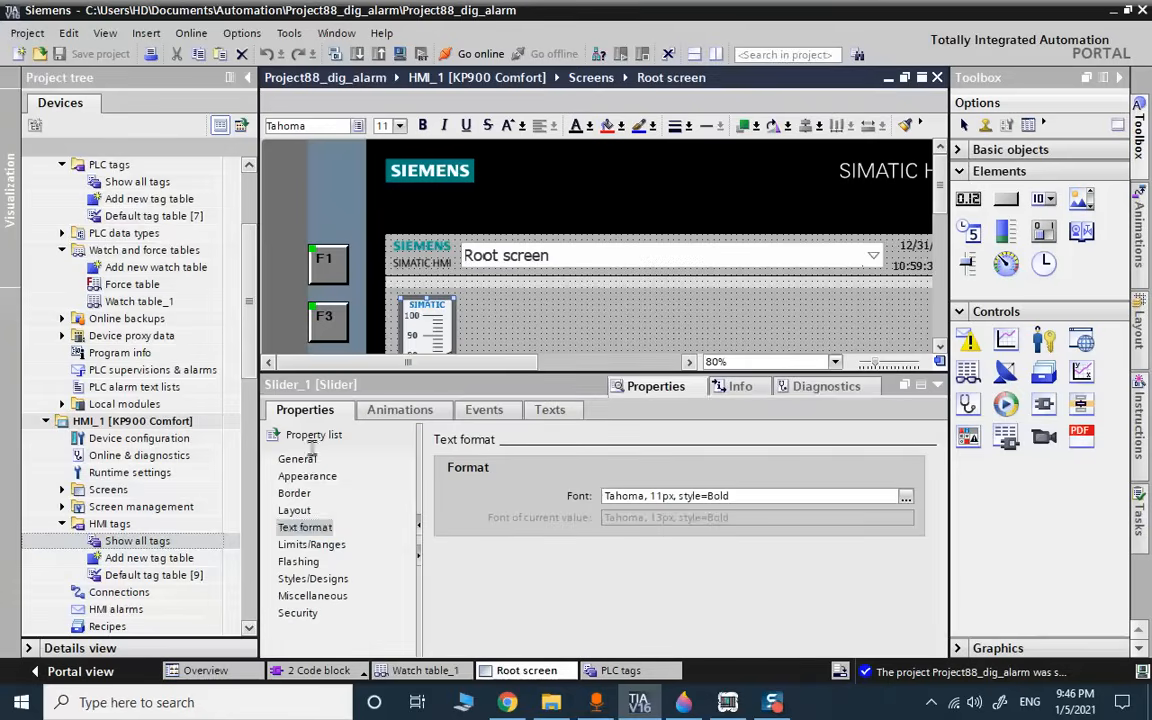
Open Slider_1's General properties and browse the tag list for its Process tag.
left_click(297, 458)
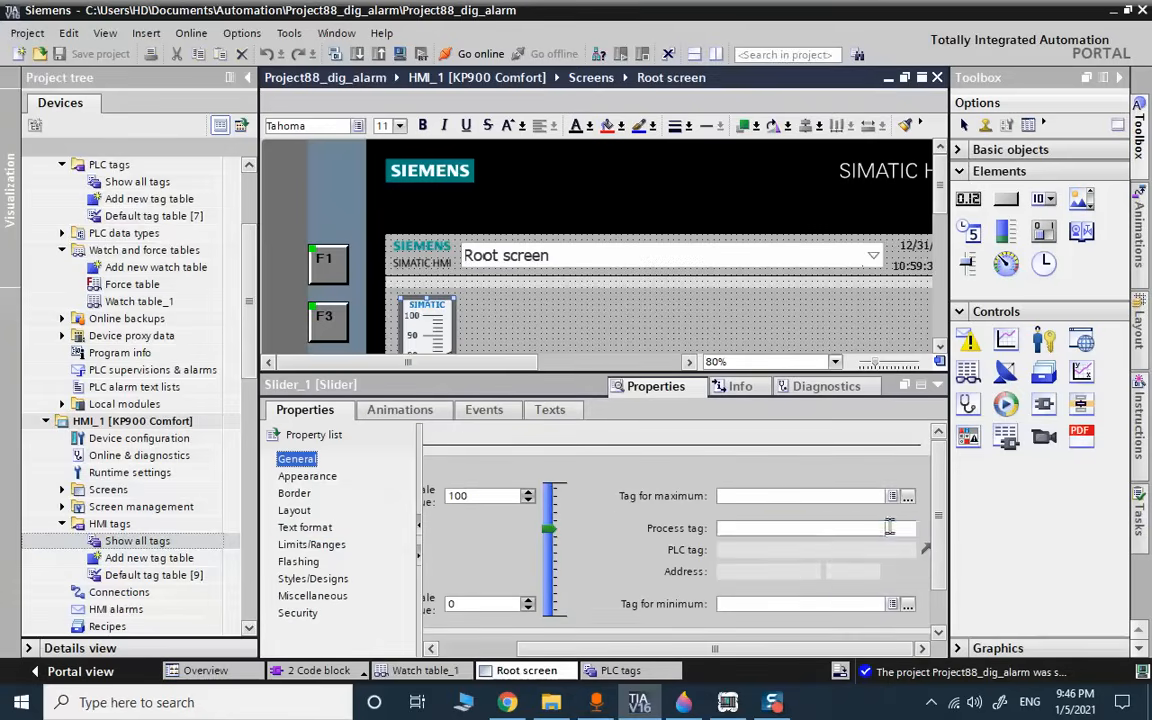
left_click(907, 528)
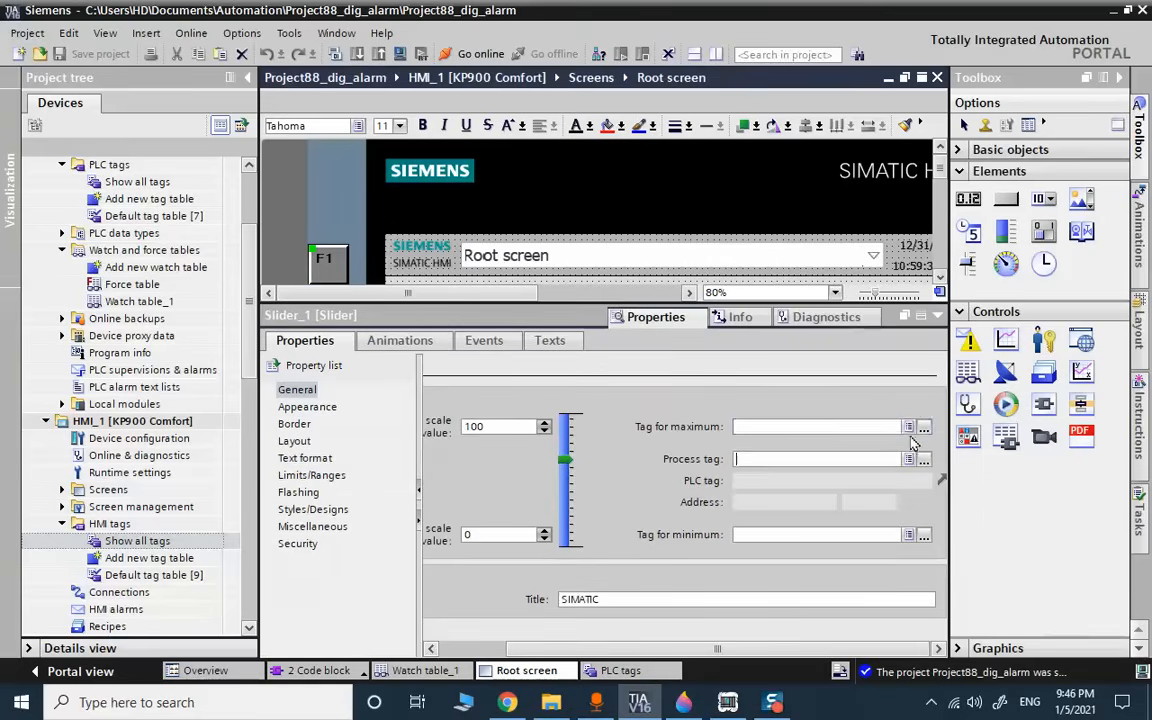
left_click(909, 459)
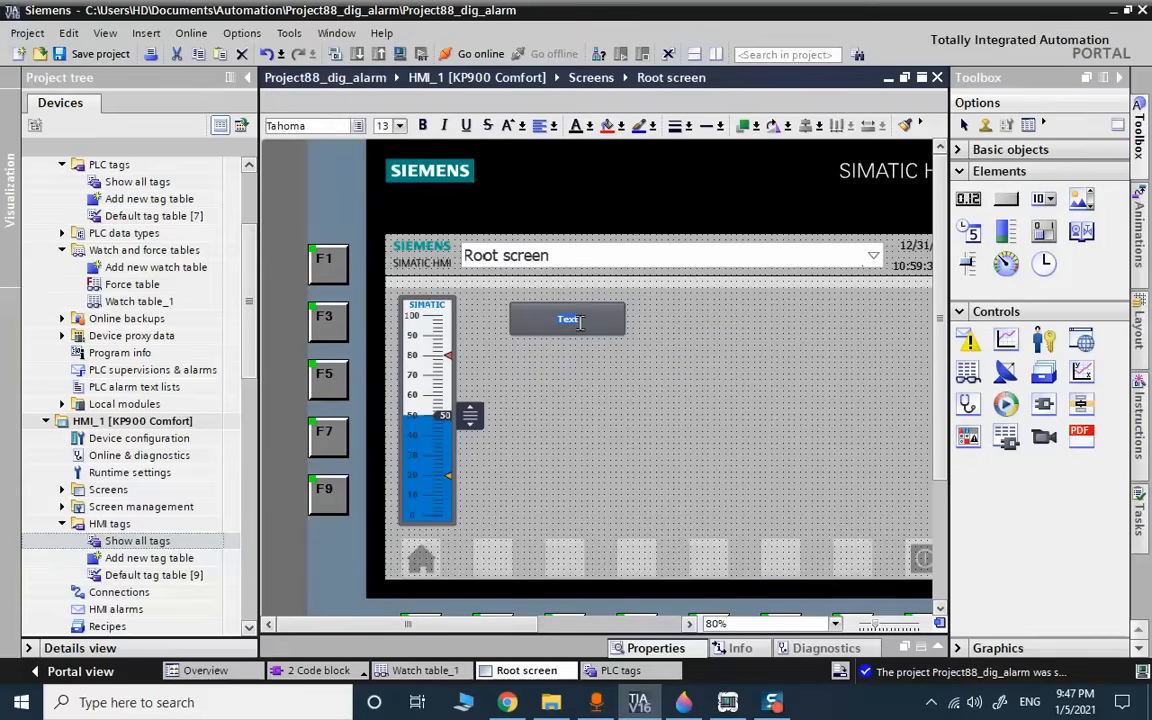
Raise the ACK button's label font size from 13 to 25.
right_click(568, 318)
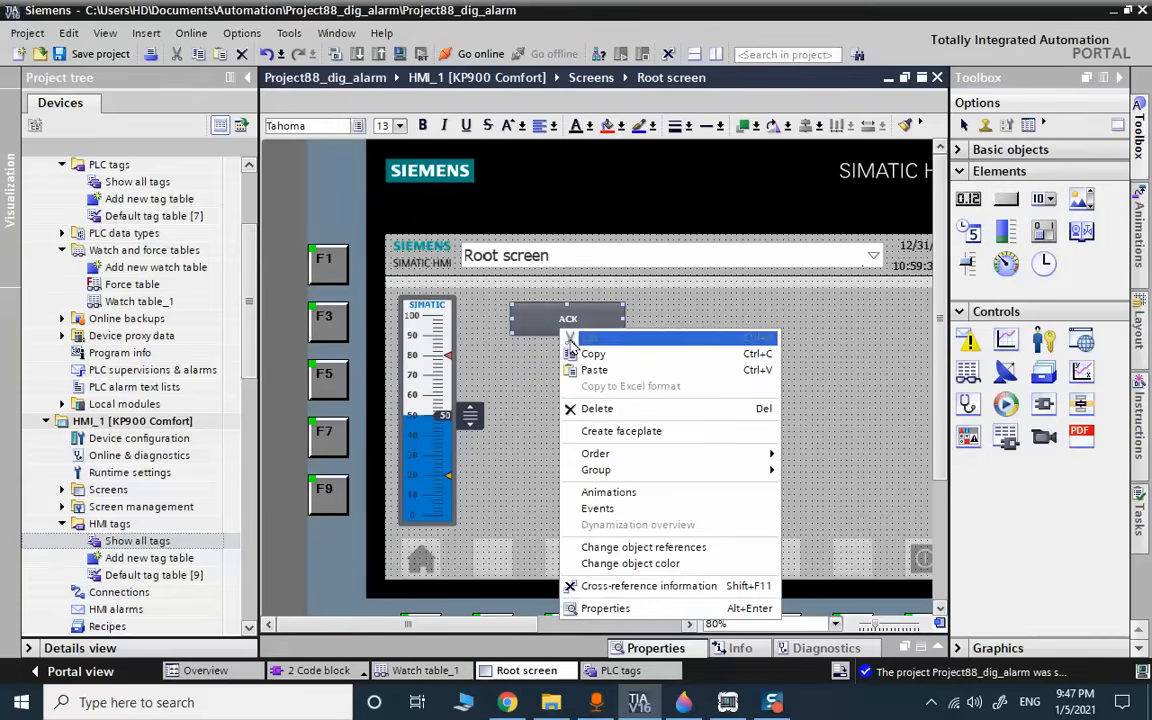
left_click(605, 608)
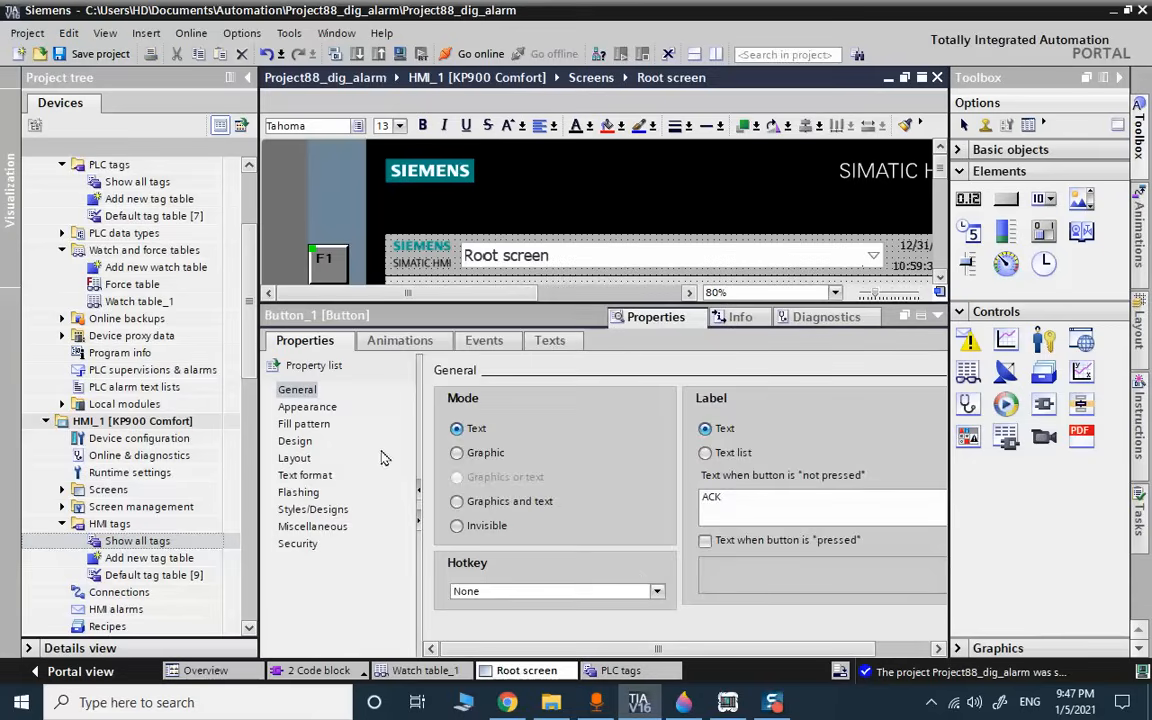
left_click(304, 475)
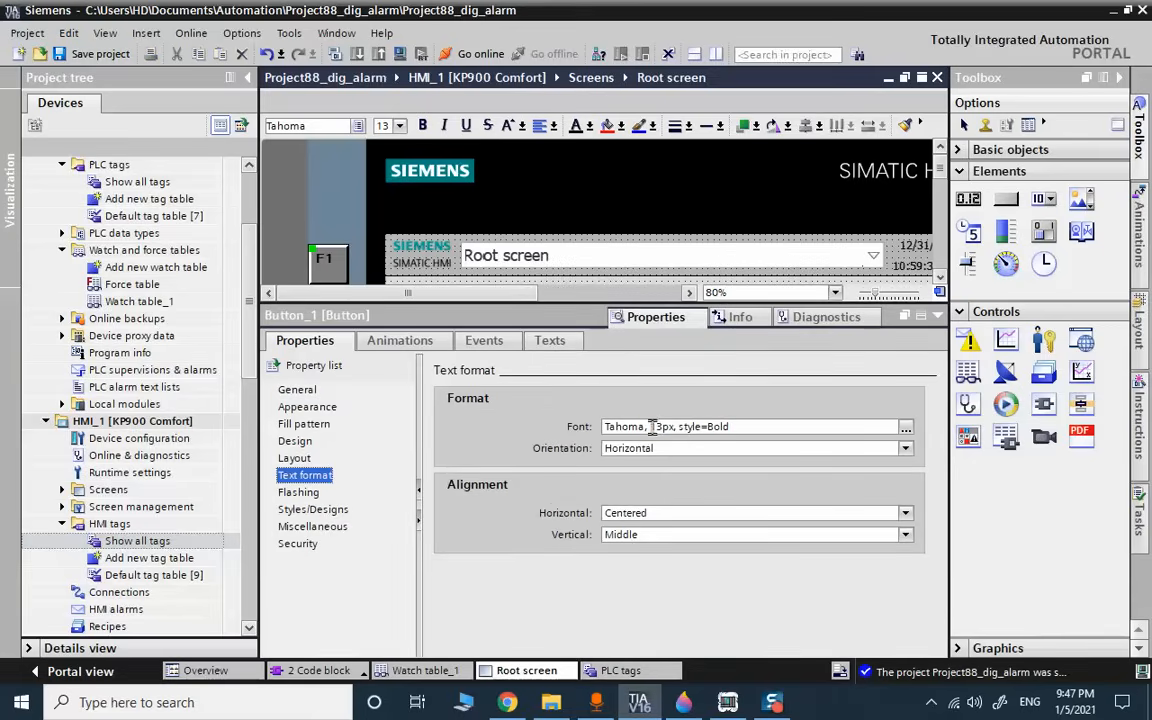
double_click(655, 426)
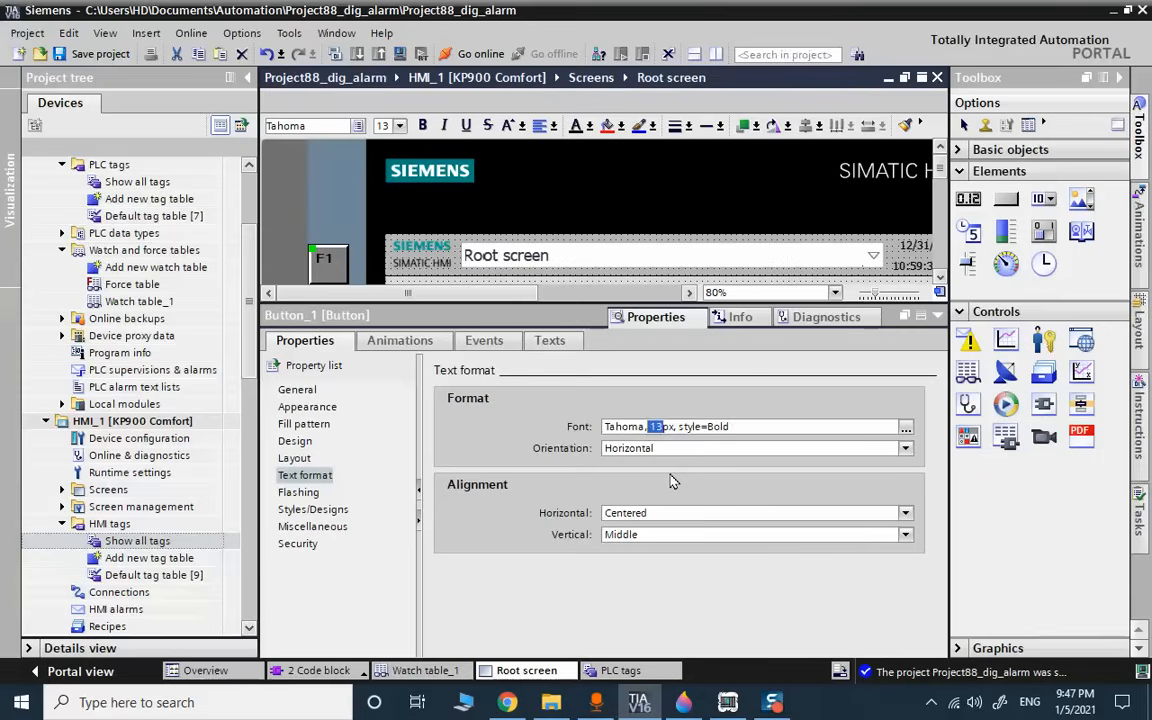
type("25")
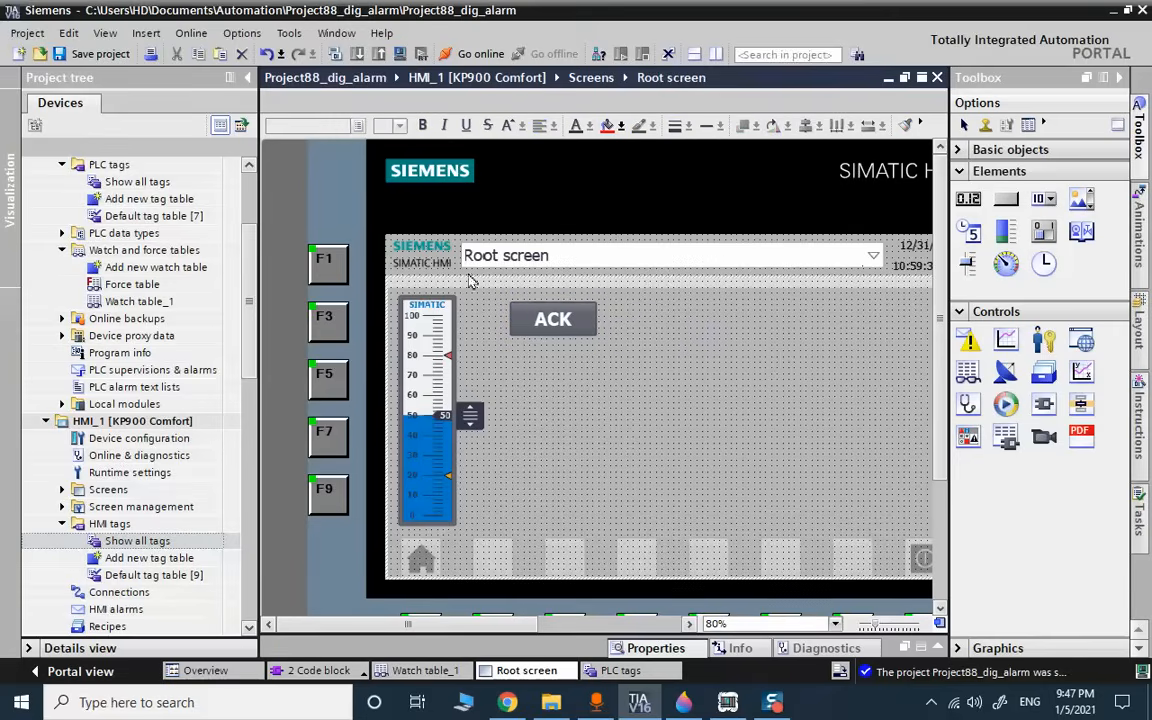
left_click(156, 267)
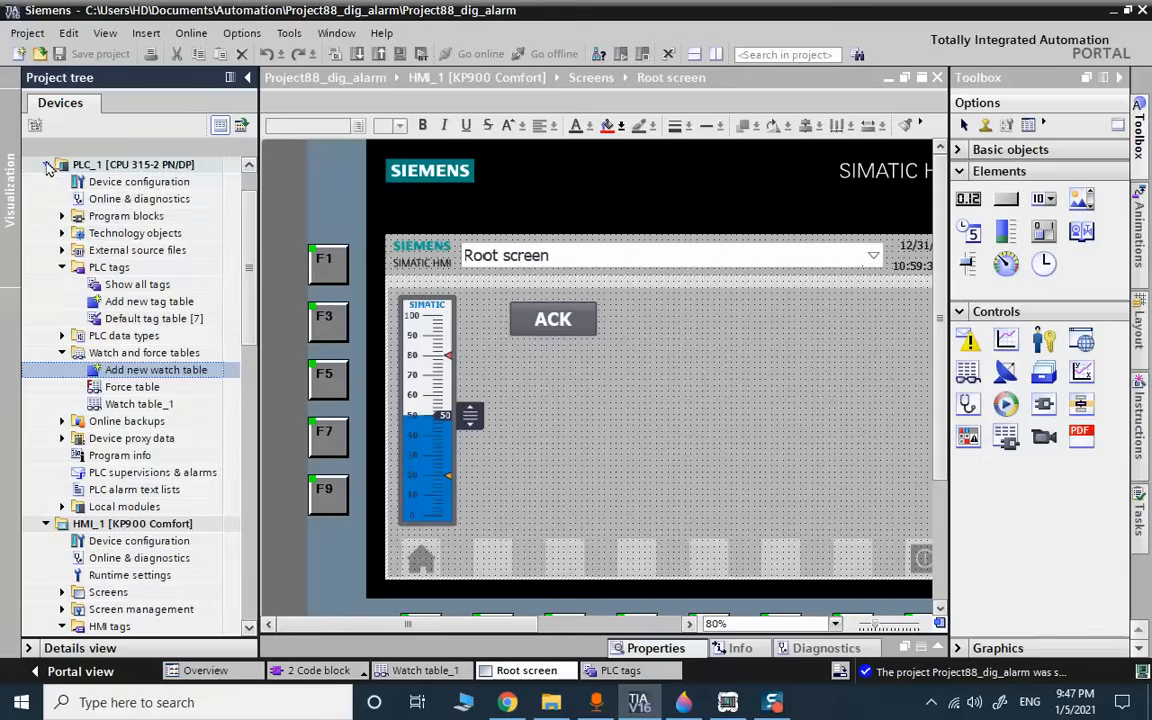
Collapse PLC_1 and open HMI_1's HMI alarms editor.
left_click(46, 164)
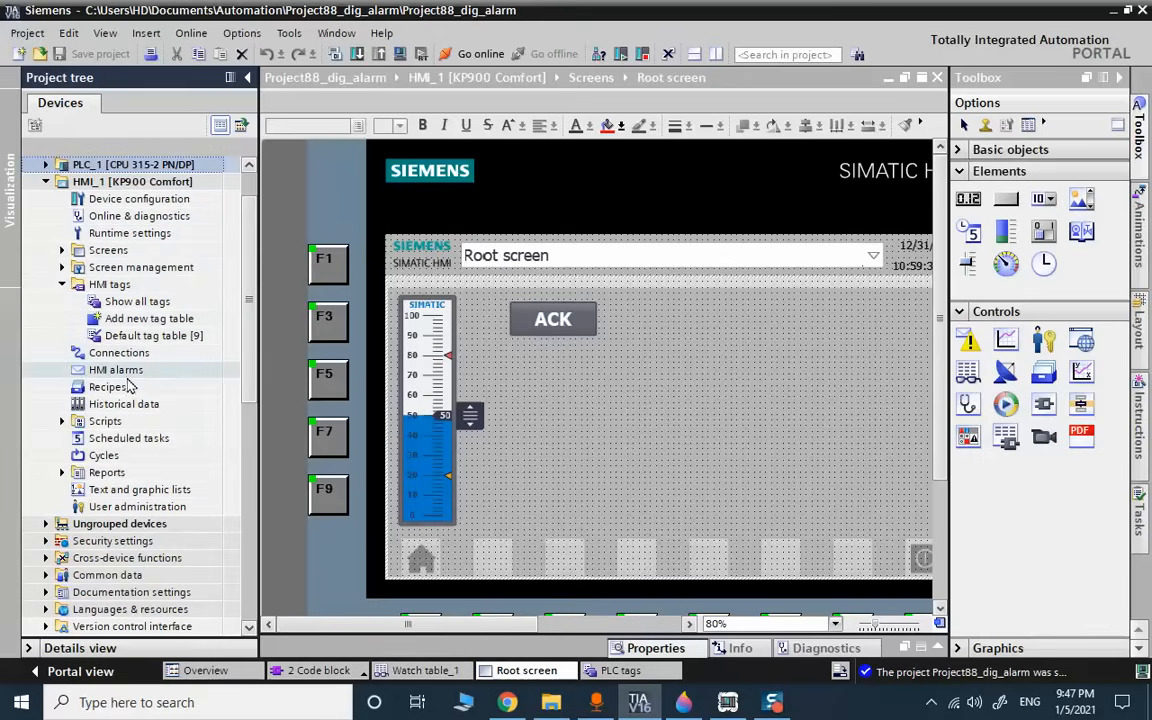
left_click(116, 369)
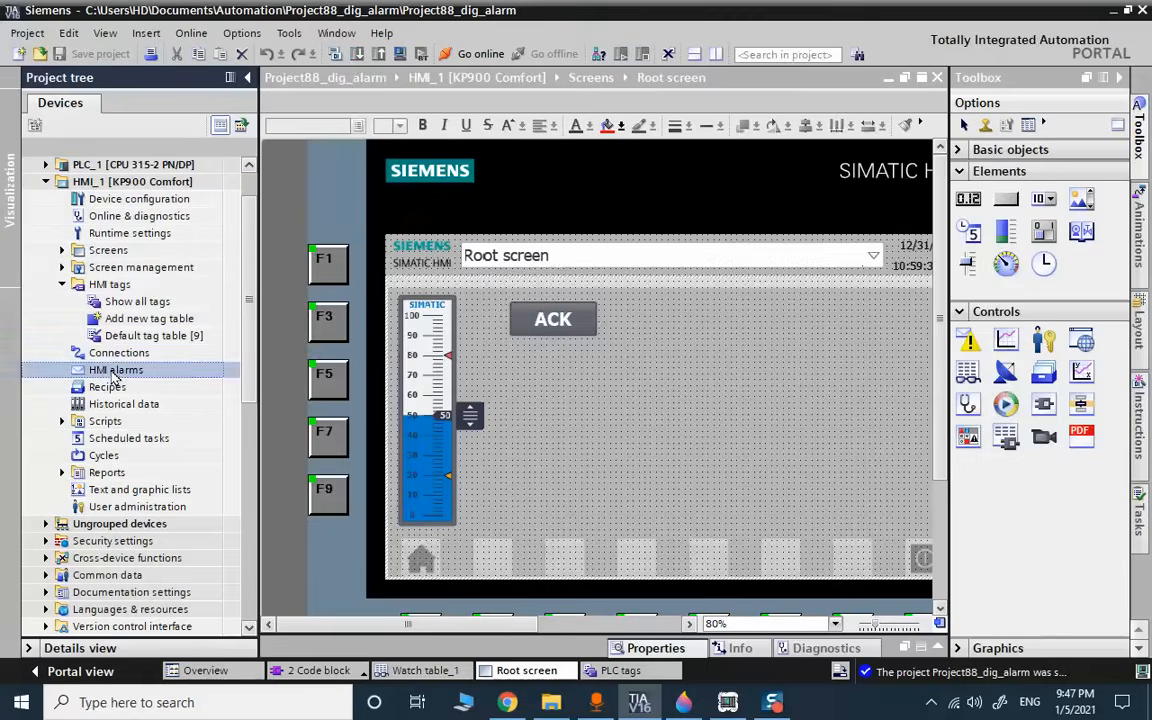
double_click(116, 369)
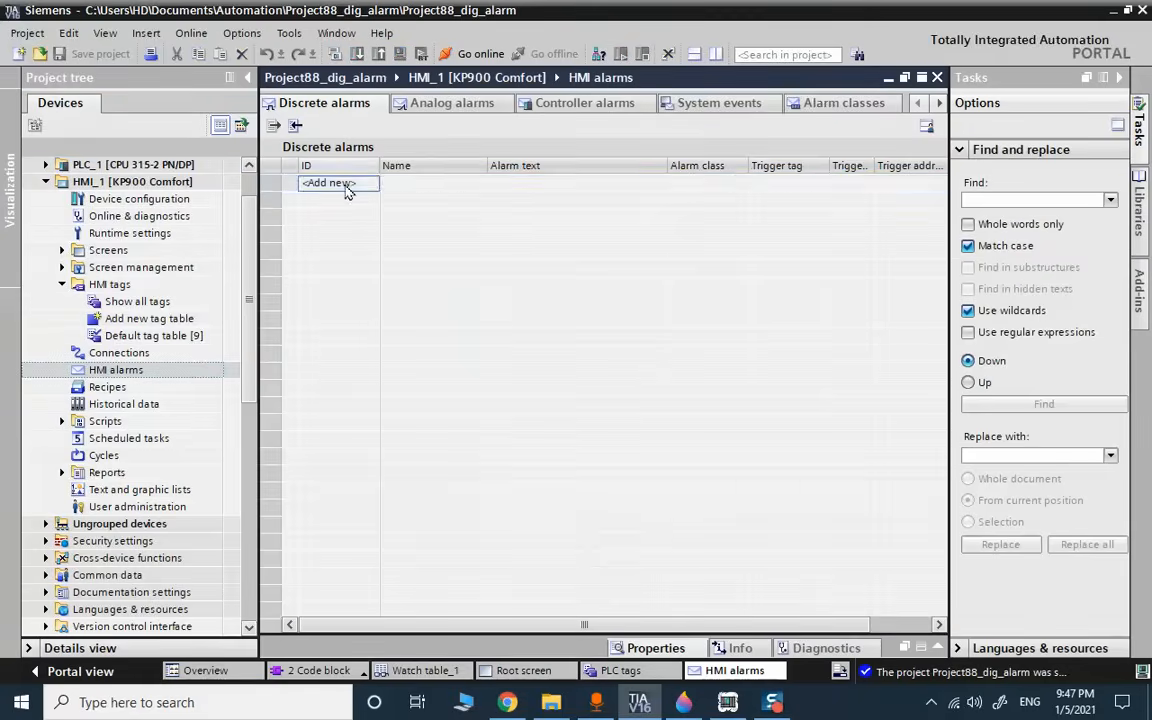
Add discrete alarms 'High alarm', 'Low Alarm' and 'Normal', assigning Normal to Warnings.
left_click(330, 183)
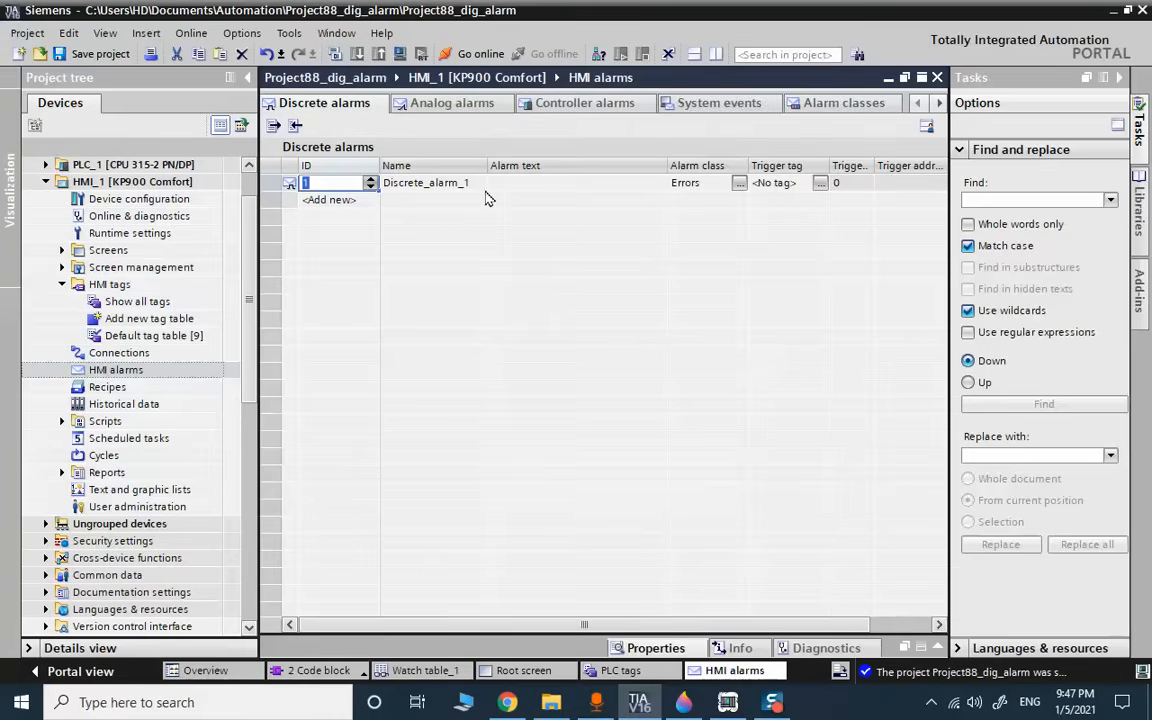
left_click(575, 182)
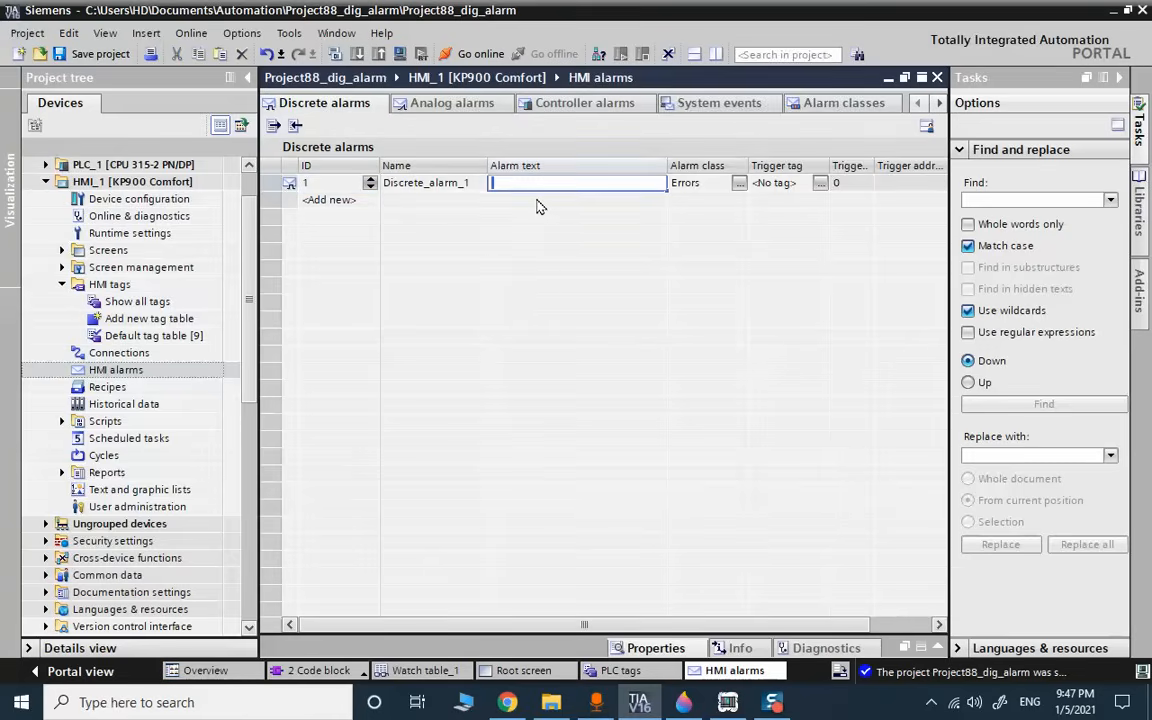
type("High alarm")
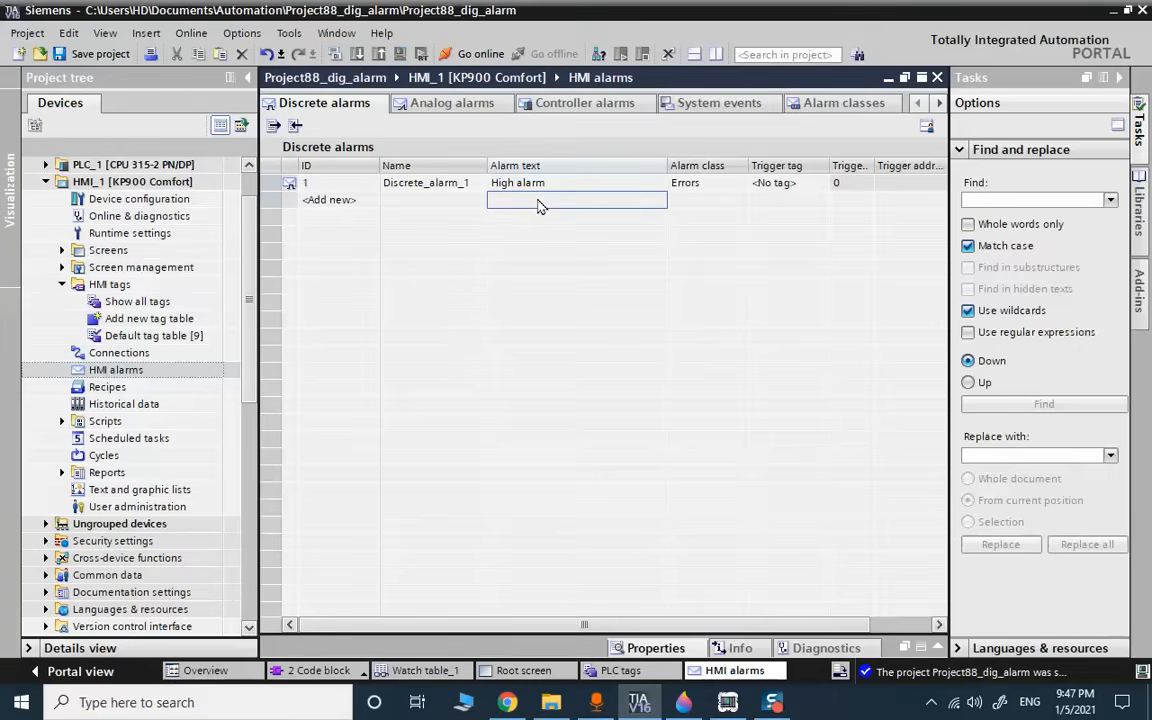
left_click(329, 199)
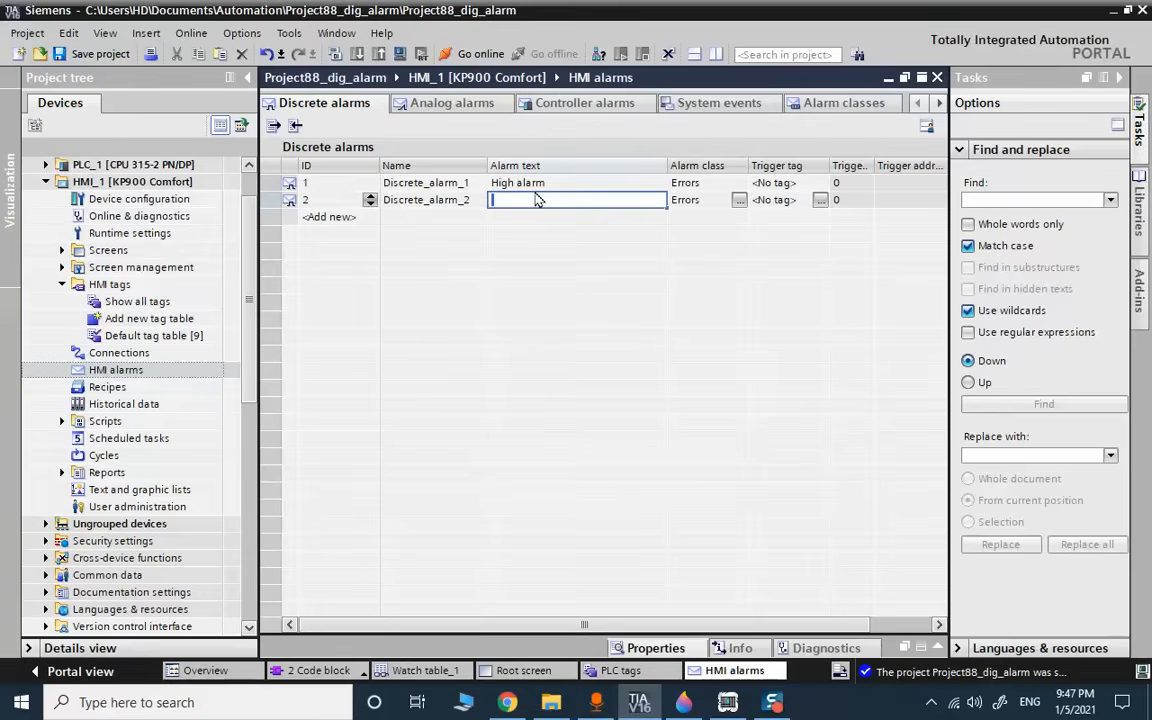
type("Low Alarm")
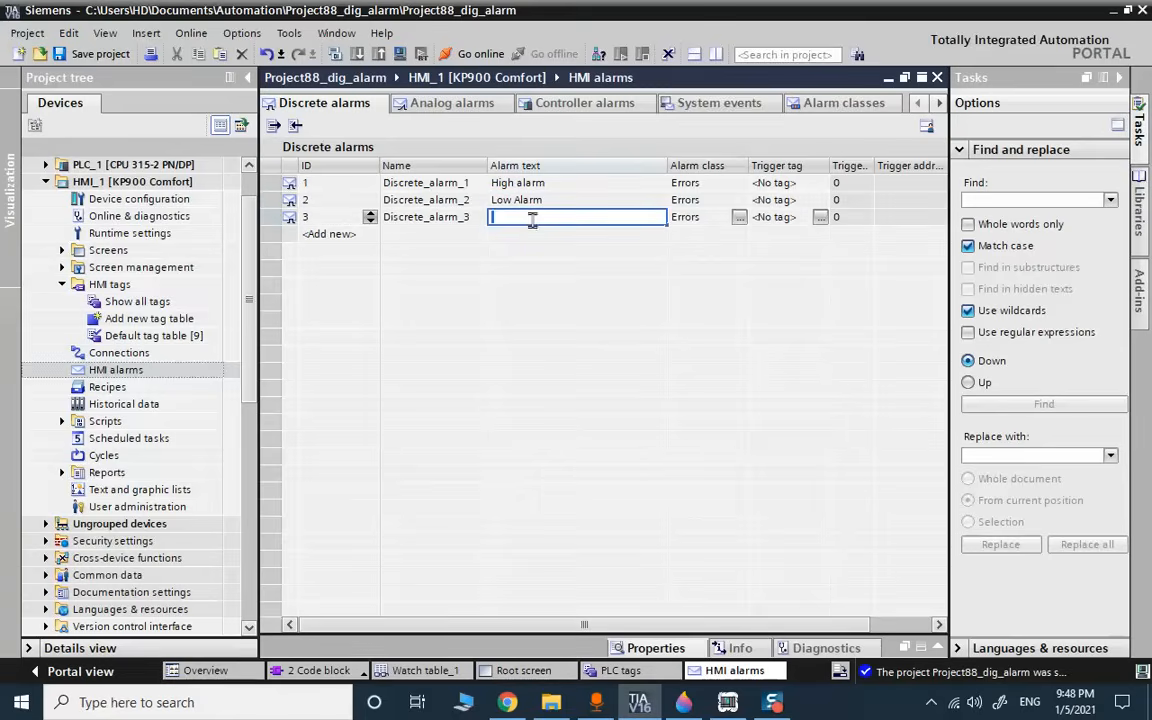
type("Normal")
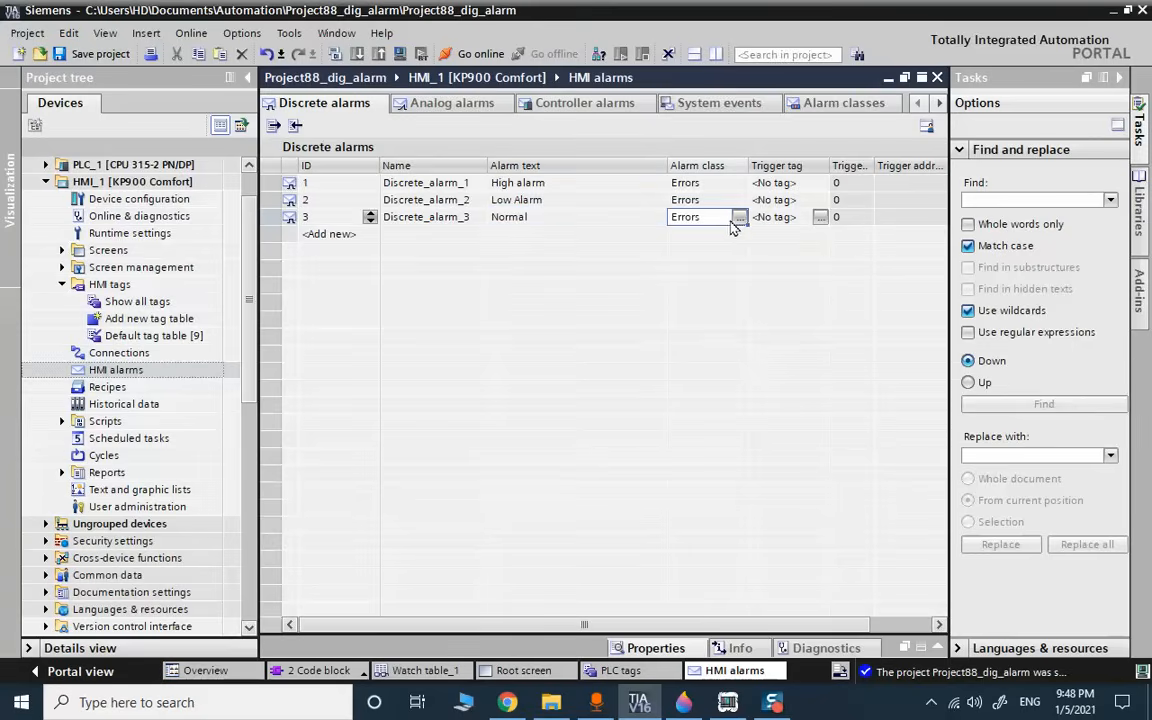
left_click(739, 217)
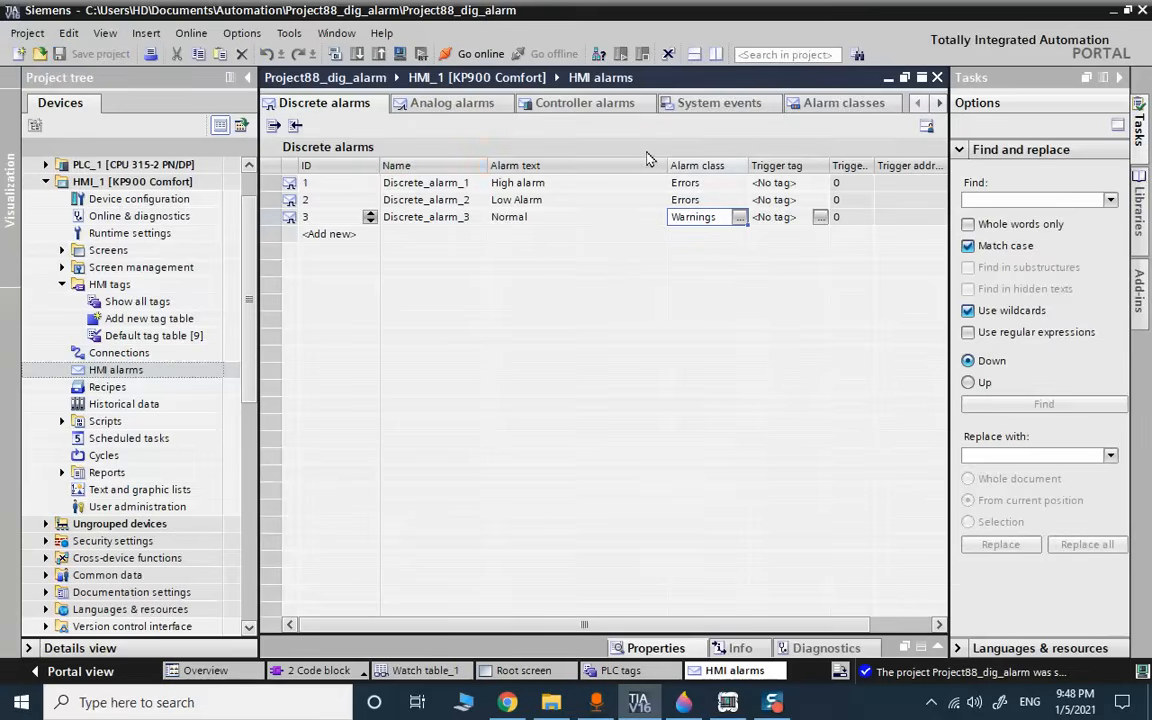
mouse_move(782, 192)
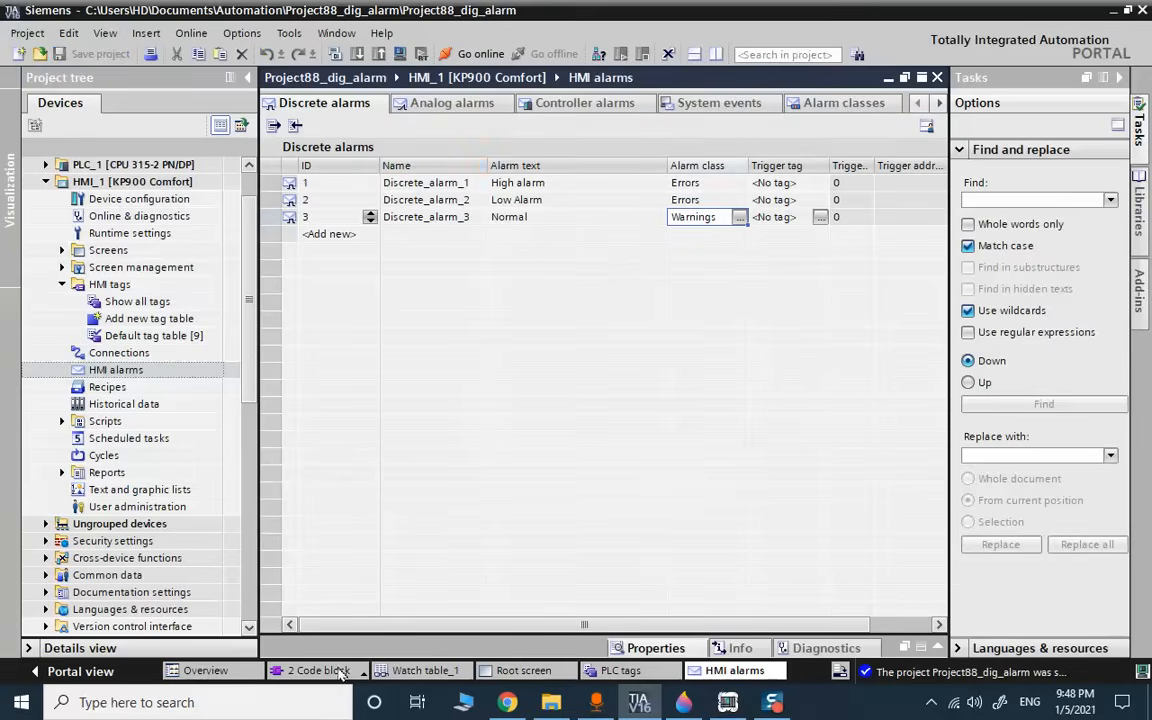
left_click(424, 670)
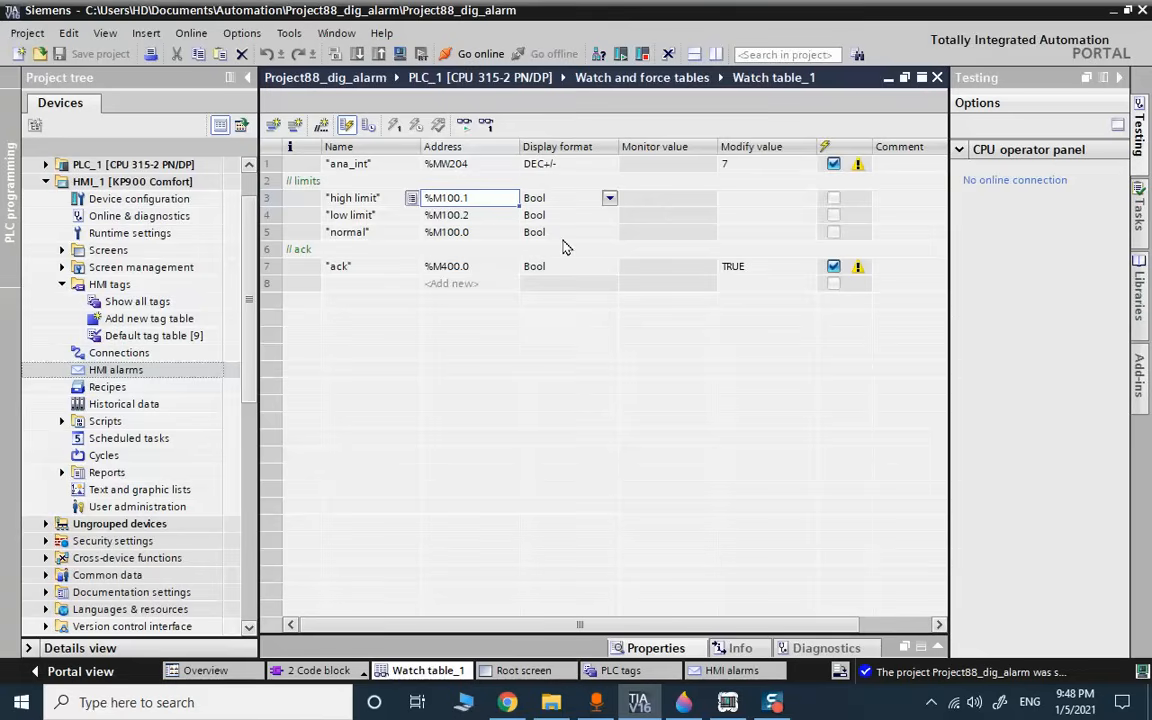
mouse_move(630, 695)
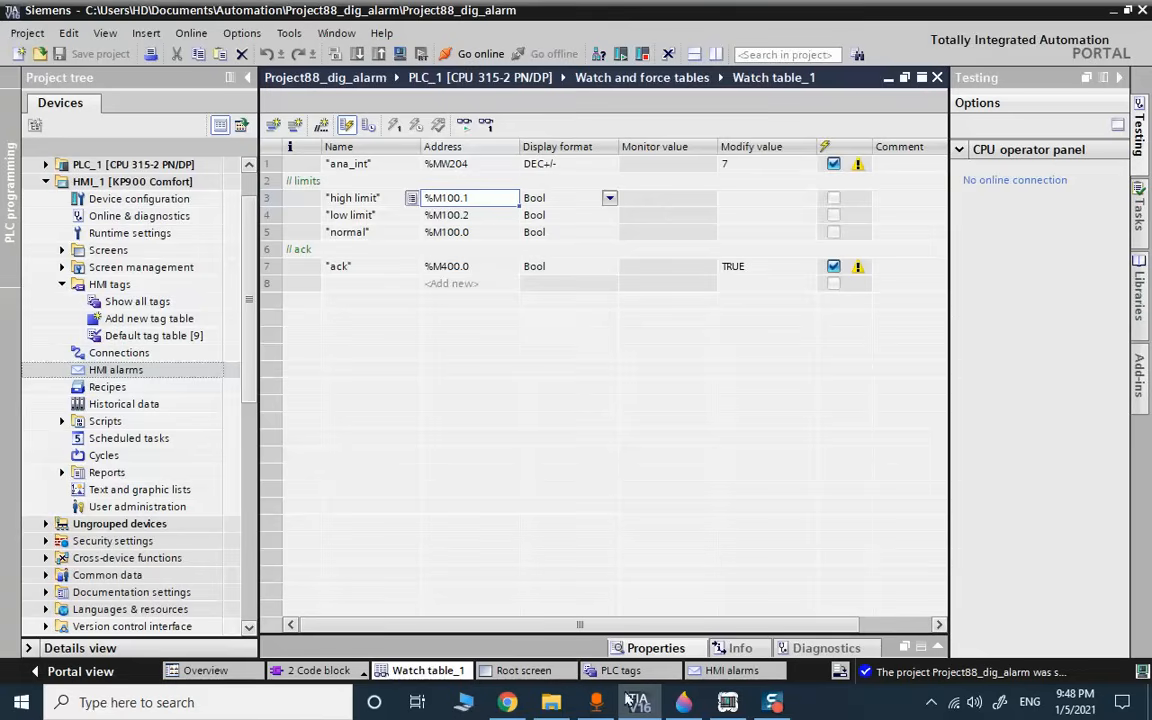
left_click(734, 670)
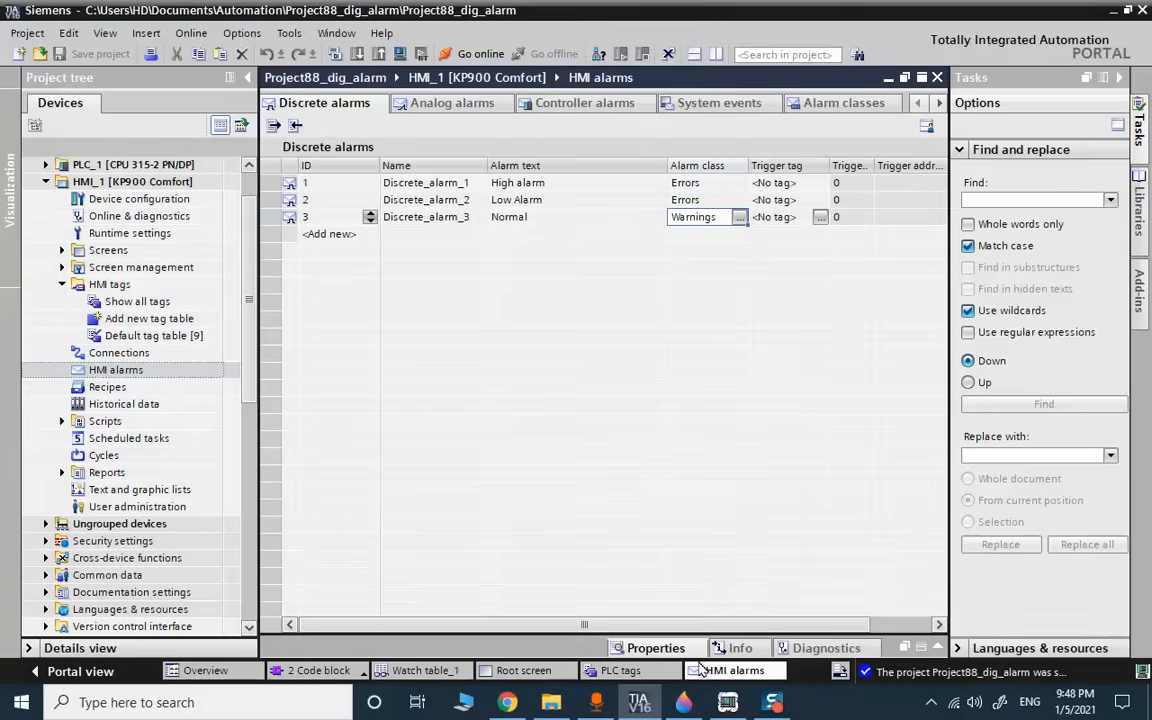
left_click(320, 670)
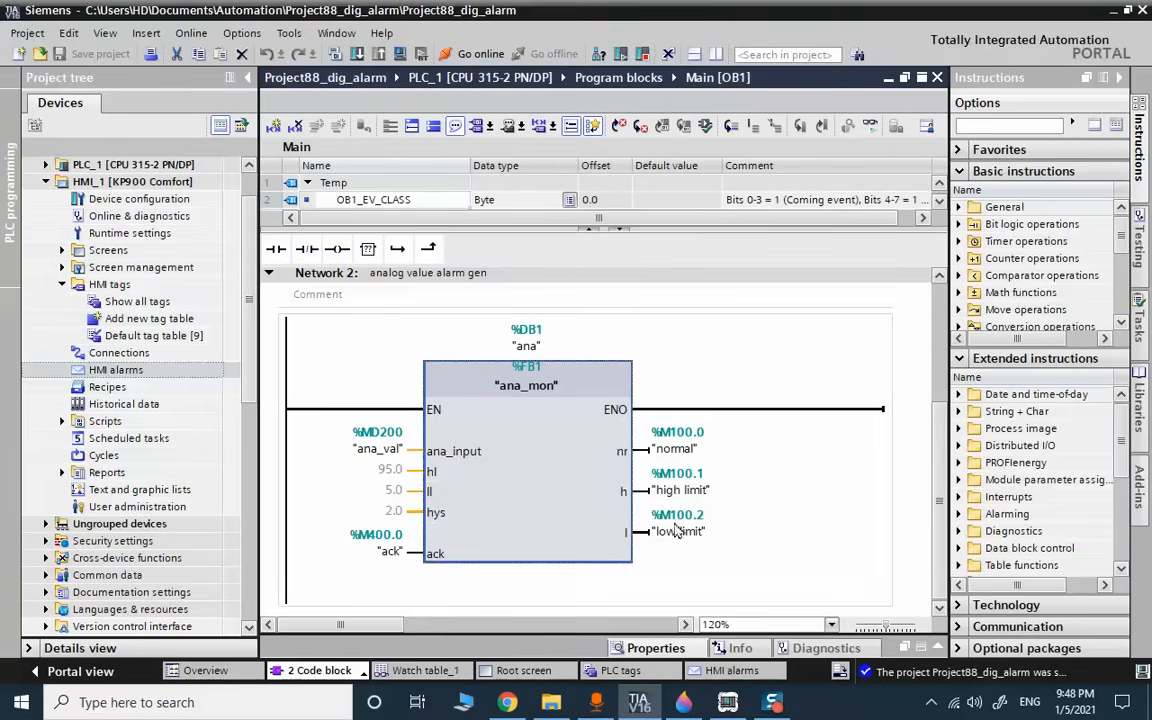
left_click(680, 490)
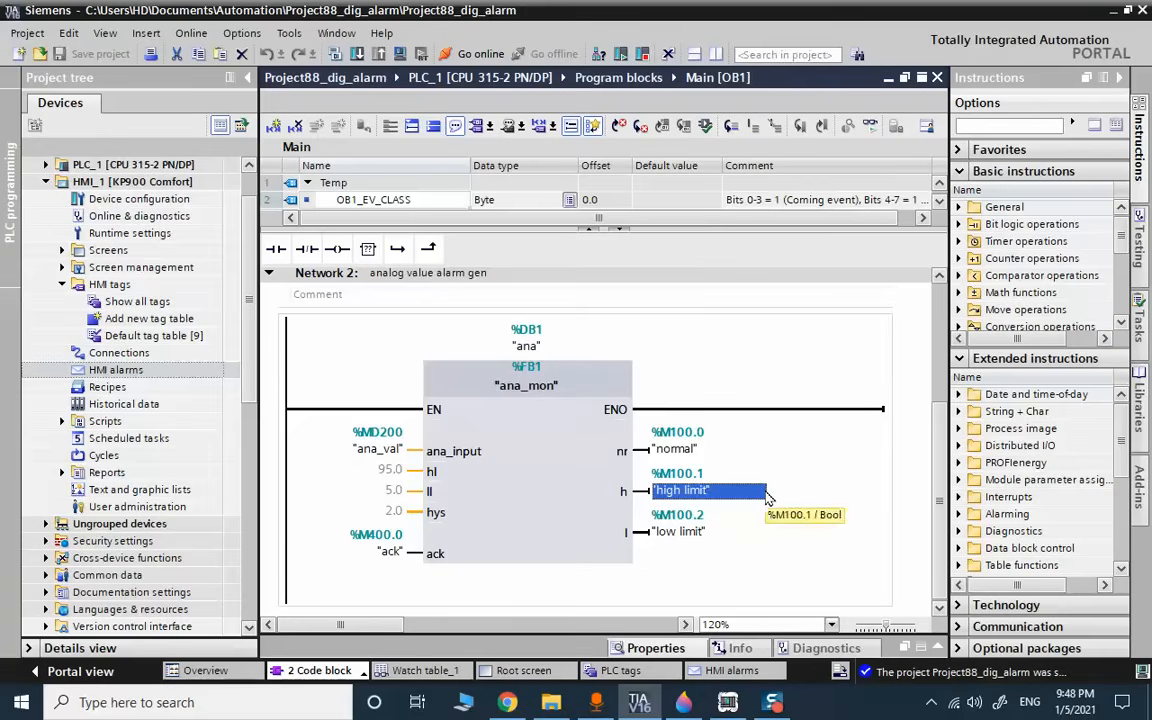
mouse_move(660, 448)
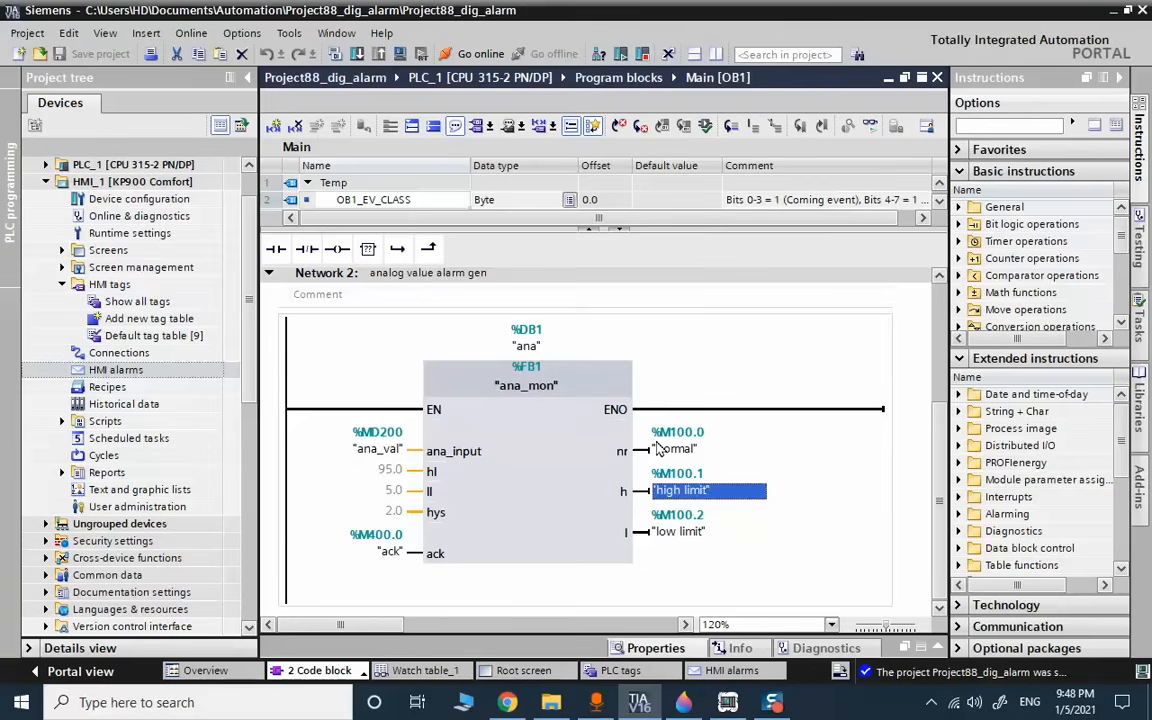
mouse_move(696, 560)
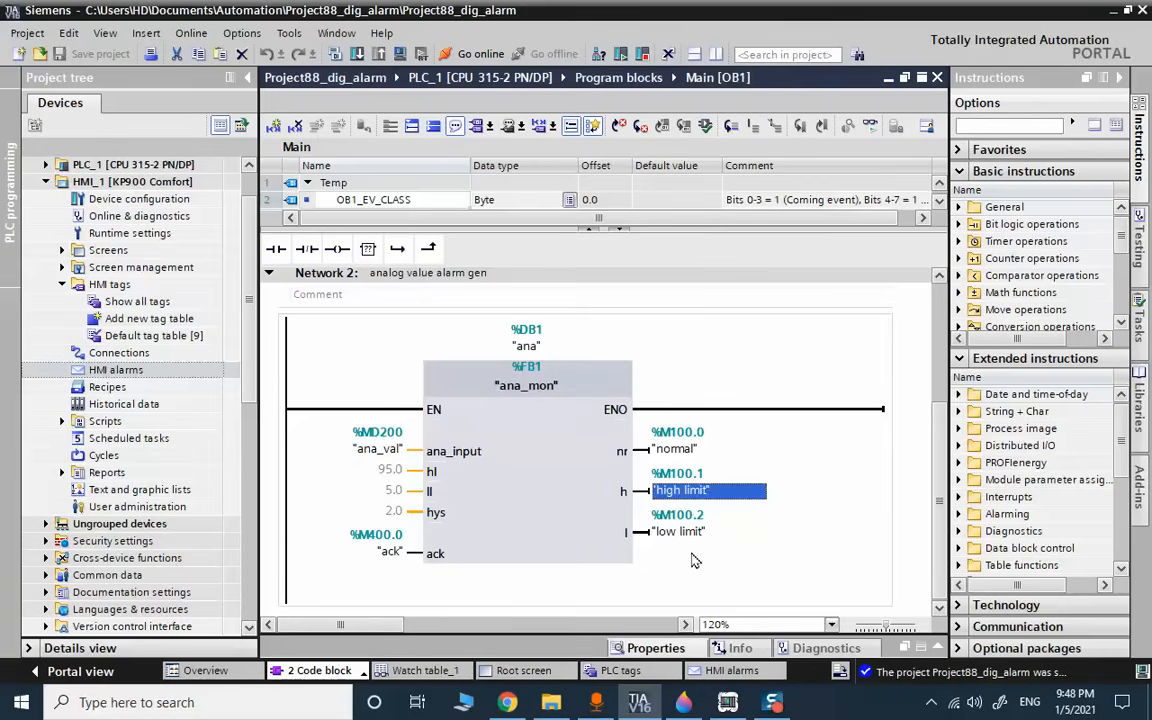
mouse_move(685, 449)
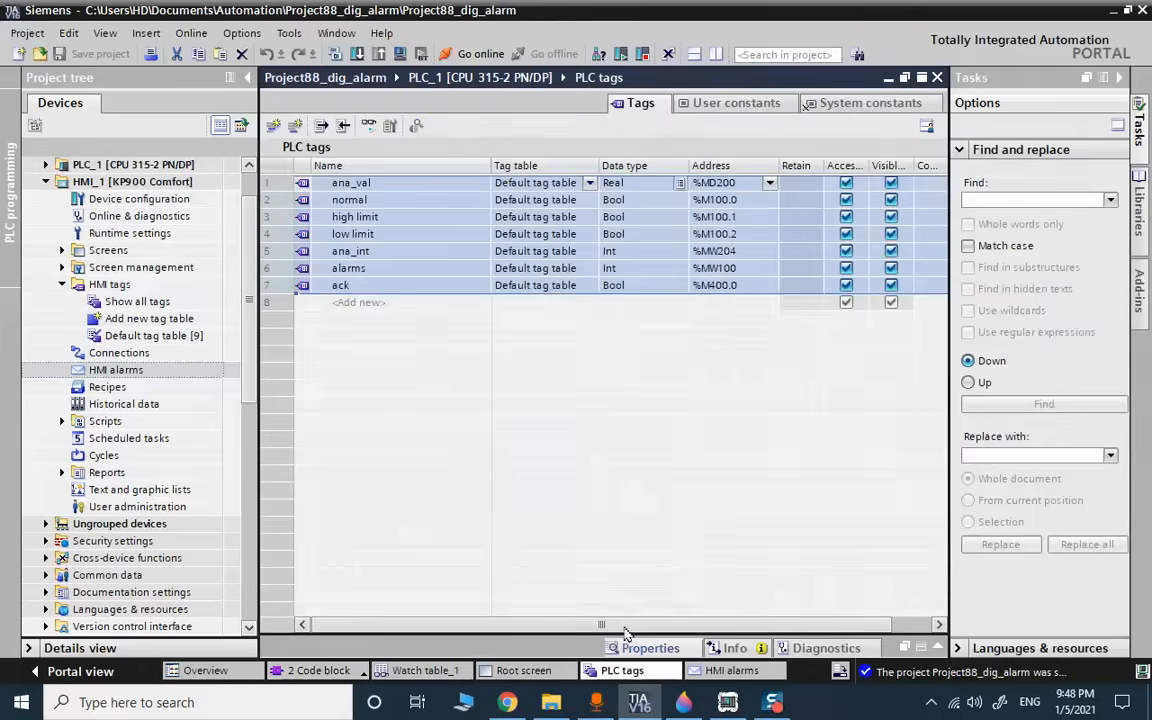
left_click(715, 268)
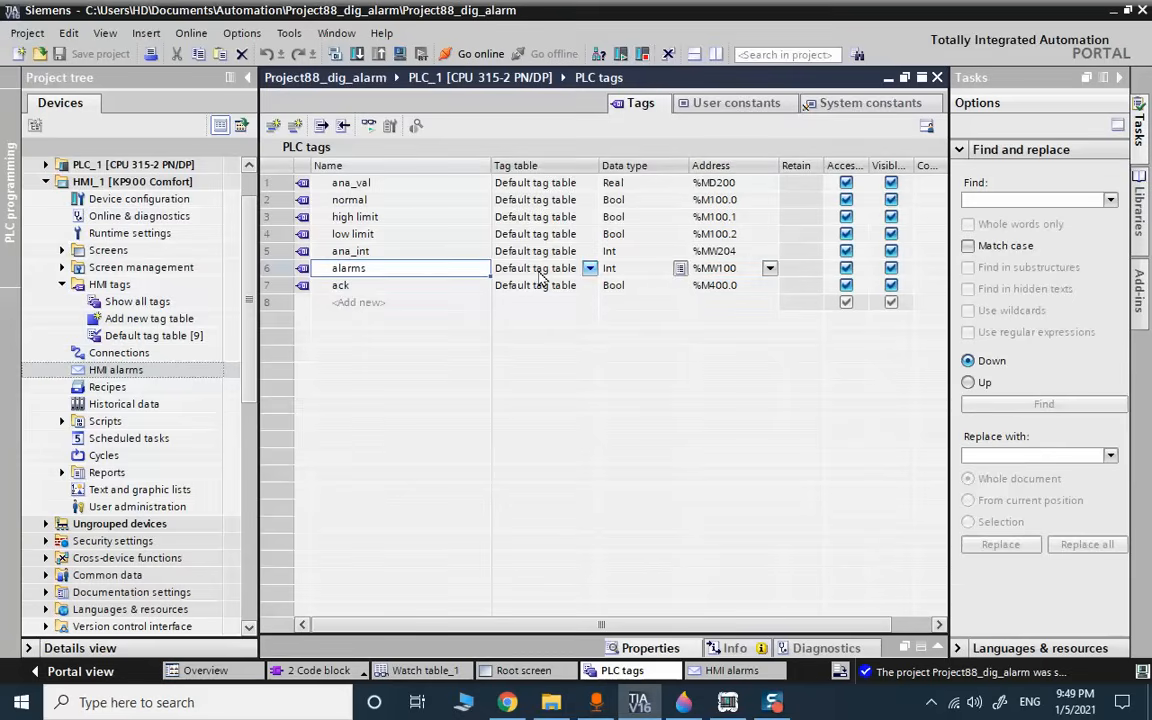
left_click(733, 670)
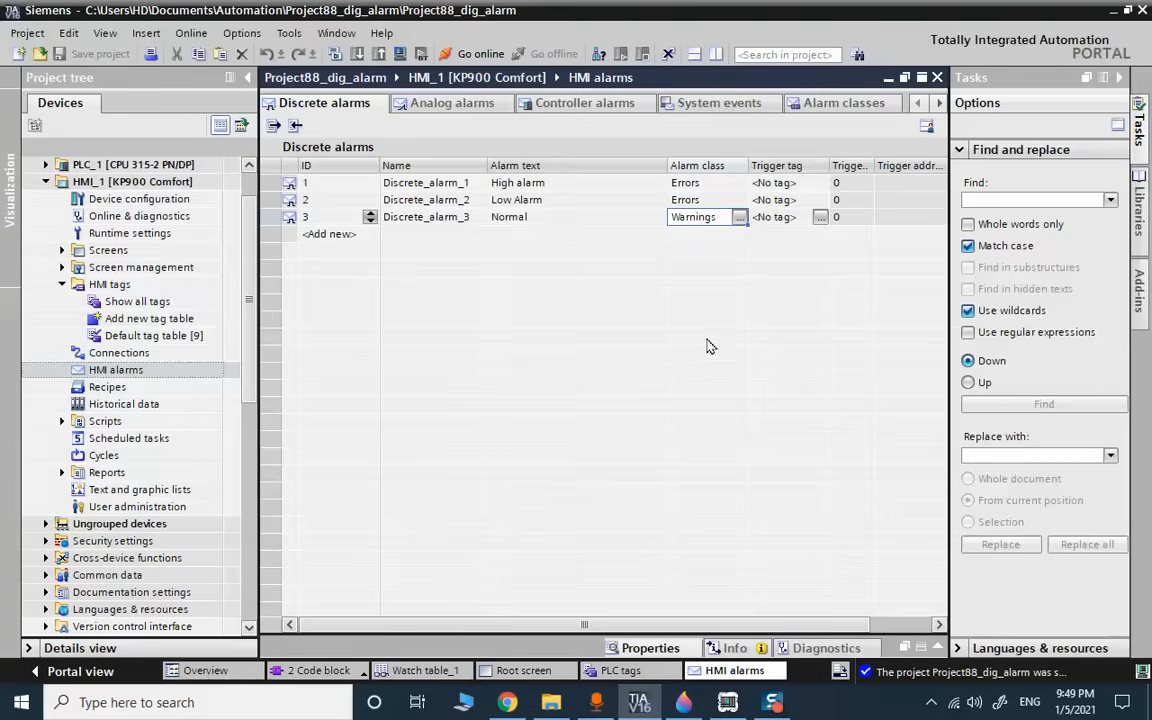
Trigger the High and Low alarms on the alarms tag at bits 9 and 10.
left_click(780, 182)
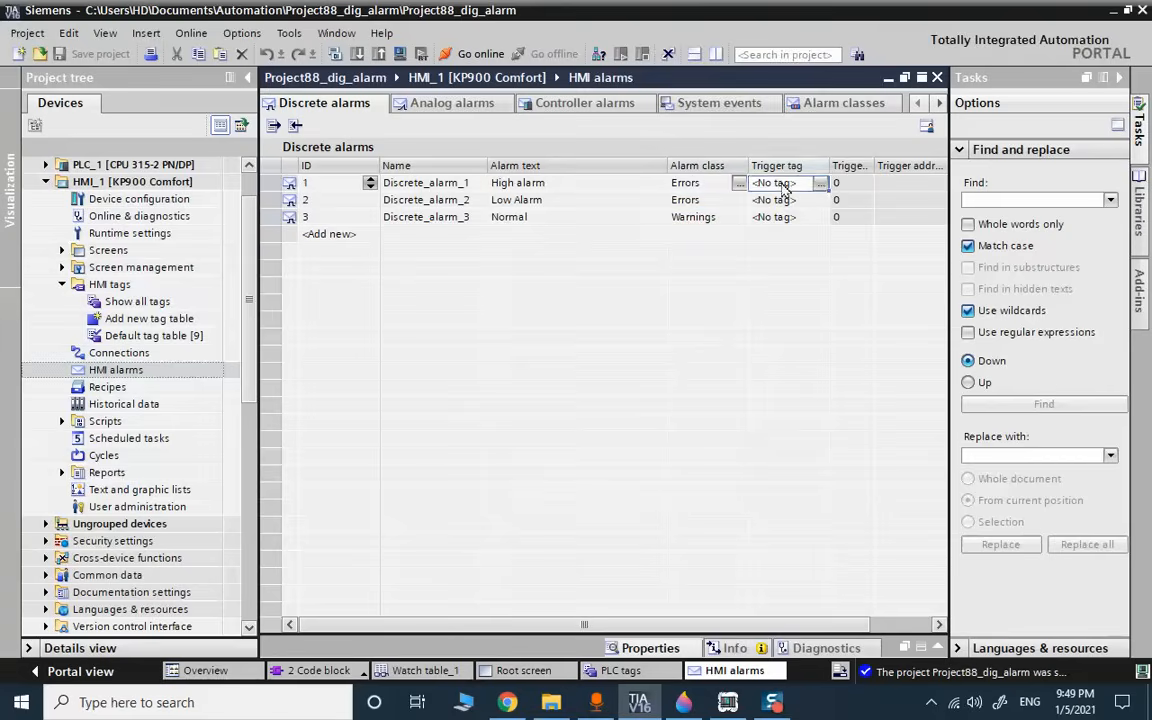
left_click(820, 182)
type("alarms")
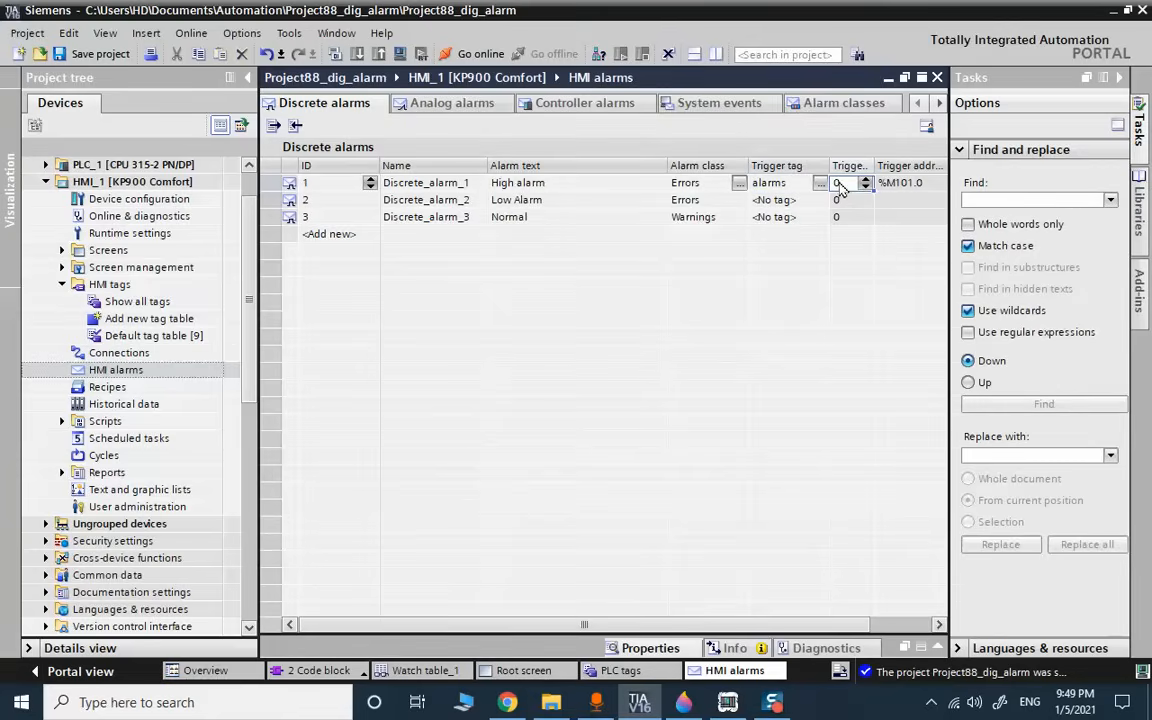
left_click(845, 182)
type("9")
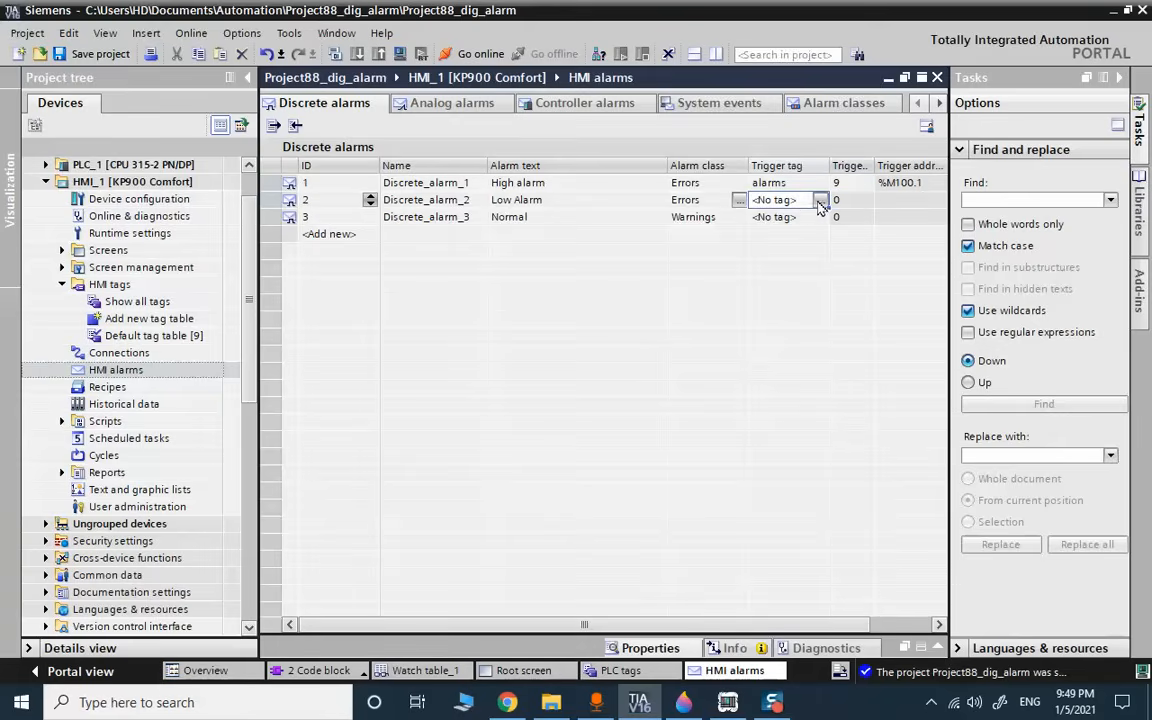
left_click(820, 199)
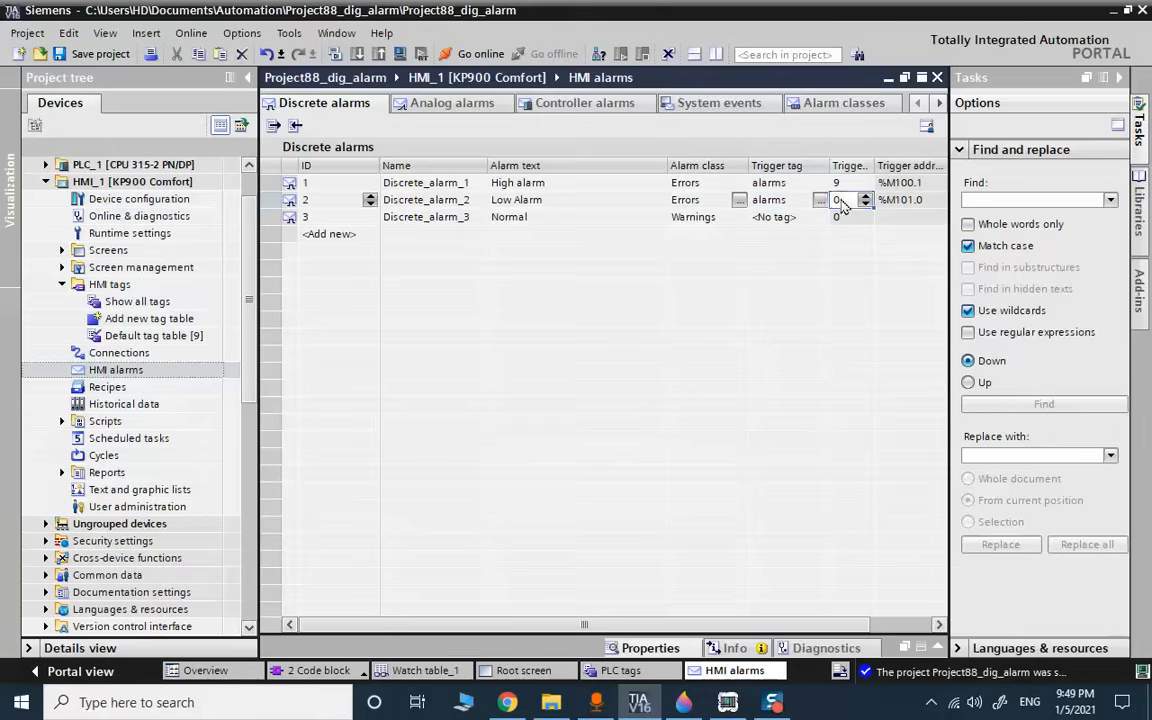
left_click(840, 199)
type("10")
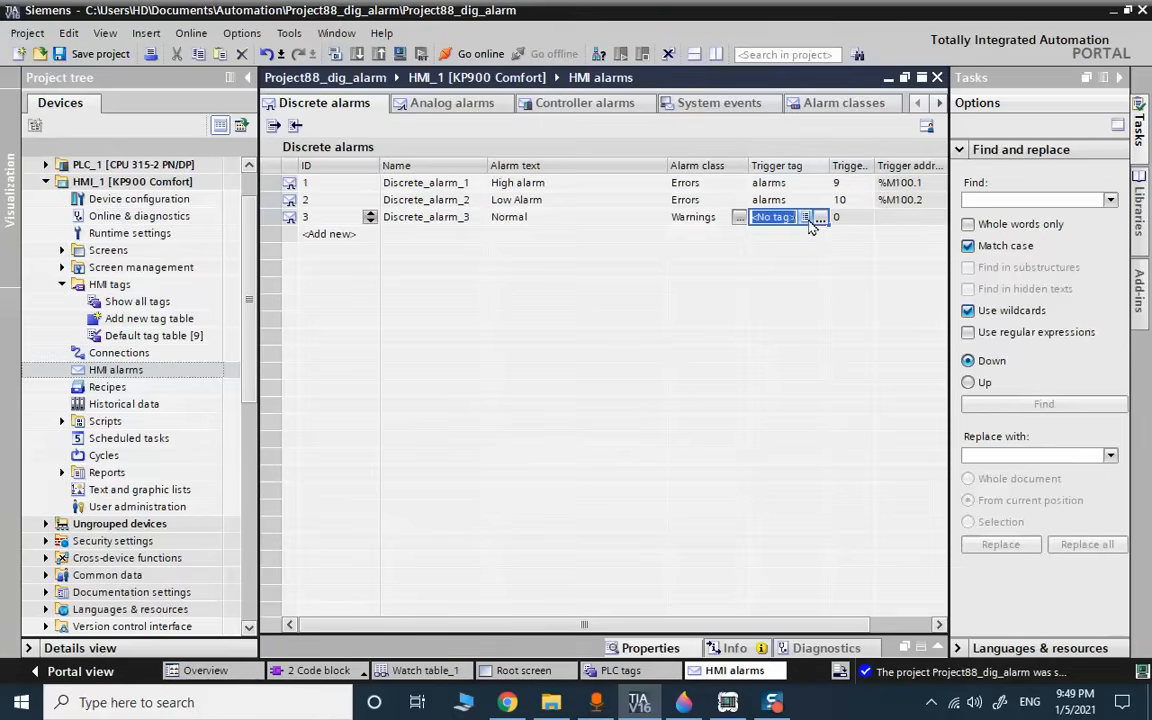
Trigger the Normal alarm on the alarms tag at bit 8 (%M100.0).
left_click(820, 217)
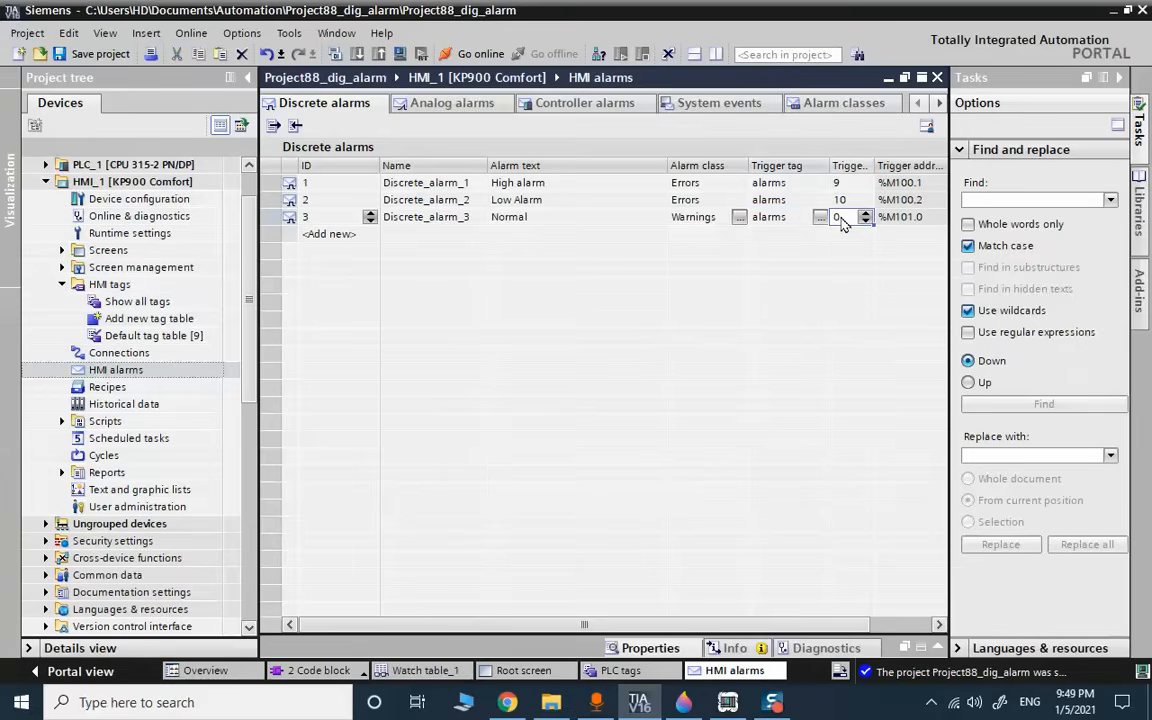
left_click(838, 217)
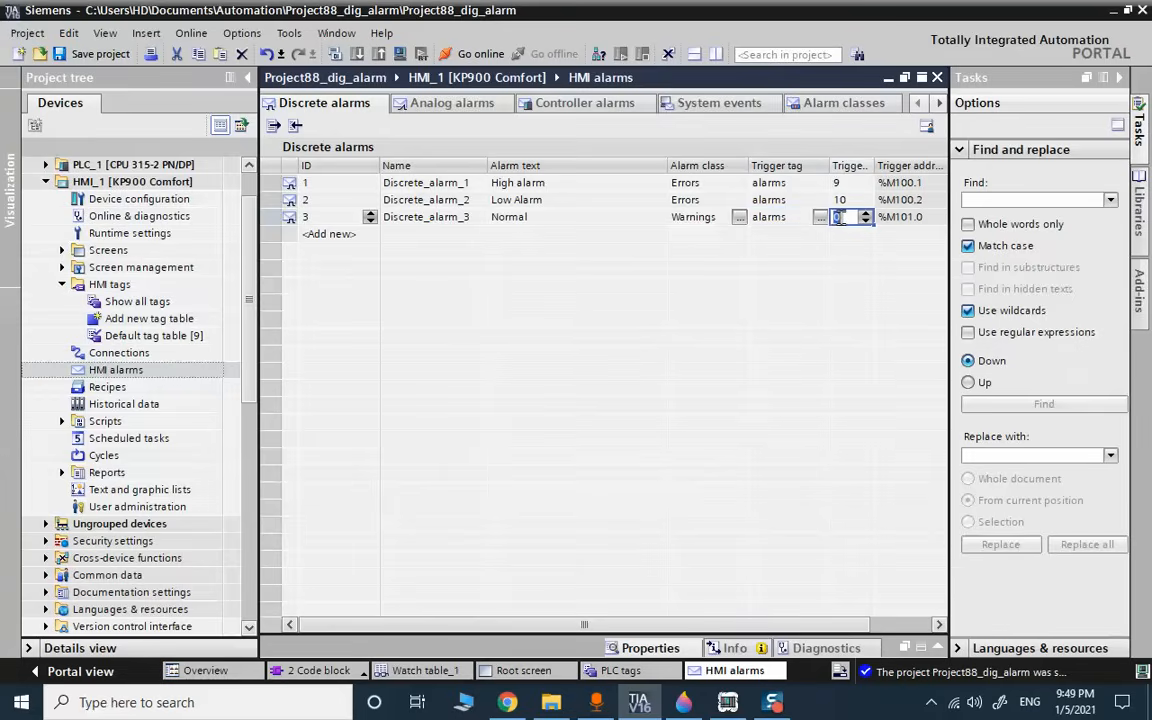
left_click(329, 233)
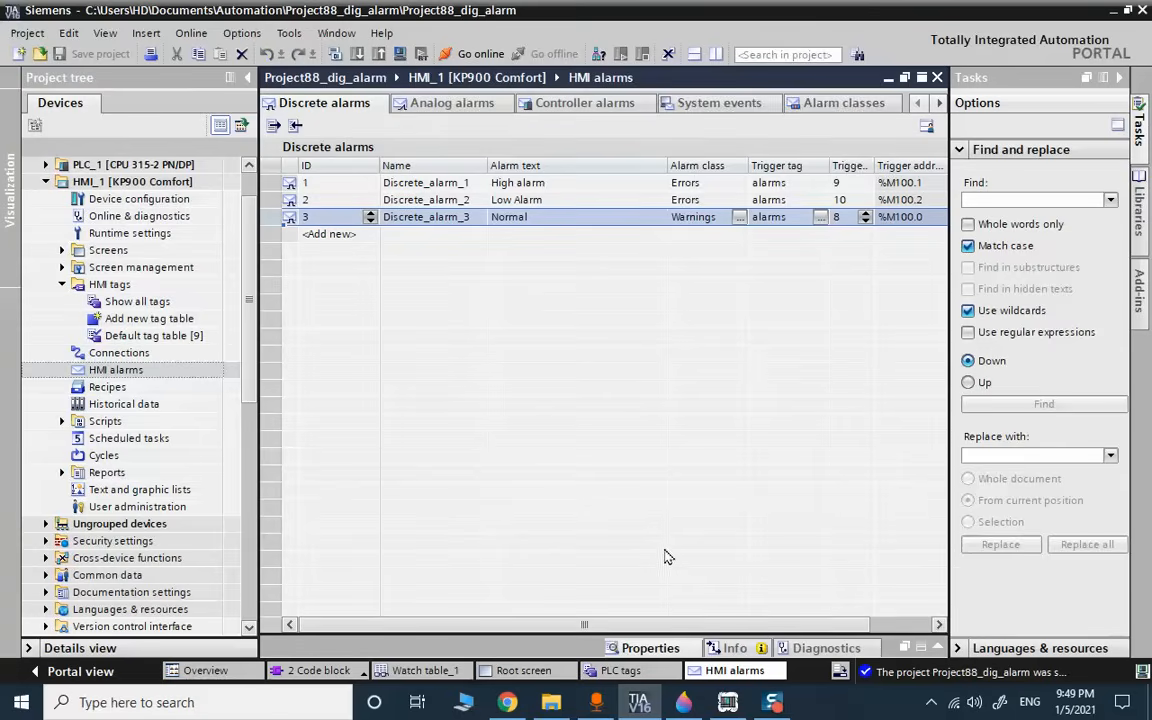
left_click(318, 670)
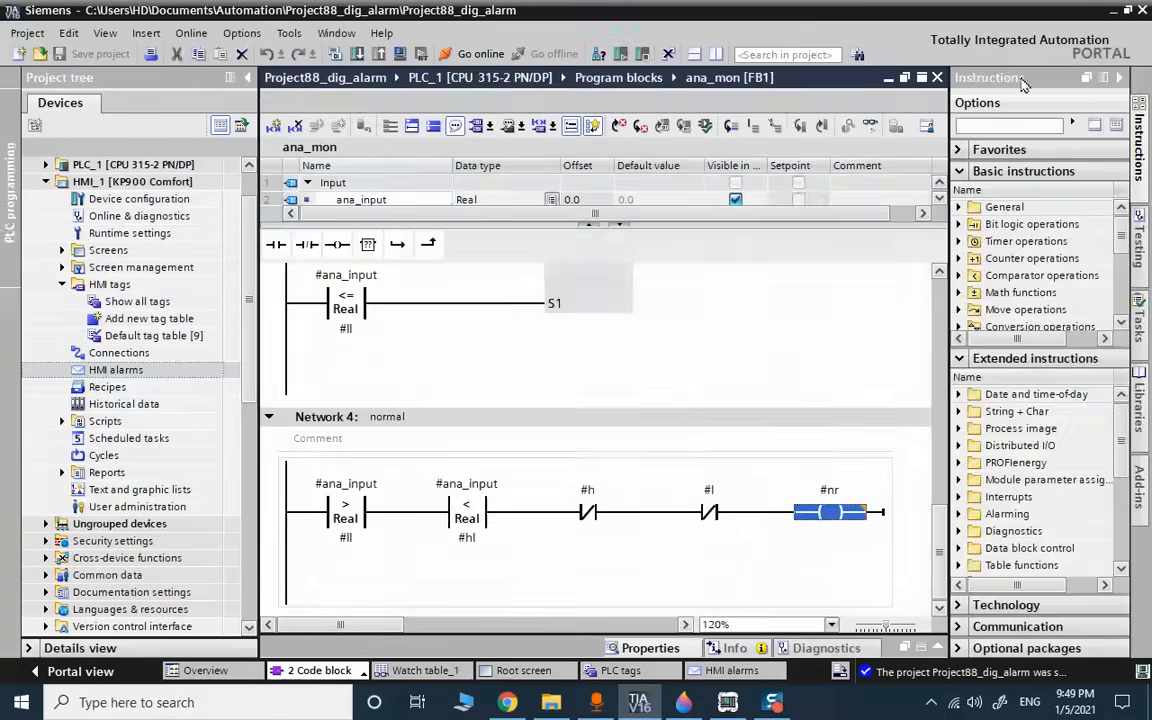
Compare Main's ana_mon high, low and normal outputs with alarm addresses %M100.1, %M100.2, %M100.0.
left_click(116, 369)
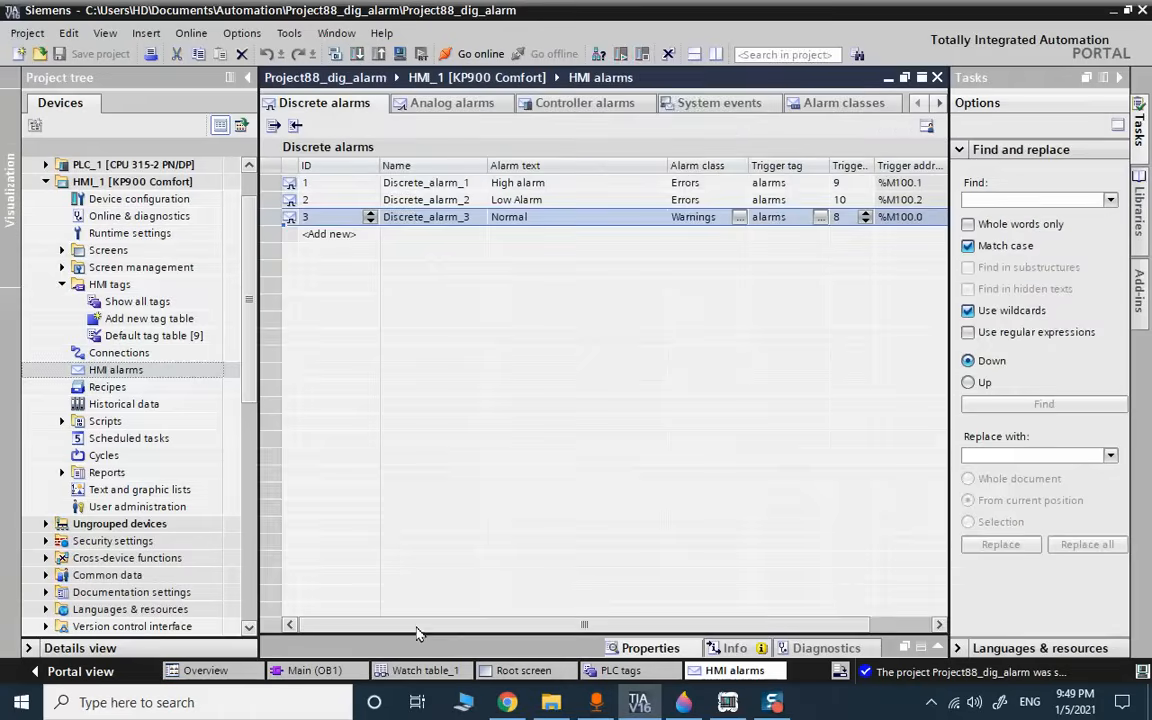
left_click(314, 670)
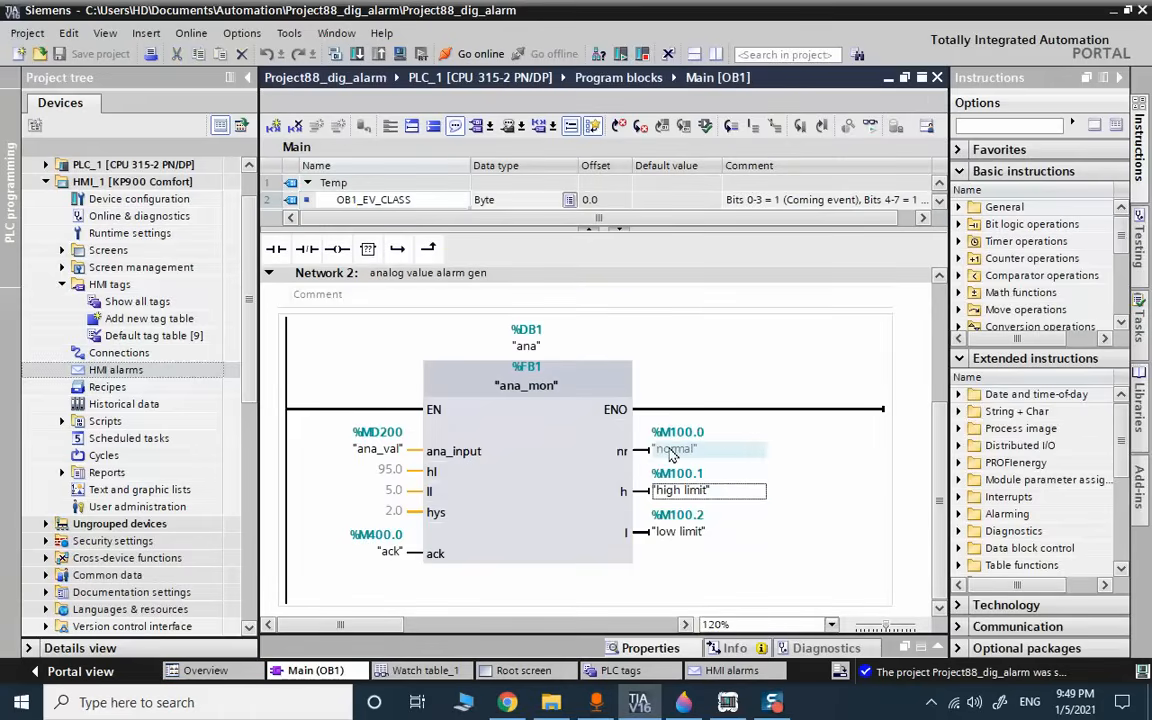
mouse_move(673, 448)
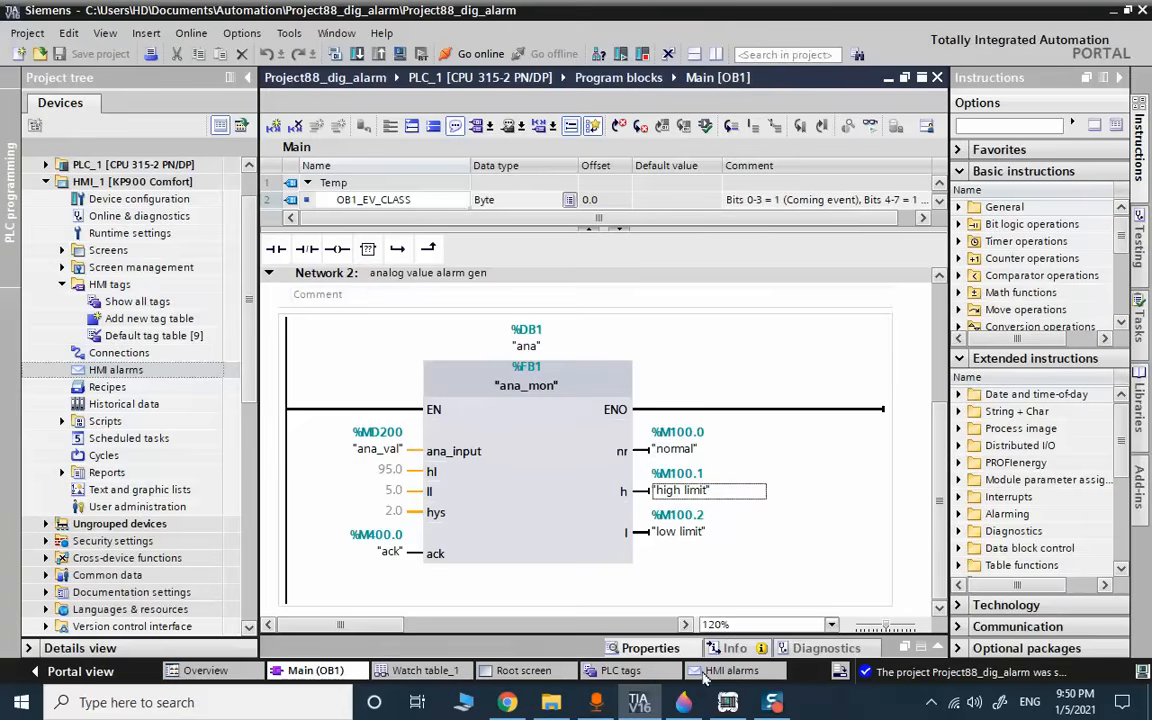
left_click(732, 670)
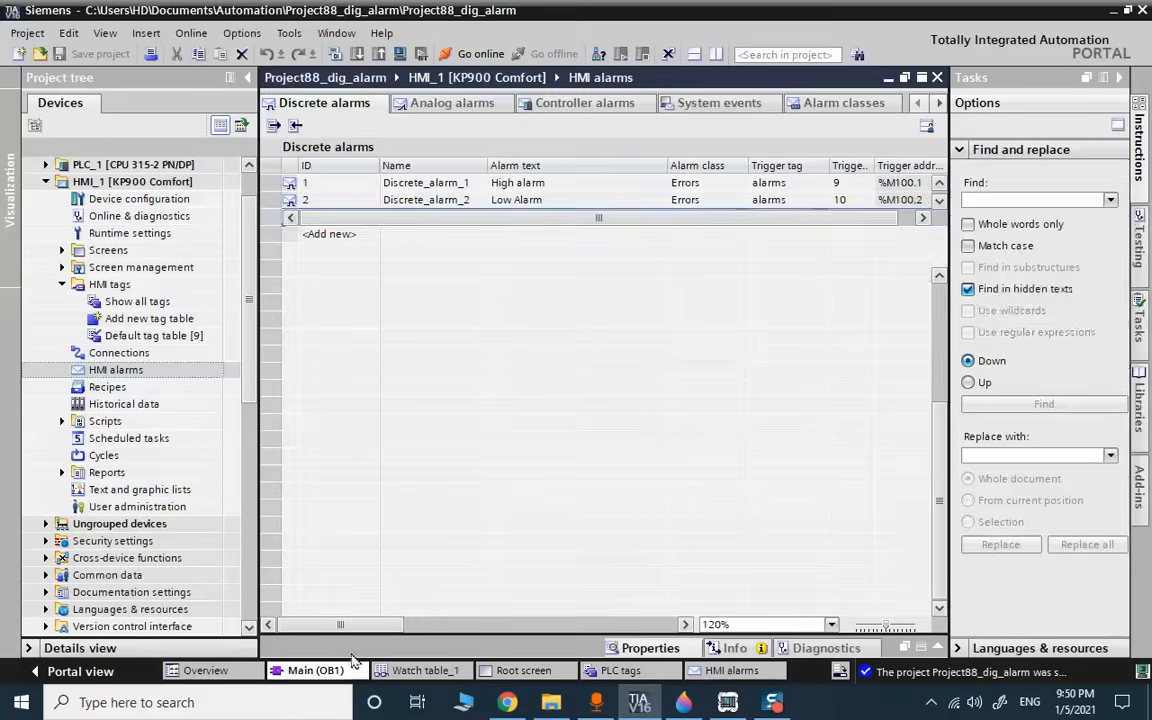
left_click(315, 670)
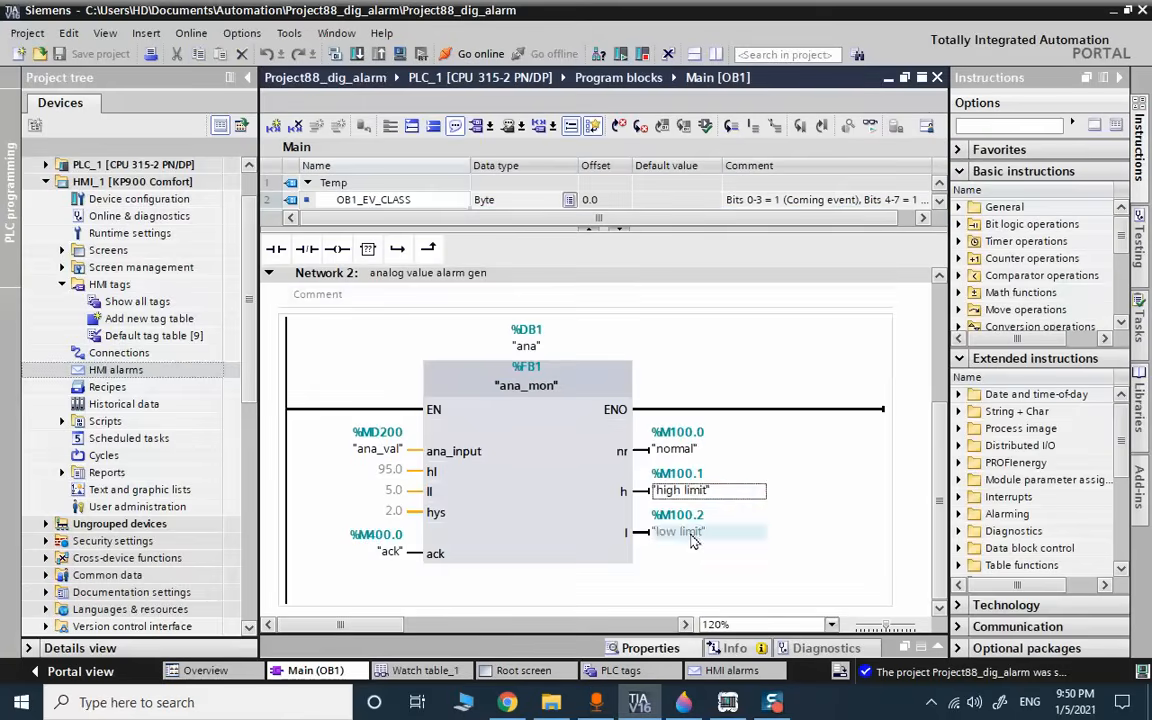
left_click(735, 670)
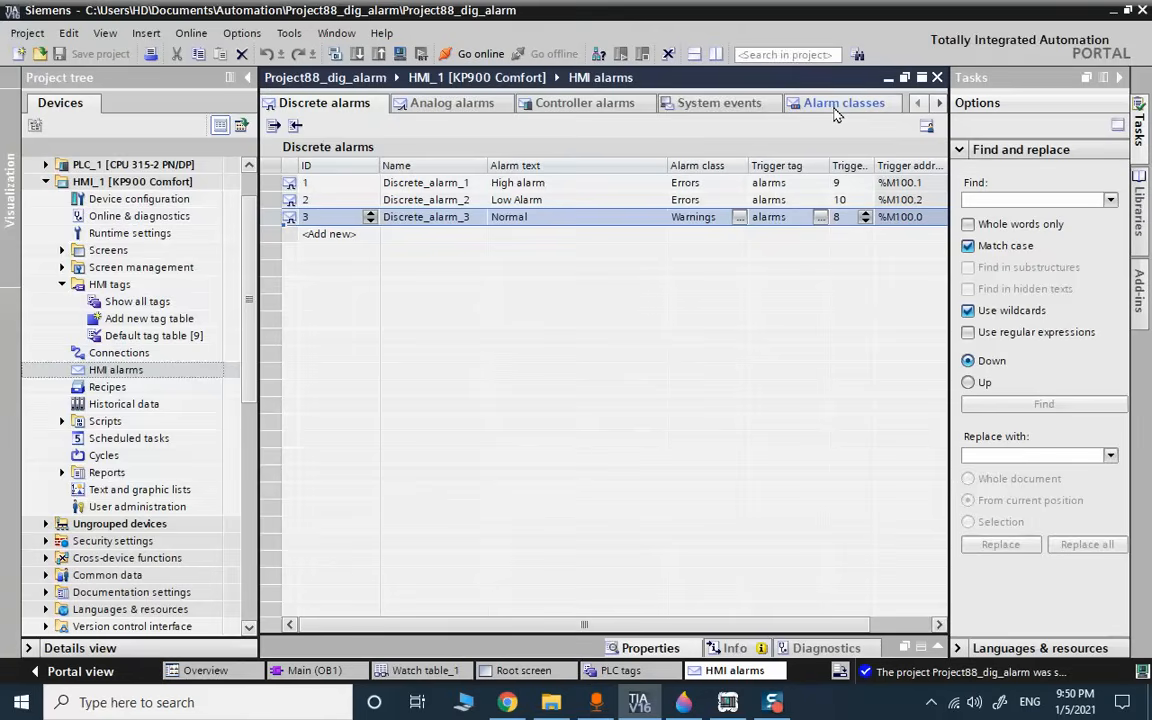
Set the Errors alarm class background colours to red.
left_click(843, 102)
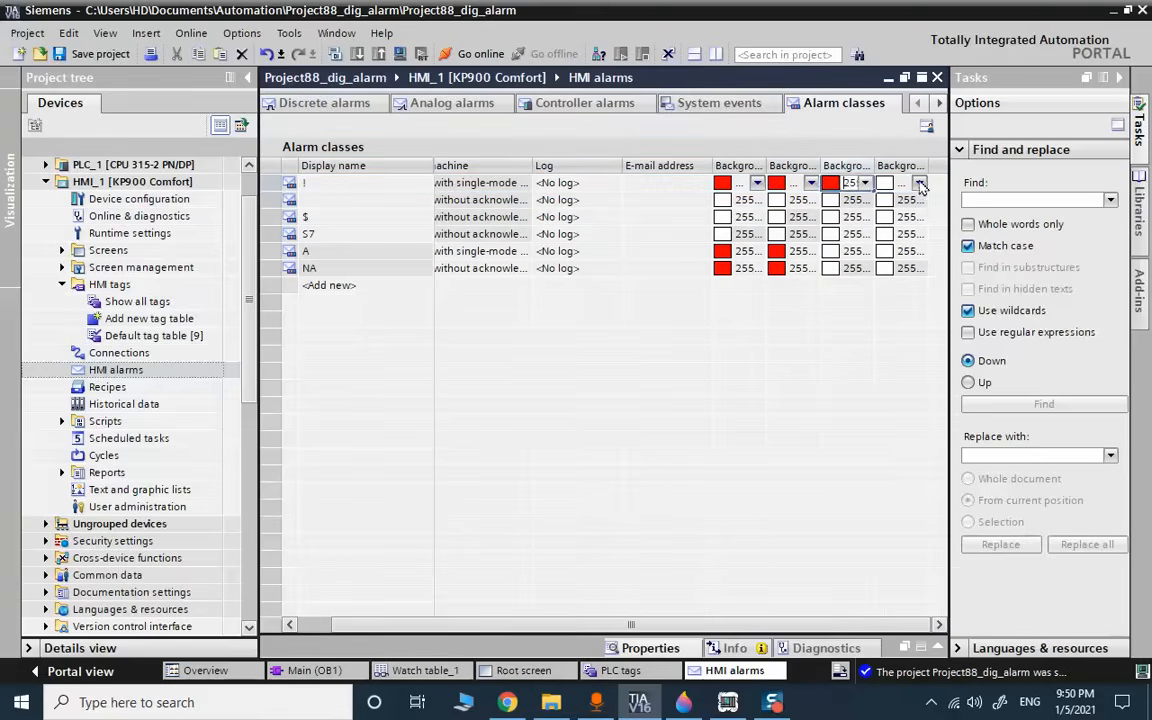
left_click(918, 182)
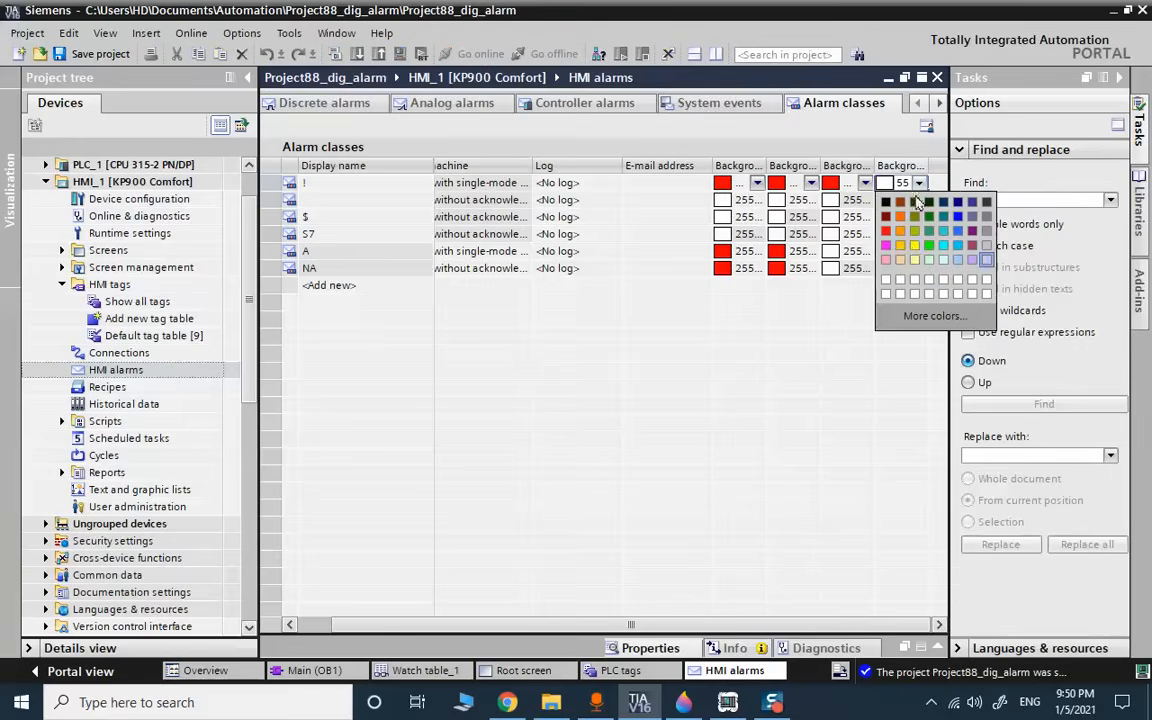
left_click(912, 202)
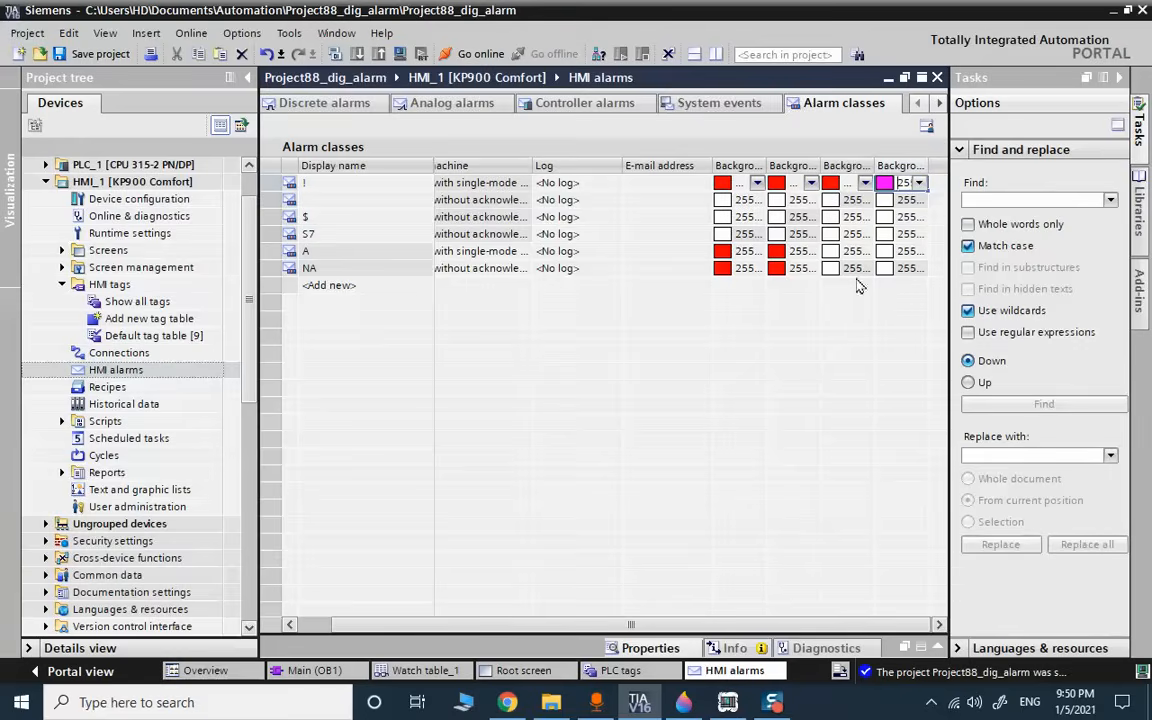
left_click(918, 182)
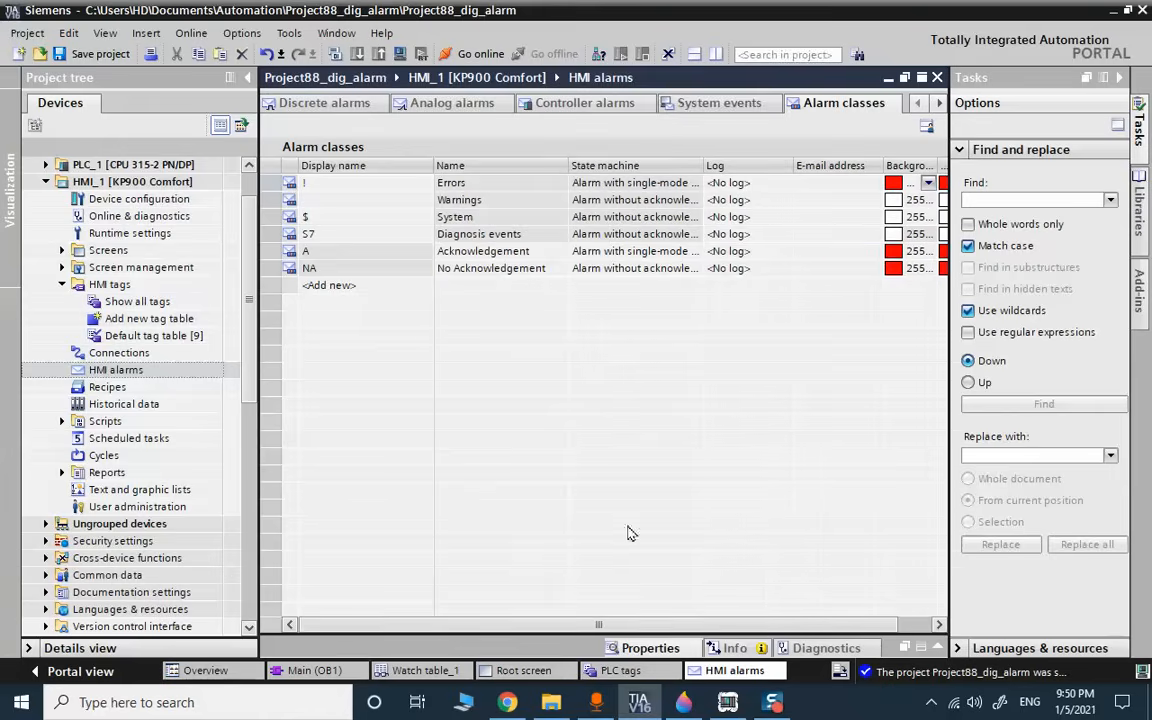
Set the Warnings alarm class background colours to yellow.
scroll("right", 3)
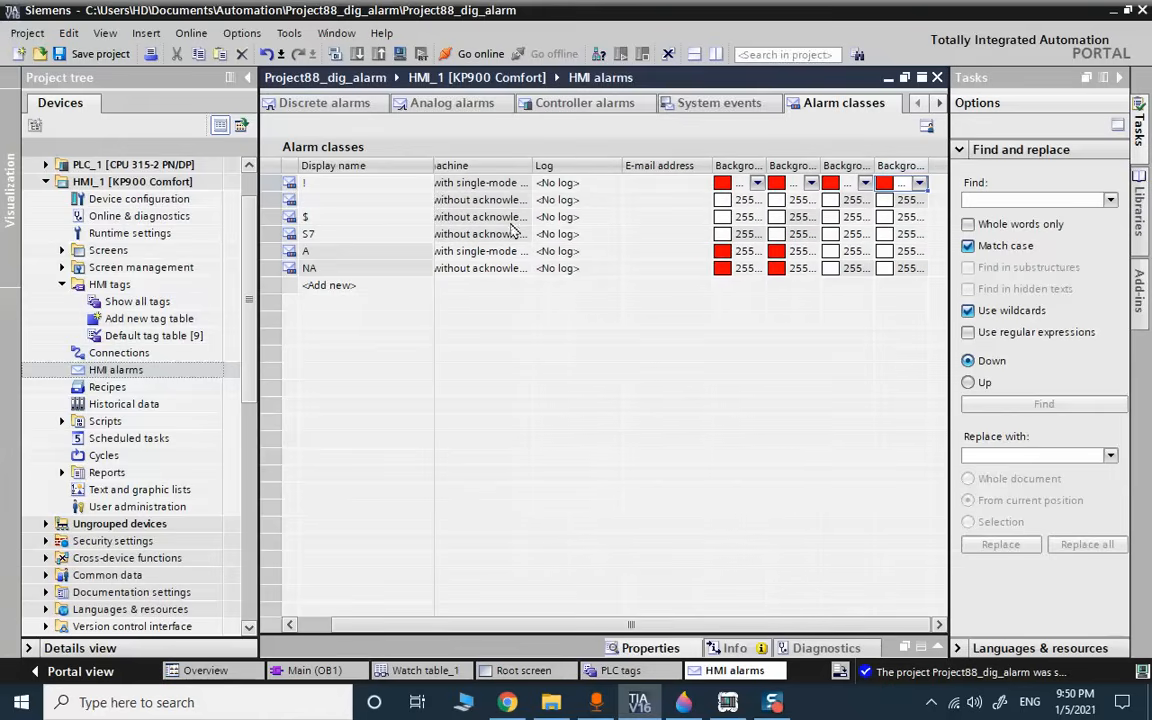
left_click(740, 199)
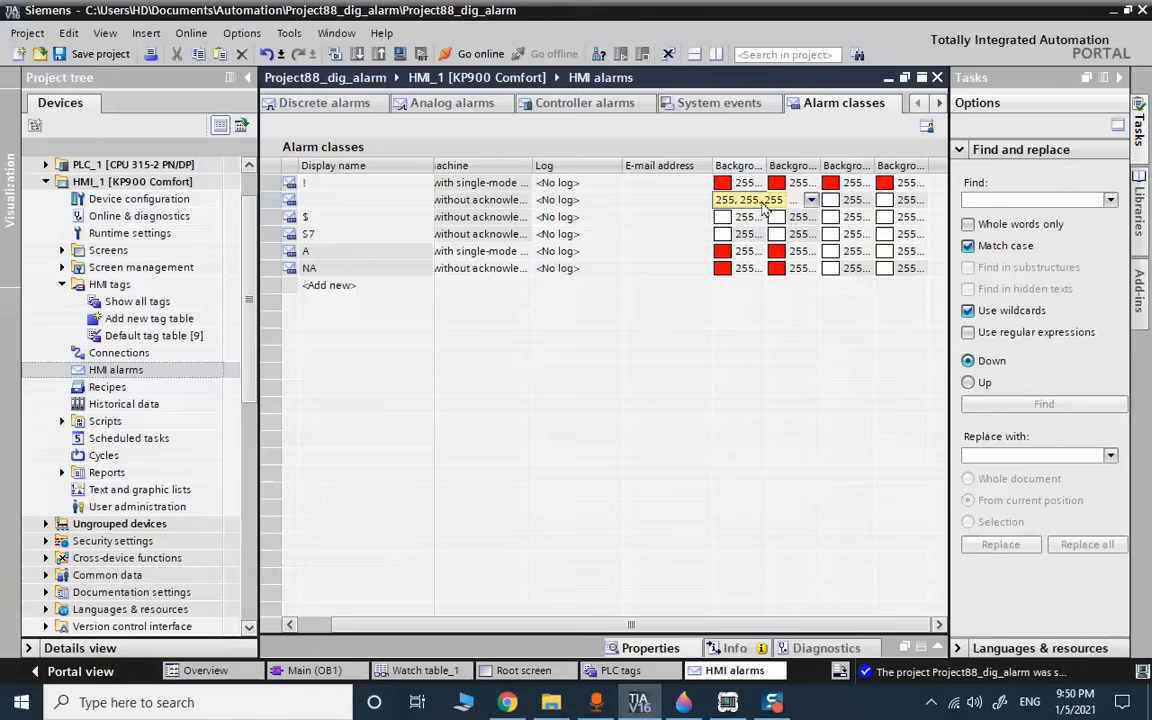
left_click(811, 199)
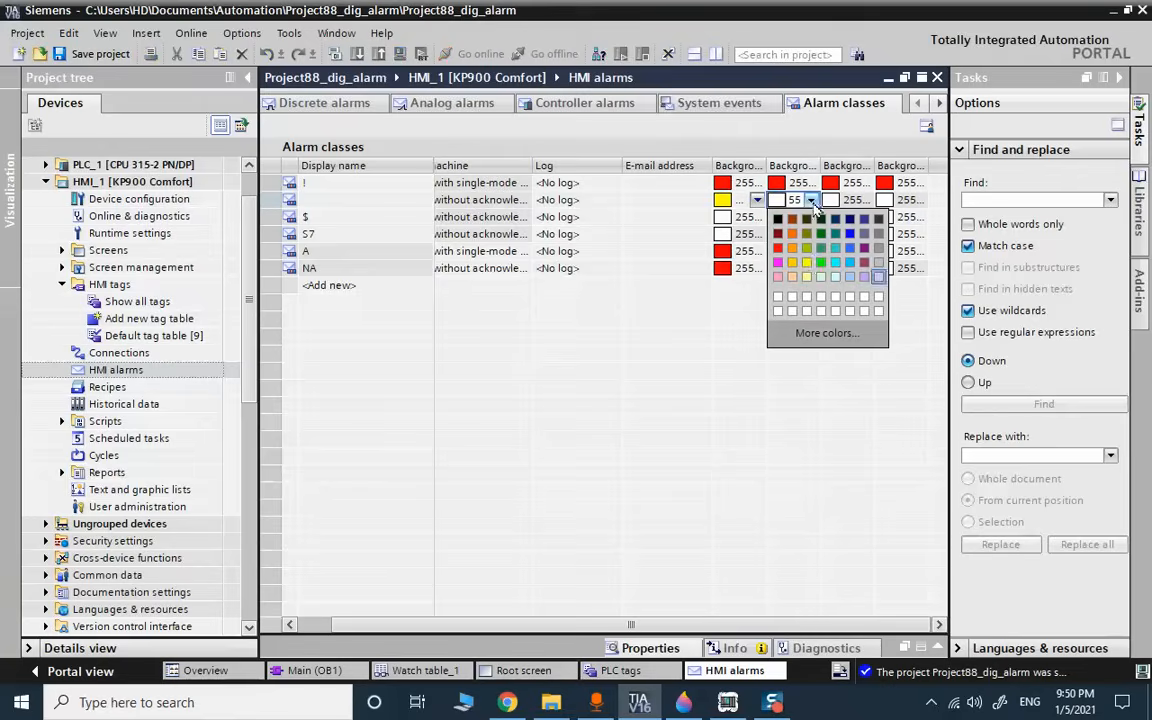
left_click(790, 216)
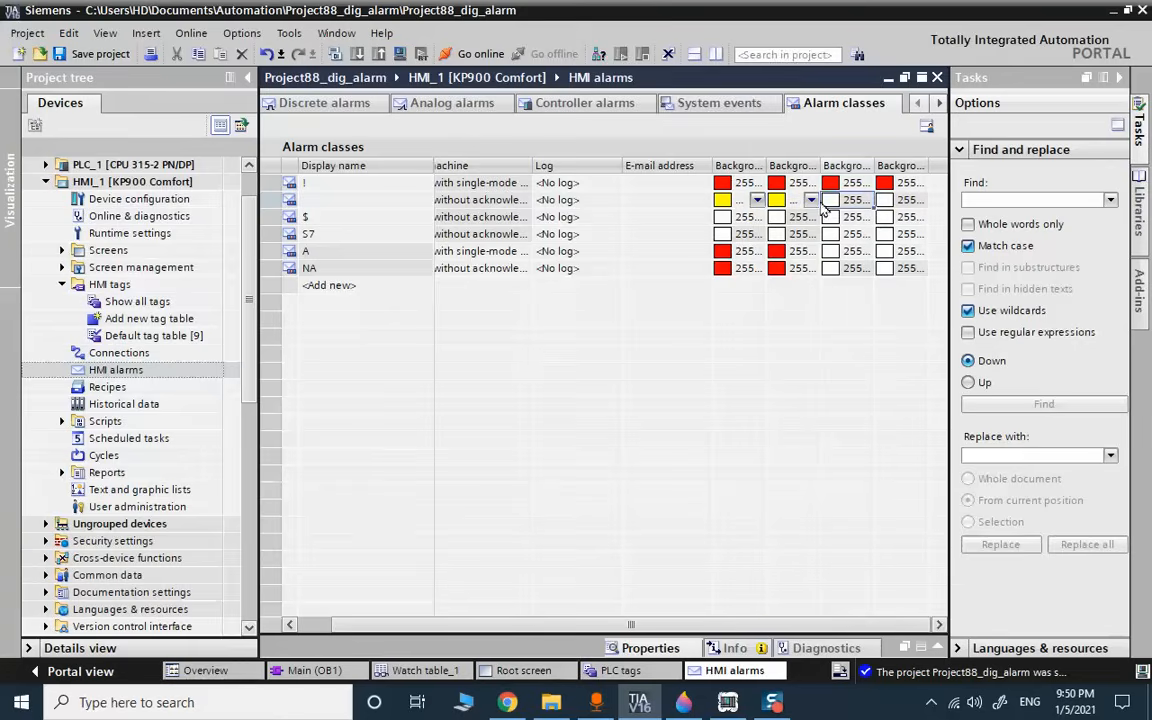
left_click(811, 199)
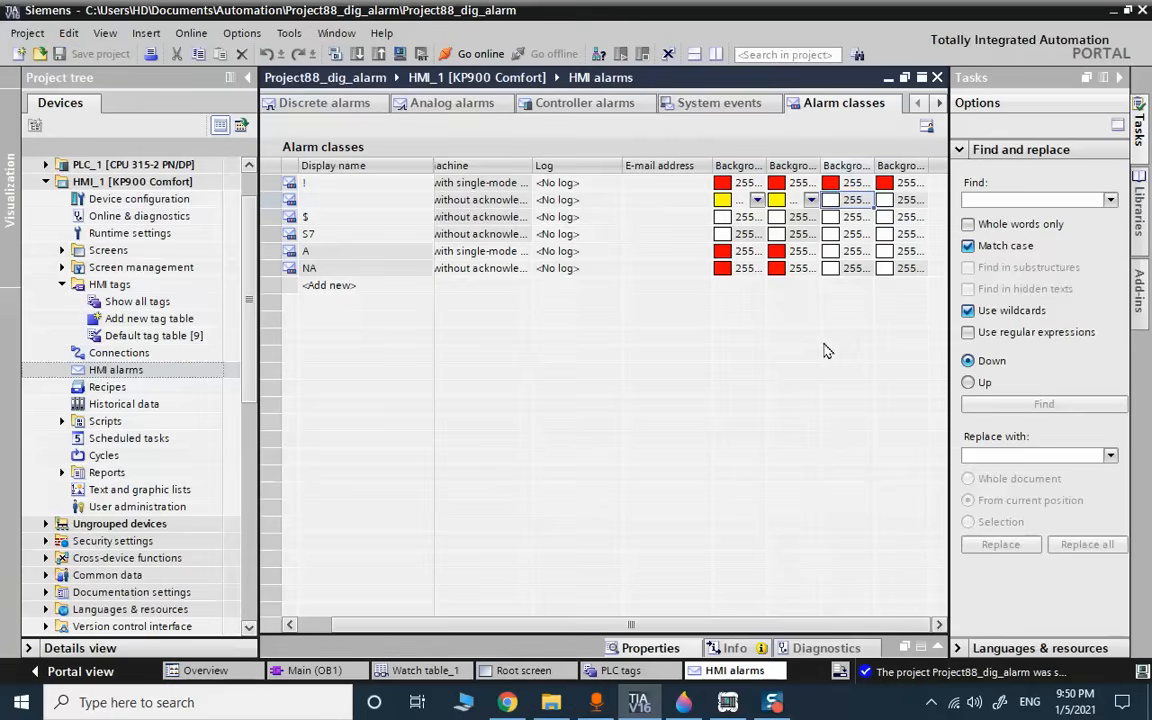
left_click(666, 199)
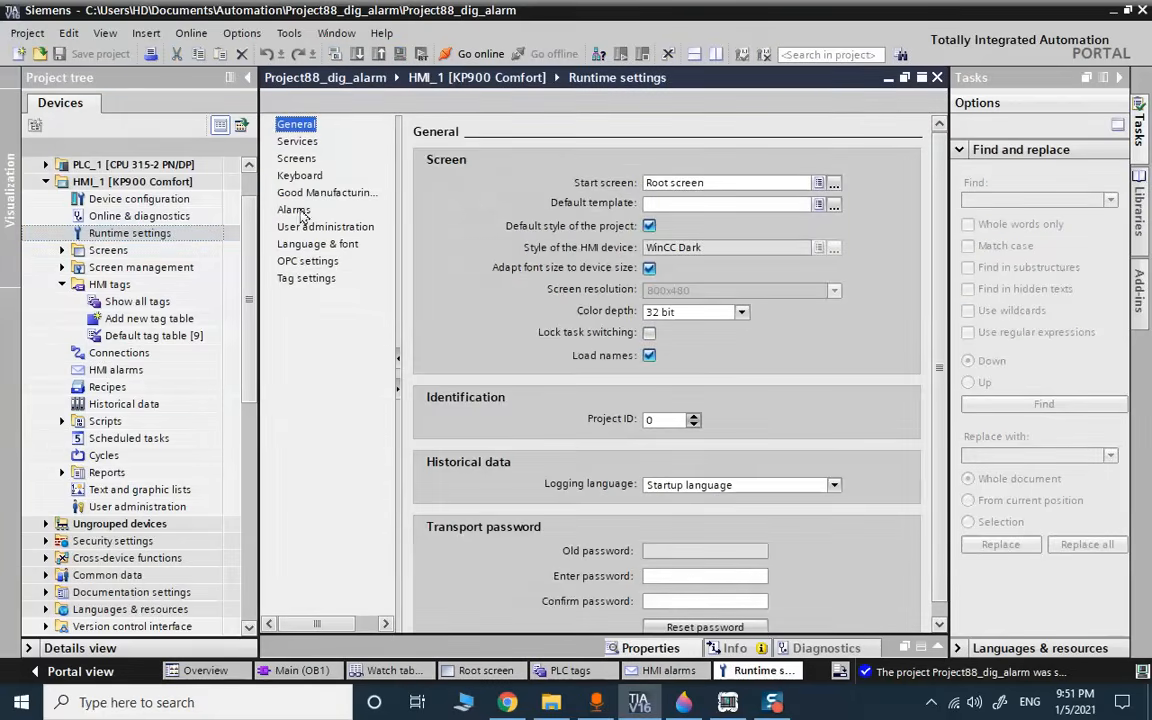
View the alarm runtime settings, then return to the Root screen editor.
left_click(294, 209)
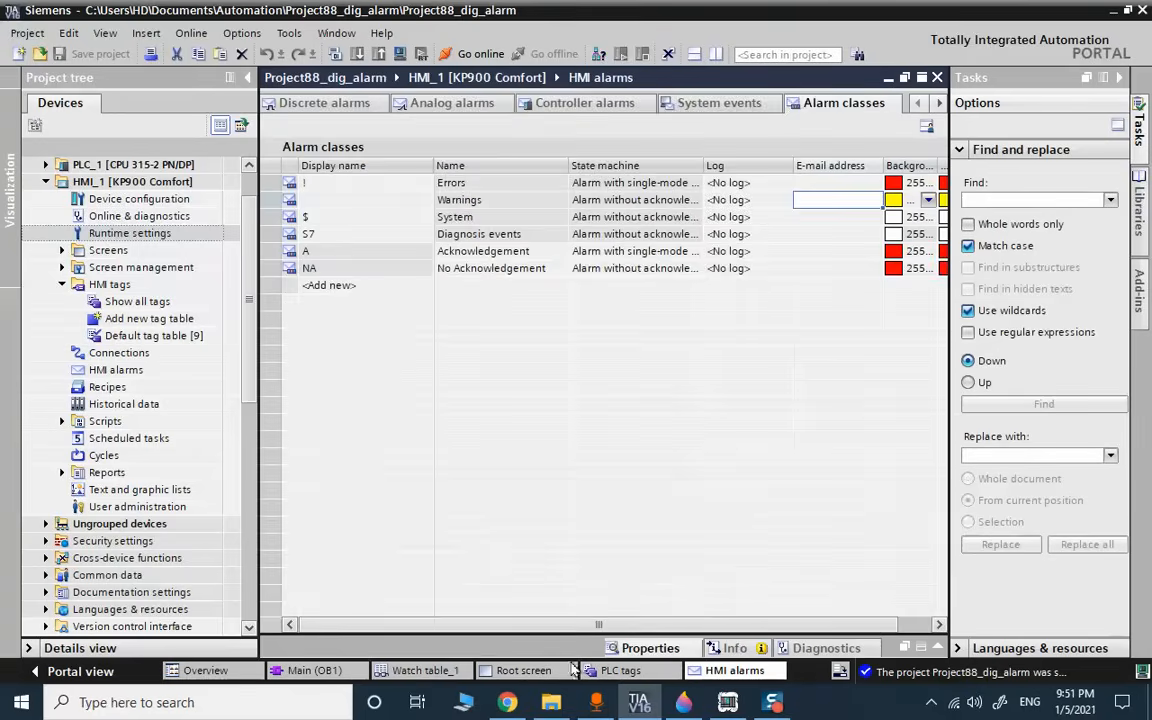
left_click(524, 670)
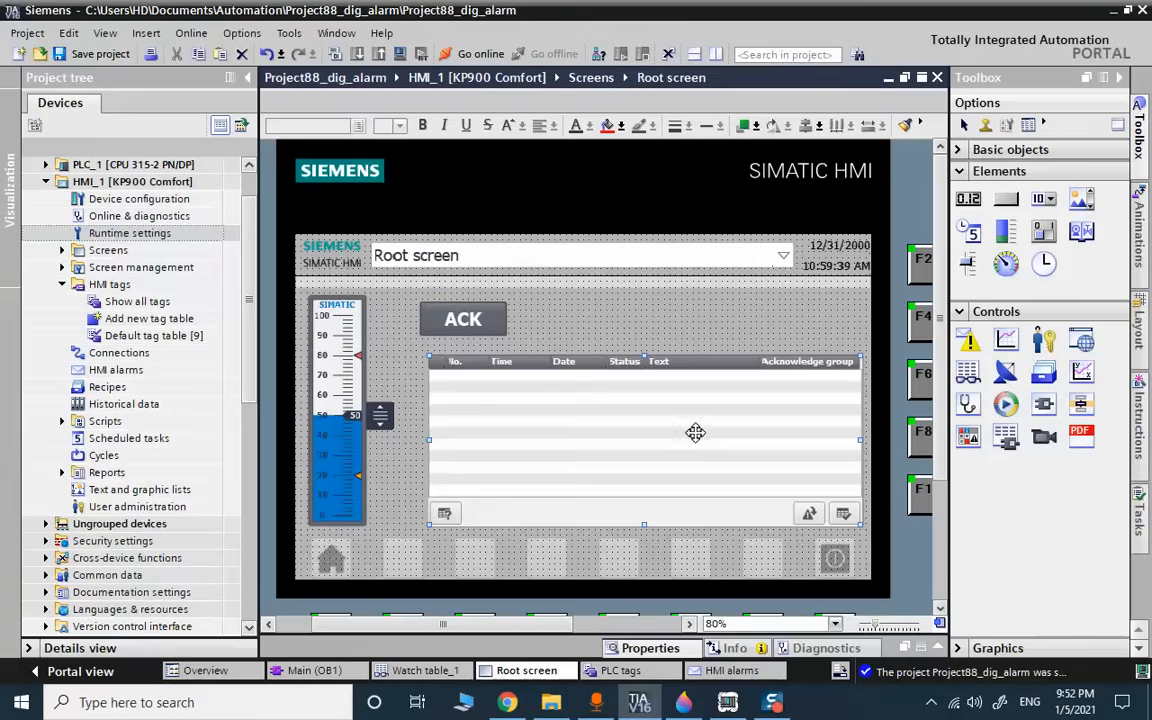
mouse_move(642, 430)
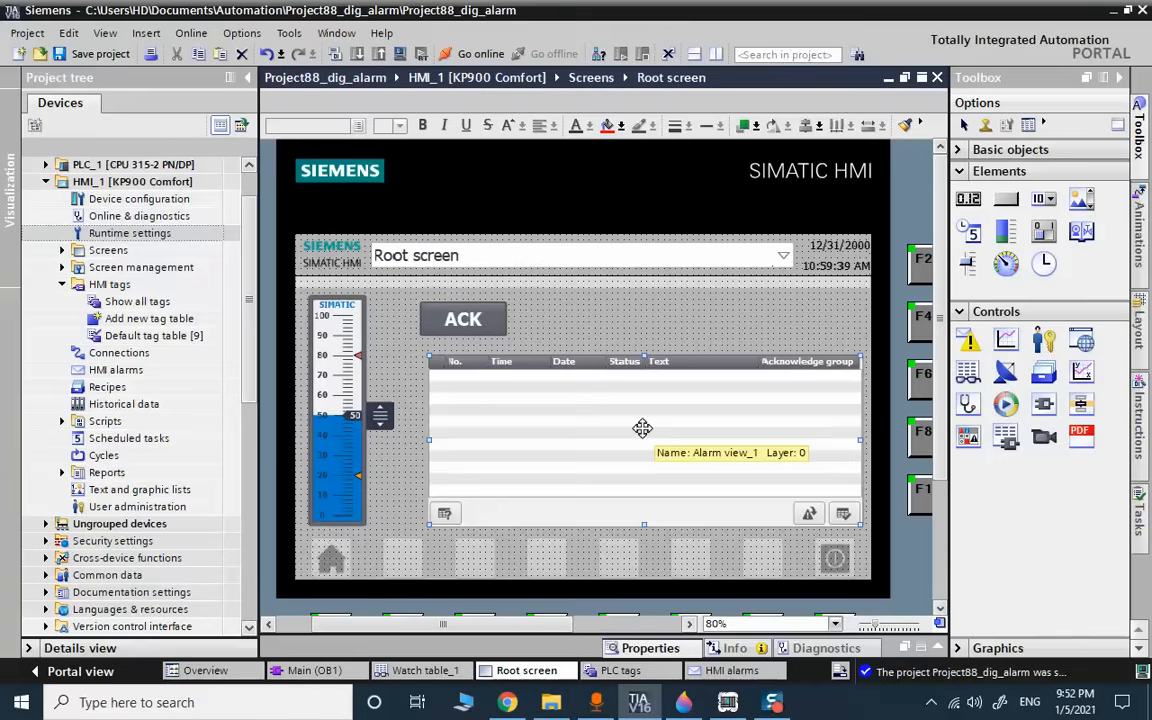
mouse_move(960, 180)
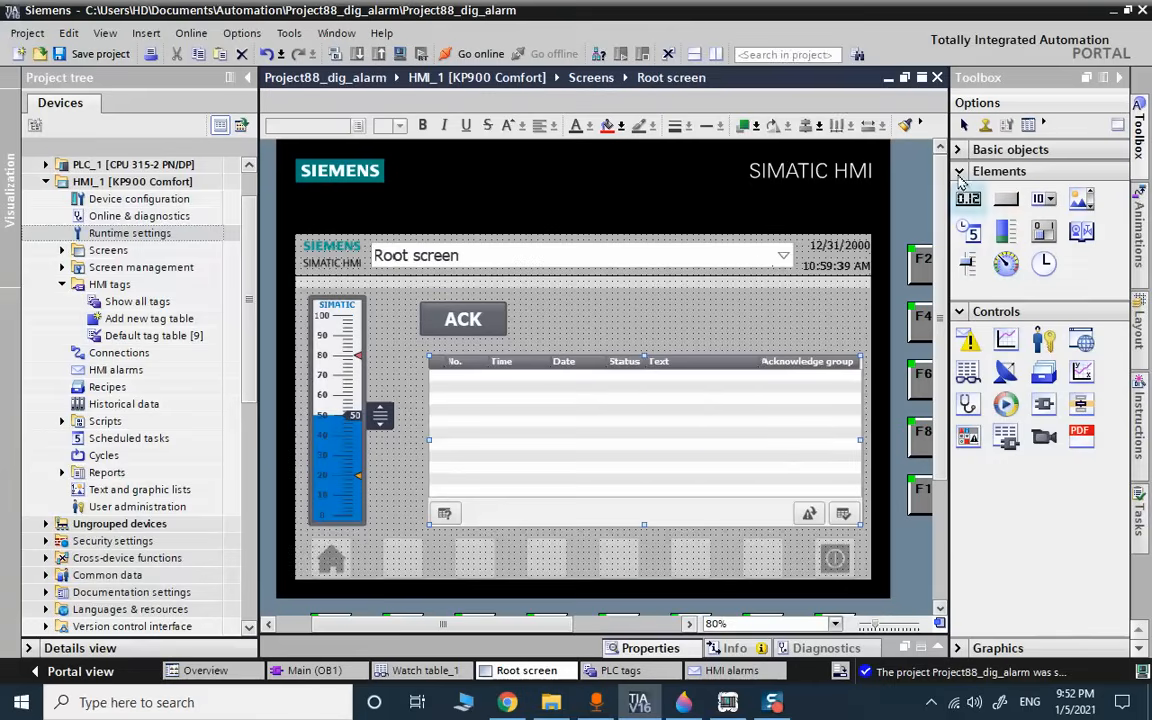
Collapse the Basic objects list in the Toolbox.
left_click(957, 171)
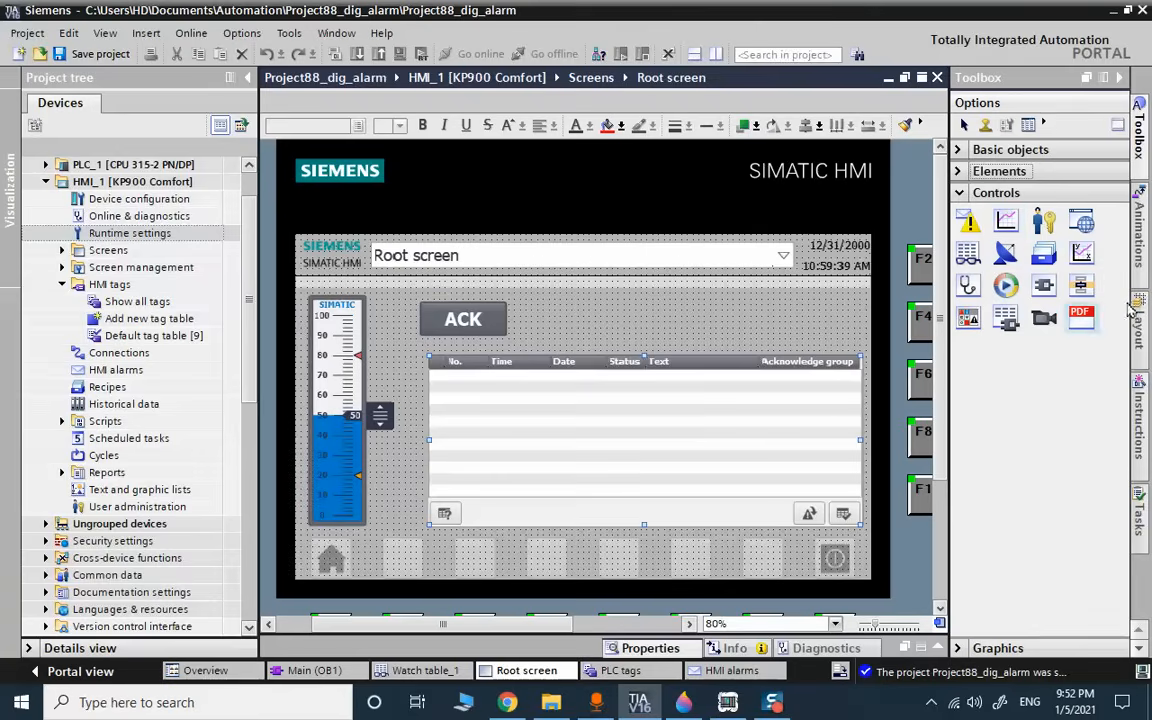
mouse_move(684, 409)
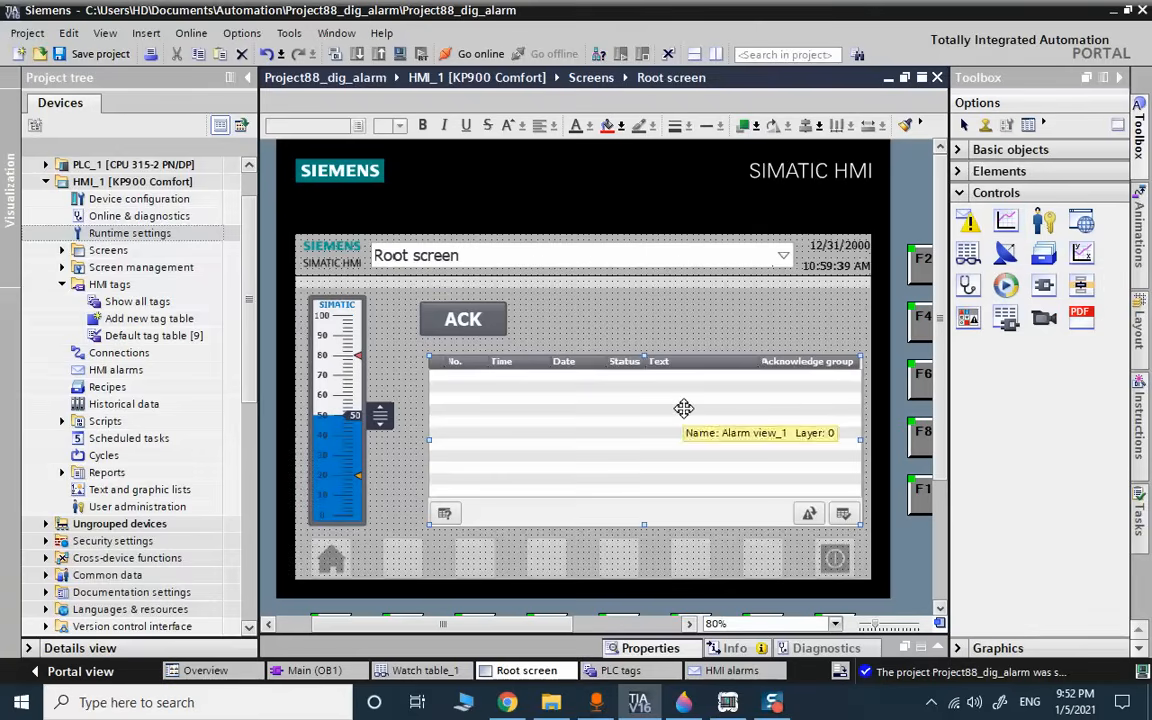
mouse_move(362, 289)
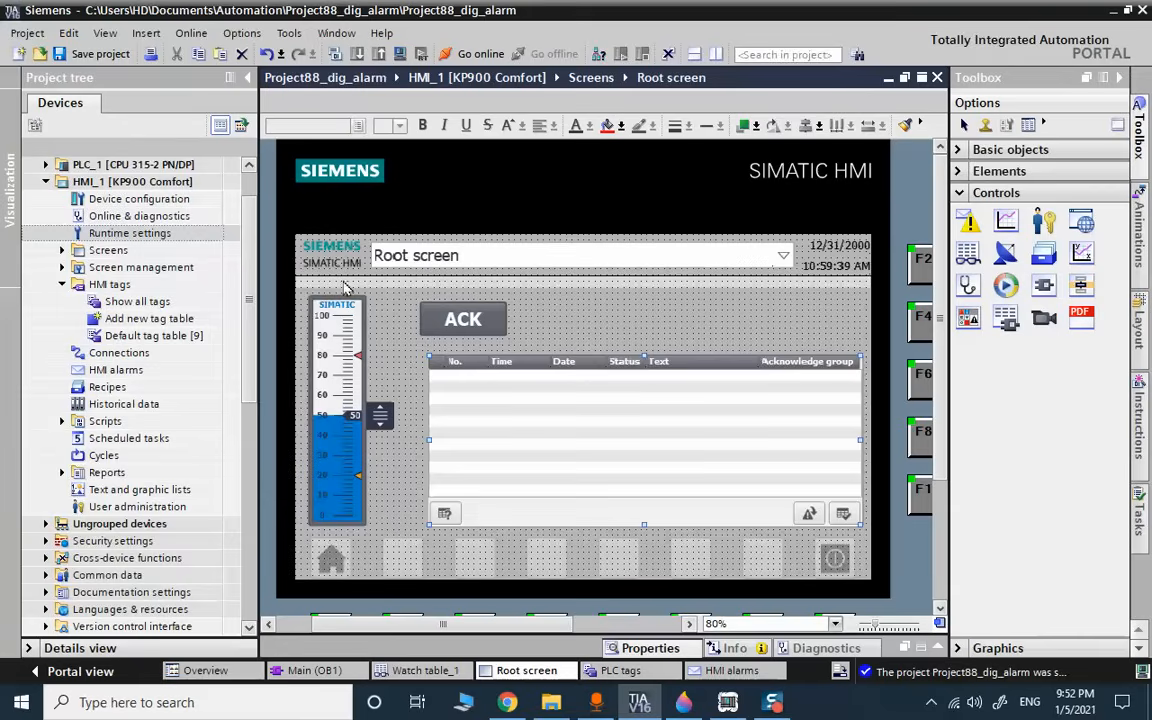
mouse_move(590, 304)
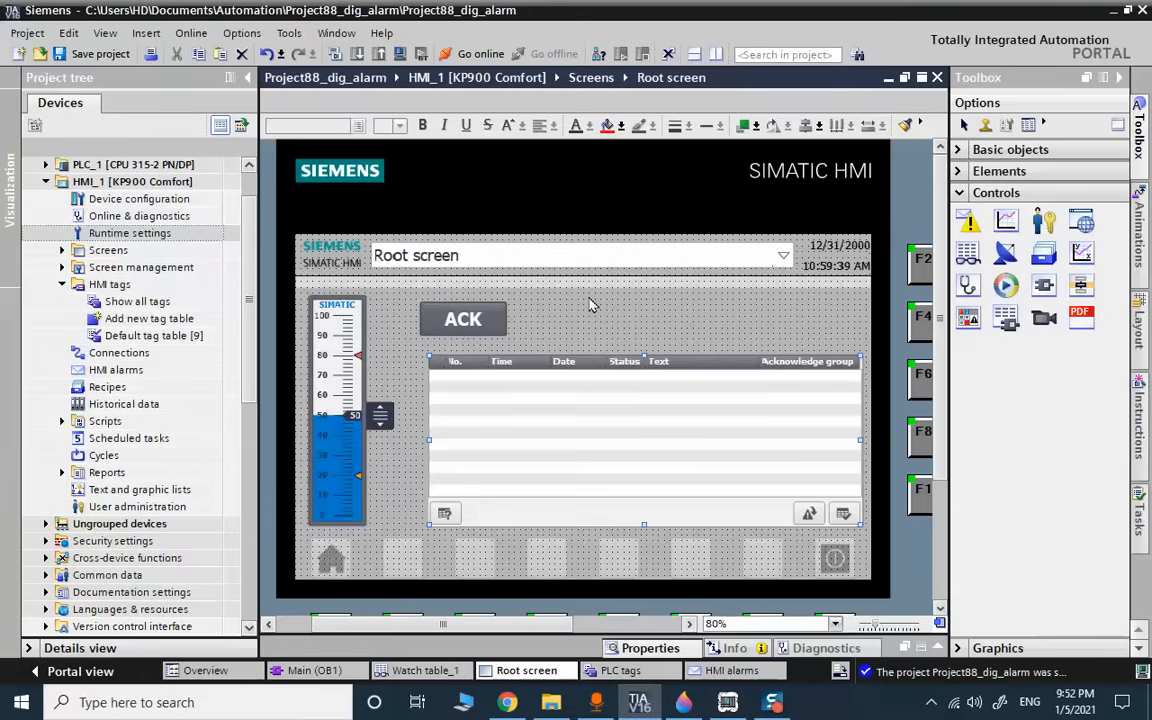
mouse_move(310, 293)
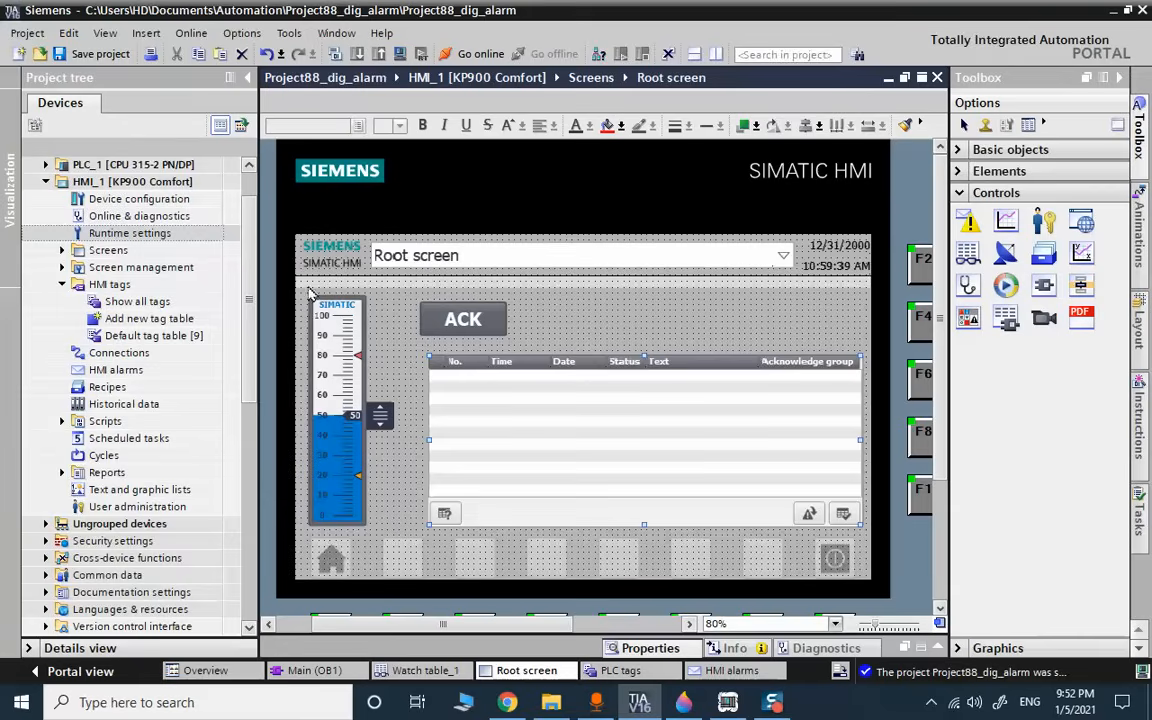
mouse_move(470, 420)
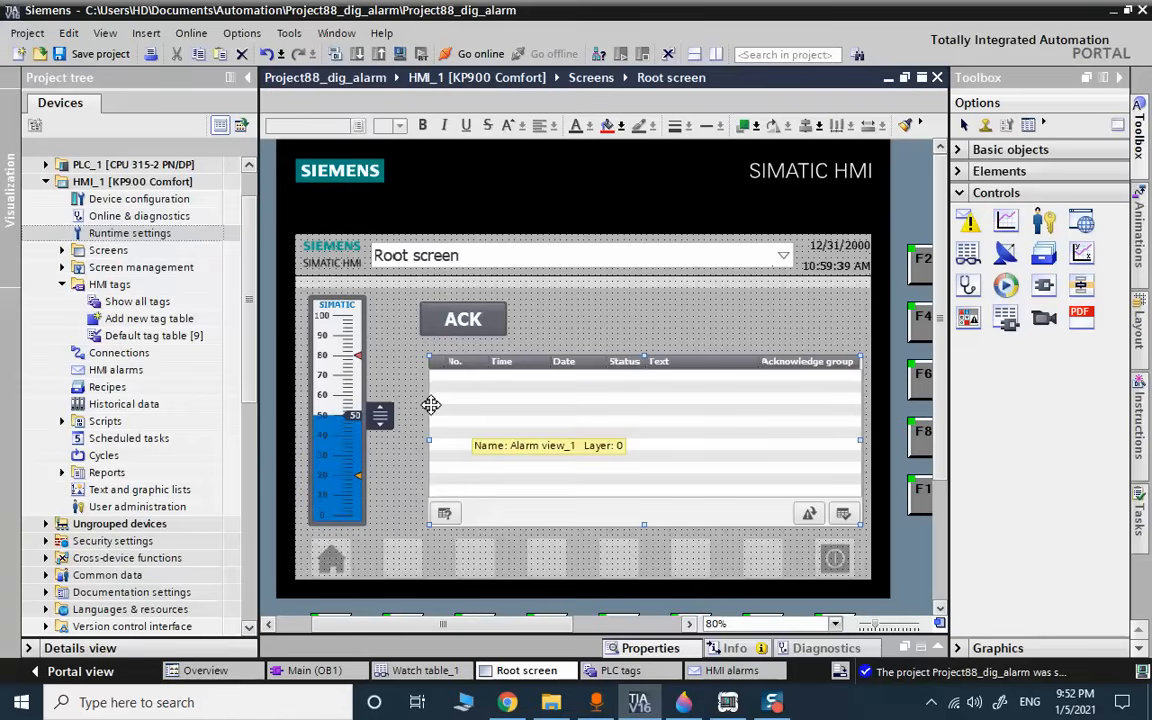
mouse_move(399, 318)
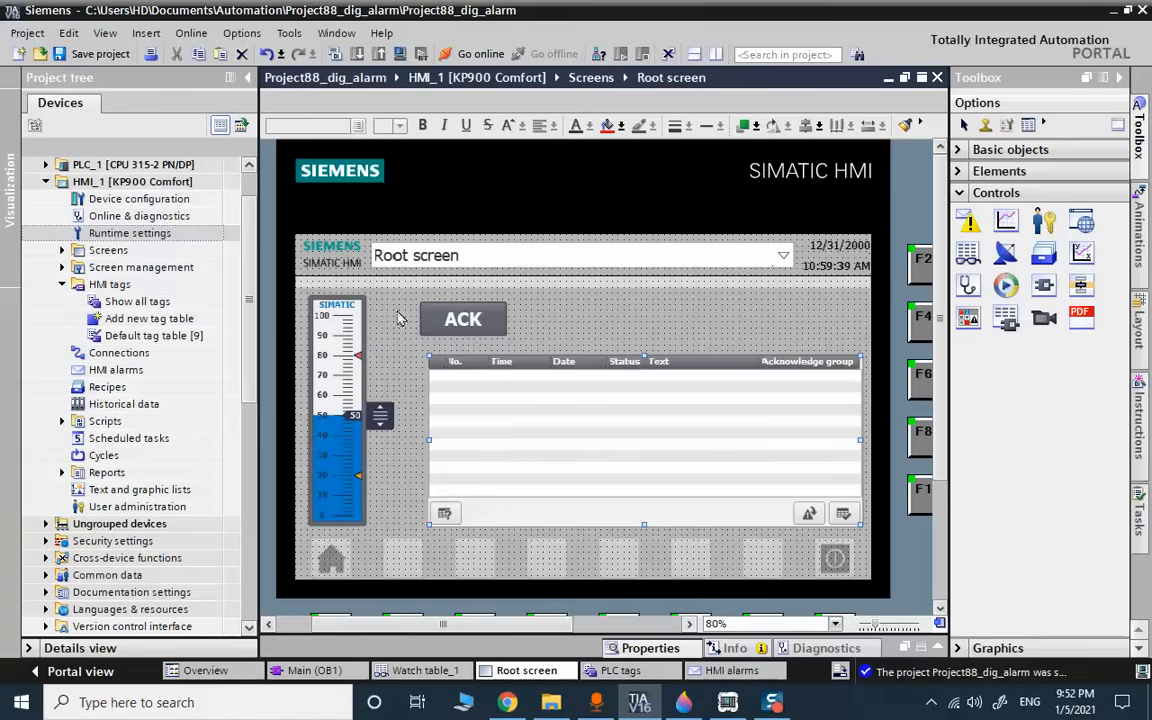
mouse_move(502, 330)
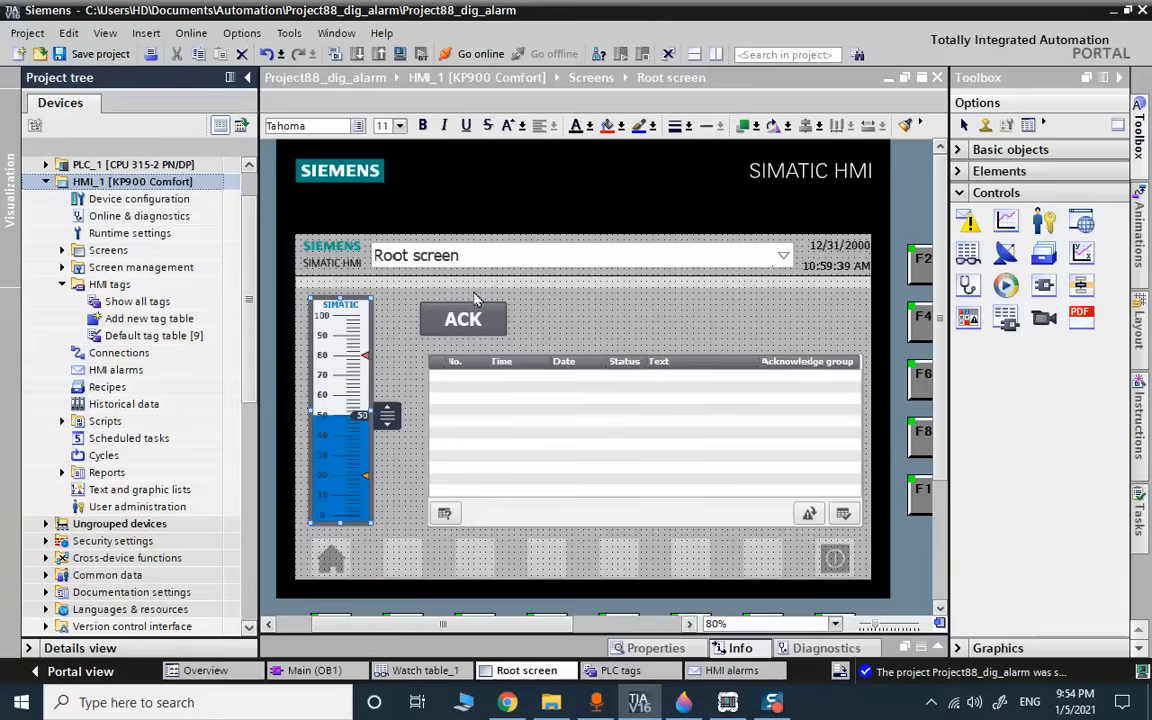
Add SetBit with tag ack to the ACK button's Press event.
right_click(463, 318)
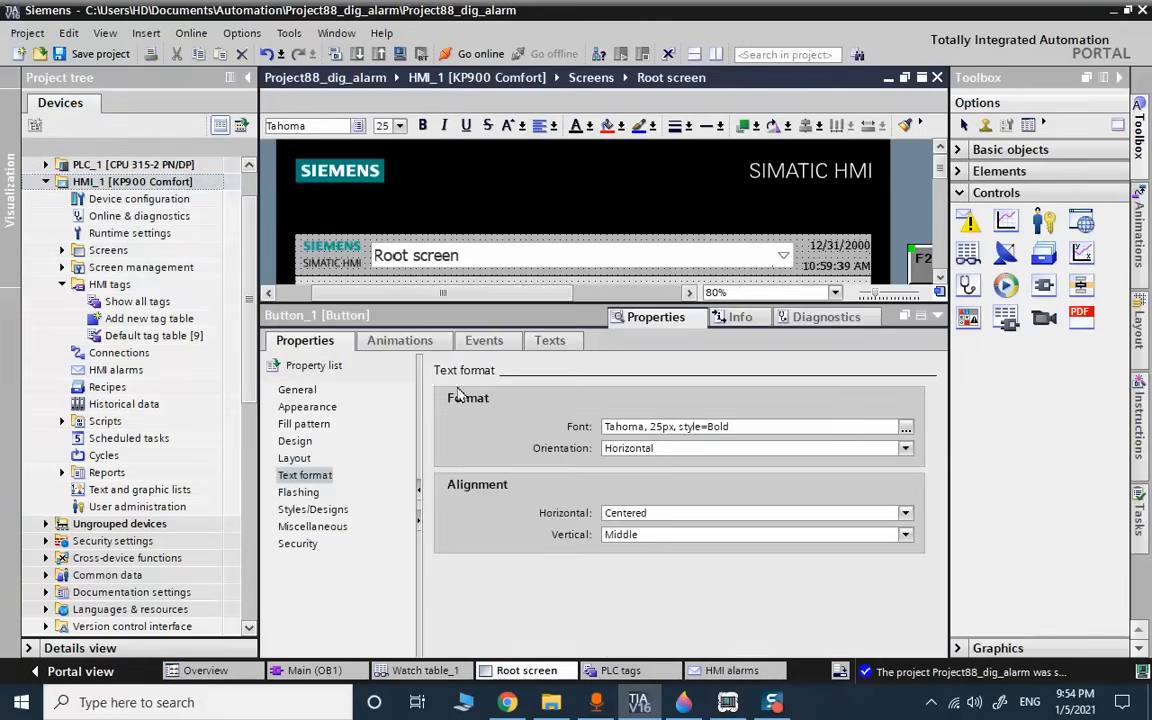
left_click(484, 340)
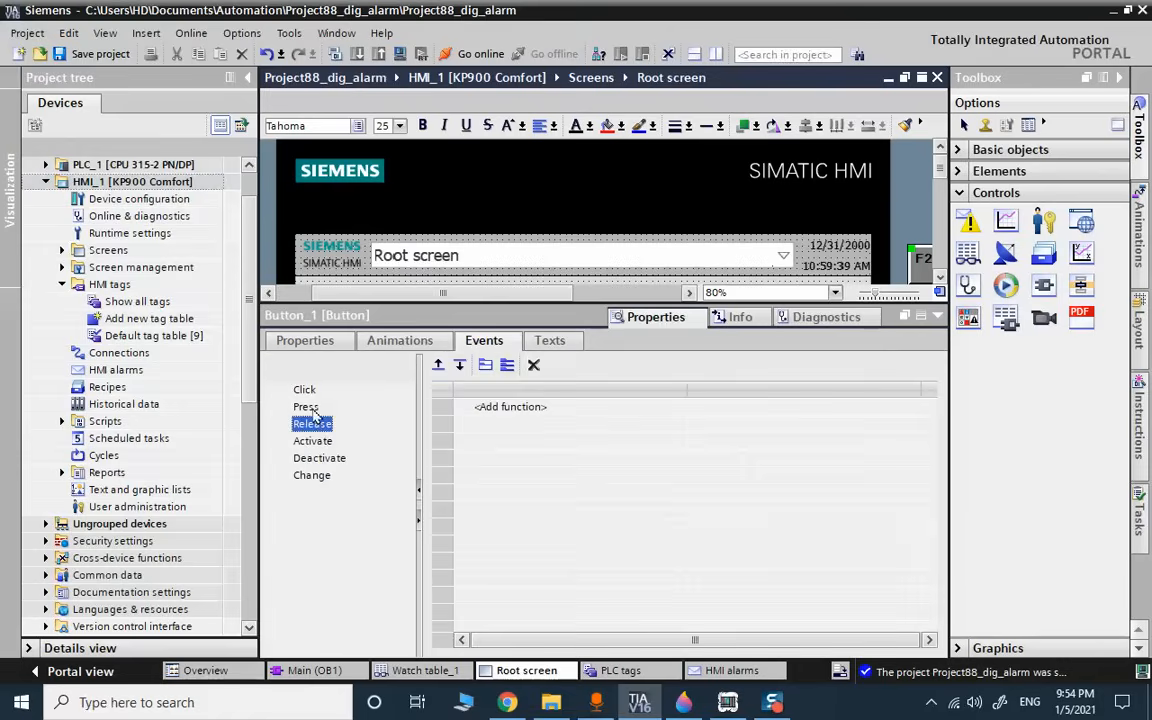
left_click(305, 406)
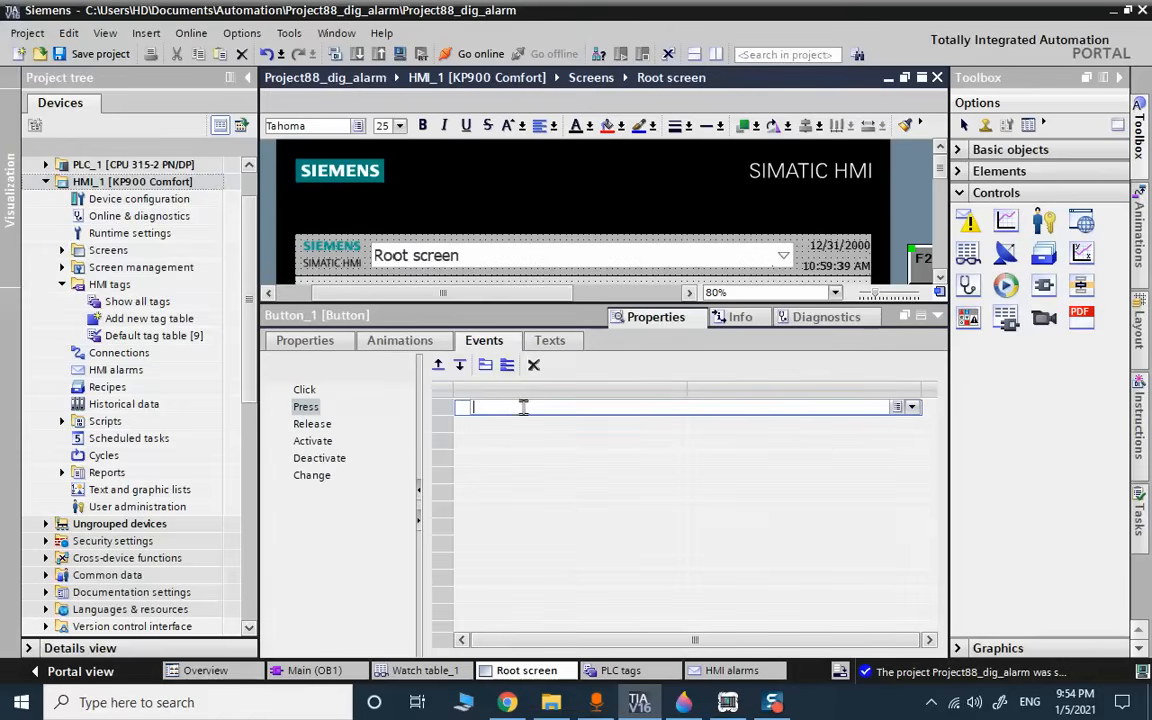
type("se")
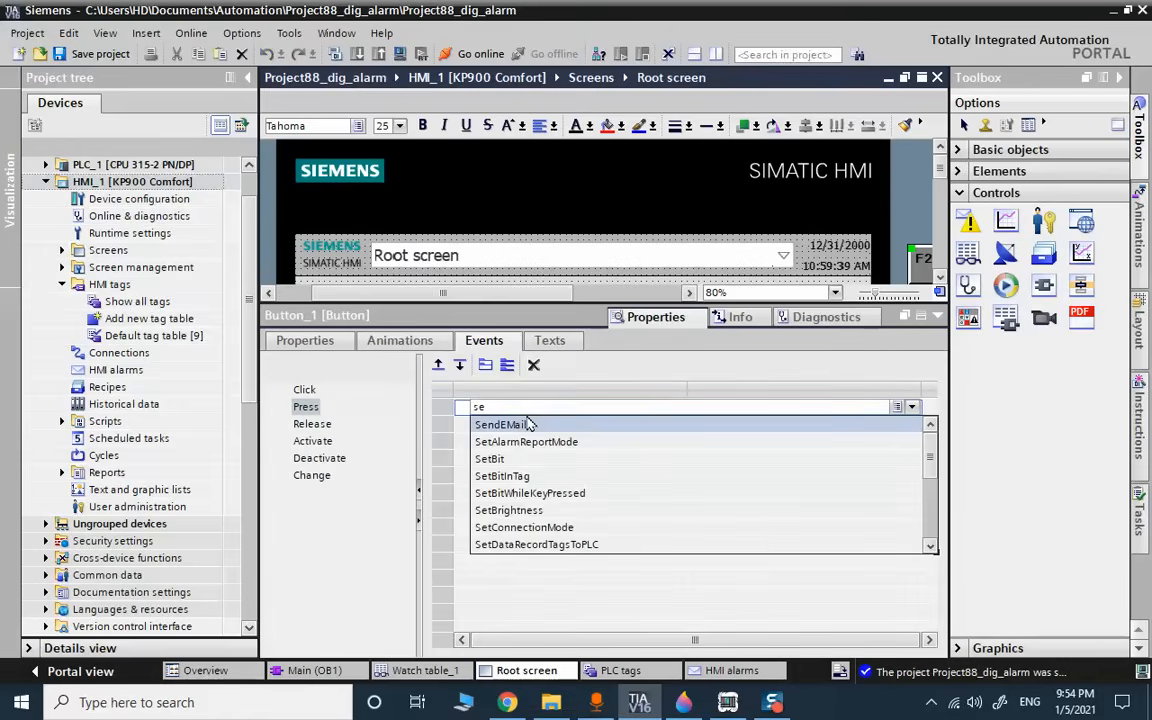
left_click(490, 458)
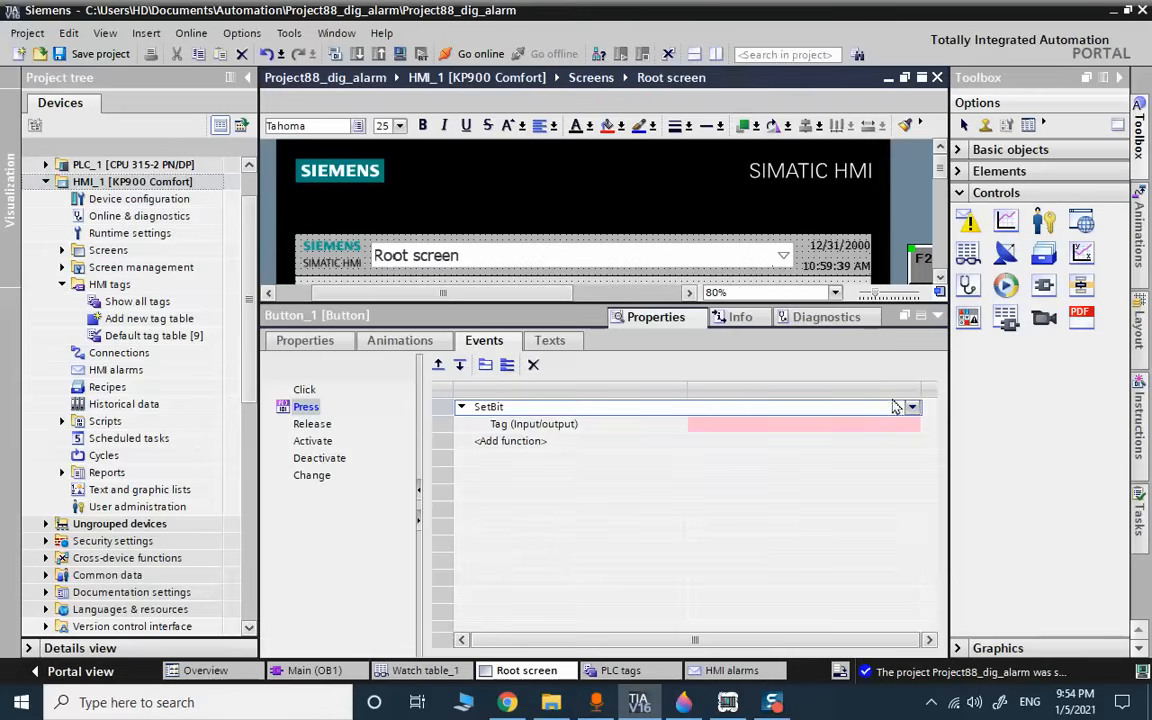
left_click(910, 407)
type("ack")
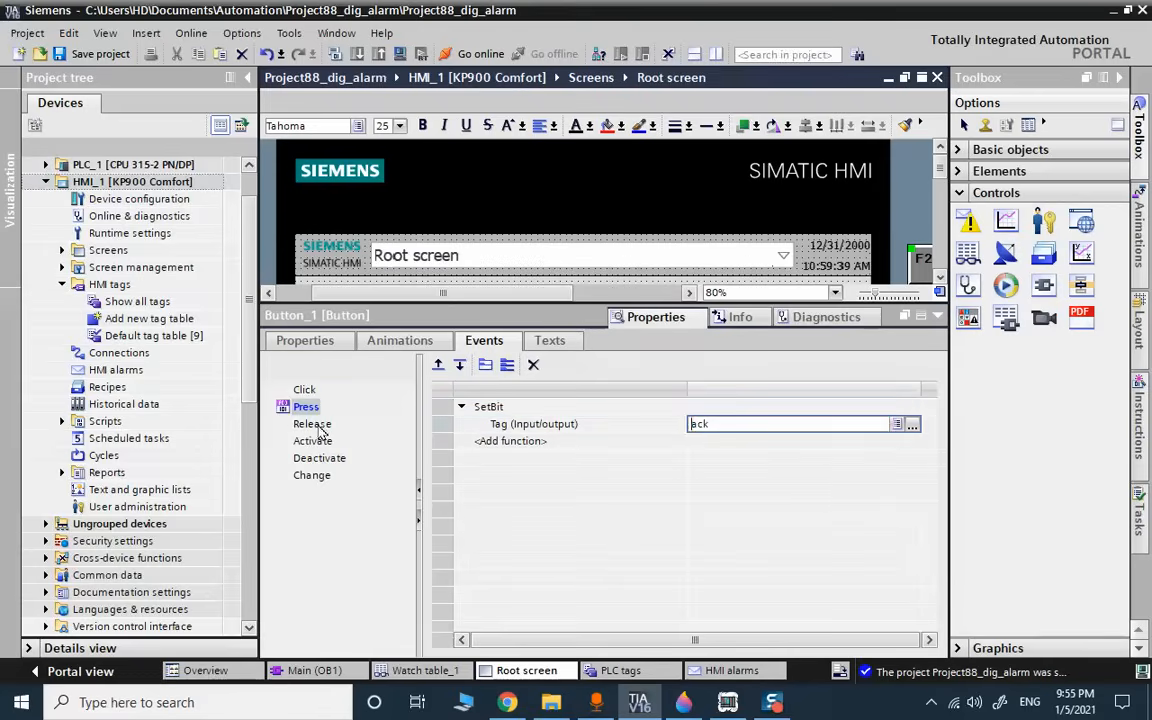
left_click(312, 423)
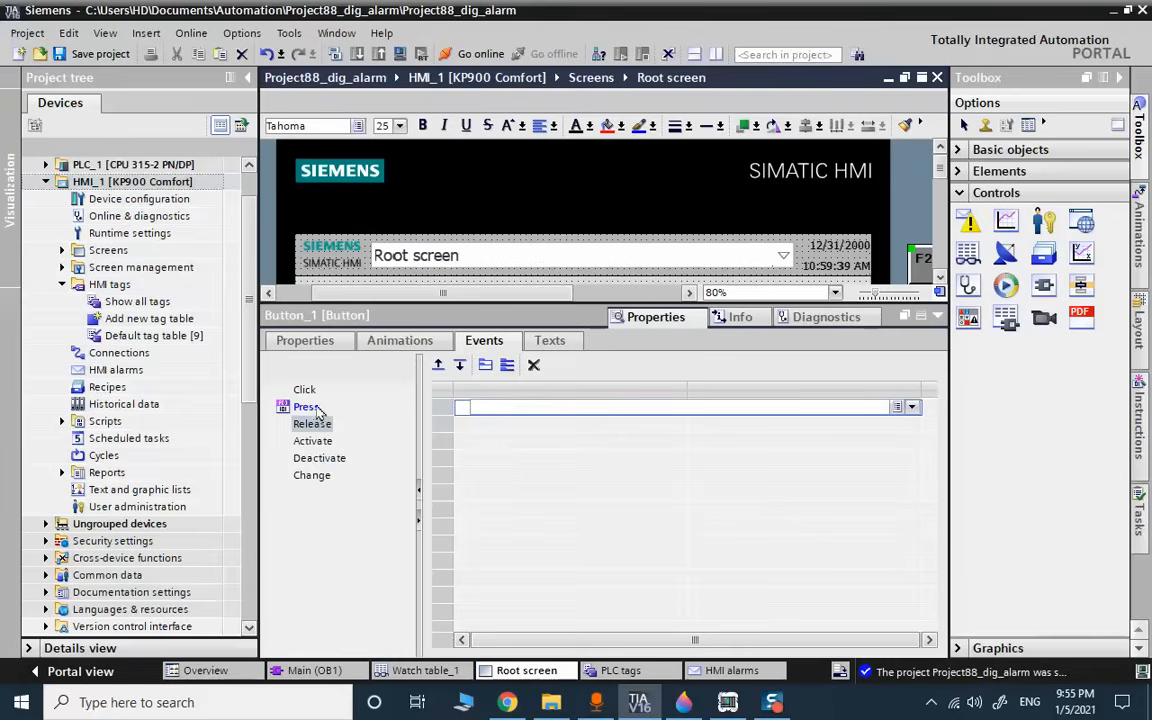
Add ResetBit with tag ack to the ACK button's Release event.
left_click(312, 423)
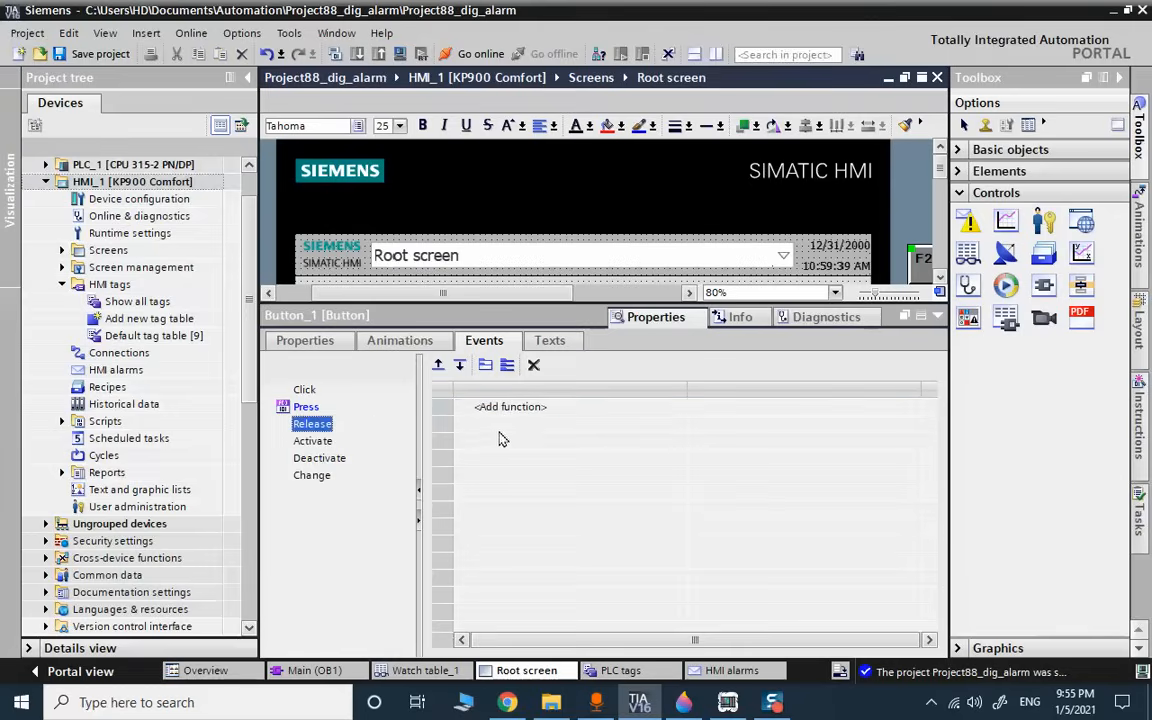
type("res")
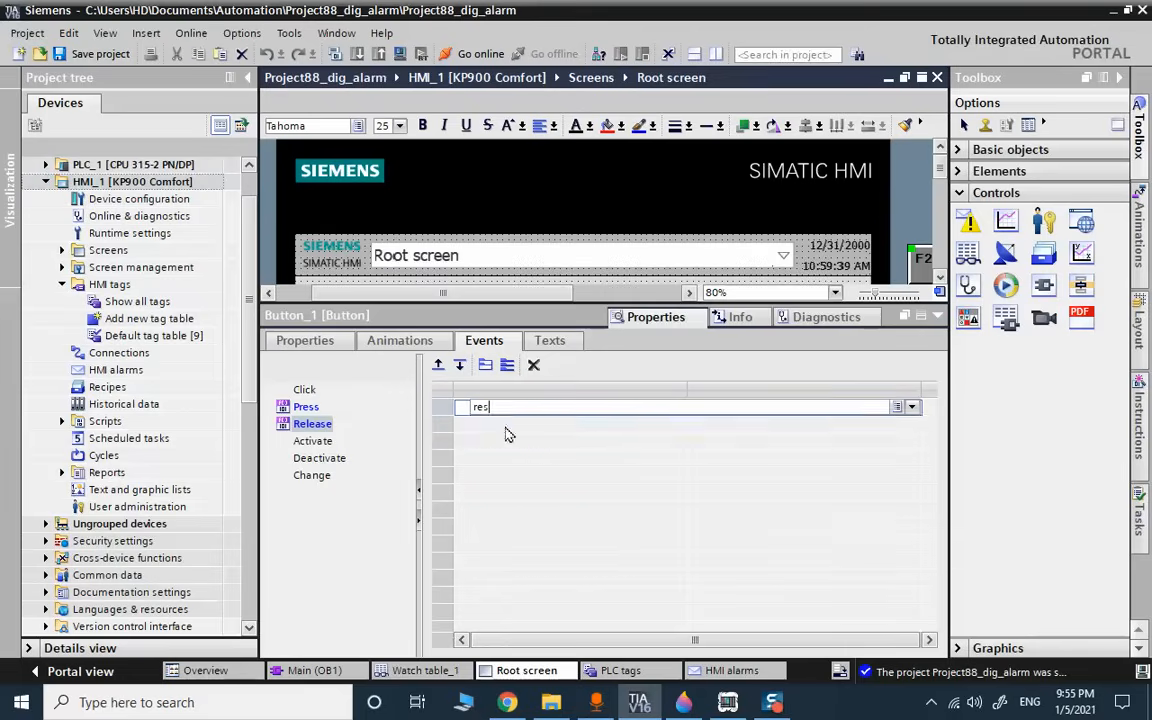
left_click(480, 406)
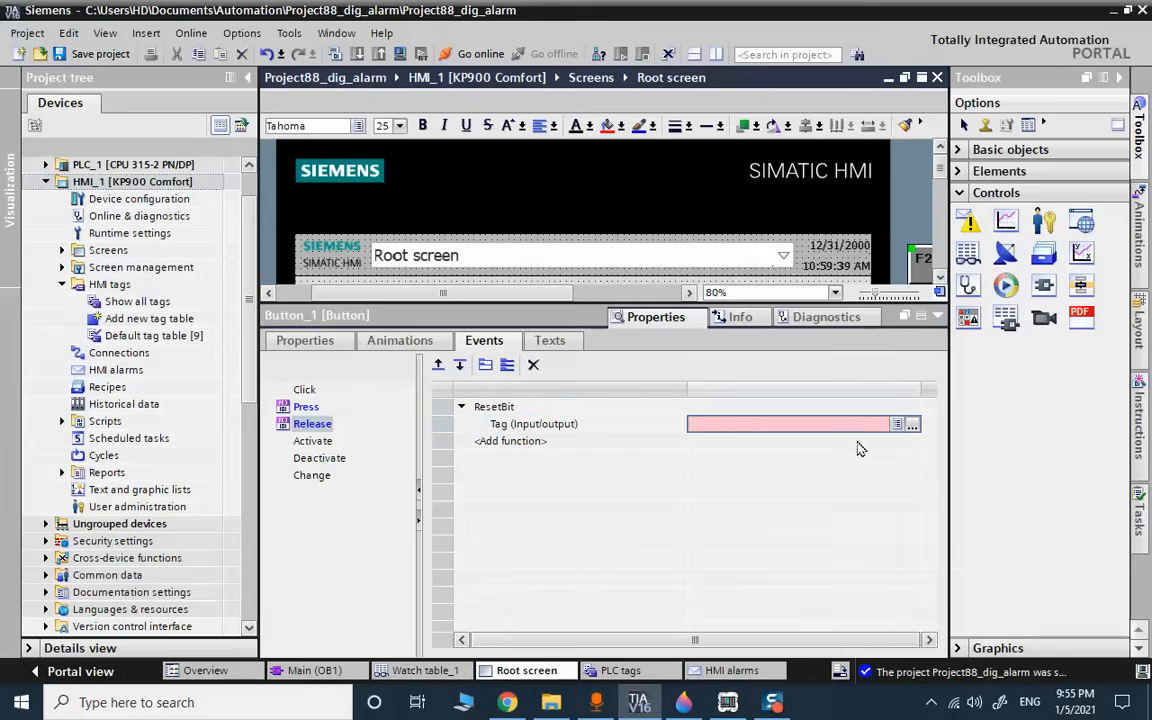
type("ack")
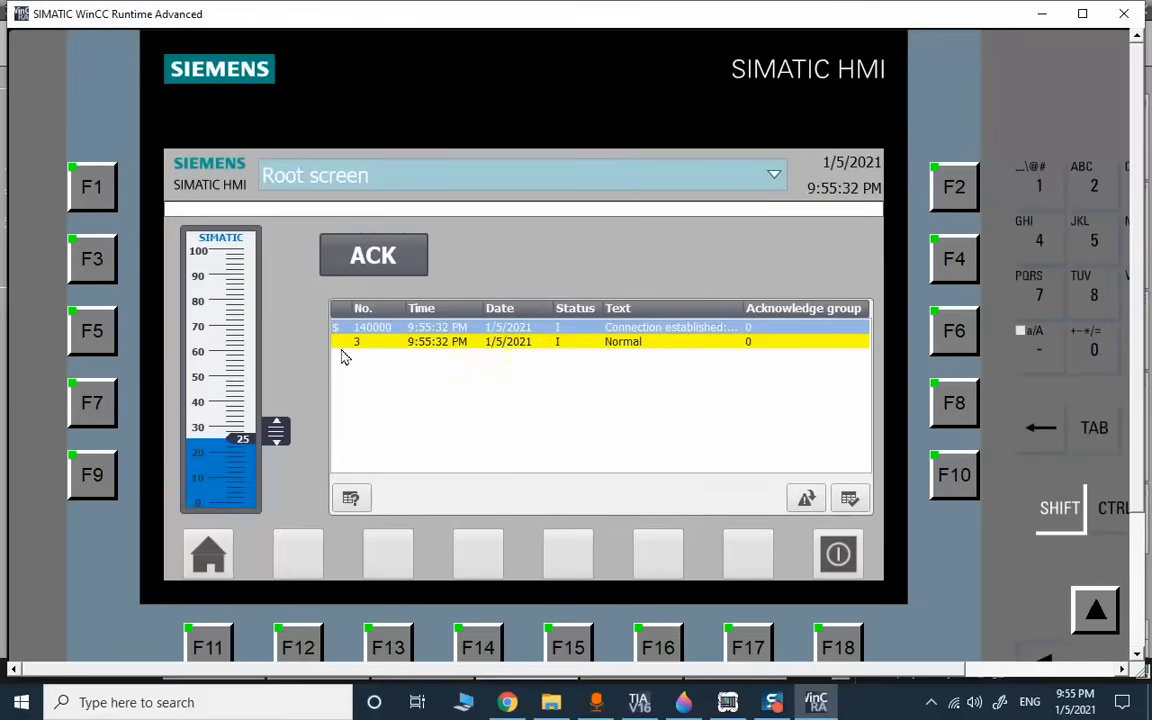
Return from WinCC Runtime to TIA Portal and open the Main program block.
left_click(372, 255)
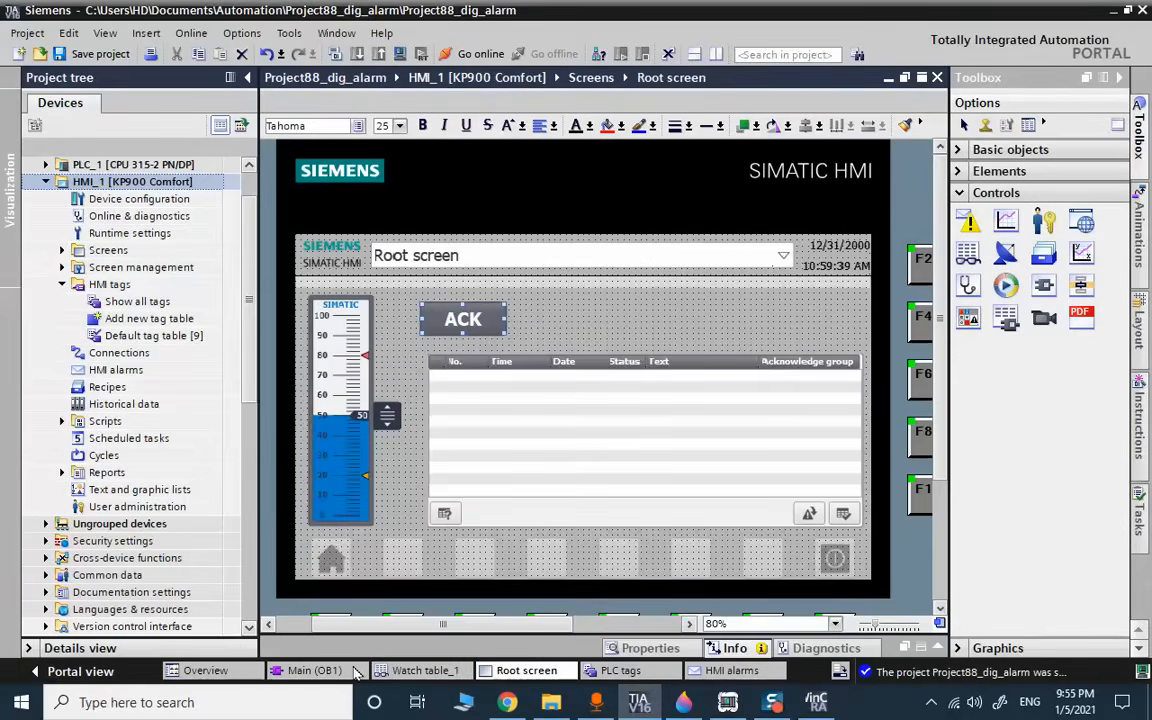
left_click(314, 670)
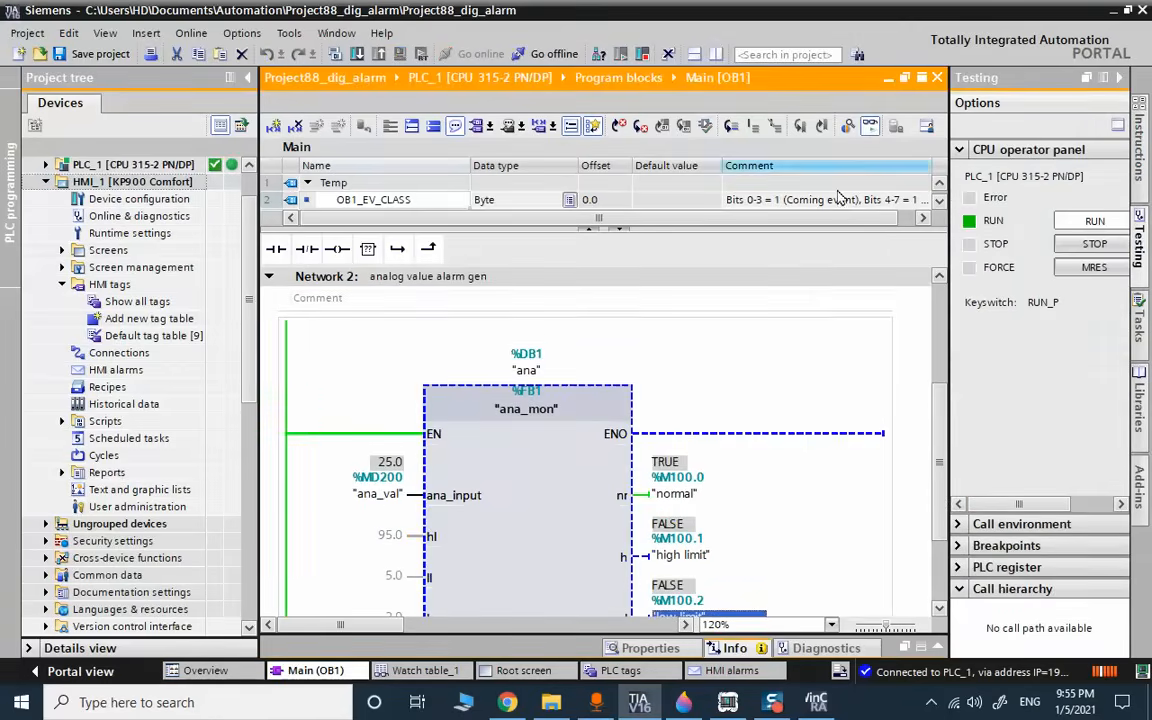
Scroll through Main and place the runtime window alongside the monitored alarm block.
scroll("down", 3)
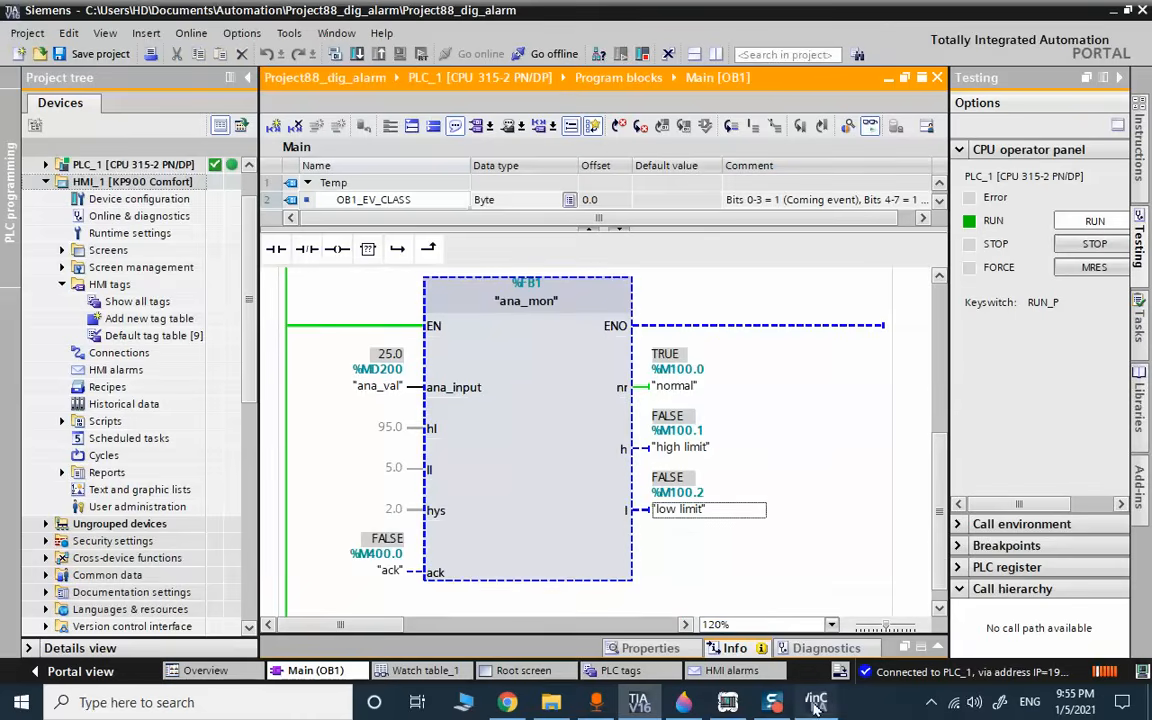
left_click(816, 701)
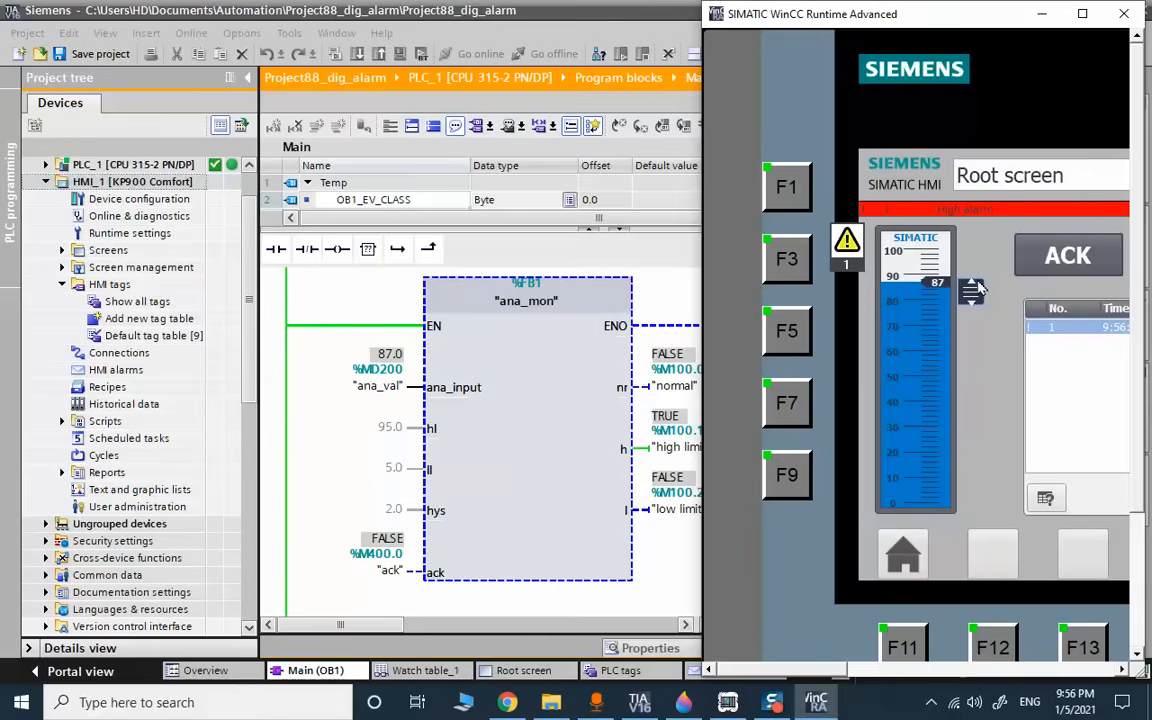
Maximize the runtime, acknowledge the Low Alarm, and return the analog value to the normal range.
left_click(1067, 255)
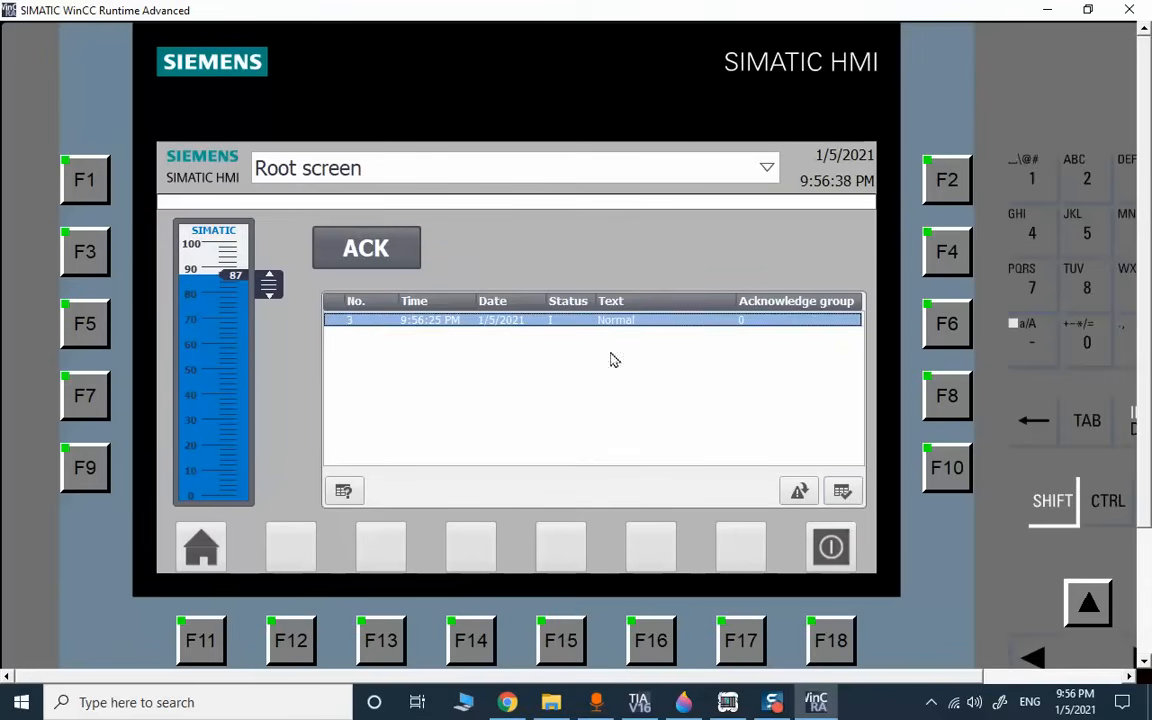
mouse_move(825, 473)
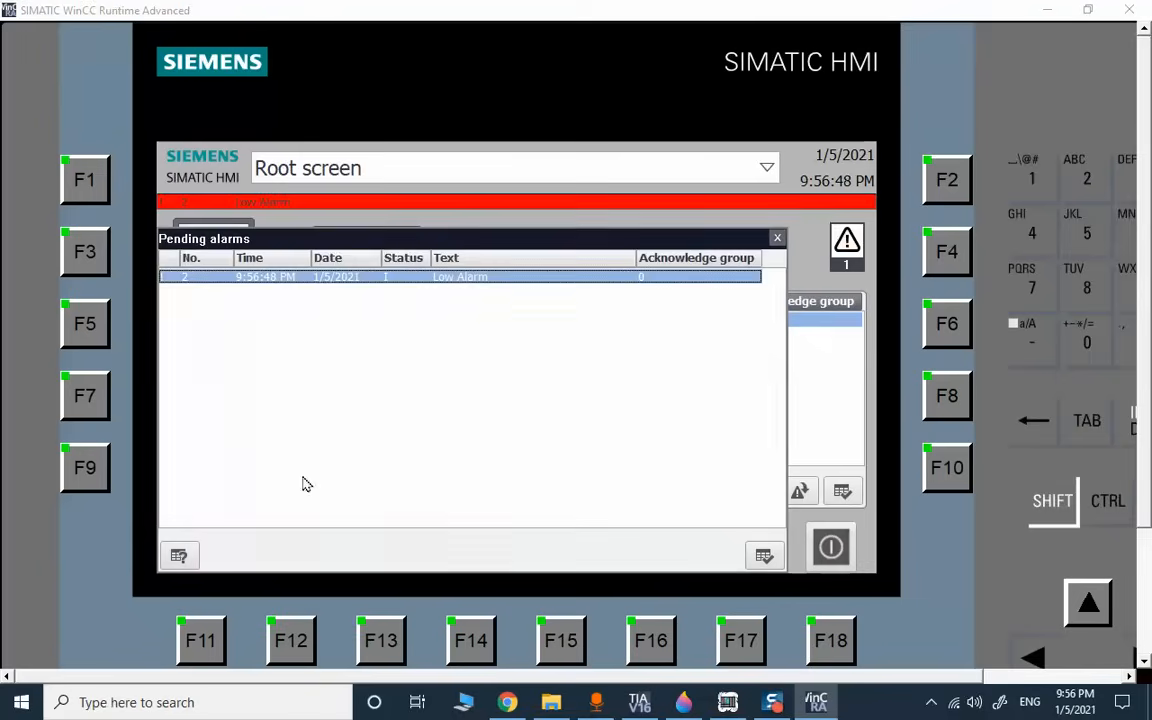
left_click(777, 238)
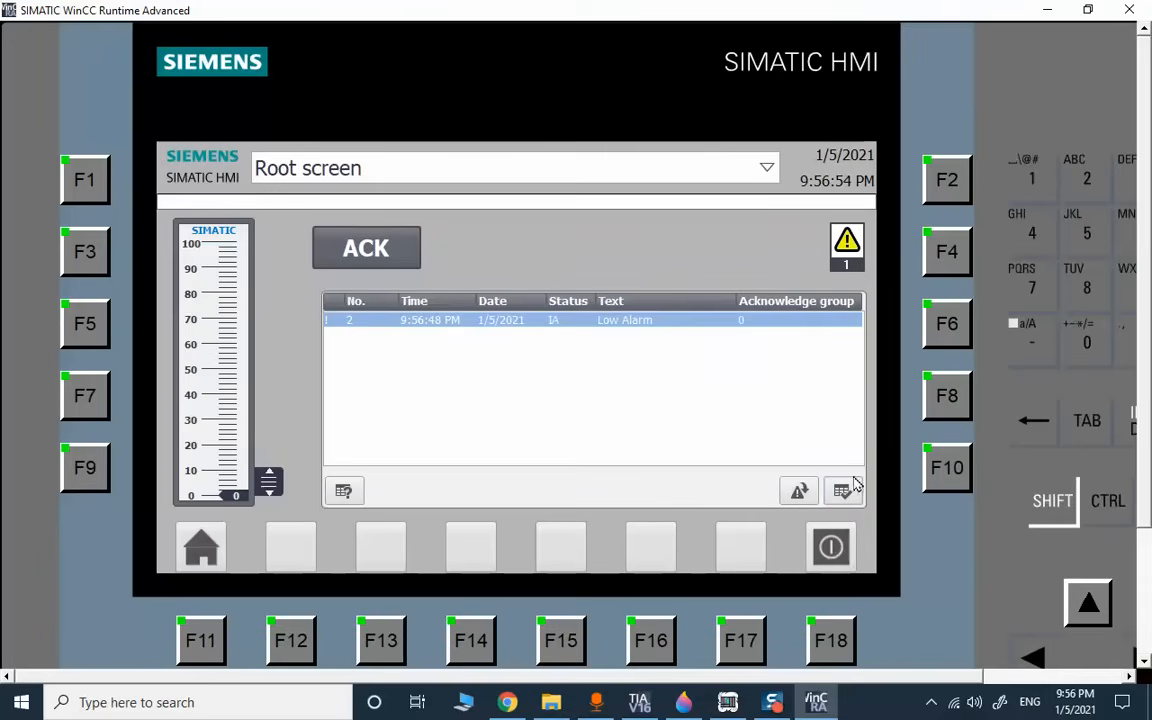
mouse_move(945, 18)
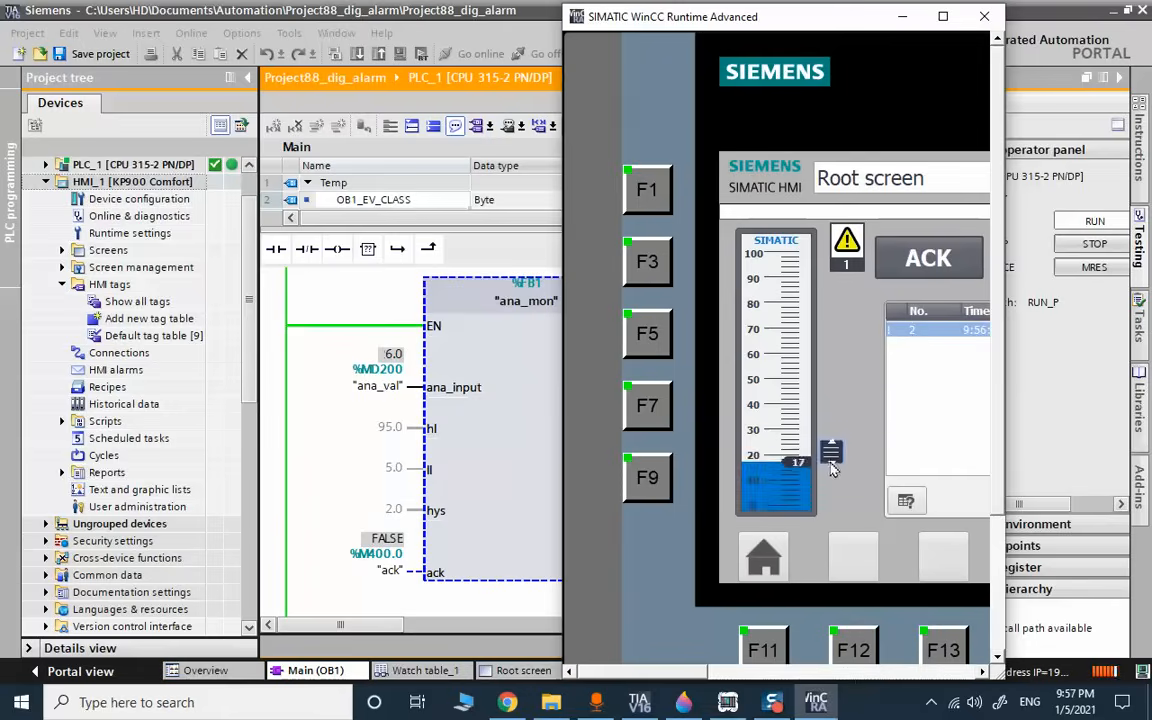
left_click(941, 16)
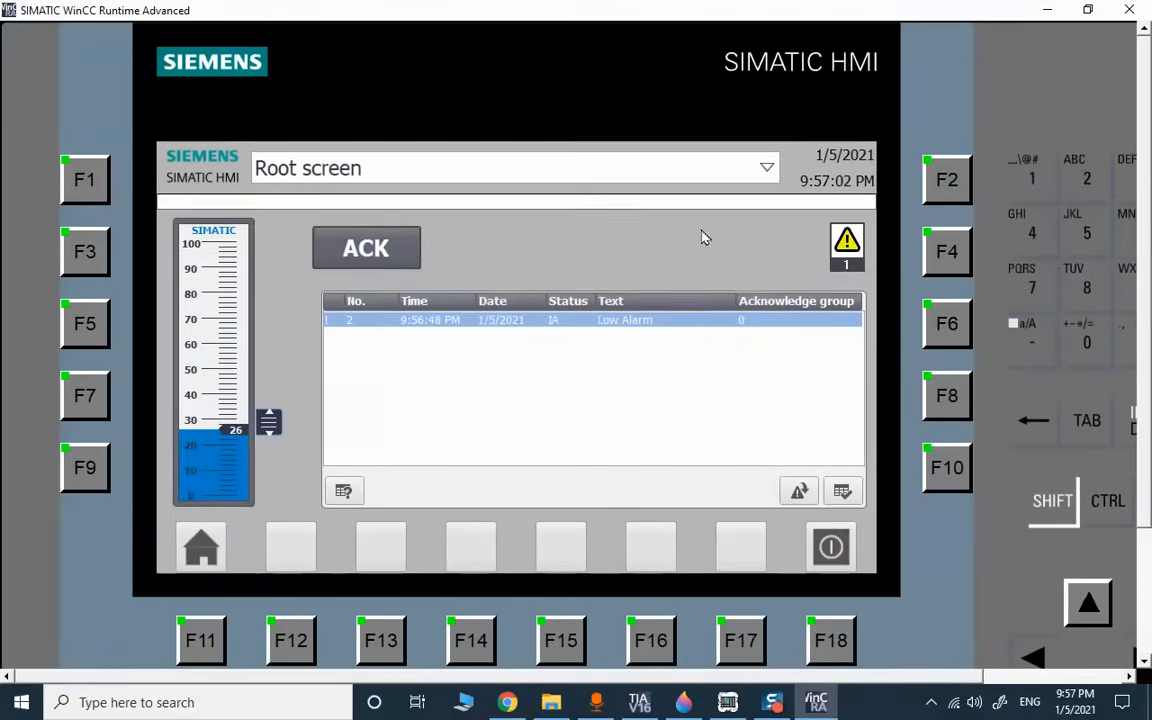
left_click(366, 248)
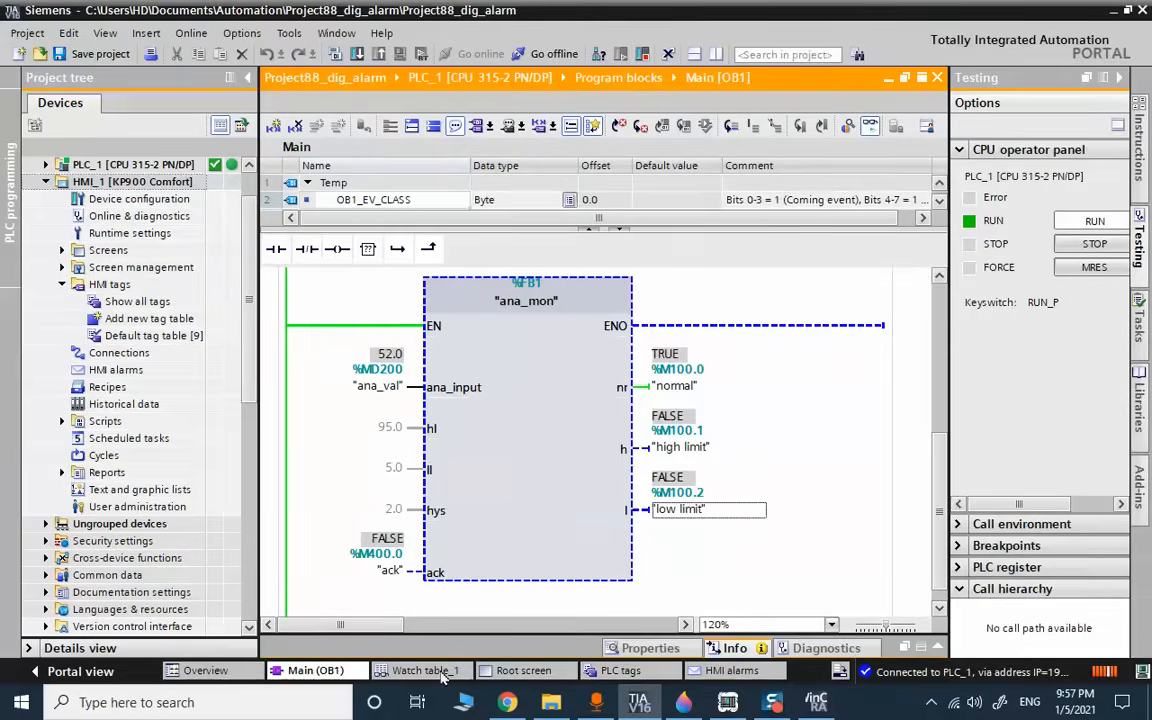
left_click(420, 670)
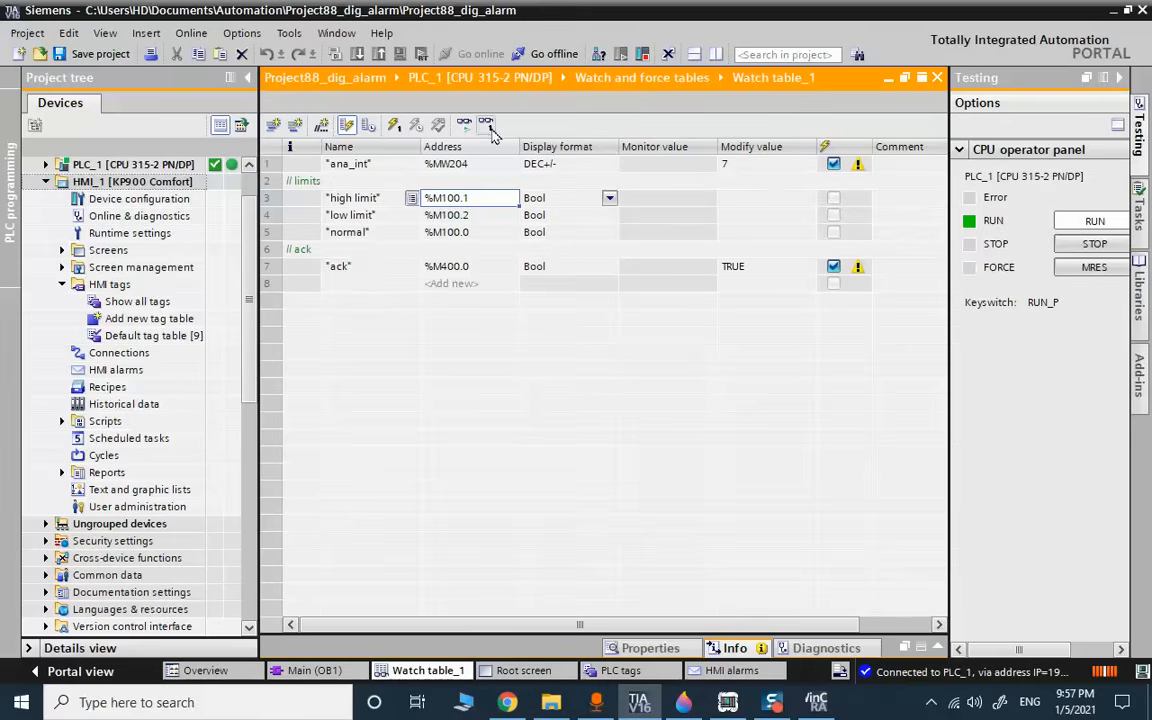
Monitor all tags in Watch table_1, press ACK on the HMI, and maximize the runtime.
left_click(485, 124)
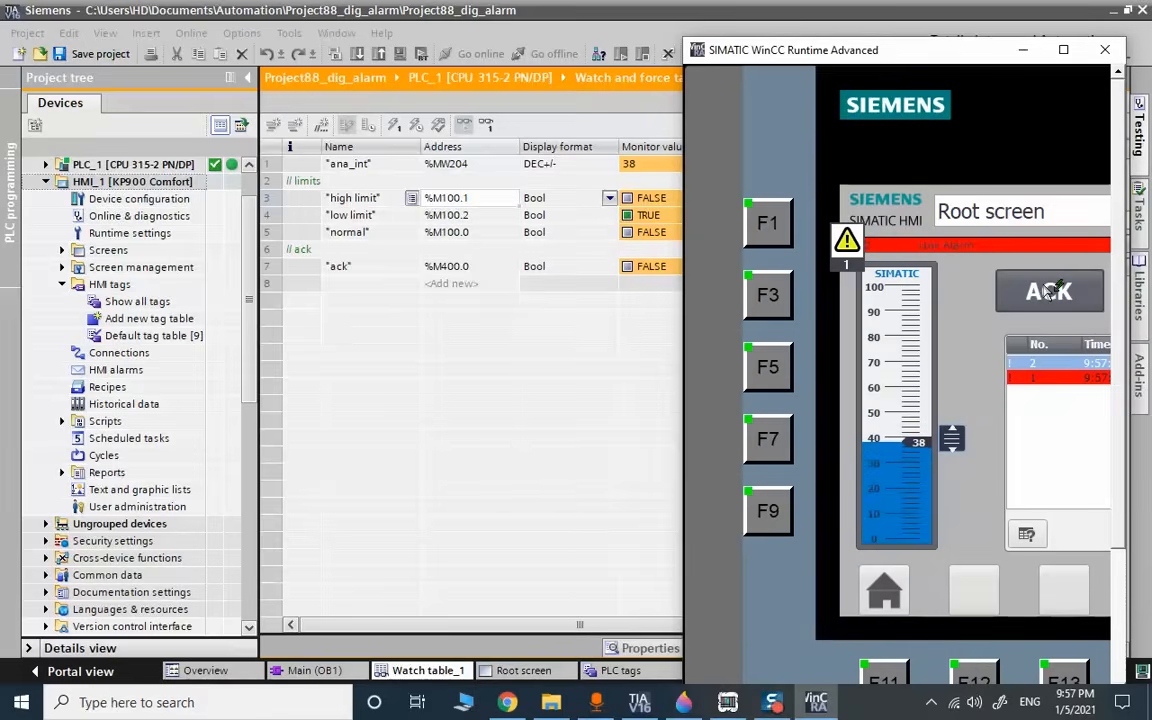
left_click(1049, 291)
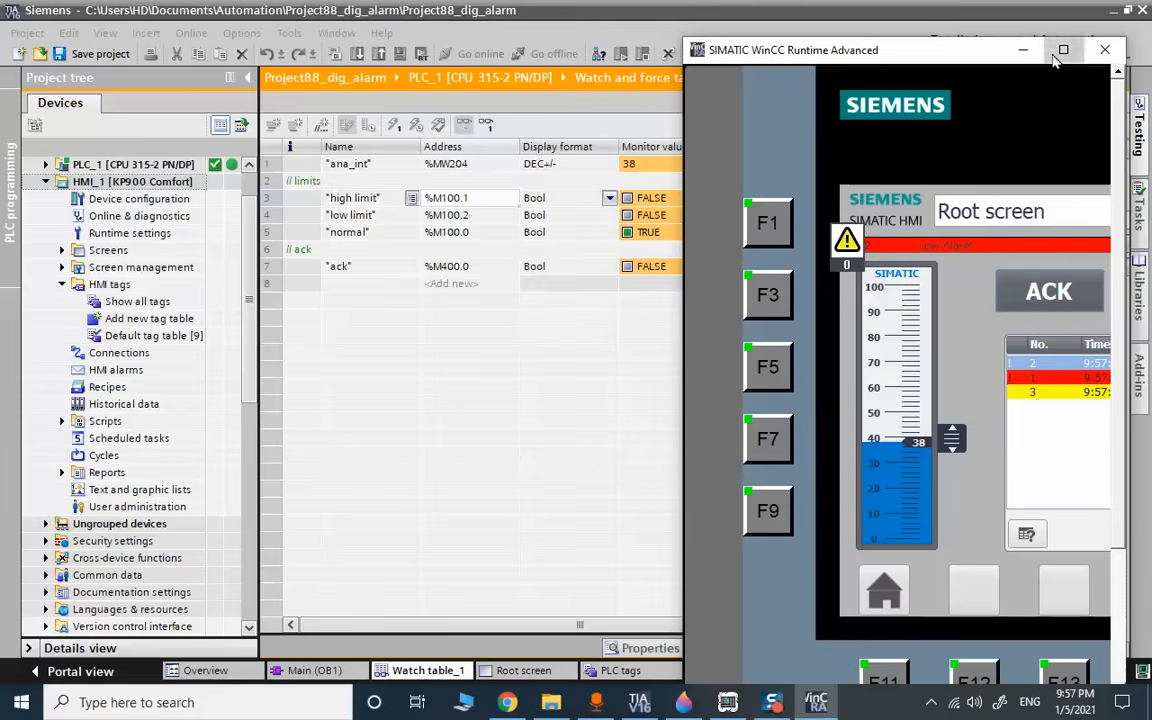
left_click(1062, 50)
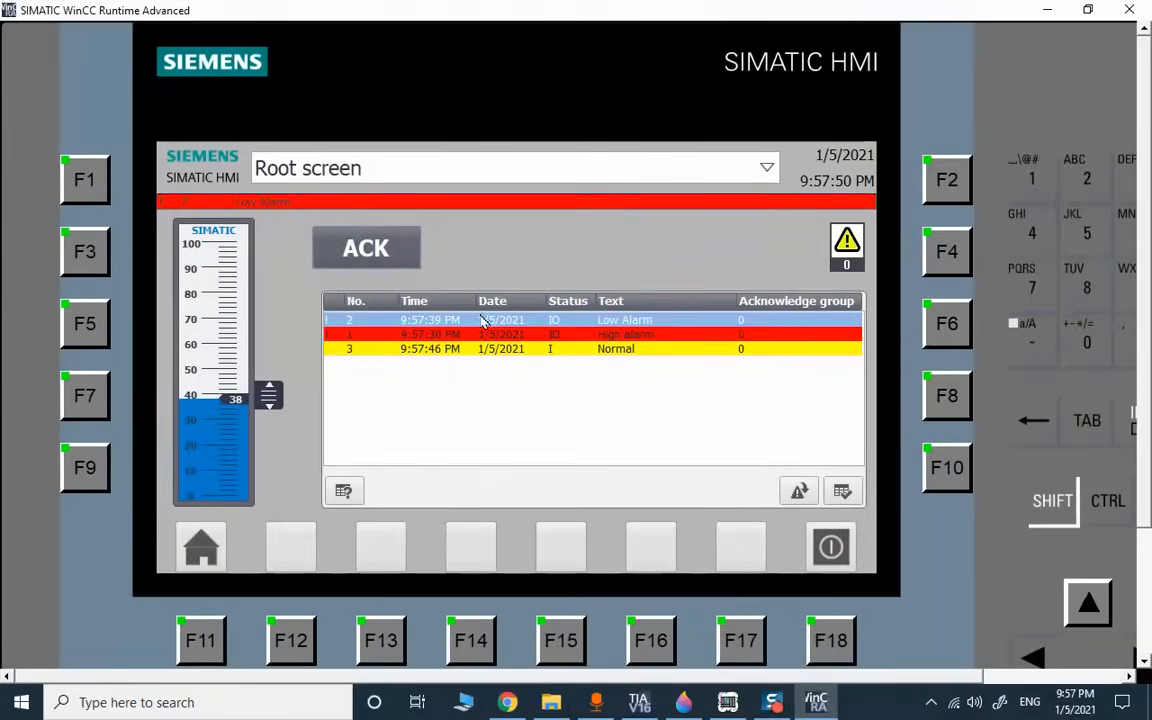
mouse_move(957, 508)
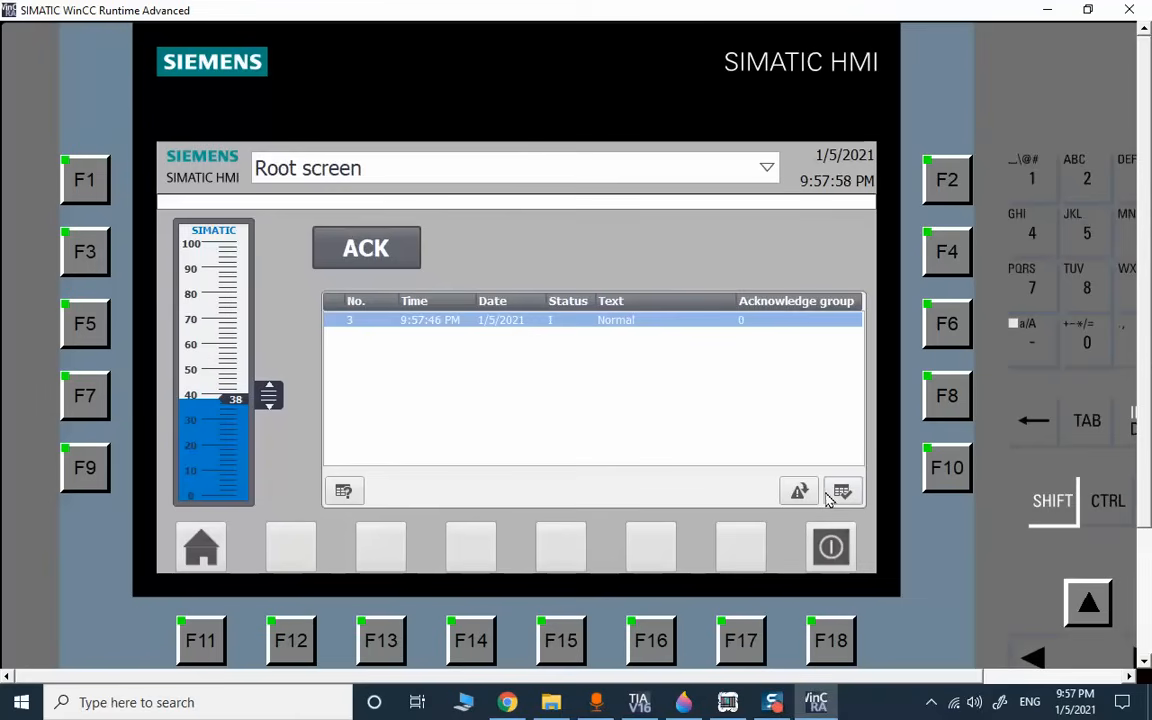
mouse_move(798, 470)
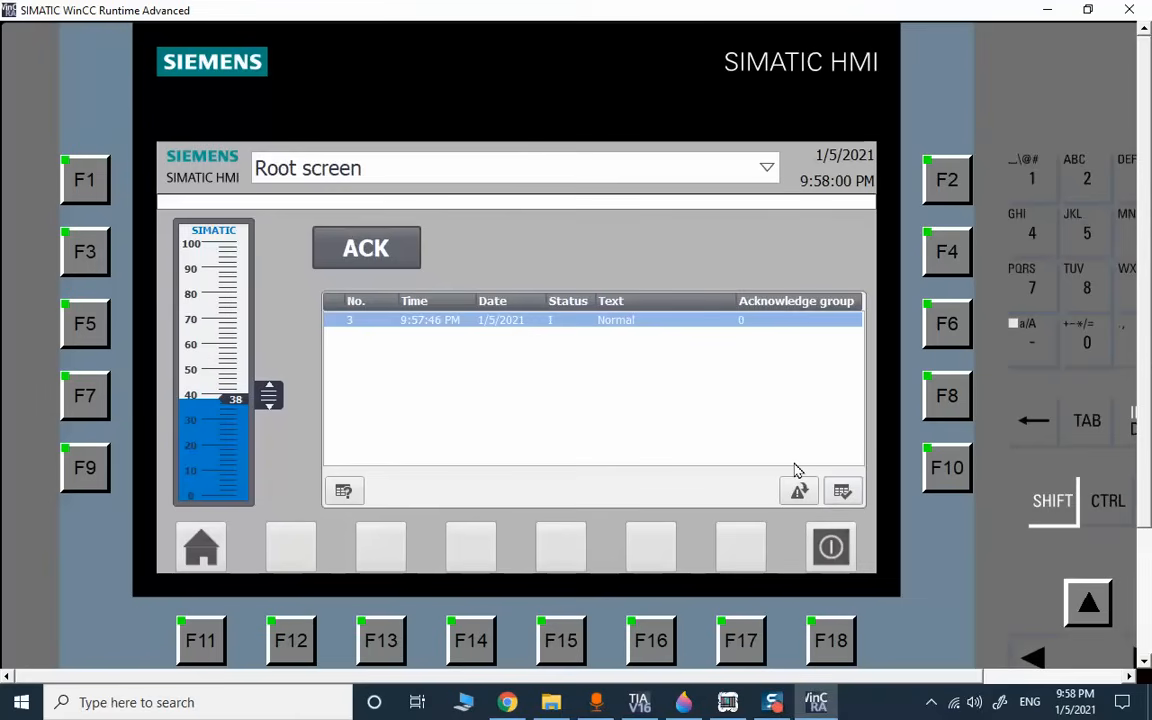